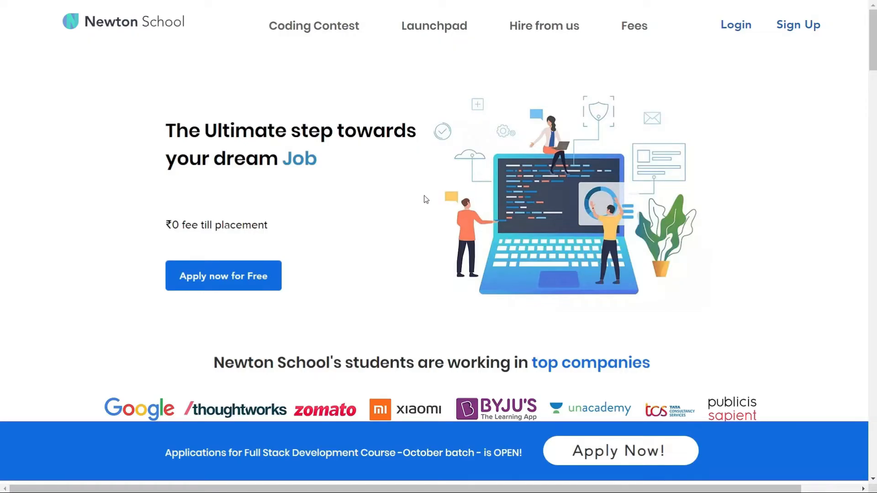
pyautogui.moveTo(431, 173)
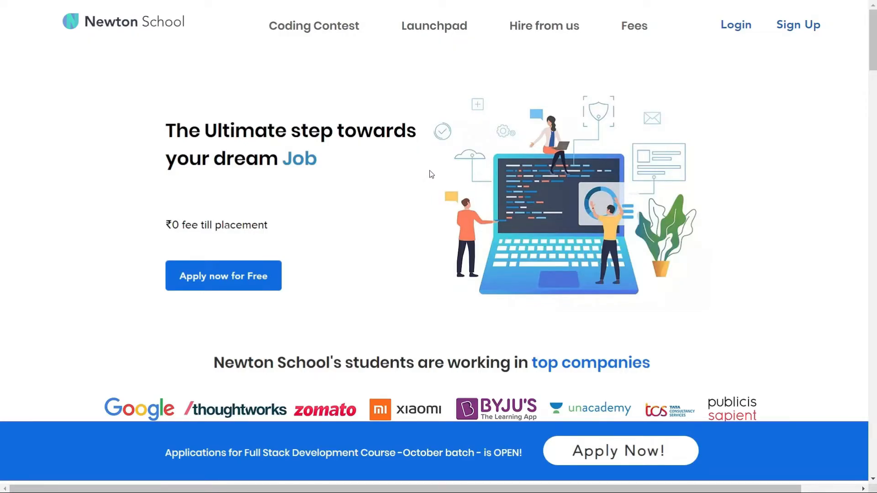
# Step: Scroll down the homepage past the hiring companies and founder's desk sections
pyautogui.scroll(-3)
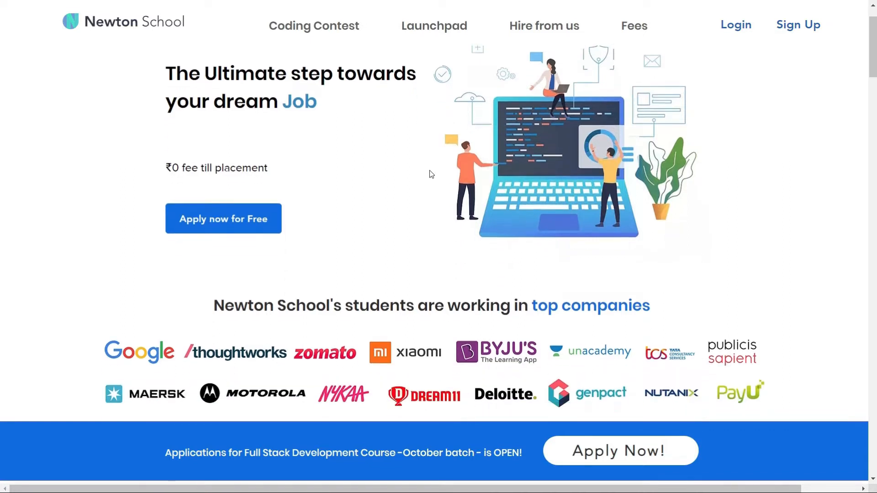
pyautogui.scroll(-3)
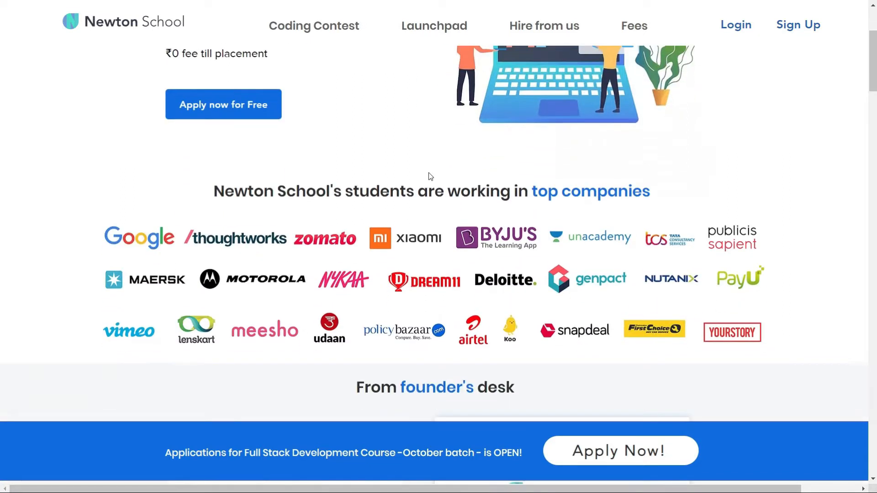
pyautogui.scroll(-3)
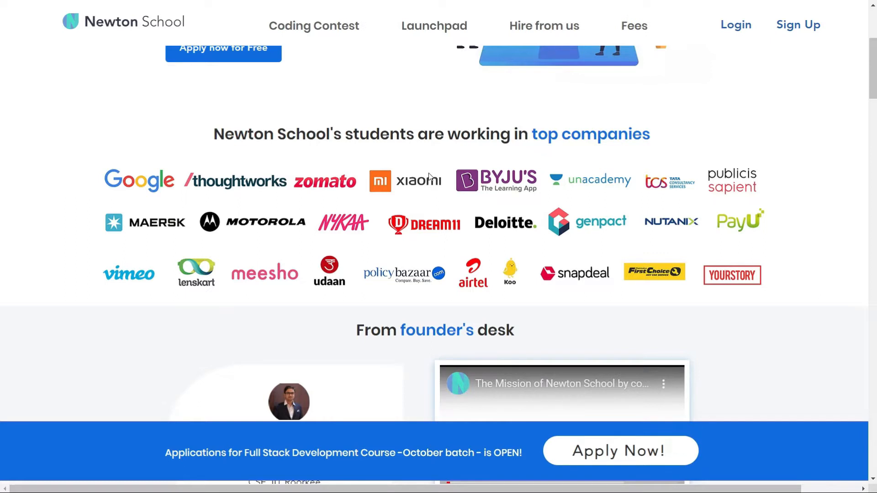
pyautogui.scroll(-3)
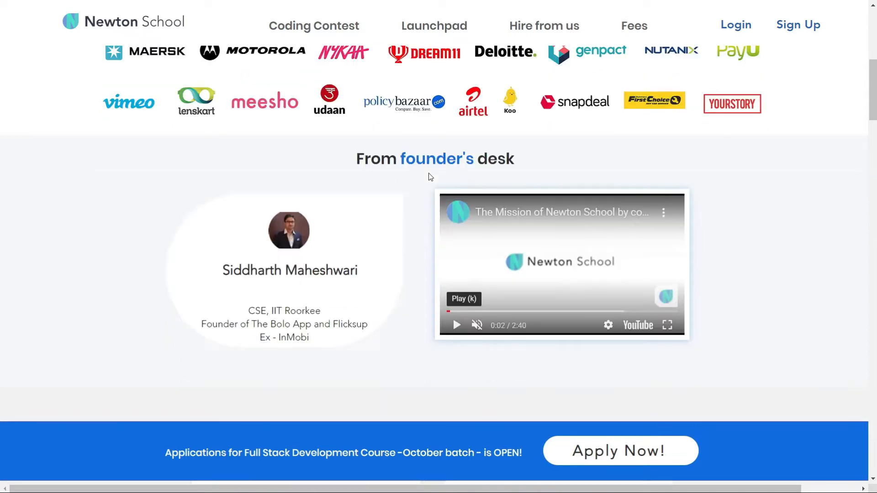
pyautogui.scroll(-3)
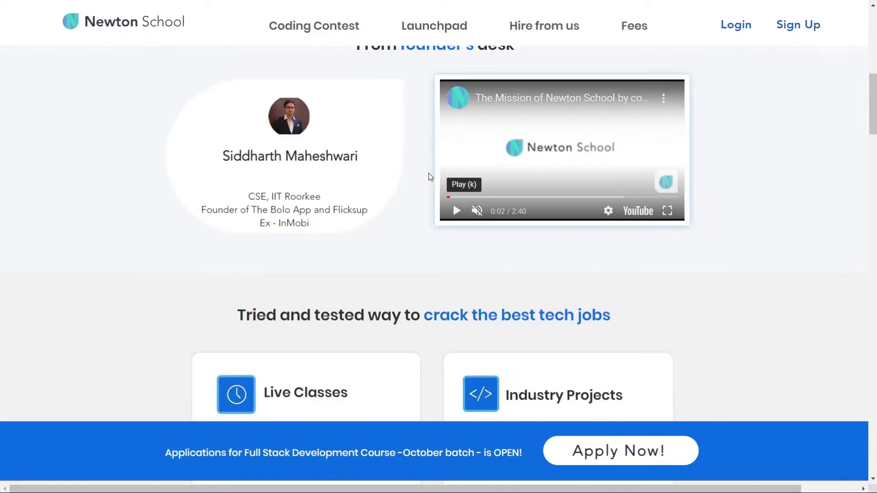
pyautogui.scroll(-3)
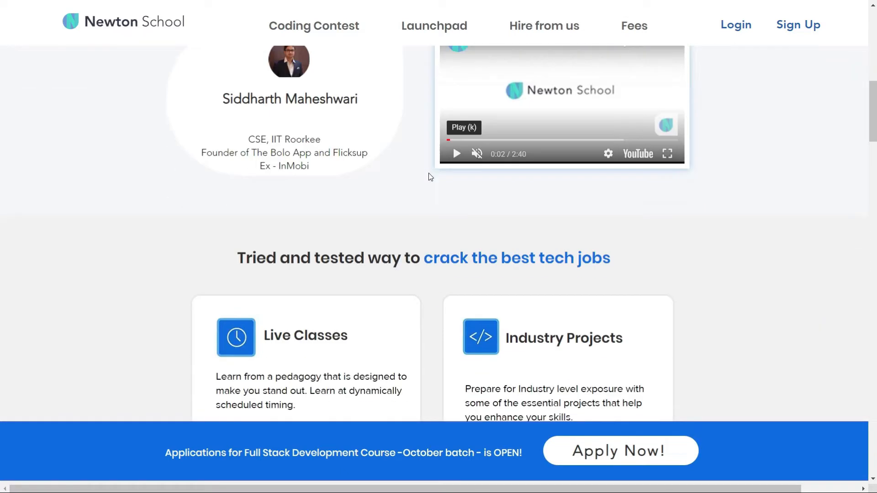
pyautogui.scroll(-3)
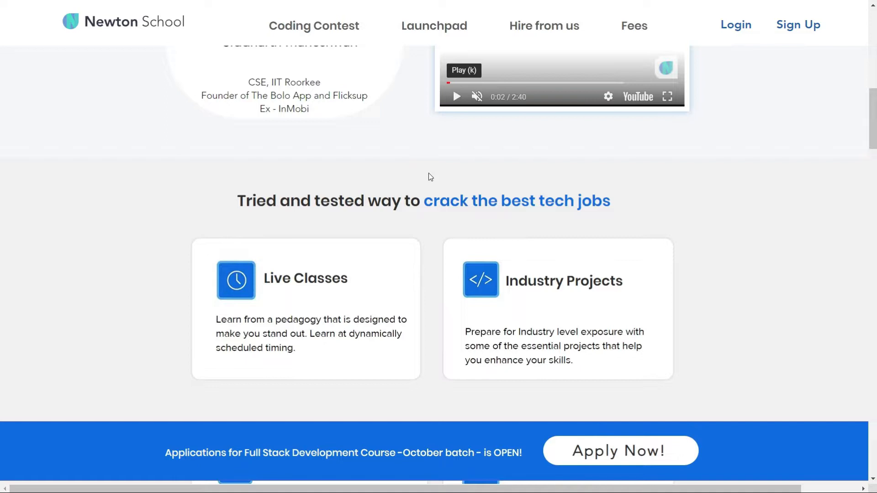
pyautogui.scroll(-3)
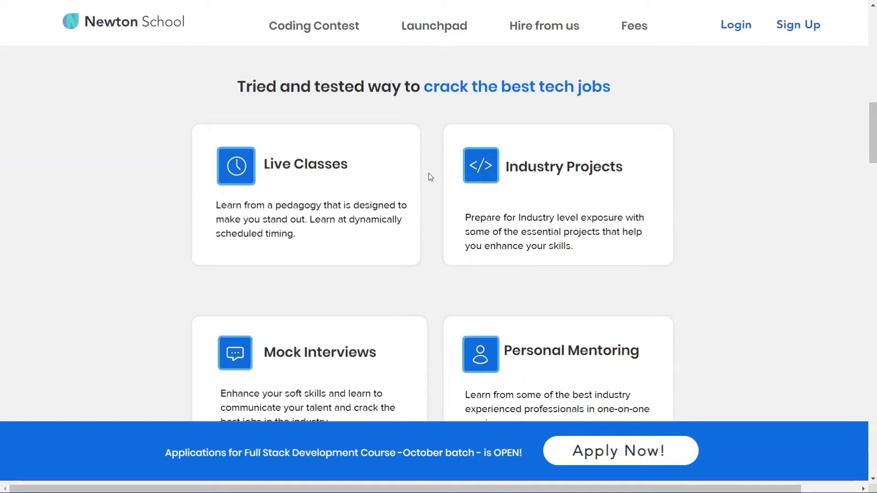
# Step: Continue past the feature cards to the Courses section, then back up slightly
pyautogui.scroll(-3)
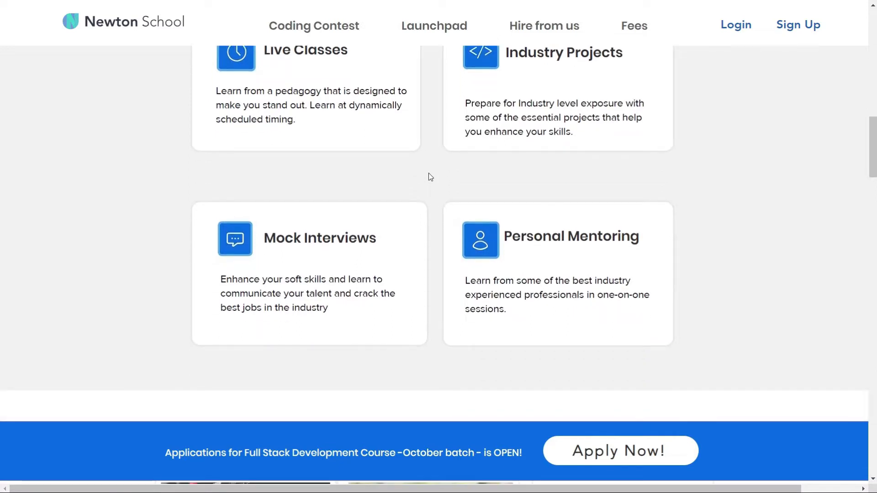
pyautogui.scroll(-3)
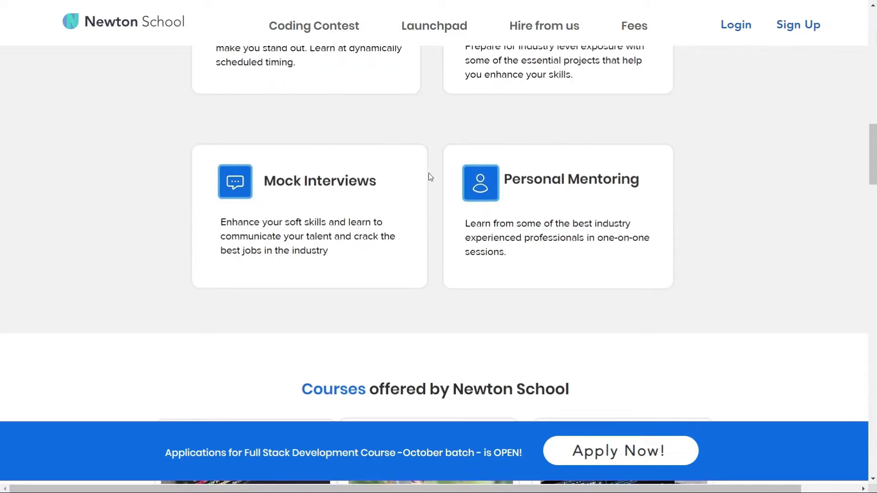
pyautogui.scroll(-3)
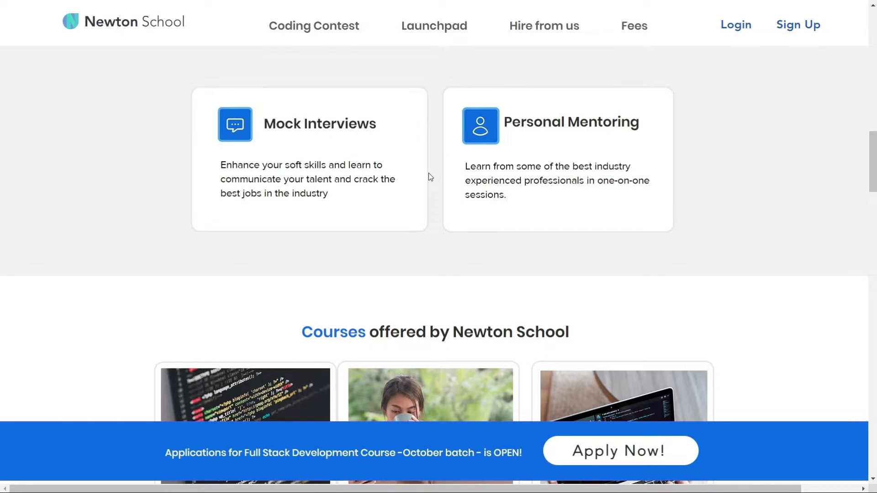
pyautogui.scroll(-3)
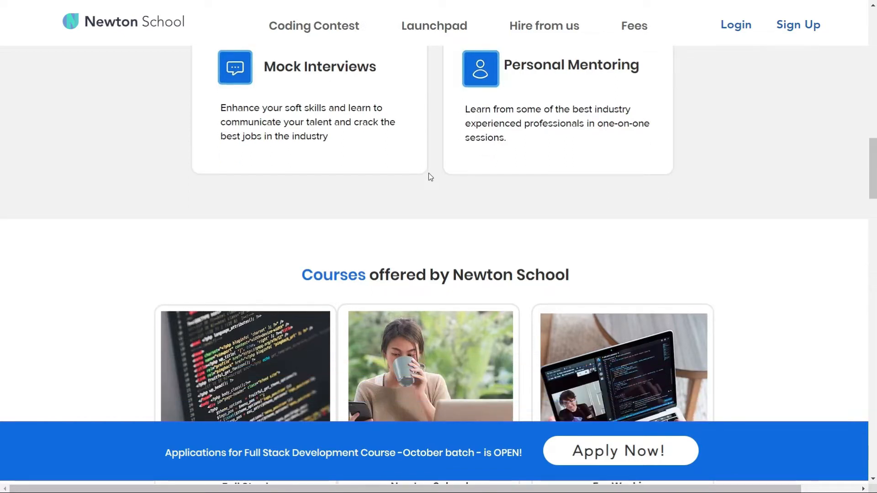
pyautogui.scroll(-3)
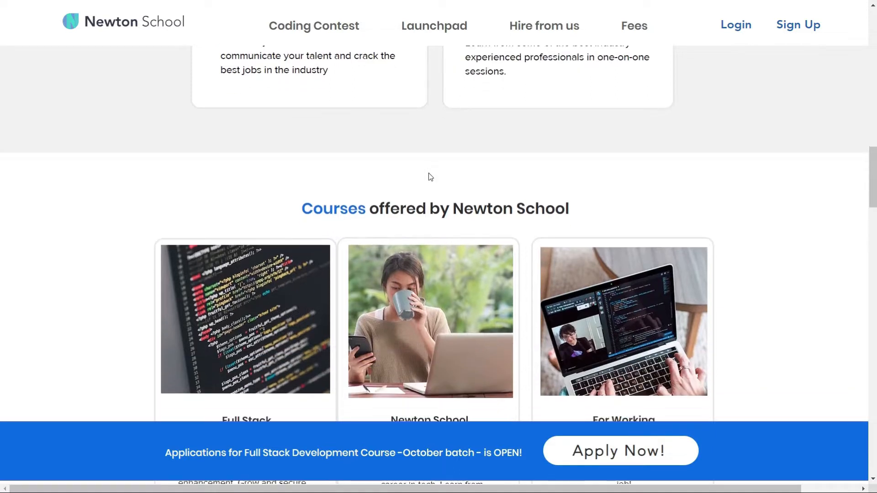
pyautogui.scroll(-3)
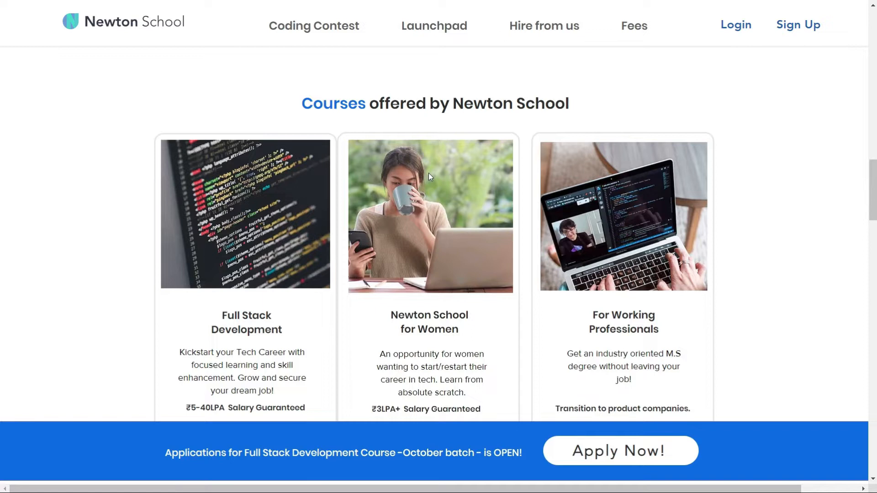
pyautogui.scroll(-3)
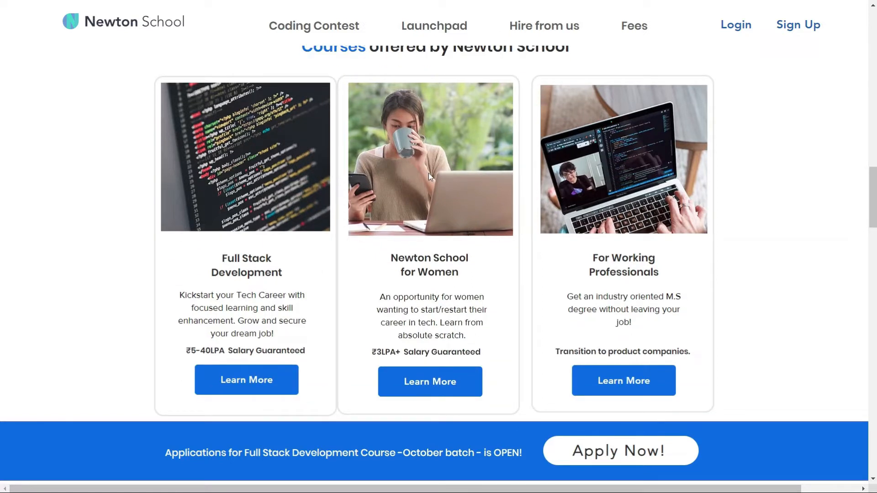
pyautogui.scroll(3)
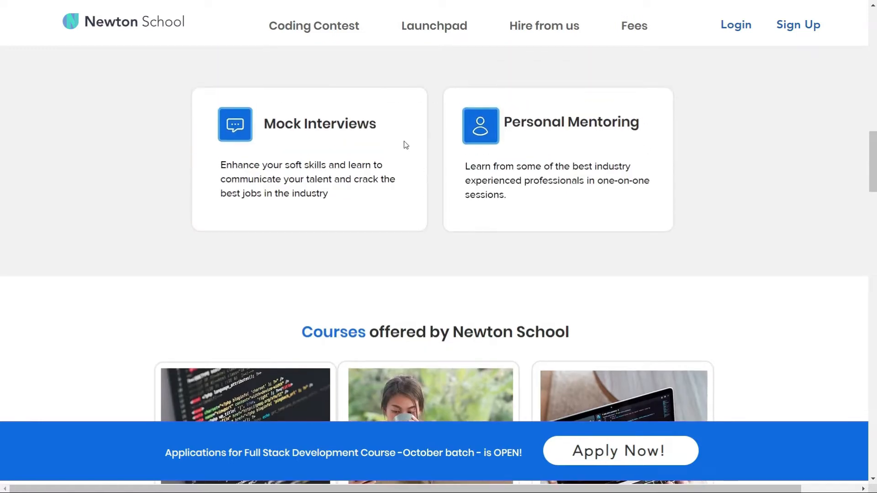
pyautogui.moveTo(418, 48)
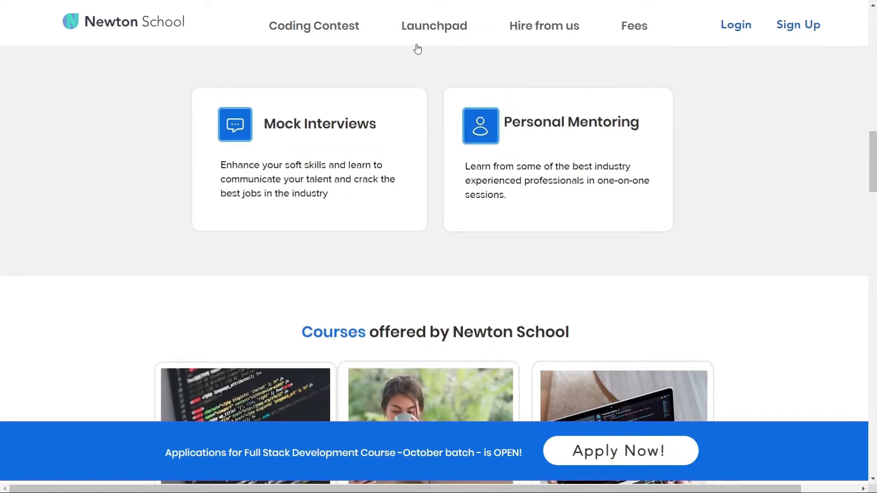
# Step: Go to the Launchpad free-learning page and scroll into its course listings
pyautogui.click(433, 25)
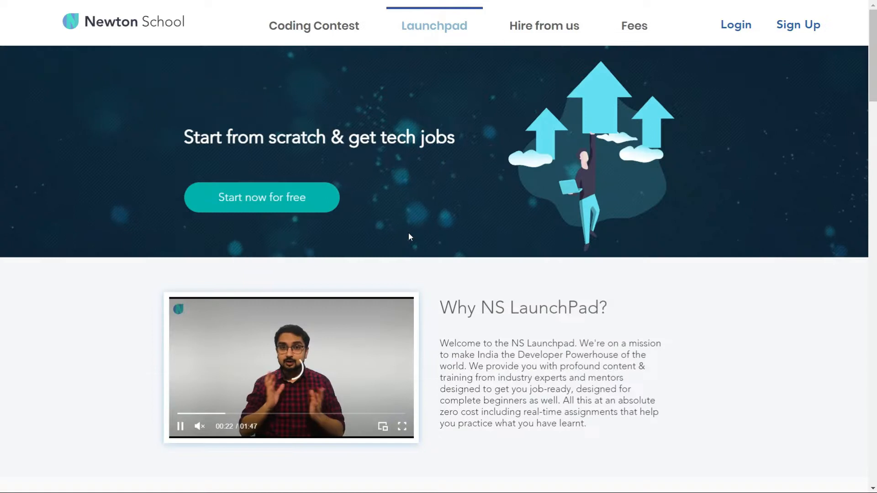
pyautogui.scroll(-3)
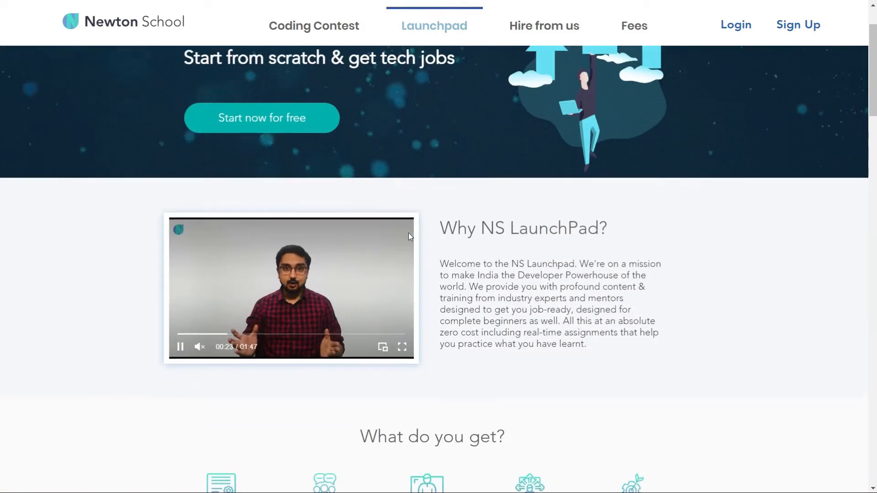
pyautogui.scroll(-3)
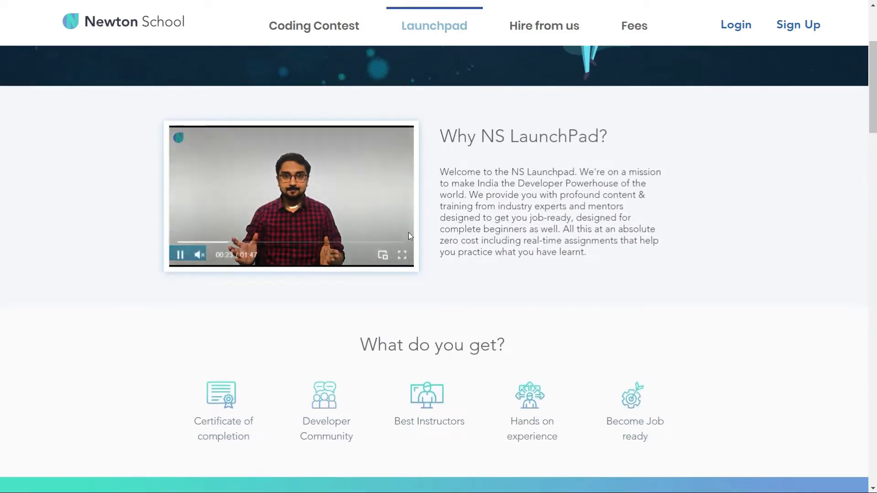
pyautogui.scroll(-3)
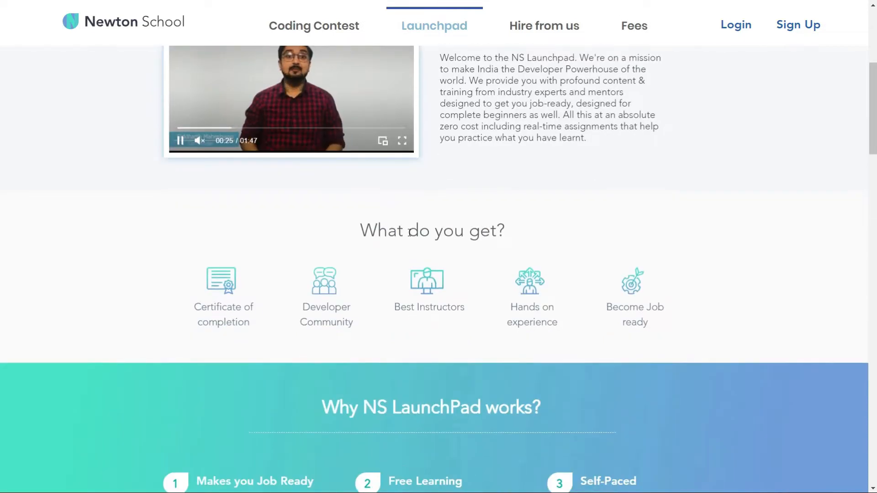
pyautogui.scroll(-3)
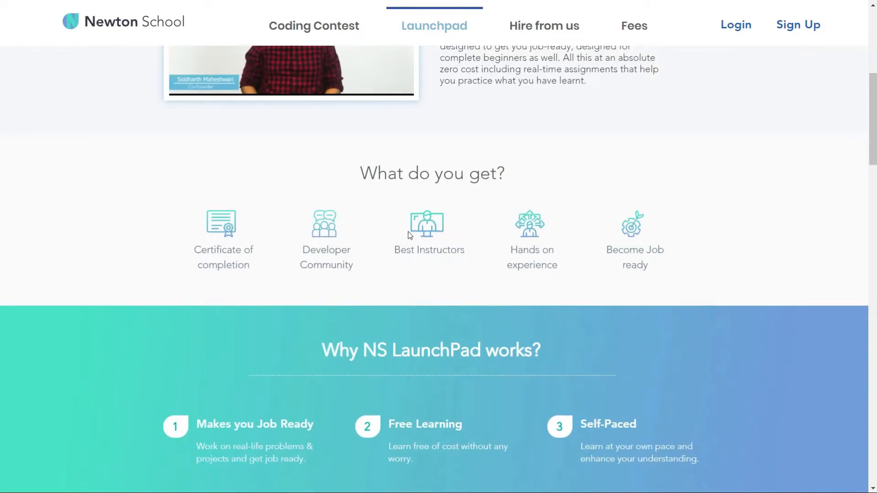
pyautogui.scroll(-3)
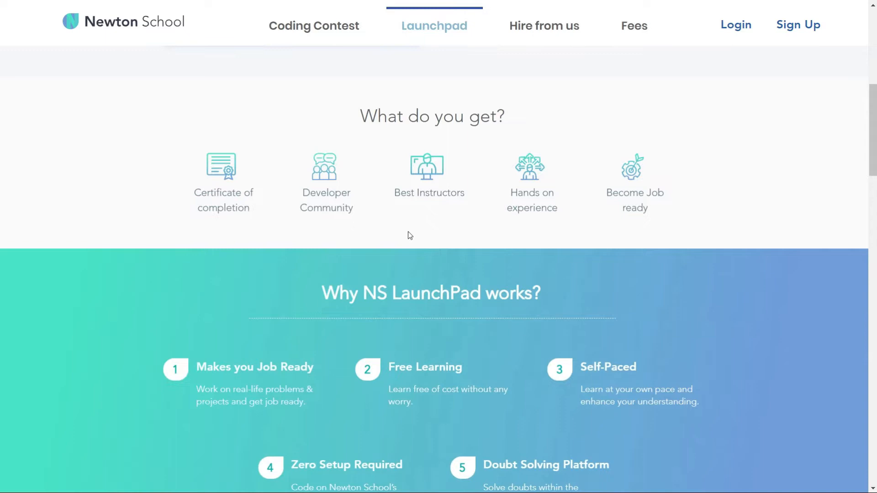
pyautogui.scroll(-3)
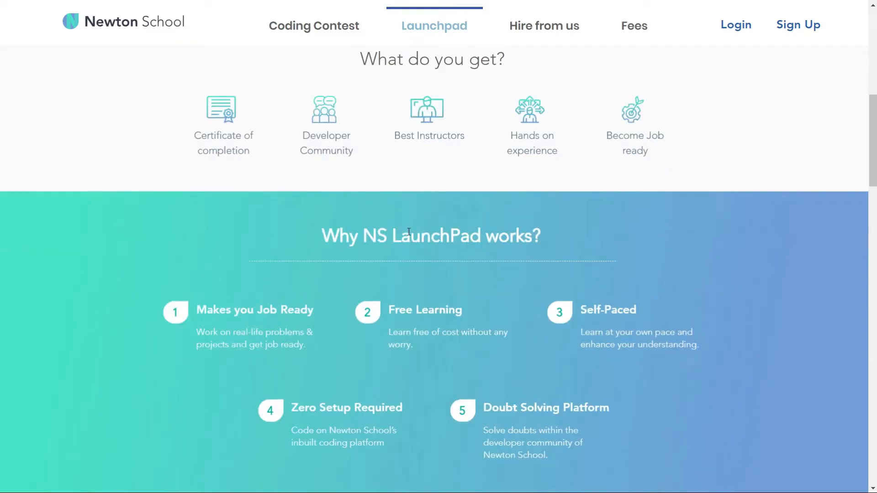
# Step: Scroll further down the Launchpad page through the grid of free courses
pyautogui.scroll(-3)
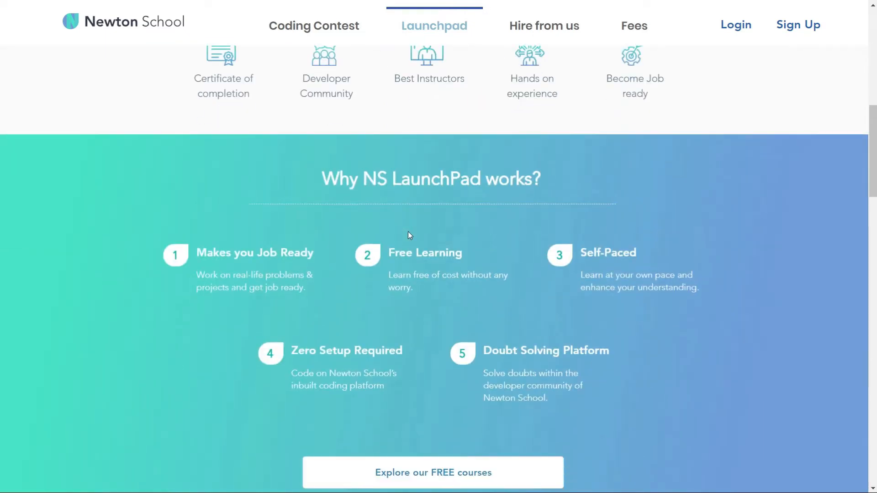
pyautogui.scroll(-3)
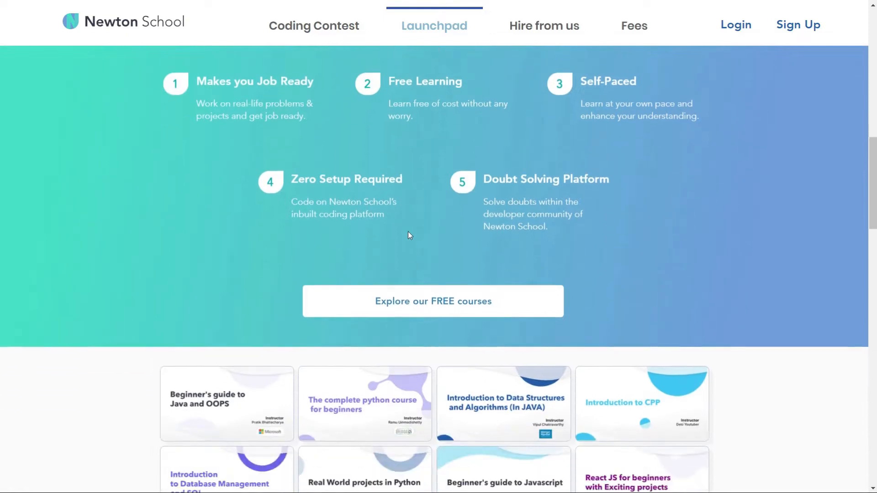
pyautogui.scroll(-3)
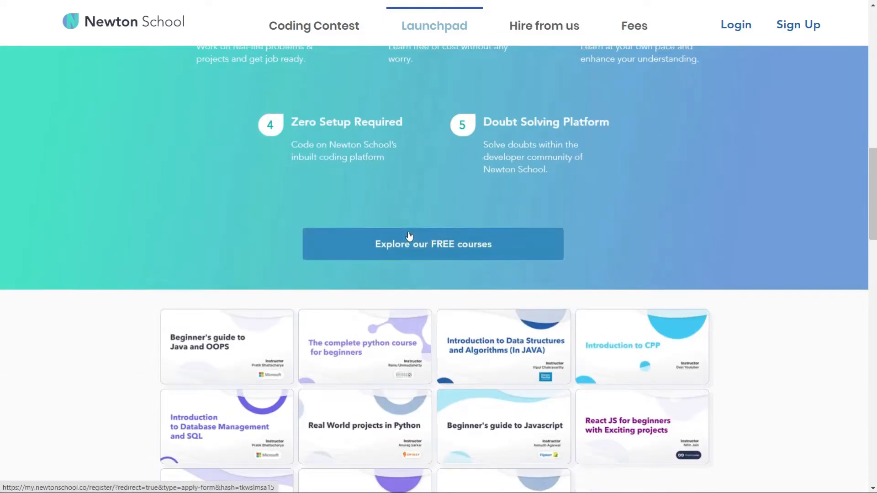
pyautogui.scroll(-3)
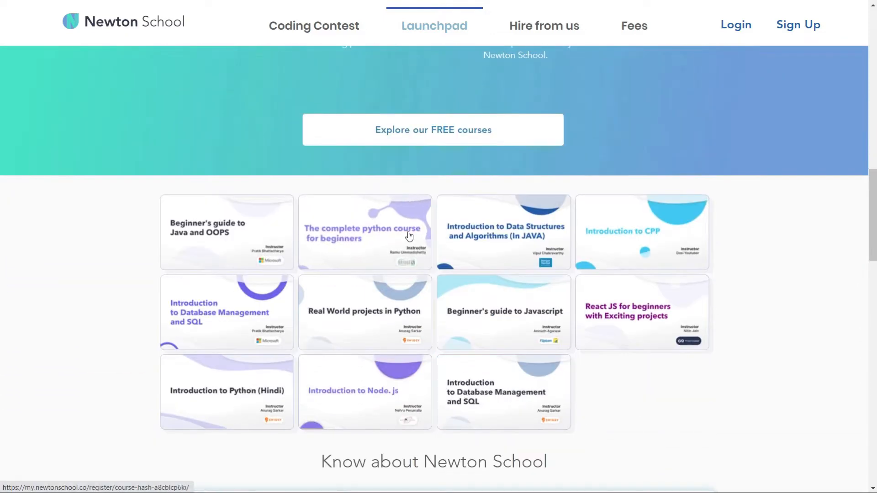
pyautogui.scroll(-3)
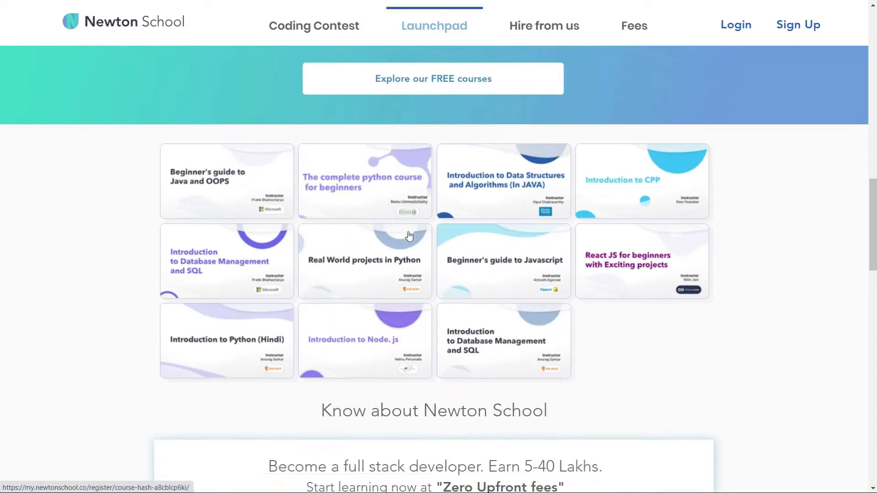
pyautogui.scroll(-3)
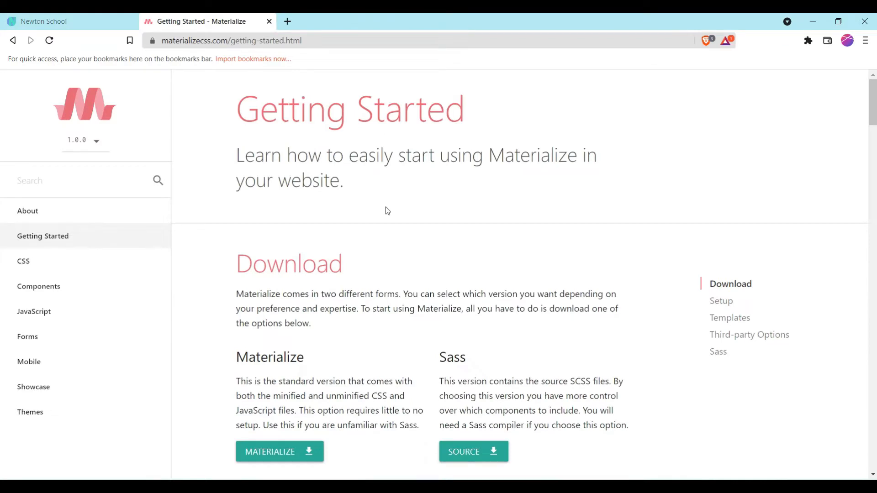
pyautogui.moveTo(354, 185)
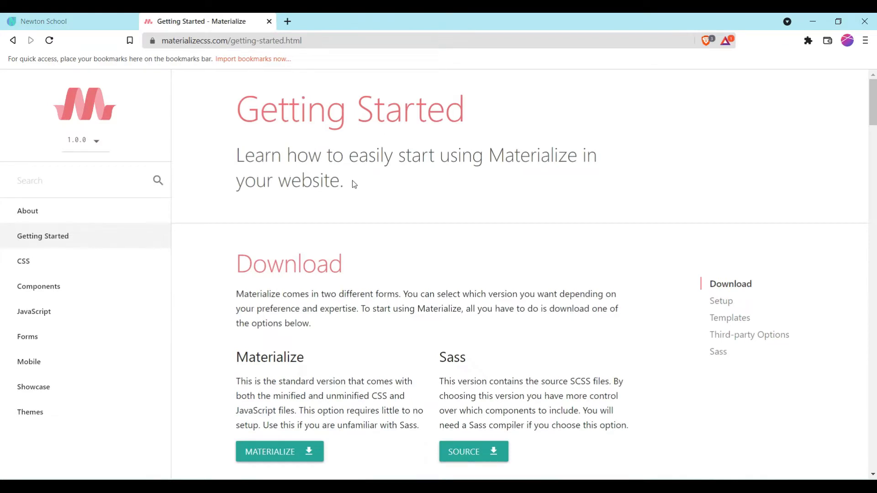
pyautogui.moveTo(454, 183)
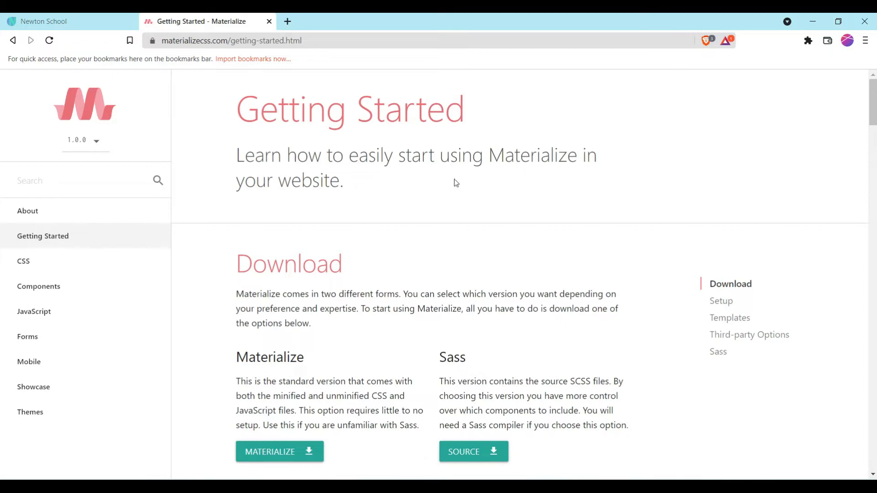
pyautogui.moveTo(375, 192)
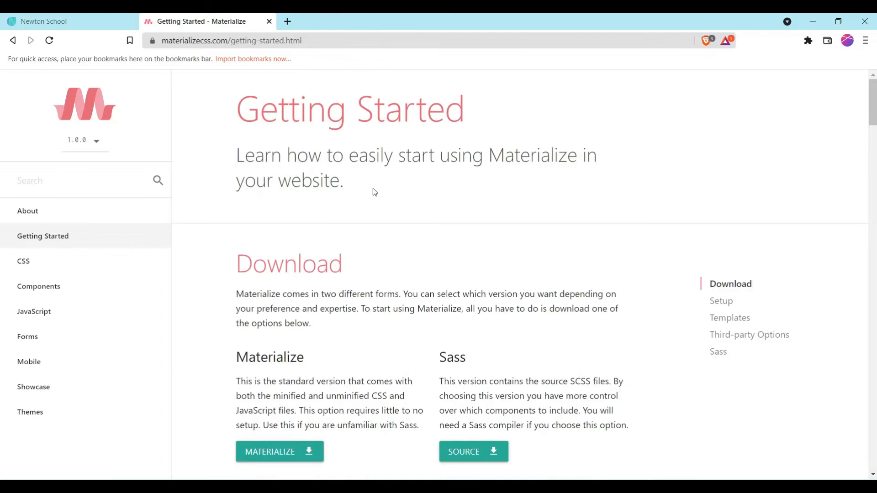
pyautogui.moveTo(396, 194)
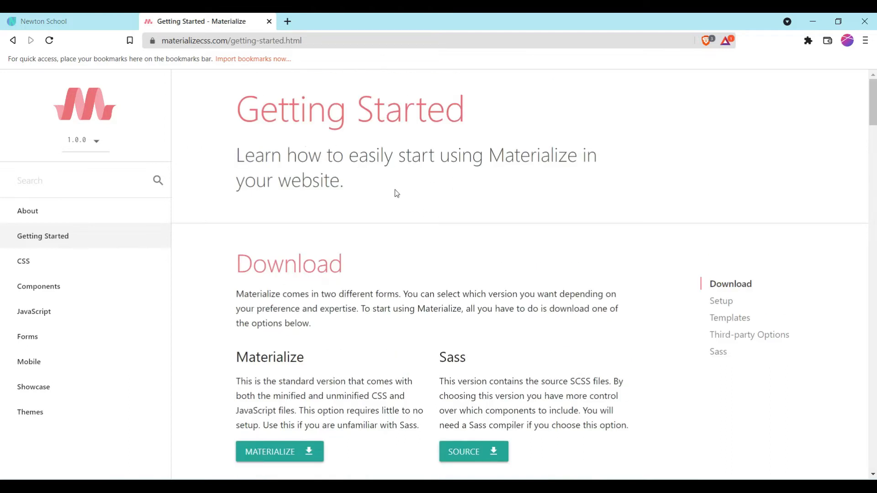
# Step: Scroll the Getting Started page through the Download, CDN and NPM/Bower install options
pyautogui.scroll(-3)
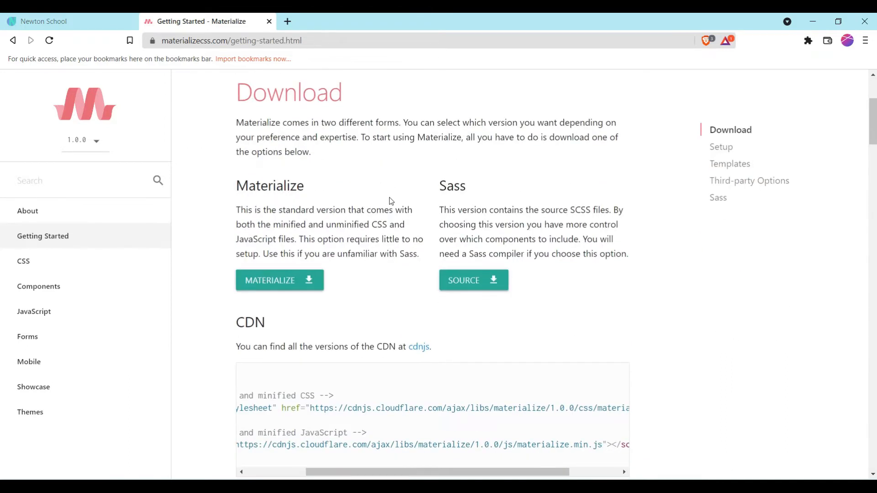
pyautogui.scroll(3)
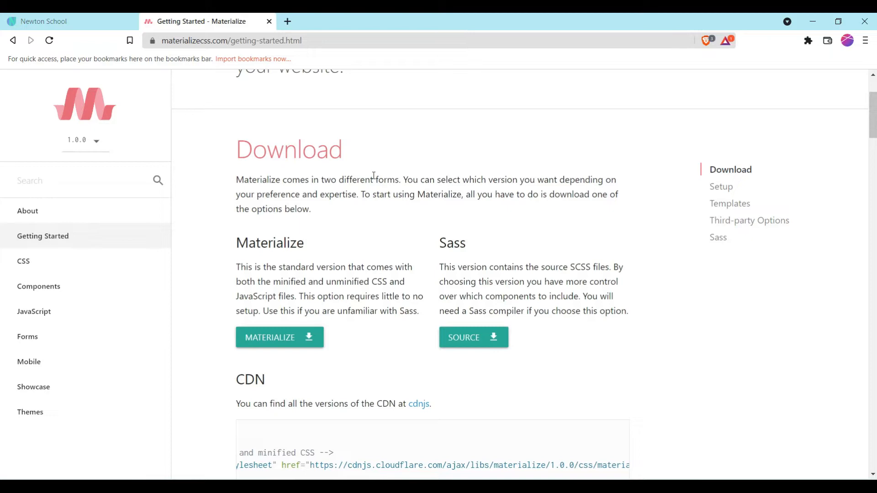
pyautogui.scroll(-3)
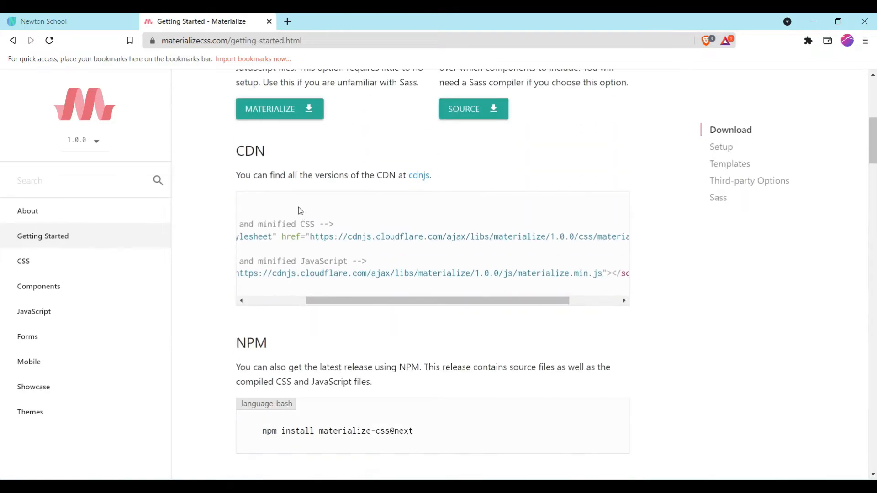
pyautogui.moveTo(255, 169)
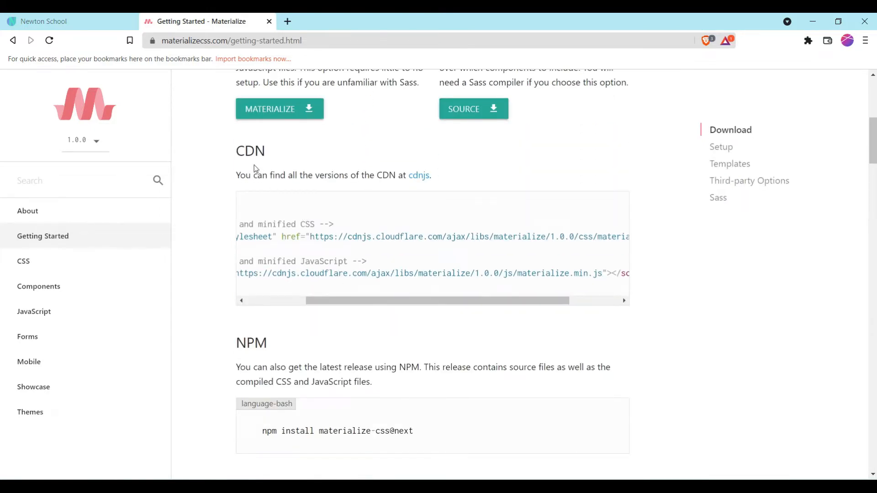
pyautogui.scroll(-3)
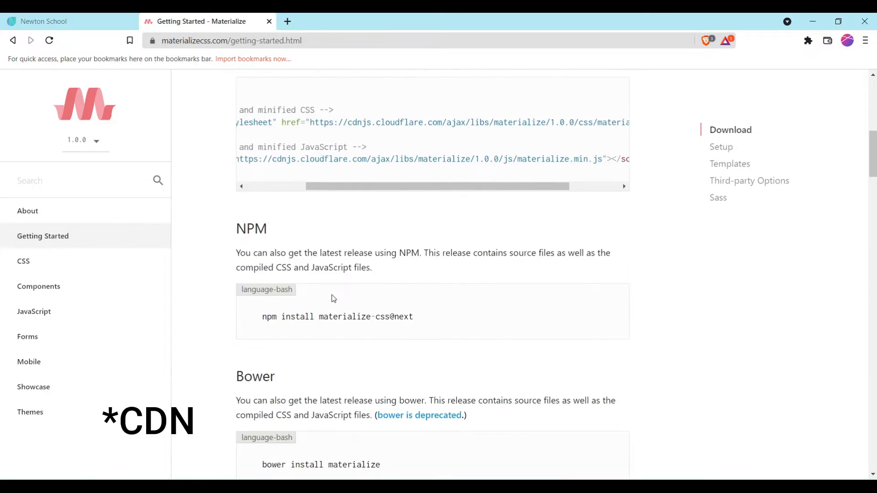
pyautogui.moveTo(383, 248)
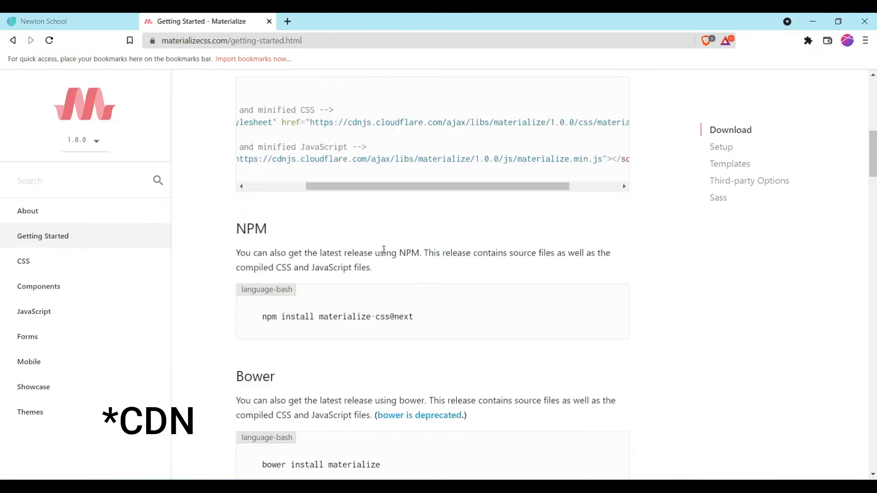
# Step: Scroll past the Setup project structure to the HTML Setup starter template
pyautogui.scroll(-3)
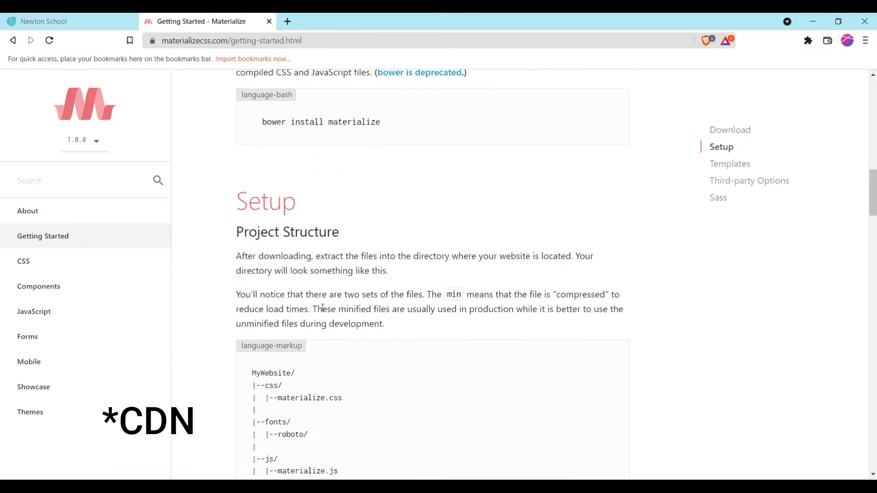
pyautogui.scroll(-3)
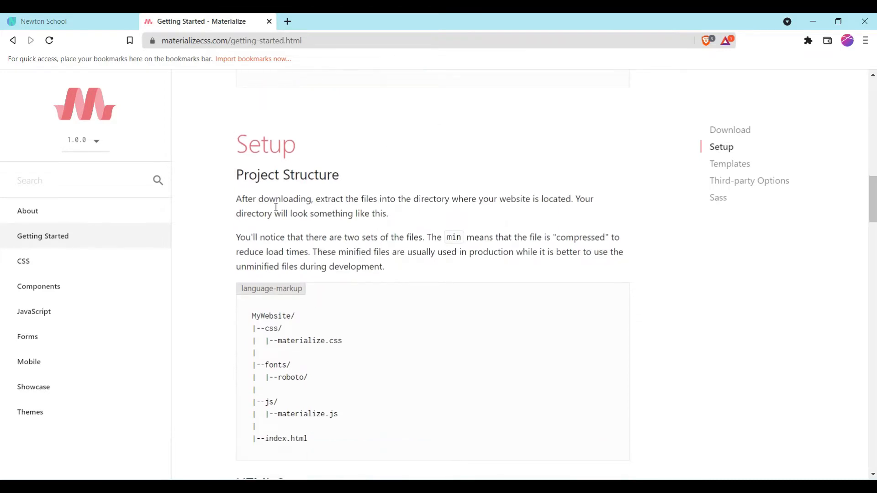
pyautogui.scroll(-3)
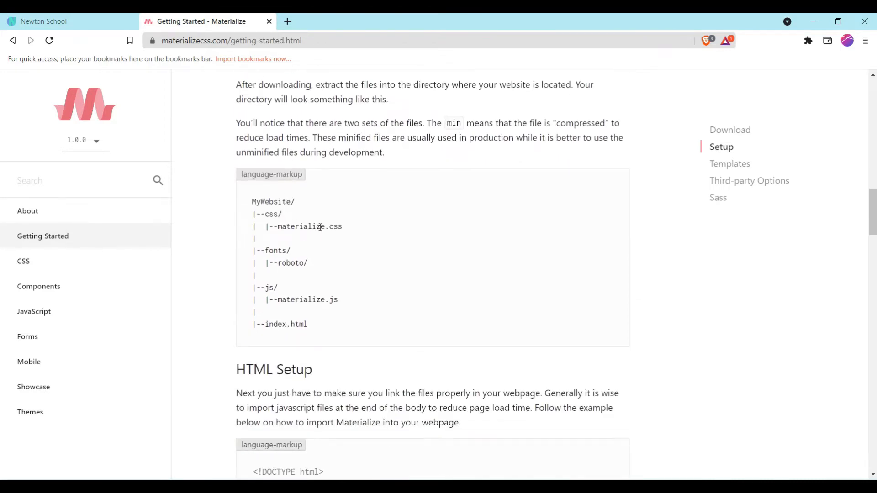
pyautogui.scroll(-3)
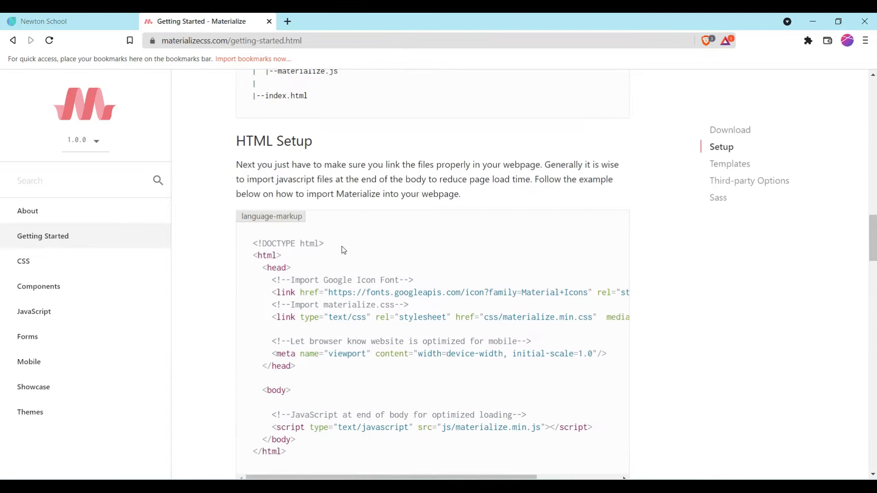
pyautogui.moveTo(376, 280)
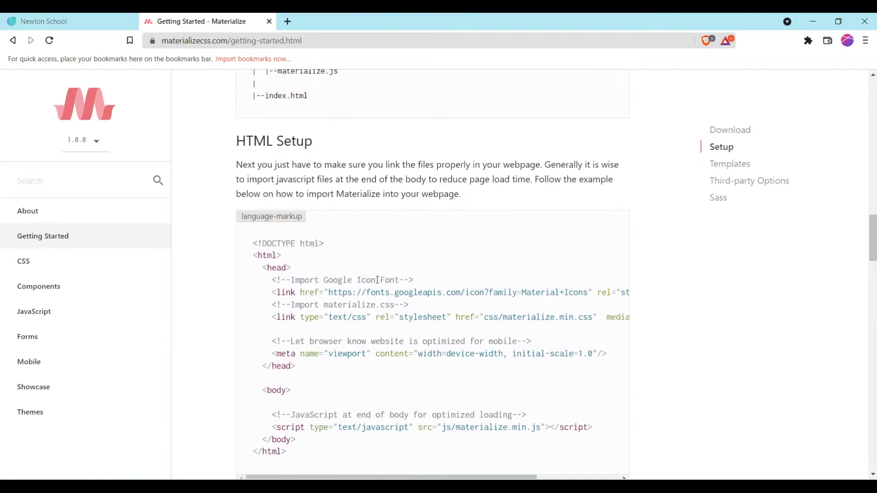
pyautogui.scroll(-3)
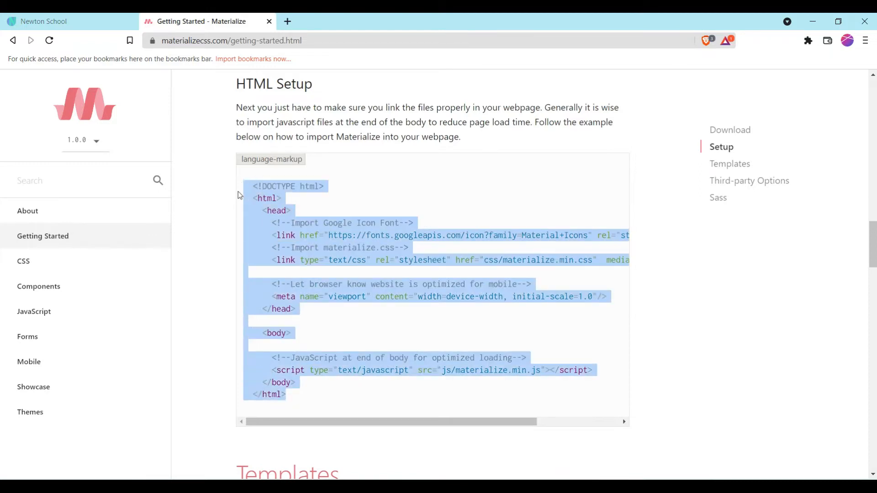
# Step: Paste the starter template into the playground and add <h1>hello</h1> in the body
pyautogui.click(67, 21)
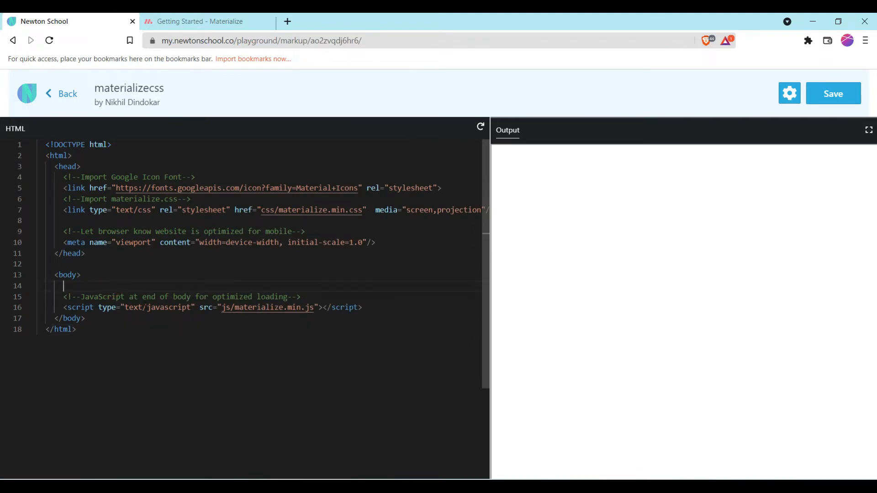
pyautogui.write('<h1')
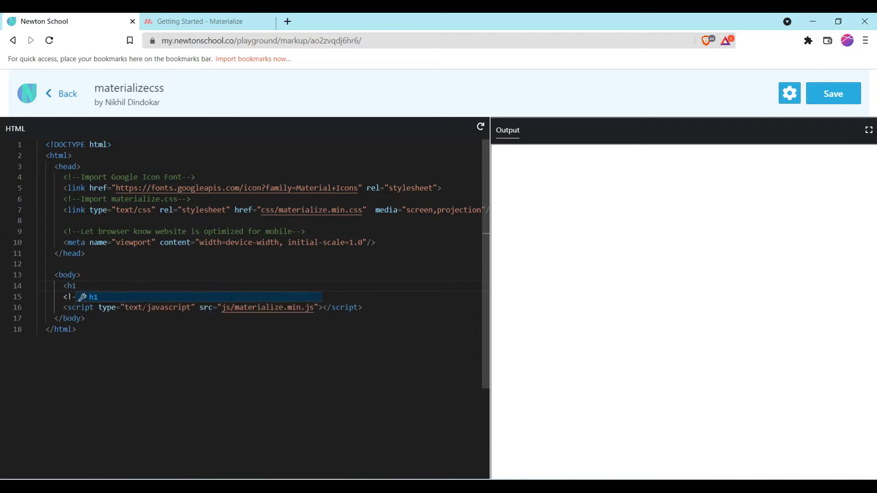
pyautogui.write('<')
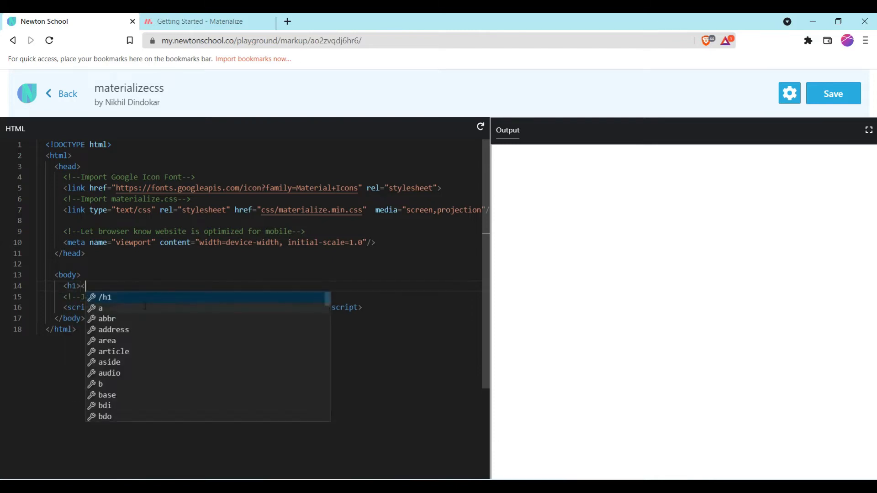
pyautogui.click(105, 296)
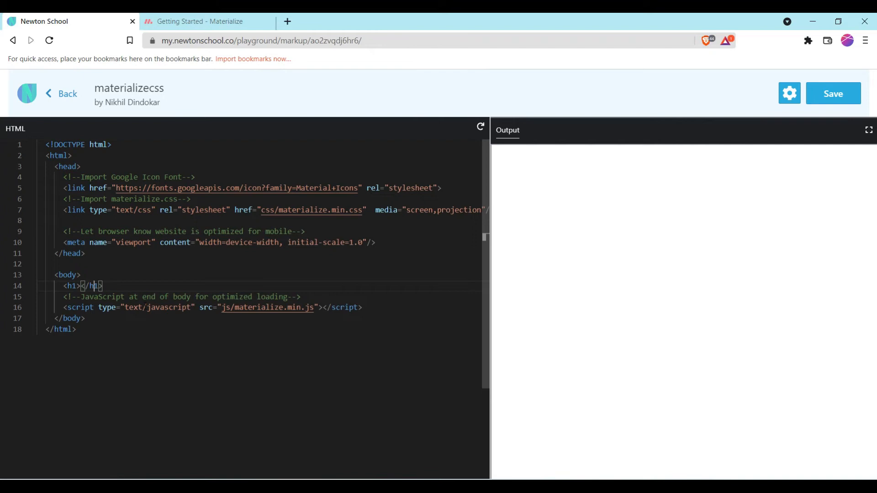
pyautogui.write('hel')
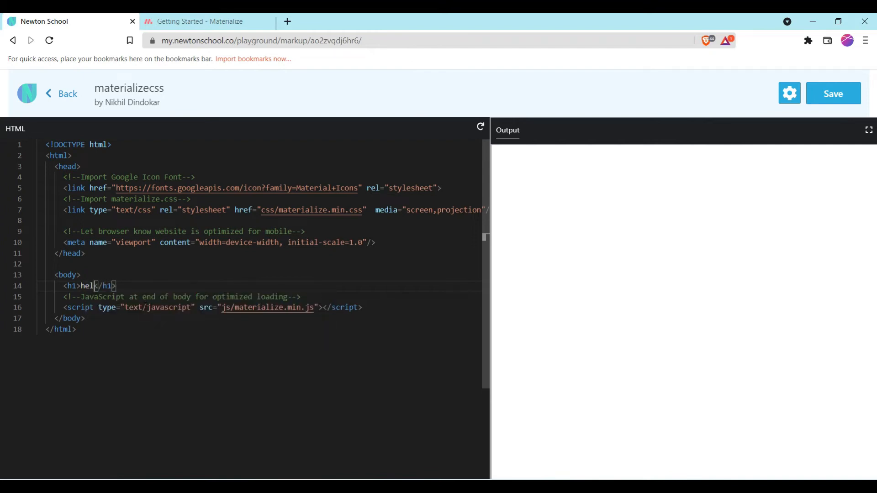
pyautogui.write('lo')
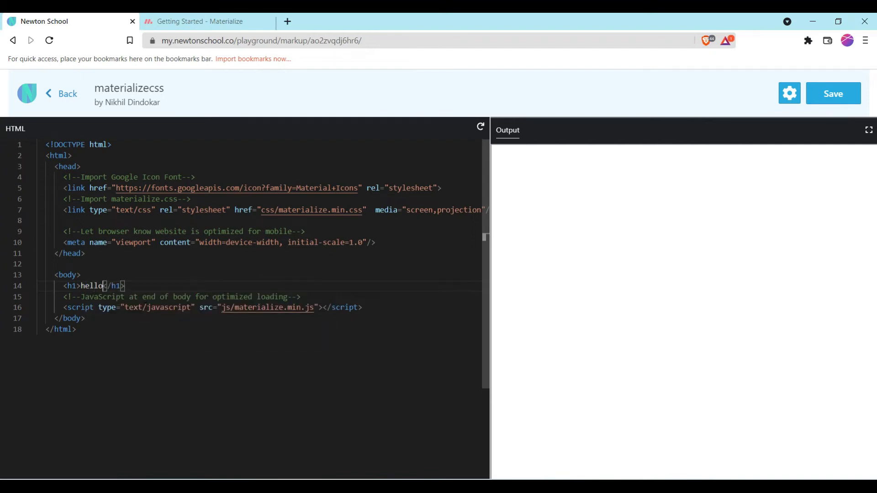
# Step: Render the hello heading in the output and save the project
pyautogui.click(479, 126)
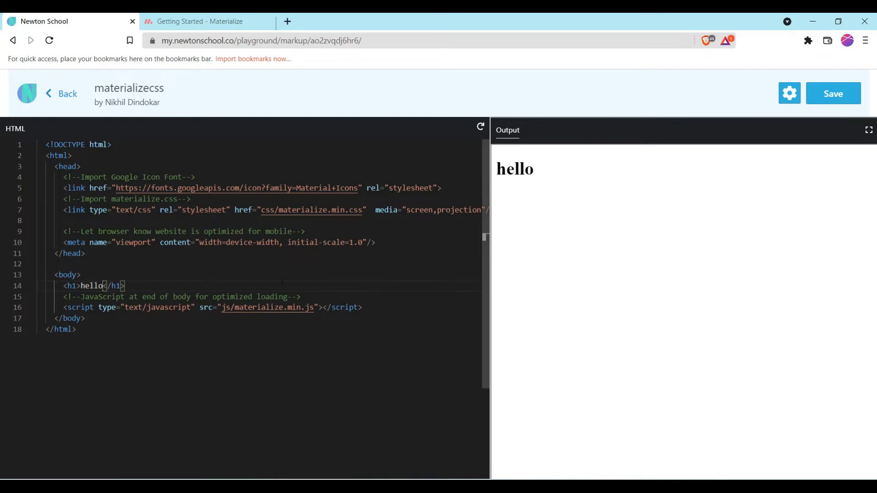
pyautogui.click(201, 21)
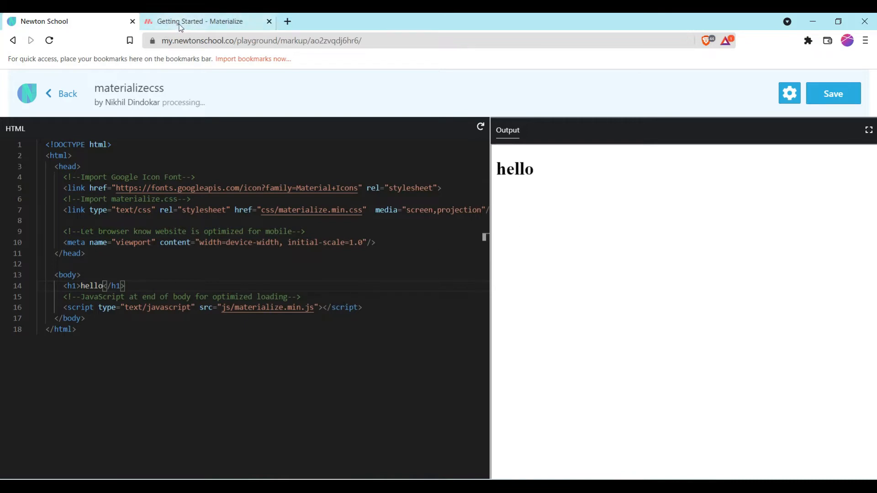
# Step: Copy the Materialize CSS CDN link from the docs and paste it into the head
pyautogui.click(207, 21)
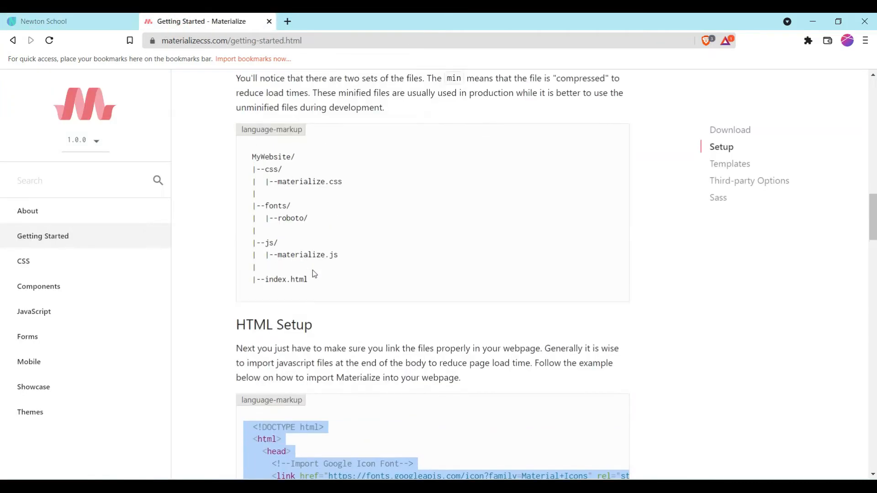
pyautogui.scroll(3)
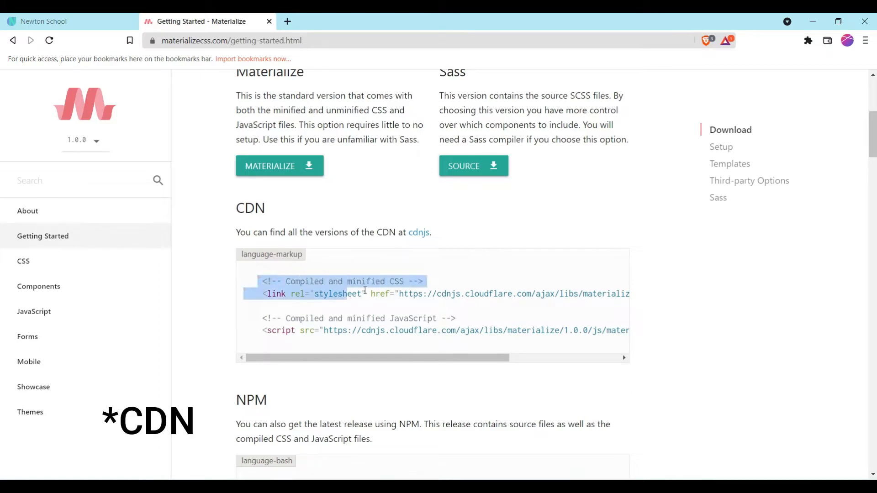
pyautogui.hscroll(3)
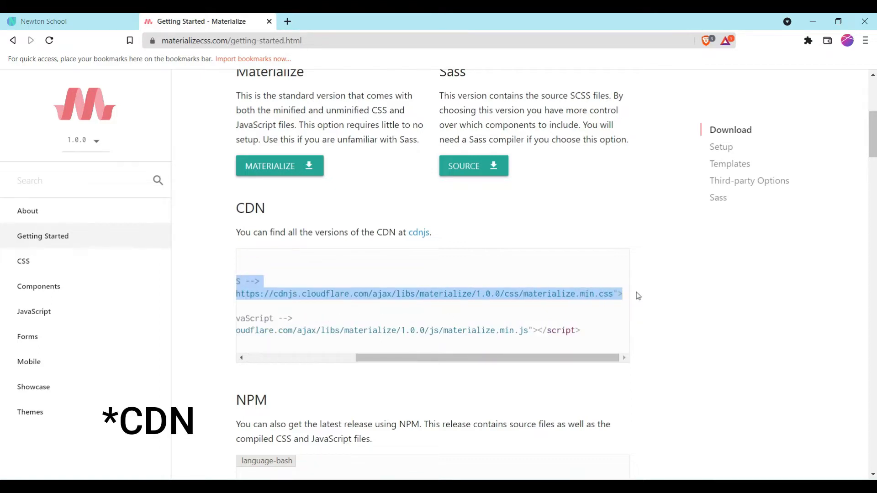
pyautogui.click(45, 21)
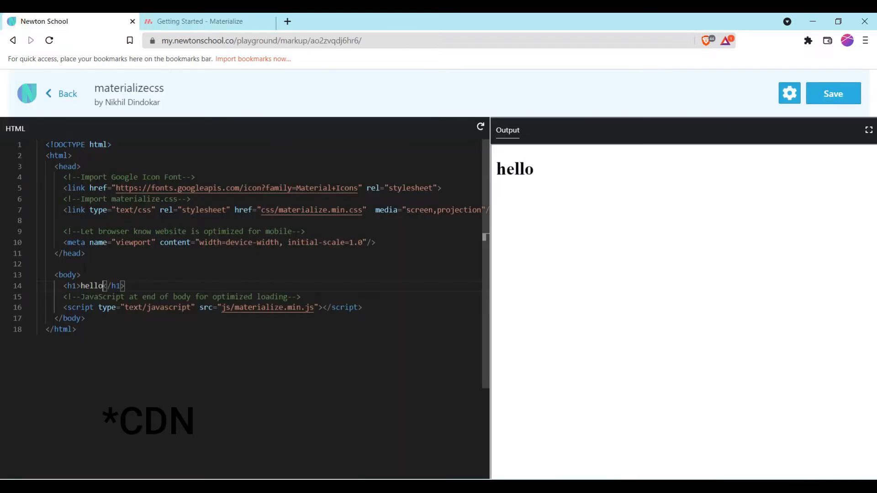
pyautogui.press('Enter')
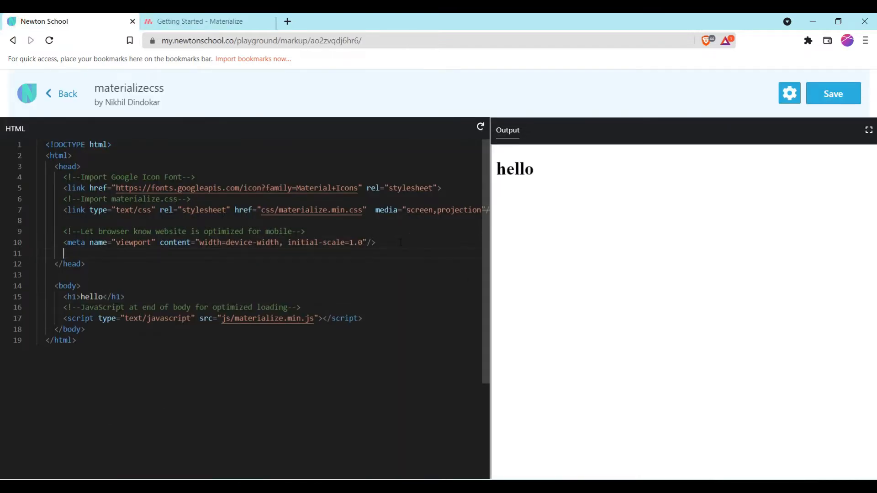
# Step: Copy the Materialize JS CDN script from the docs and paste it into the body
pyautogui.click(201, 21)
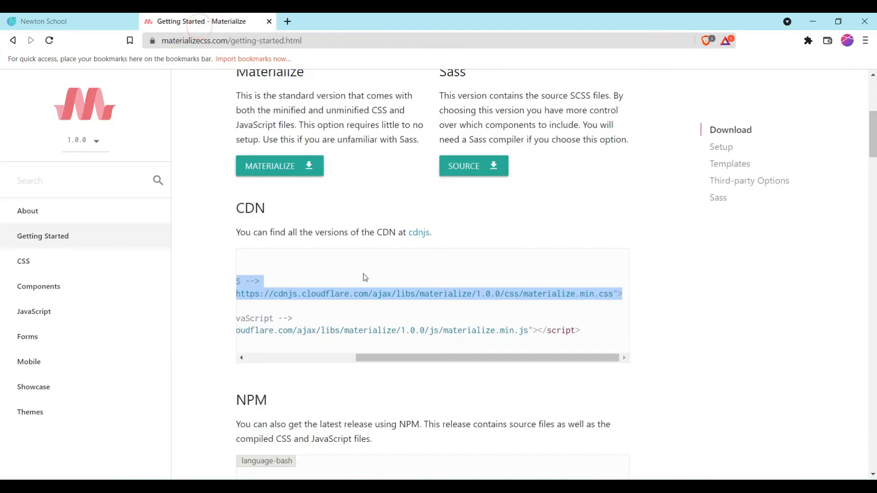
pyautogui.scroll(-3)
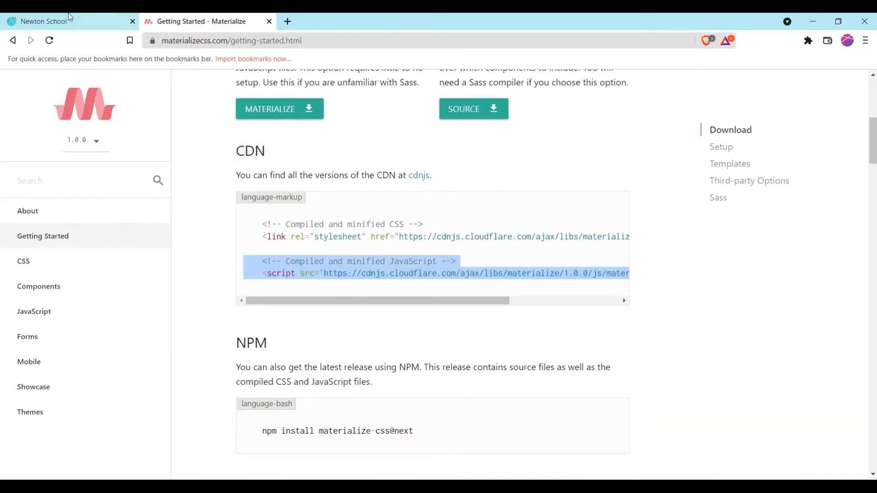
pyautogui.click(67, 21)
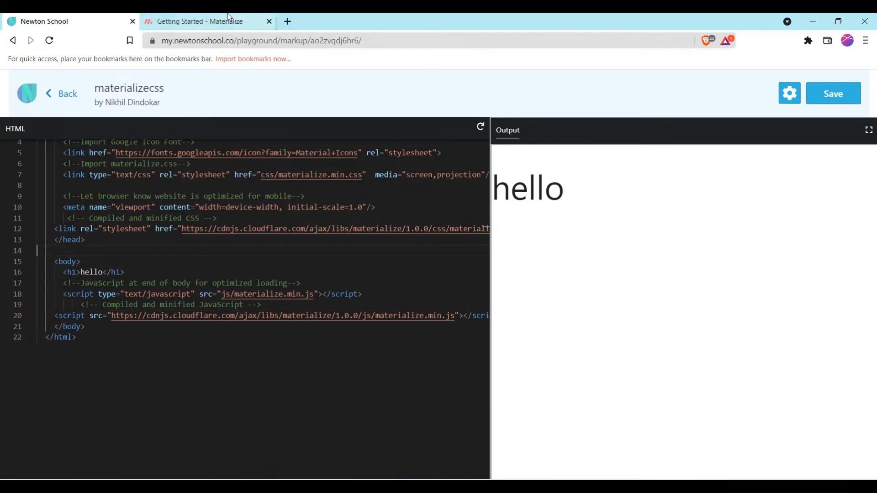
pyautogui.click(208, 21)
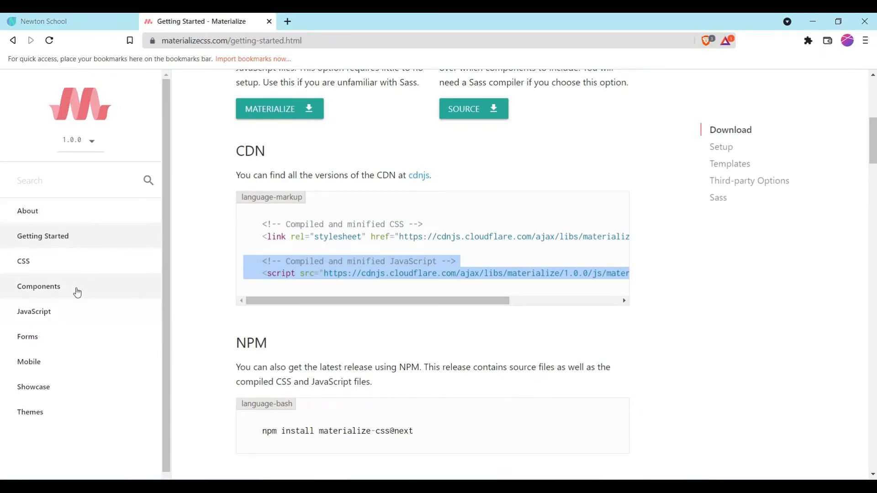
# Step: Expand Components in the sidebar and go to the Navbar documentation page
pyautogui.click(38, 286)
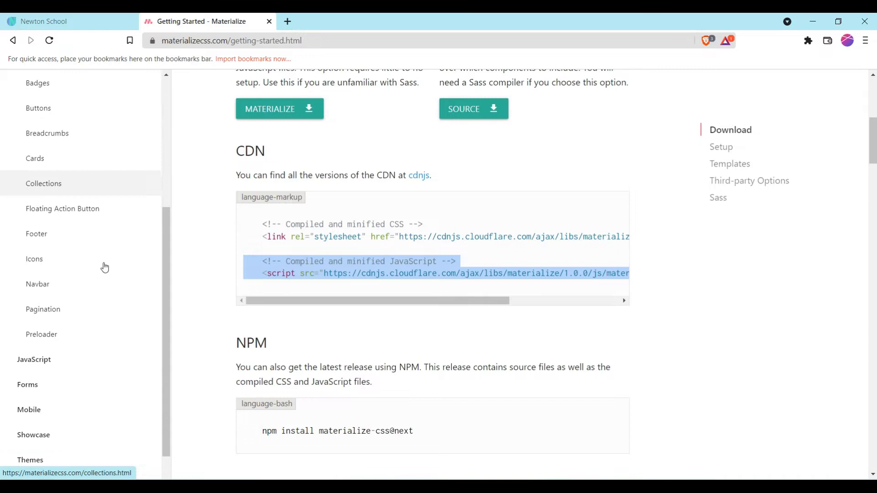
pyautogui.moveTo(37, 290)
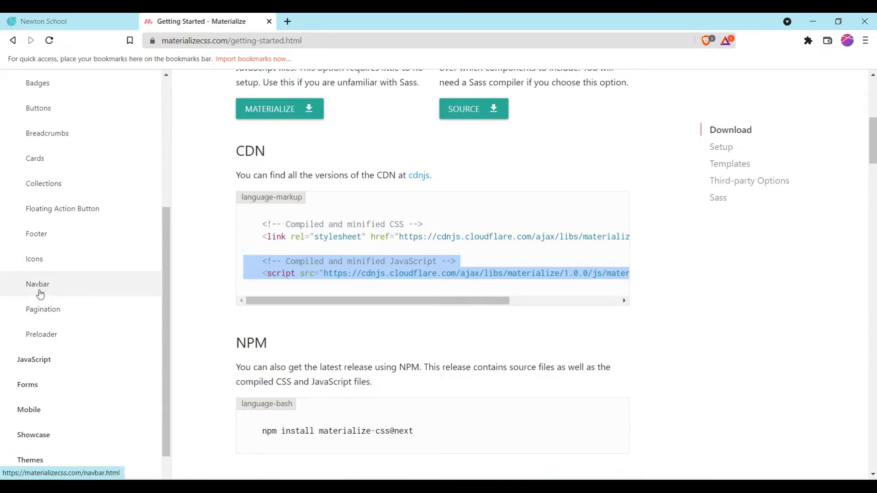
pyautogui.click(38, 285)
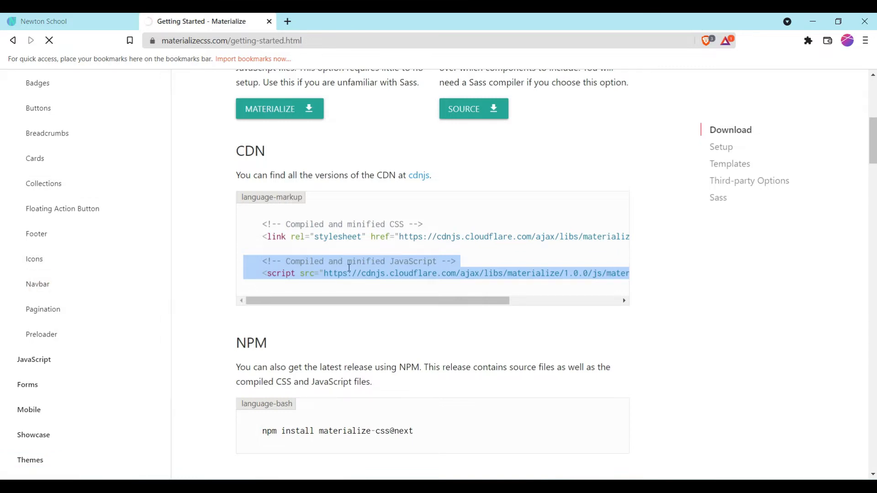
pyautogui.click(38, 283)
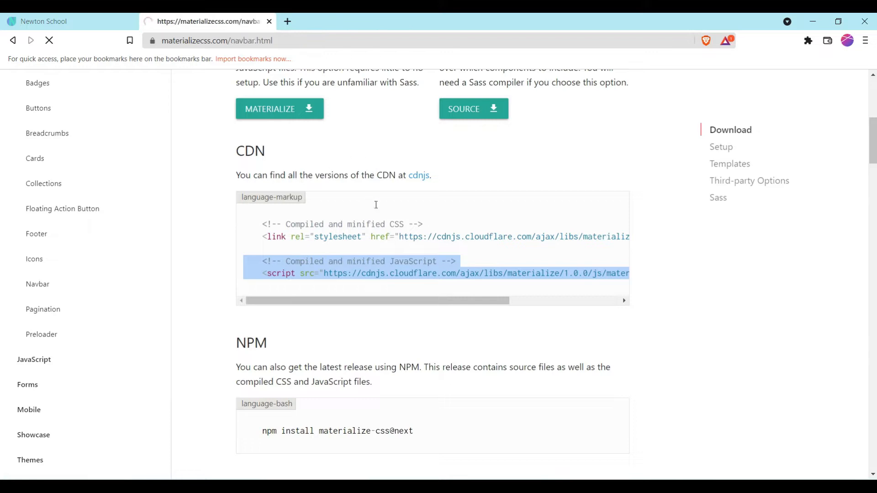
pyautogui.click(38, 284)
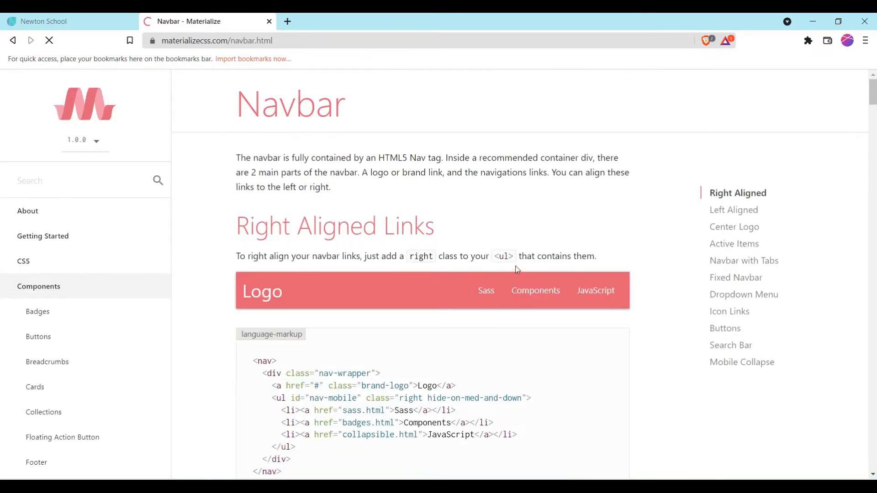
# Step: Scroll through the navbar examples to the Mobile Collapse sidenav markup and copy it
pyautogui.scroll(-3)
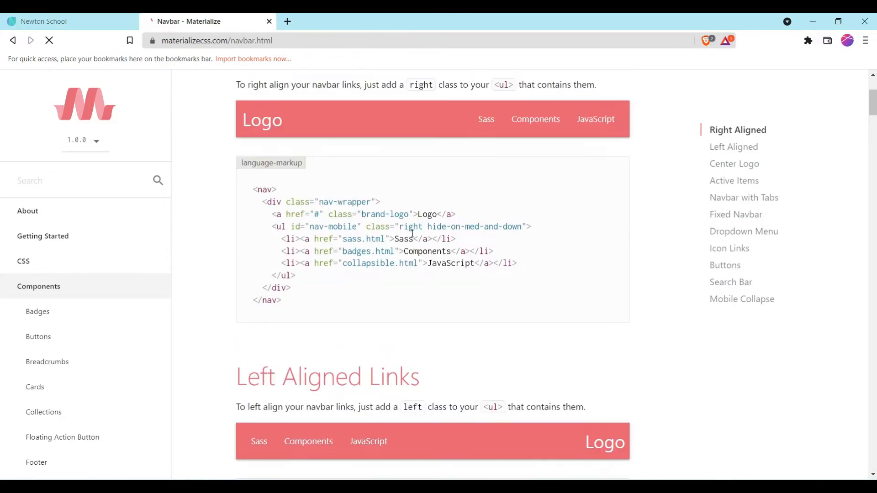
pyautogui.scroll(3)
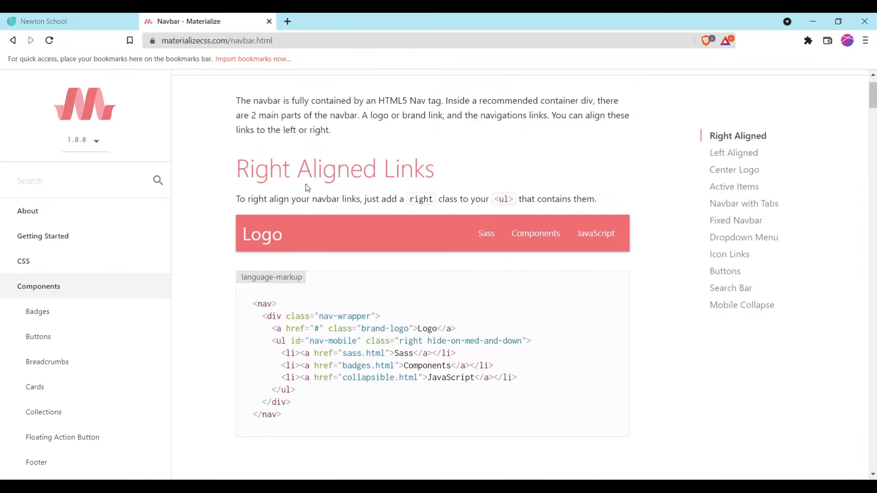
pyautogui.scroll(-3)
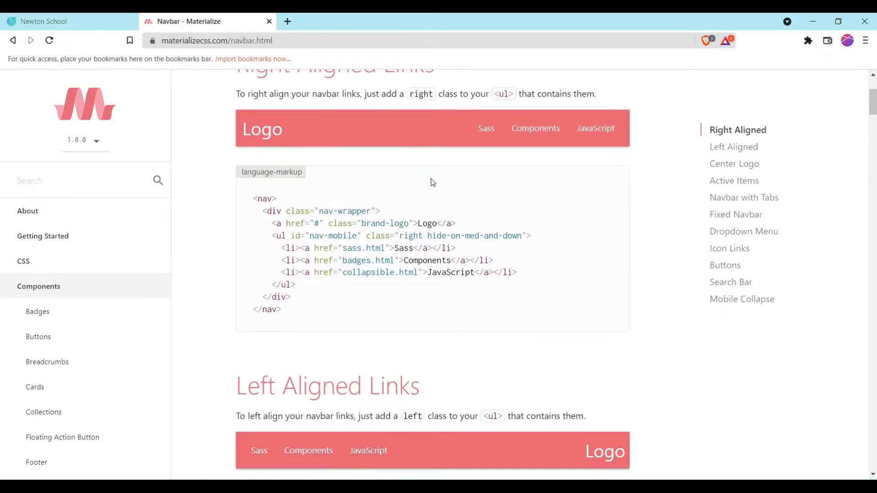
pyautogui.scroll(-3)
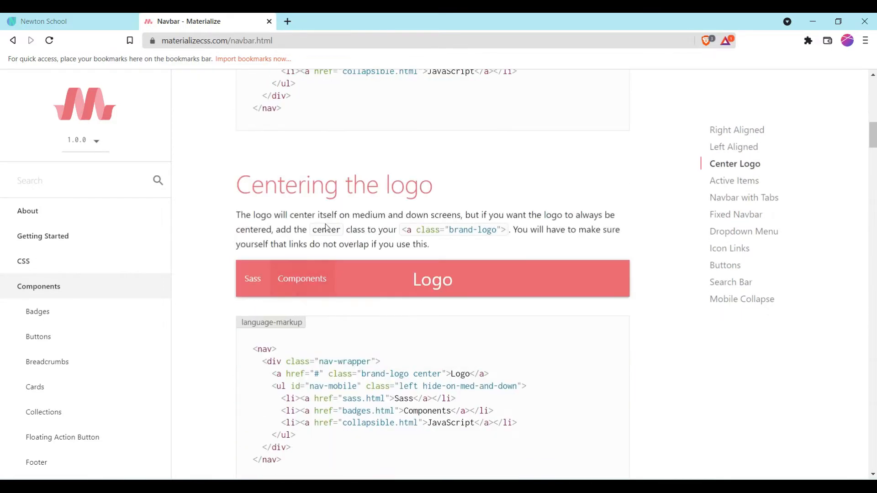
pyautogui.scroll(-3)
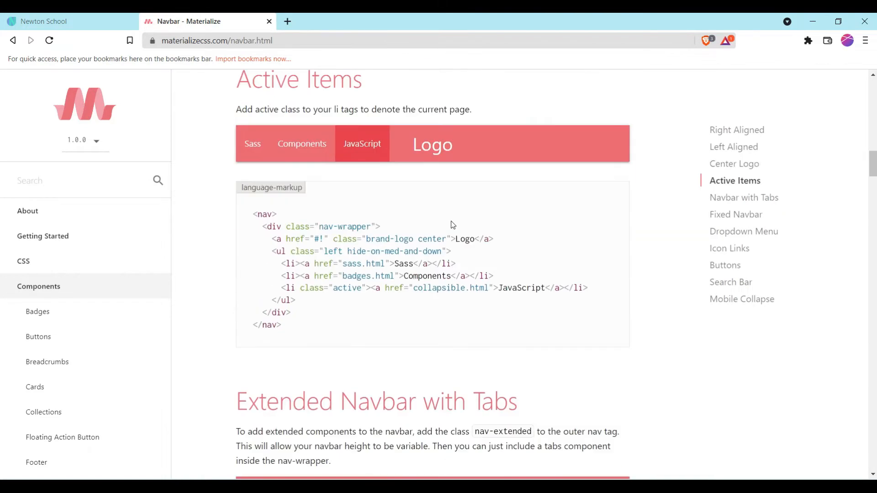
pyautogui.scroll(-3)
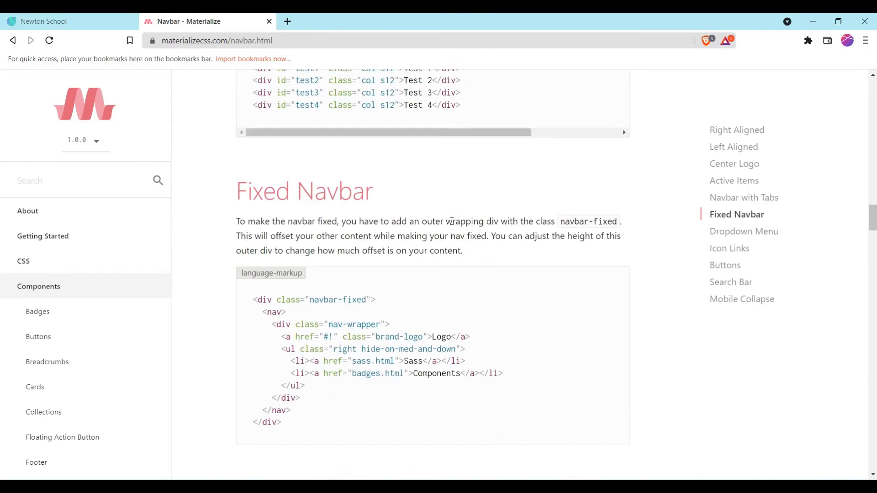
pyautogui.scroll(-3)
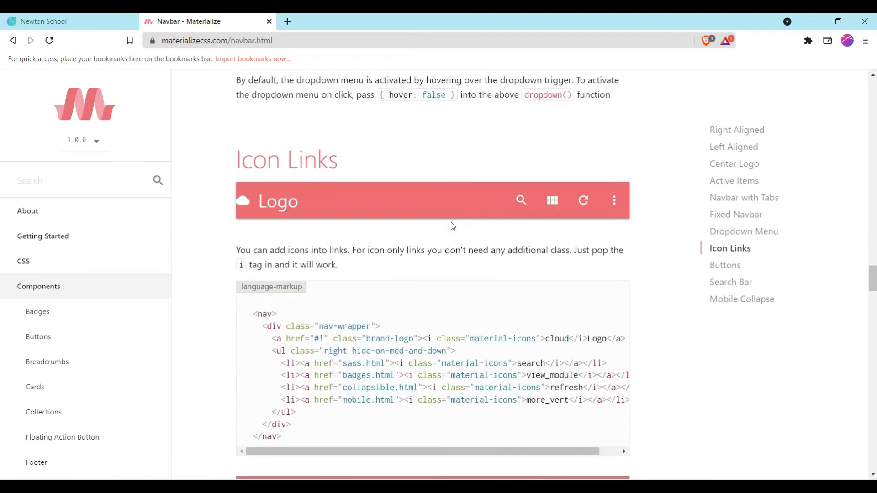
pyautogui.scroll(-3)
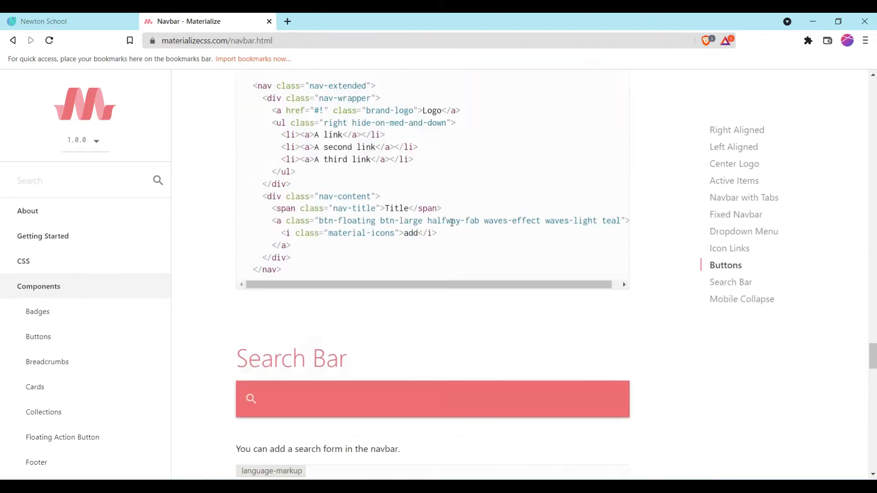
pyautogui.scroll(-3)
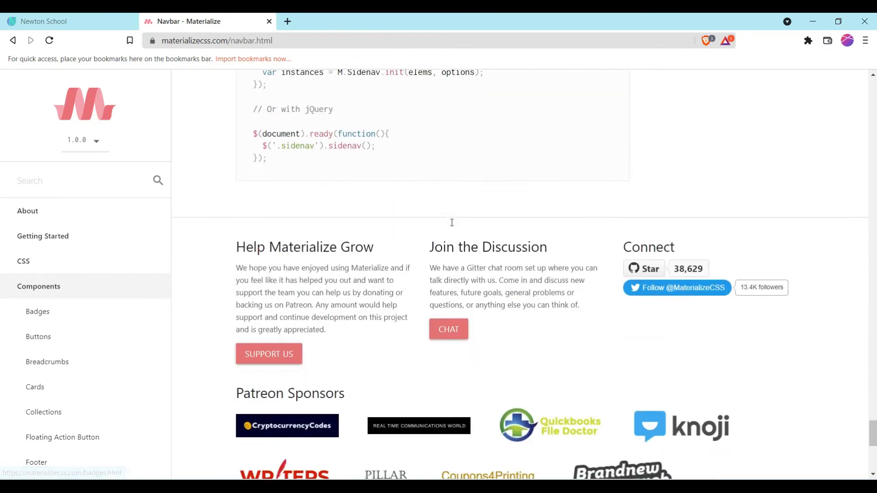
pyautogui.scroll(3)
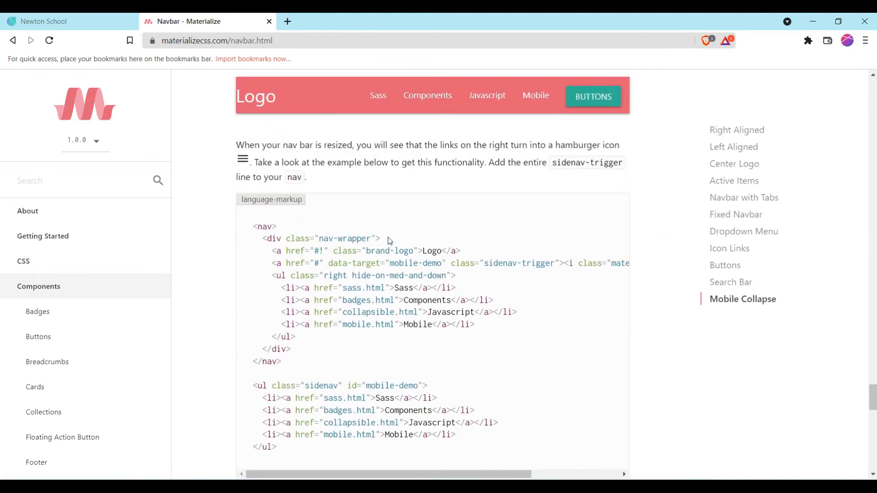
pyautogui.moveTo(361, 259)
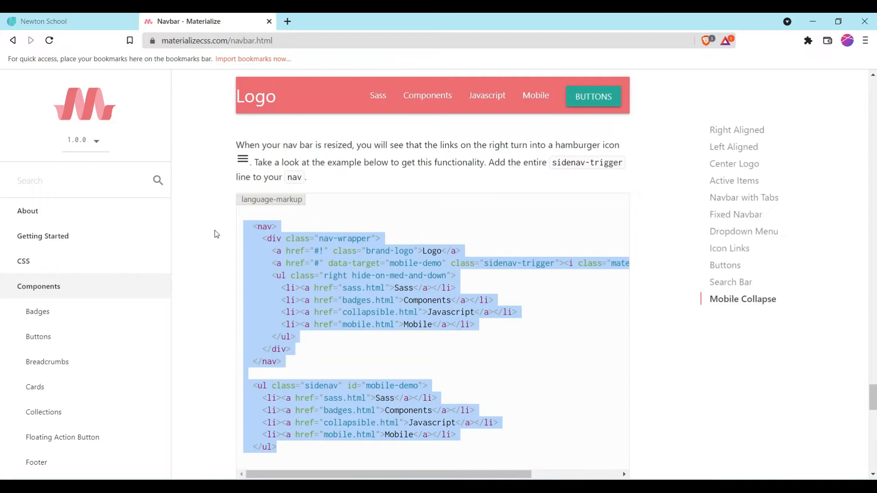
pyautogui.moveTo(95, 17)
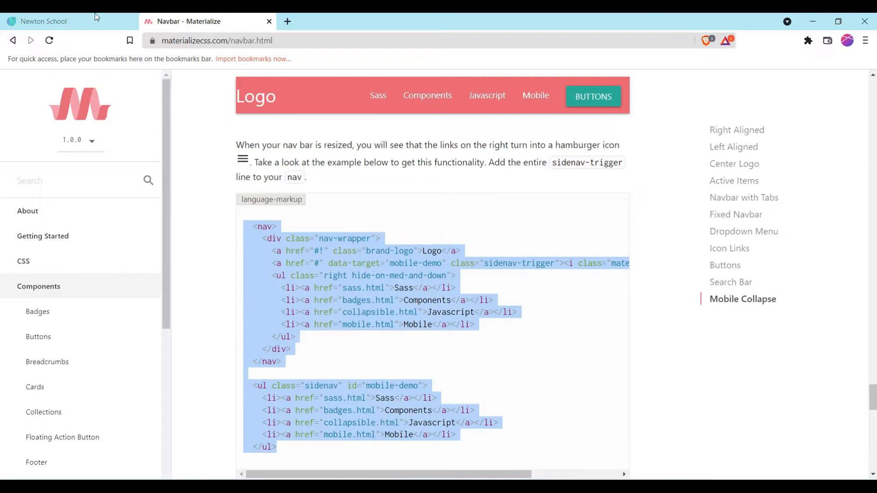
# Step: Paste the Mobile Collapse navbar and sidenav markup into the playground body
pyautogui.click(44, 21)
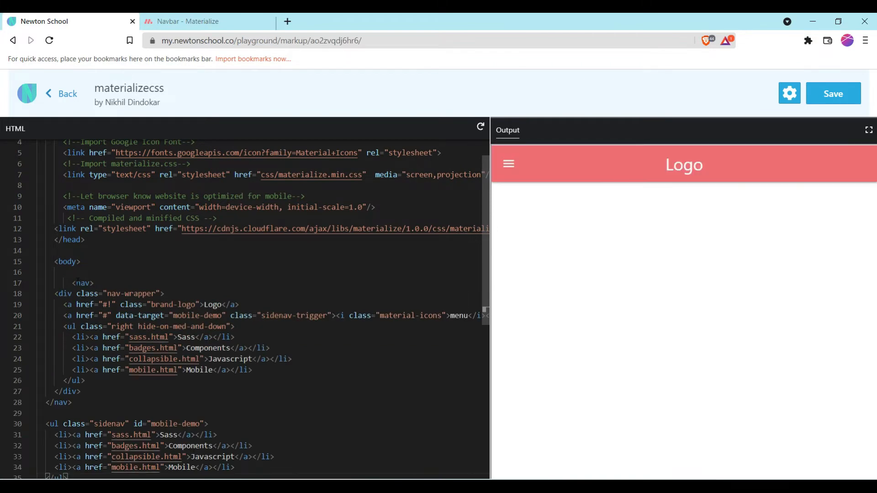
pyautogui.scroll(-3)
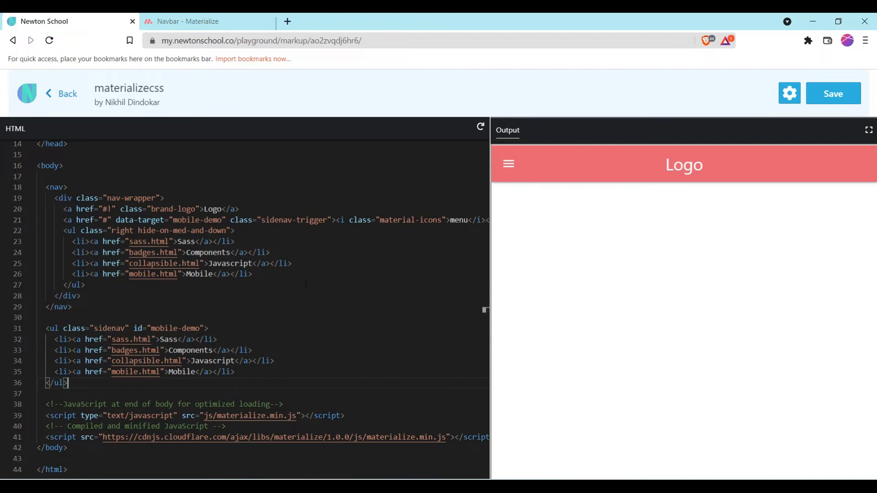
pyautogui.scroll(-3)
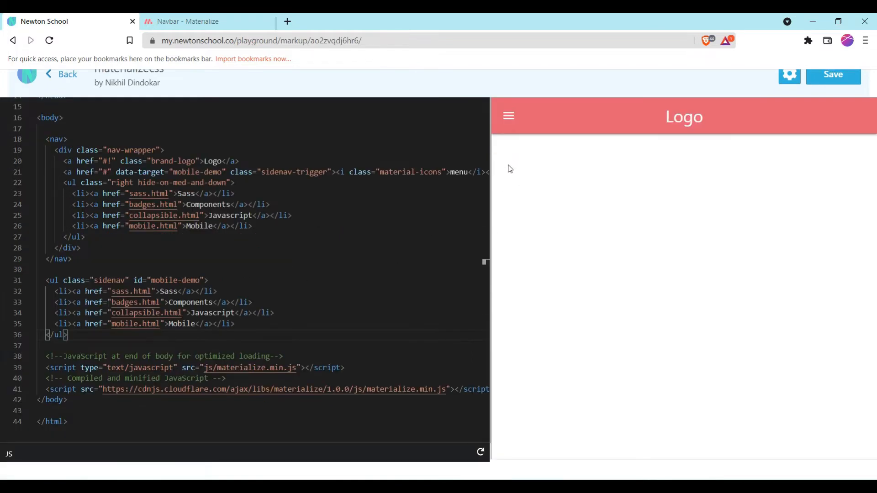
pyautogui.moveTo(509, 141)
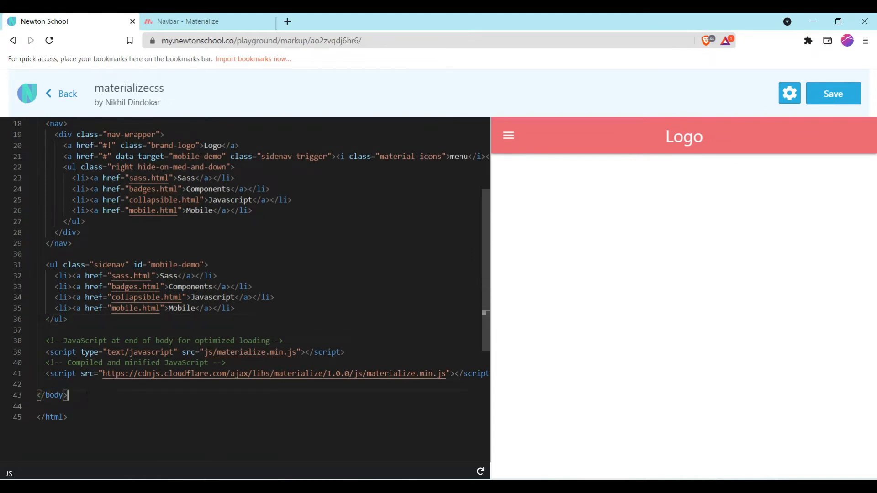
# Step: Add a script block before the body ends with the sidenav initialization code
pyautogui.click(78, 385)
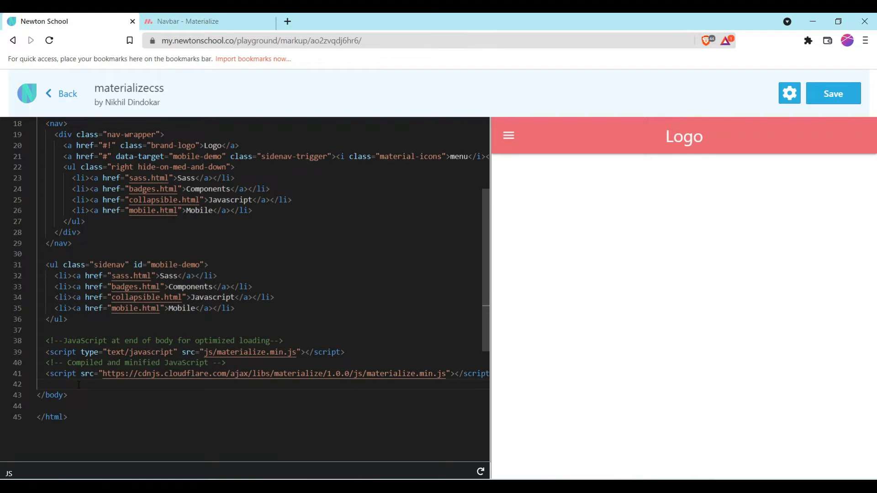
pyautogui.write('<script>')
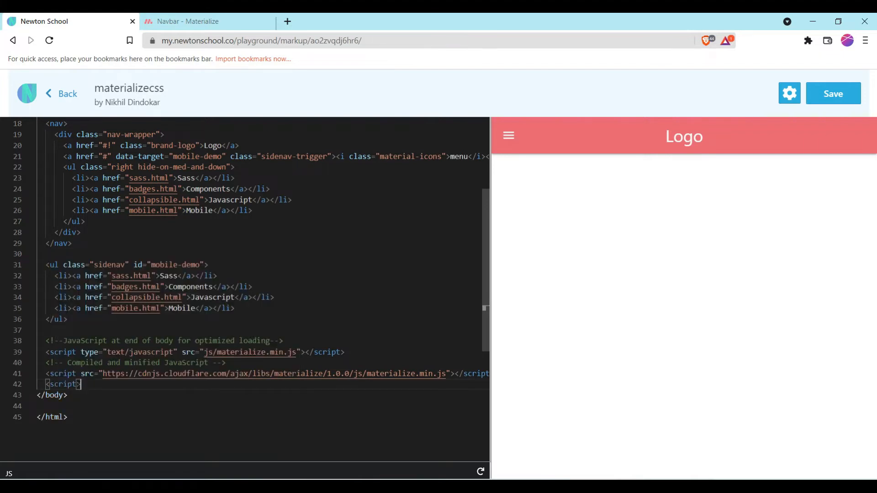
pyautogui.write('</')
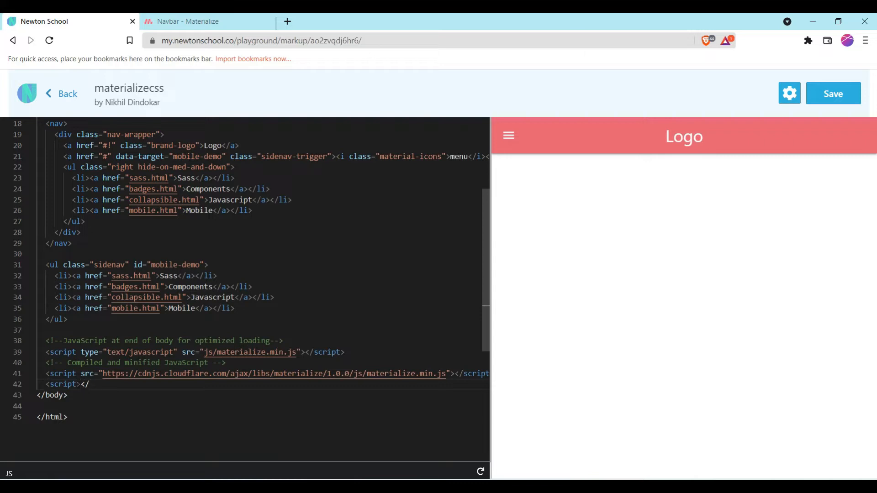
pyautogui.write('sc')
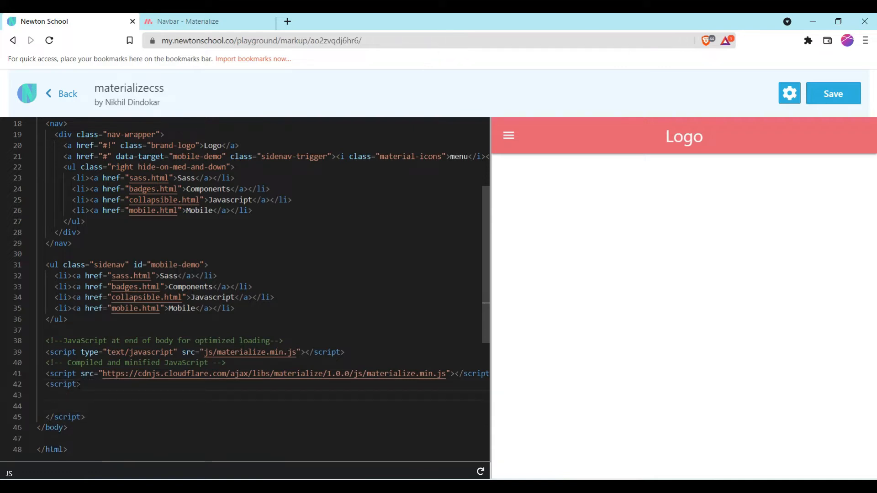
pyautogui.scroll(-3)
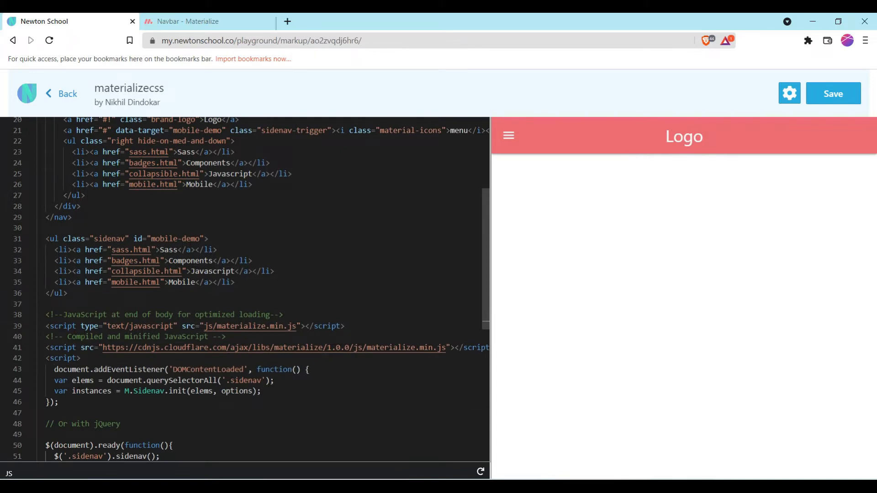
# Step: Check the navbar in a widened preview, restore its width, and return to the navbar docs
pyautogui.click(509, 135)
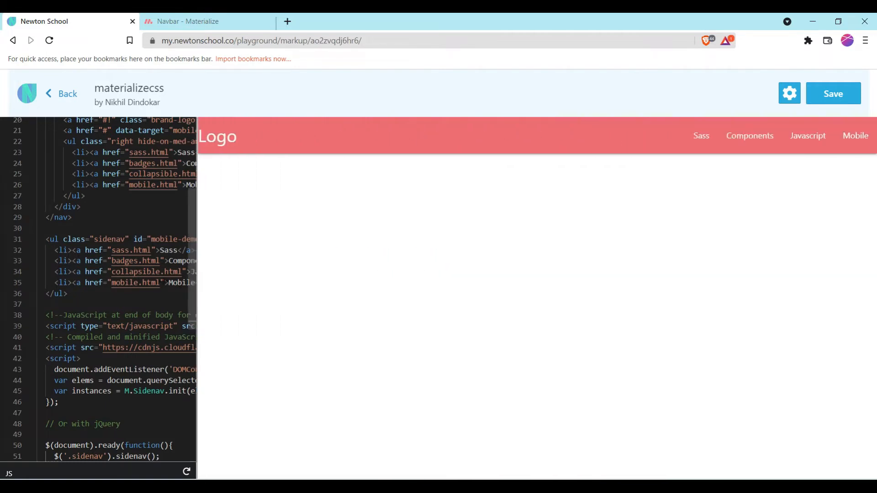
pyautogui.moveTo(196, 285); pyautogui.dragTo(302, 285)
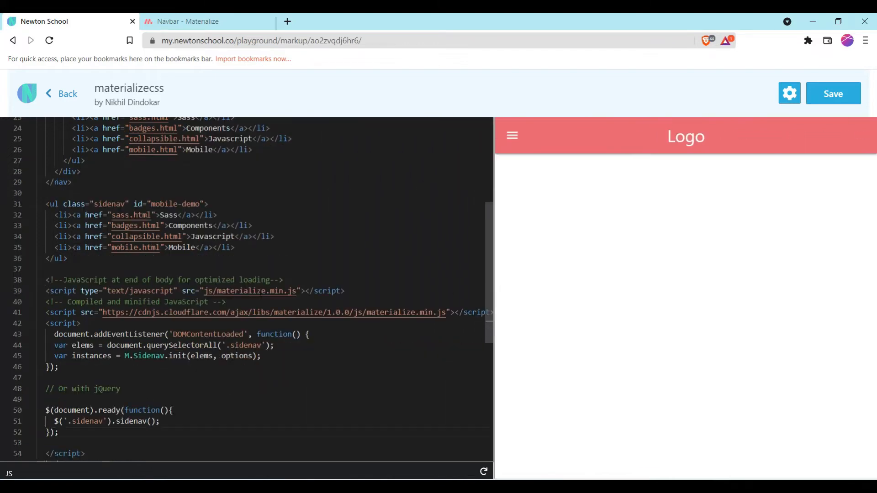
pyautogui.click(201, 21)
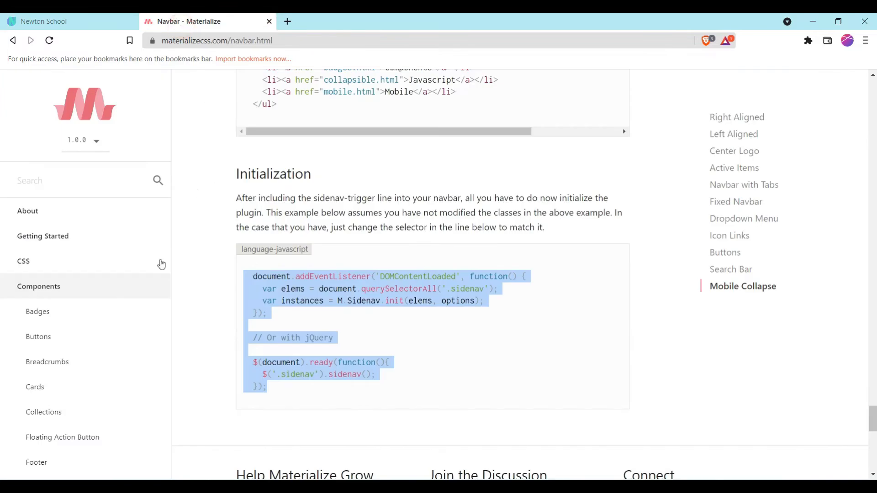
# Step: Go to the Carousel documentation page and scroll through its examples
pyautogui.scroll(-3)
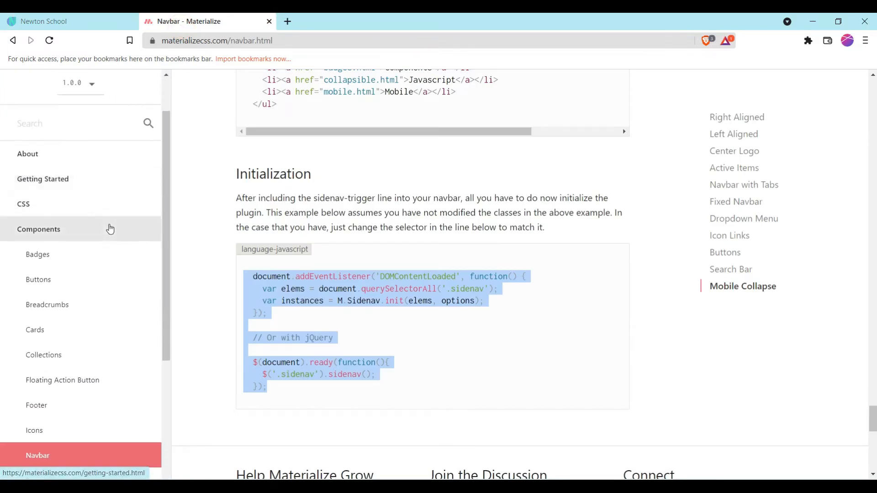
pyautogui.scroll(-3)
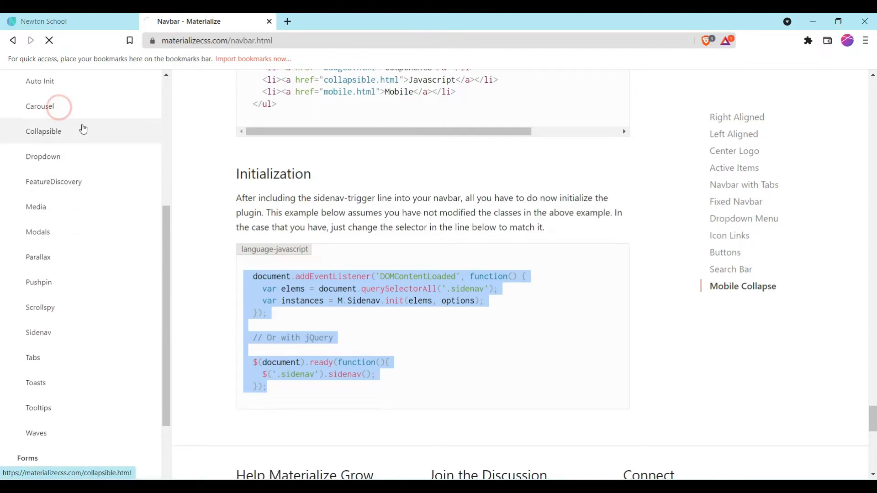
pyautogui.click(39, 106)
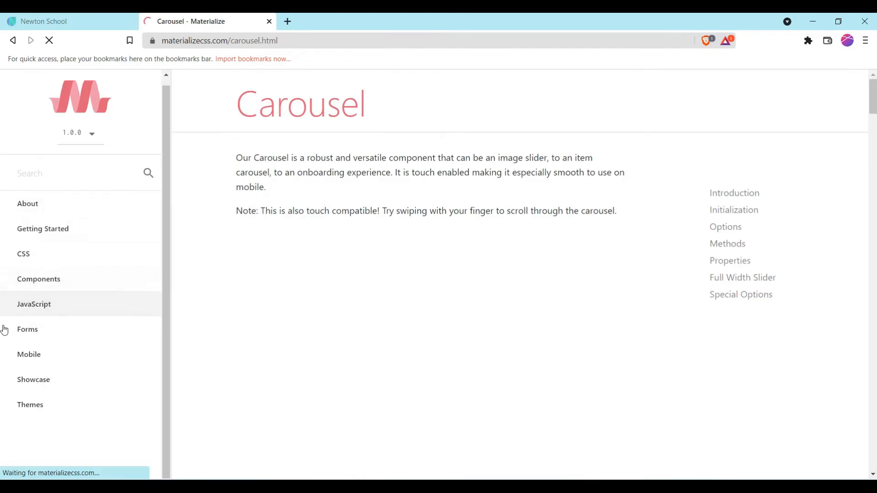
pyautogui.scroll(-3)
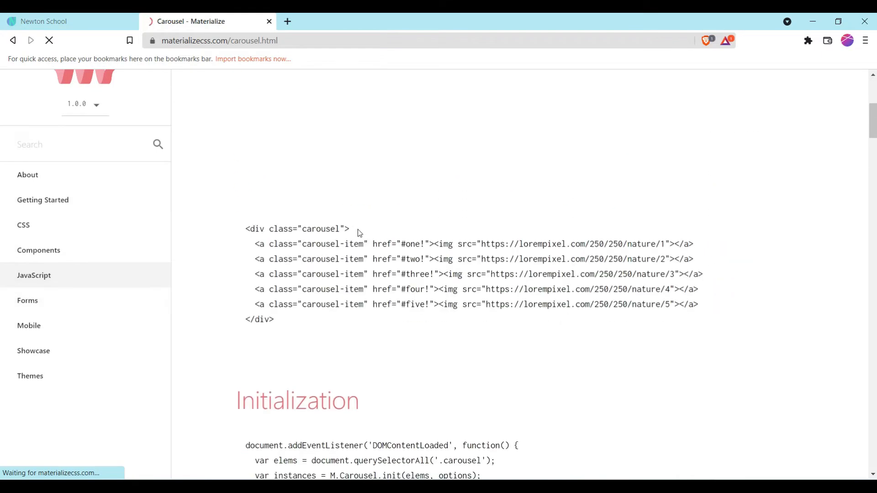
pyautogui.scroll(-3)
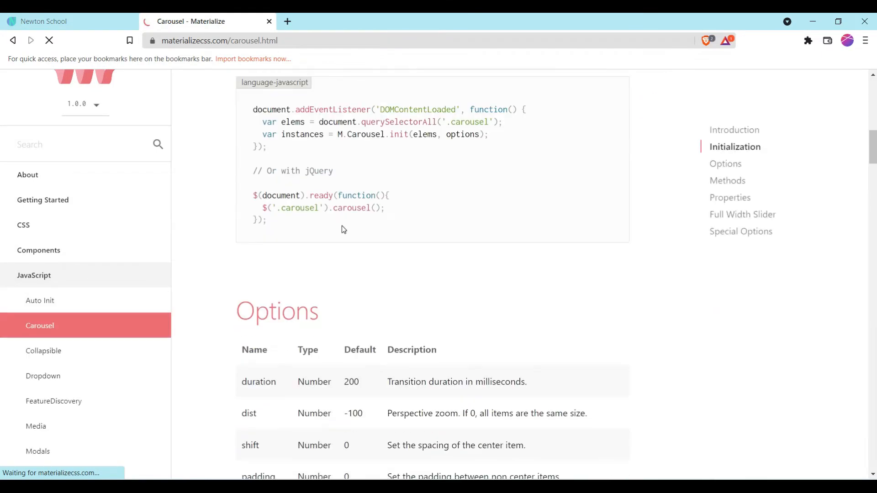
pyautogui.scroll(-3)
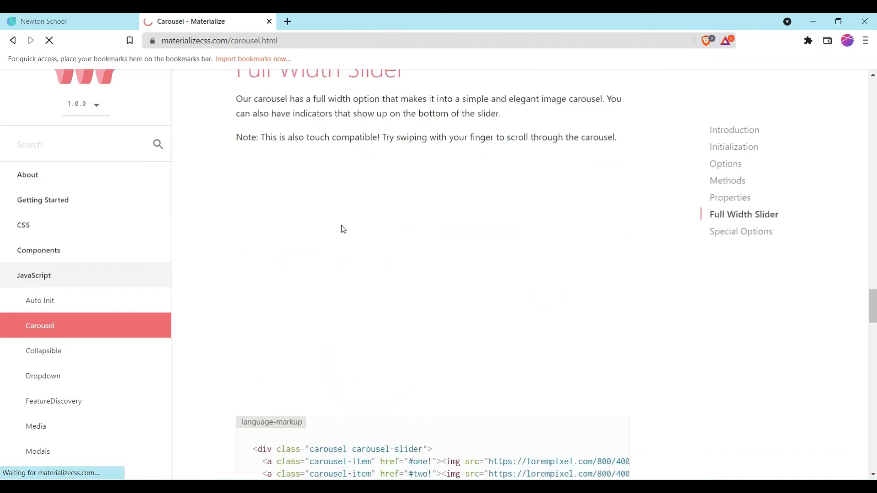
pyautogui.scroll(-3)
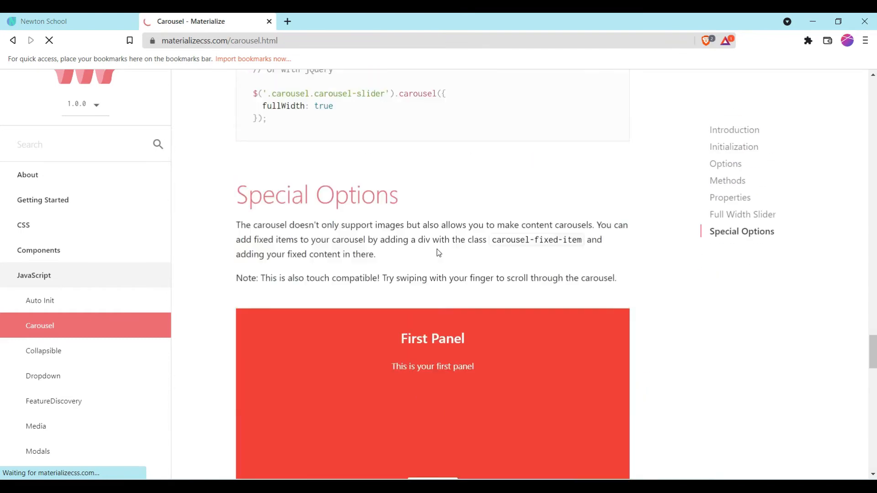
# Step: Jump to Special Options, try the content carousel demo, and select its markup
pyautogui.scroll(3)
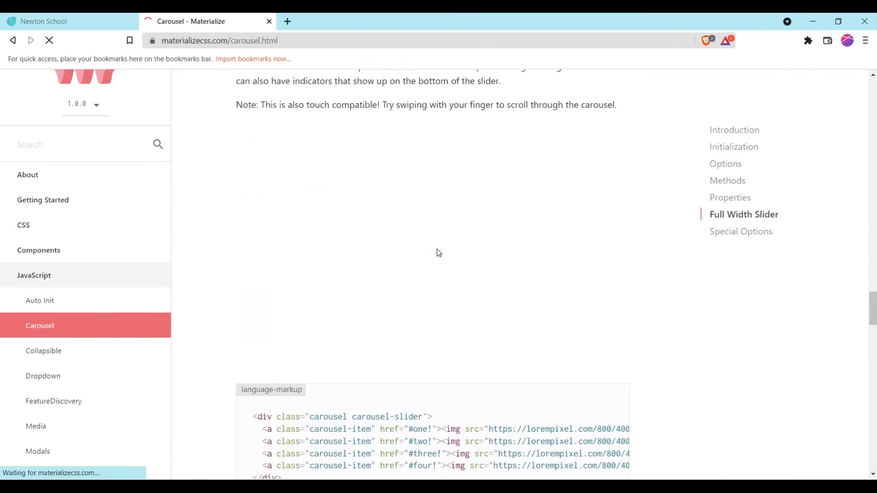
pyautogui.scroll(3)
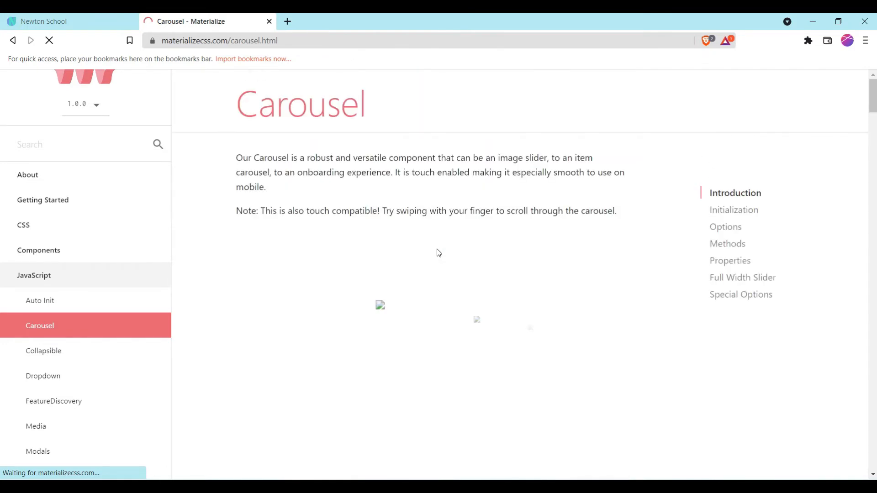
pyautogui.click(727, 243)
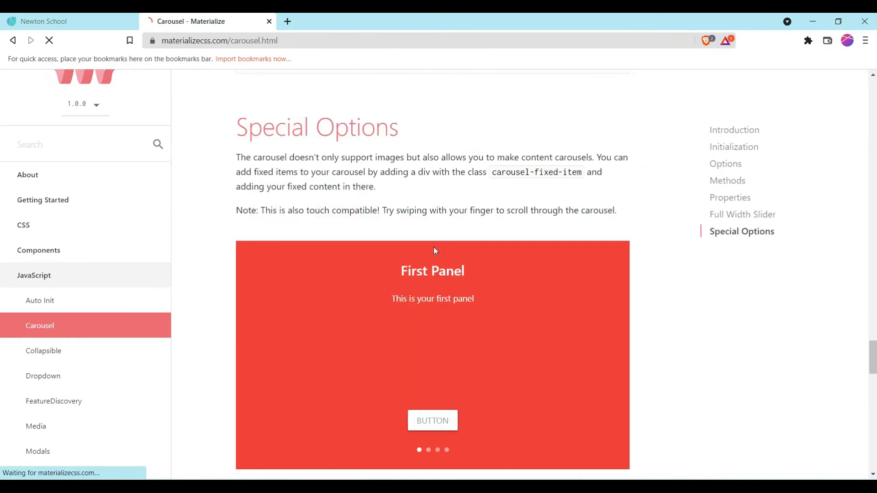
pyautogui.scroll(-3)
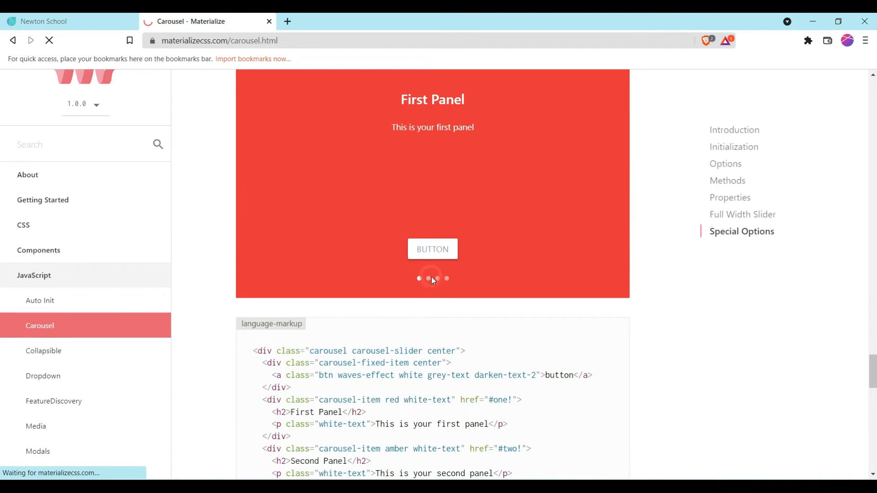
pyautogui.click(447, 279)
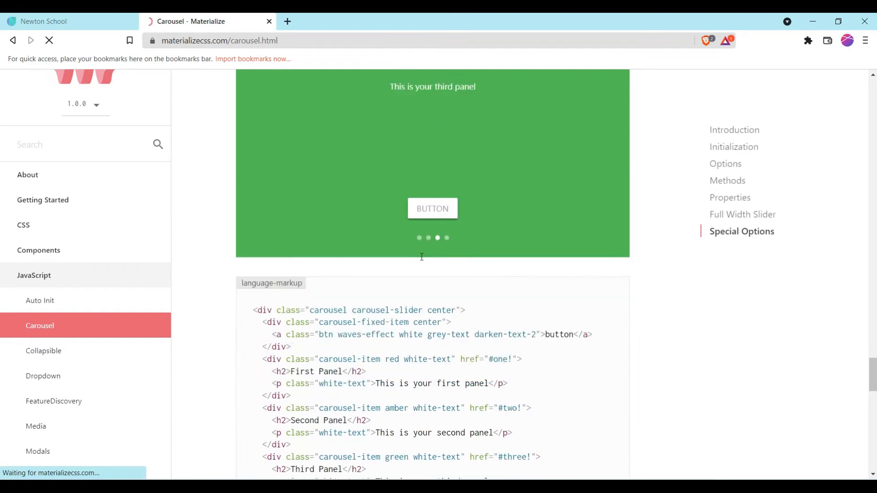
pyautogui.scroll(-3)
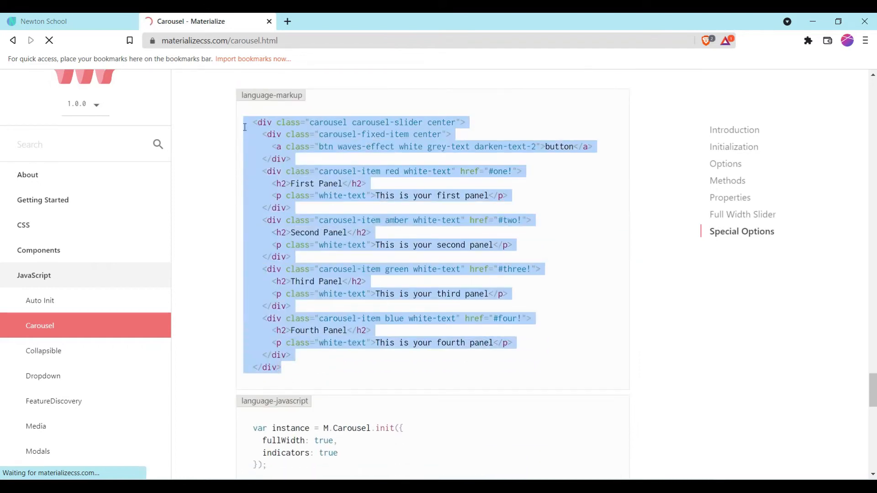
pyautogui.moveTo(411, 261)
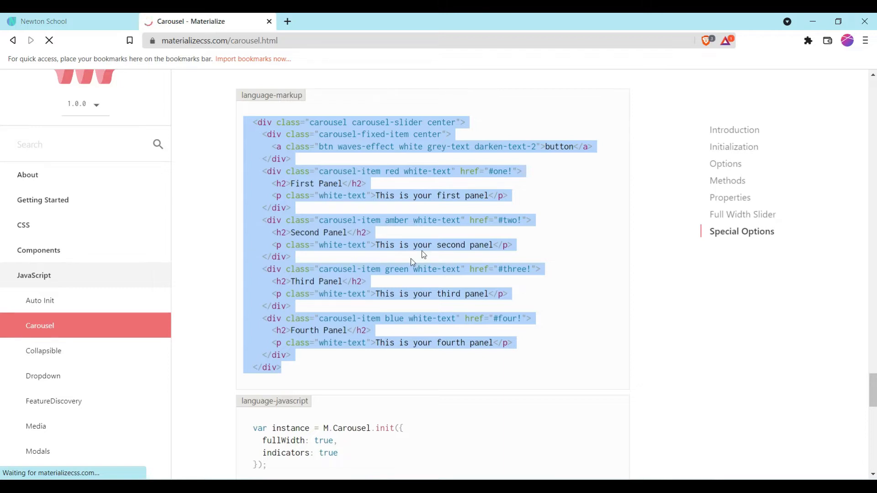
# Step: Paste the four-panel carousel HTML into the playground directly after the sidenav </ul>
pyautogui.click(43, 21)
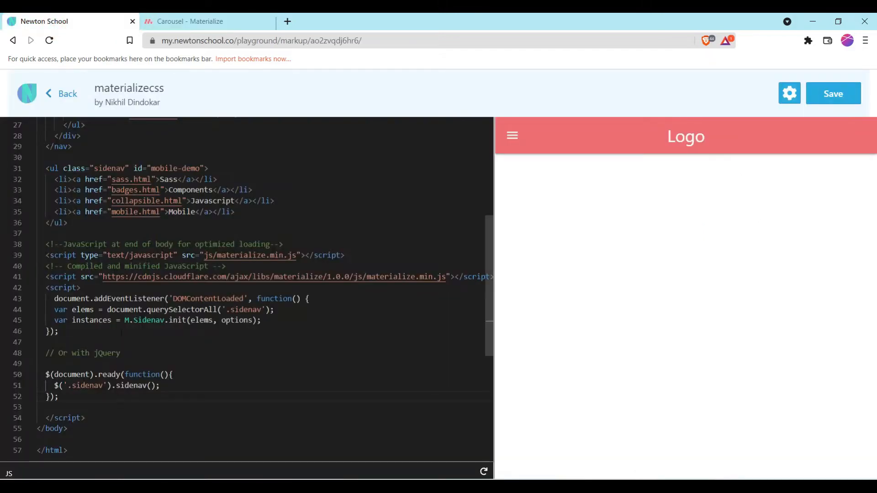
pyautogui.scroll(3)
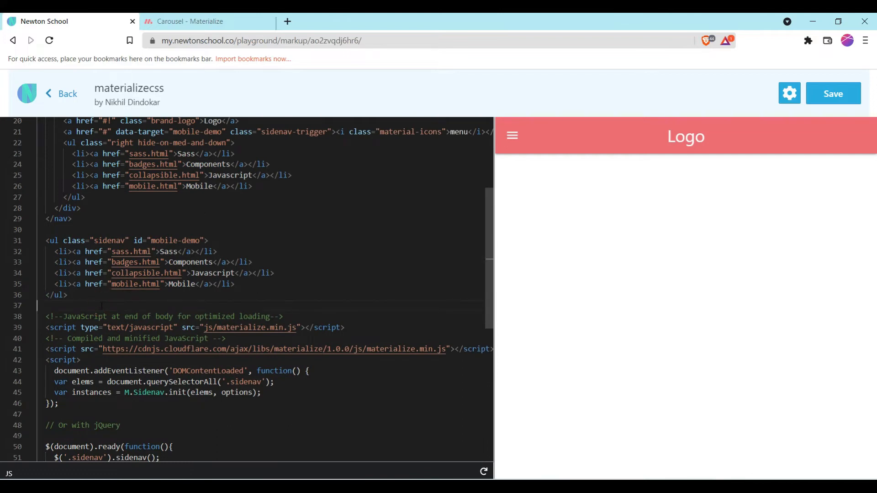
pyautogui.press('Enter')
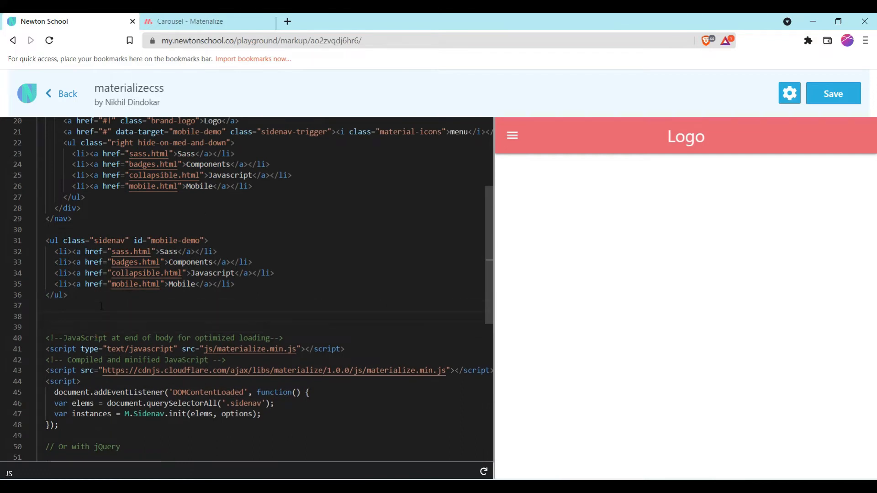
pyautogui.scroll(-3)
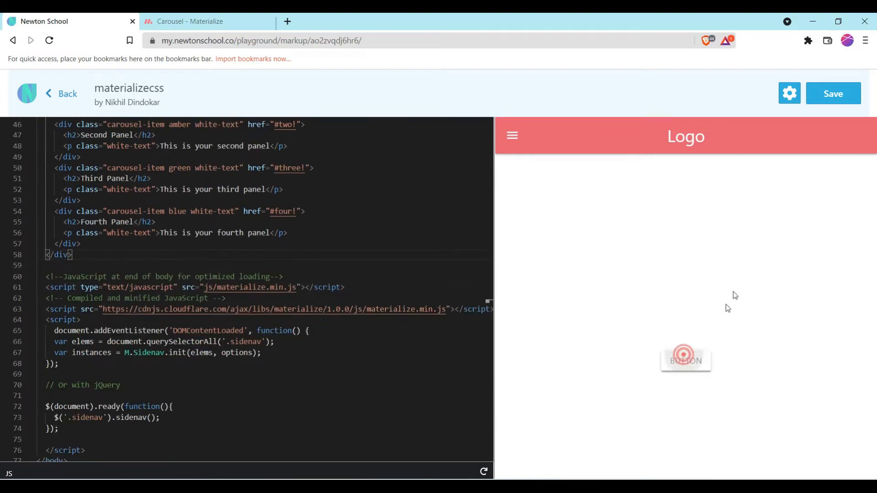
# Step: Return to the Carousel docs and select the fullWidth, indicators initialization script
pyautogui.click(188, 21)
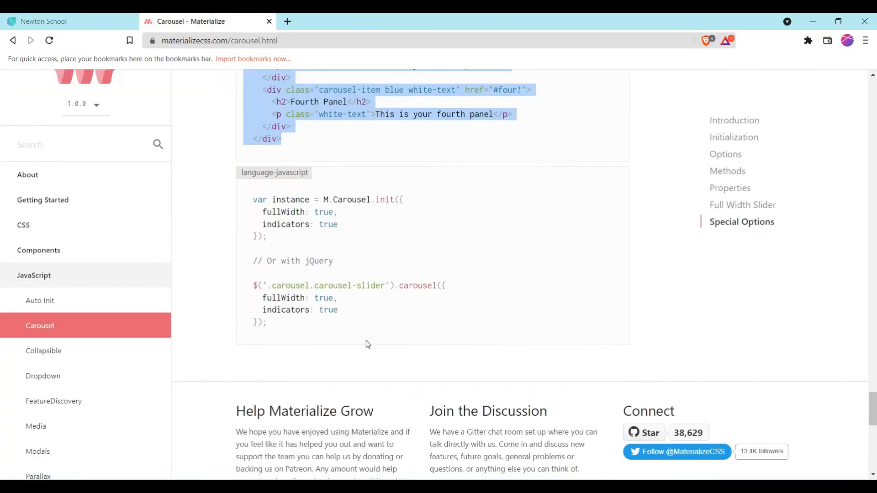
pyautogui.scroll(3)
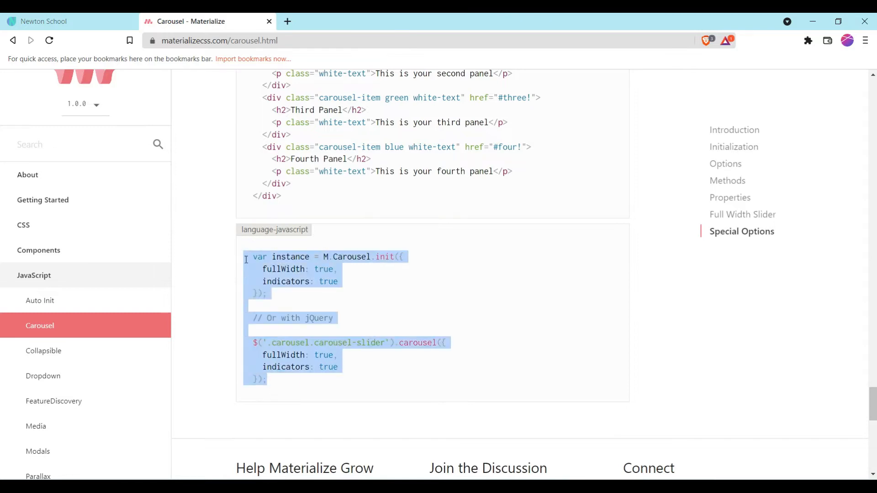
# Step: Paste the carousel init script into the playground <script> block and test the slider's indicators in the preview
pyautogui.click(44, 21)
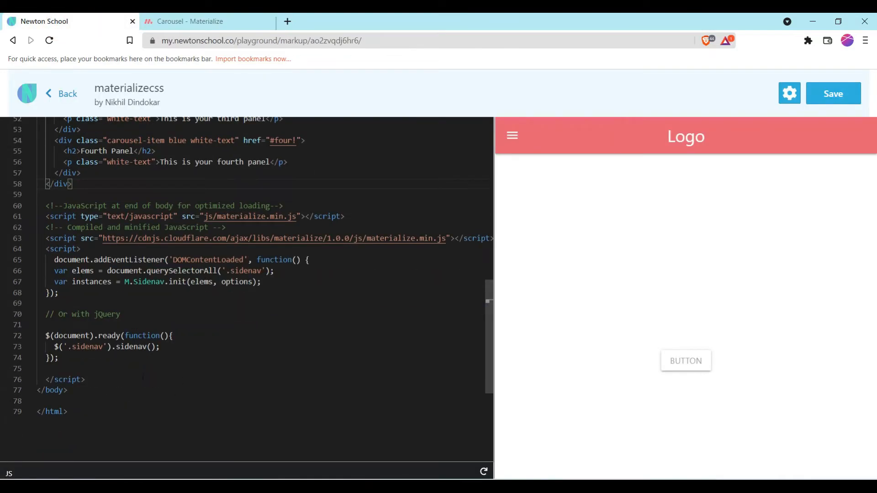
pyautogui.click(56, 369)
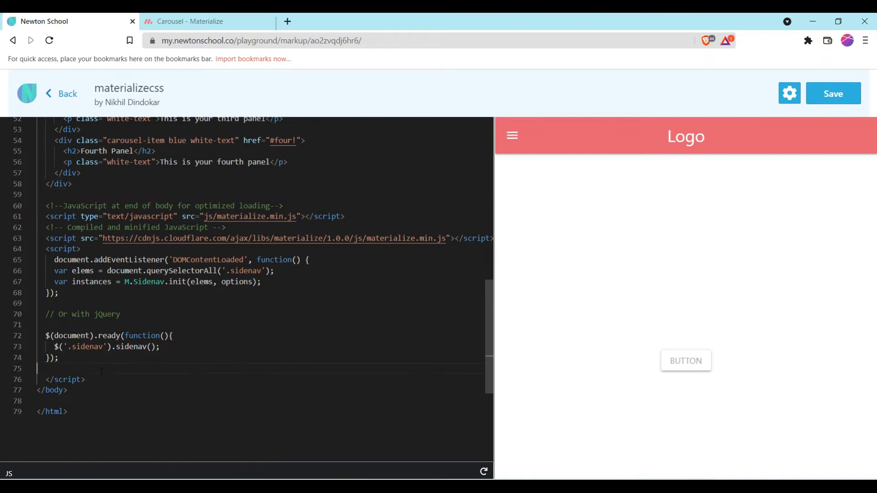
pyautogui.scroll(-3)
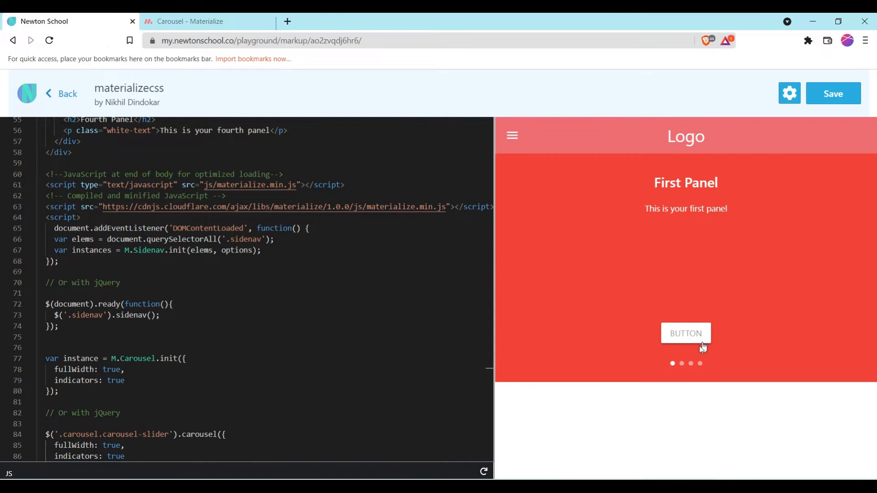
pyautogui.click(682, 364)
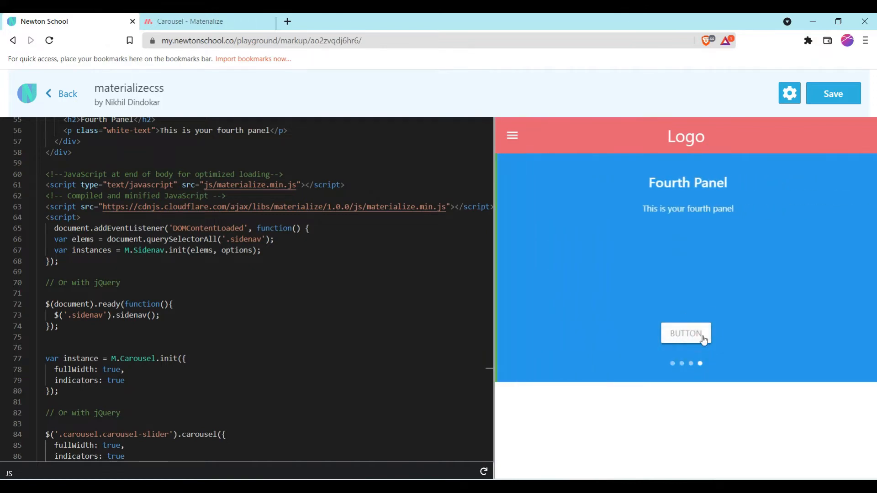
pyautogui.moveTo(690, 364)
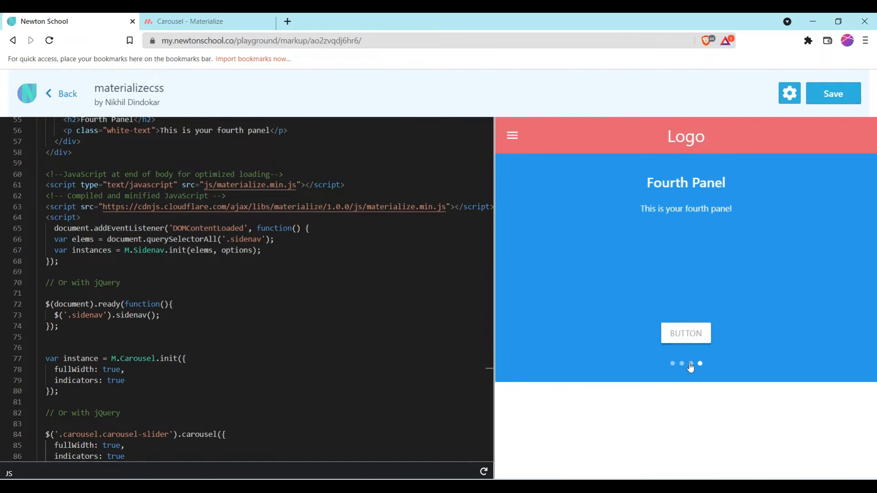
pyautogui.click(690, 364)
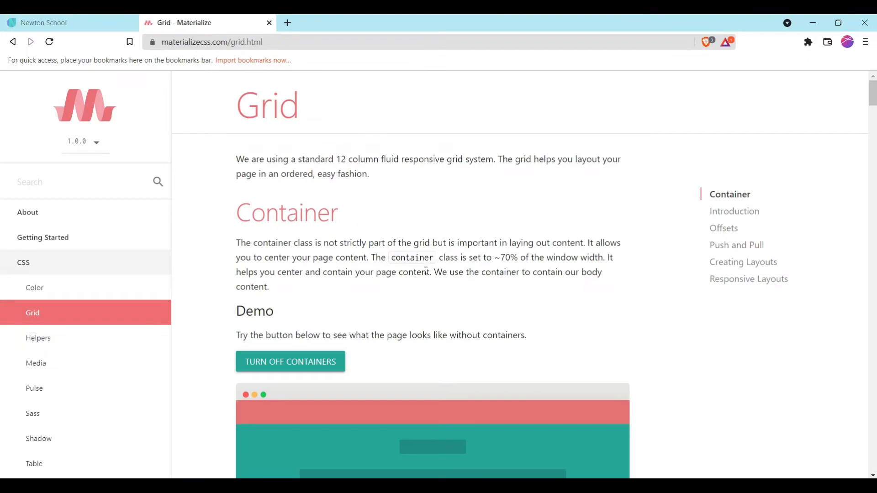
# Step: Copy the div class="container" snippet from the Grid page and bring it to the playground HTML
pyautogui.scroll(-3)
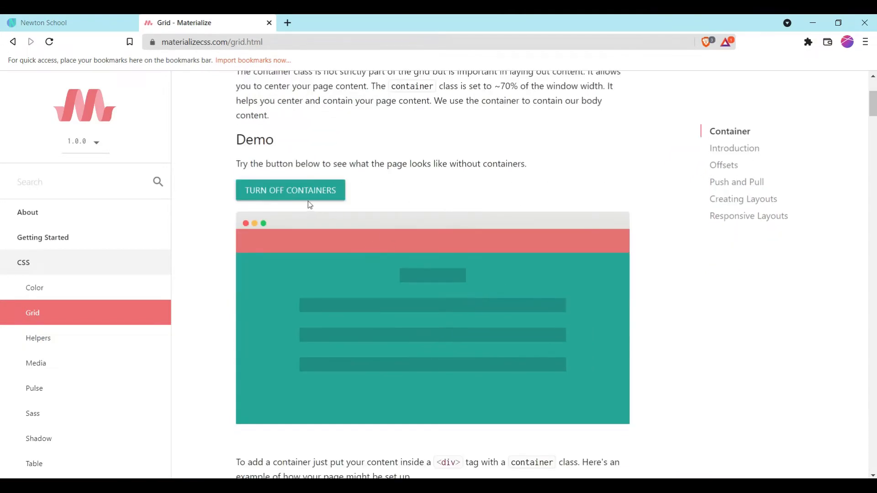
pyautogui.scroll(3)
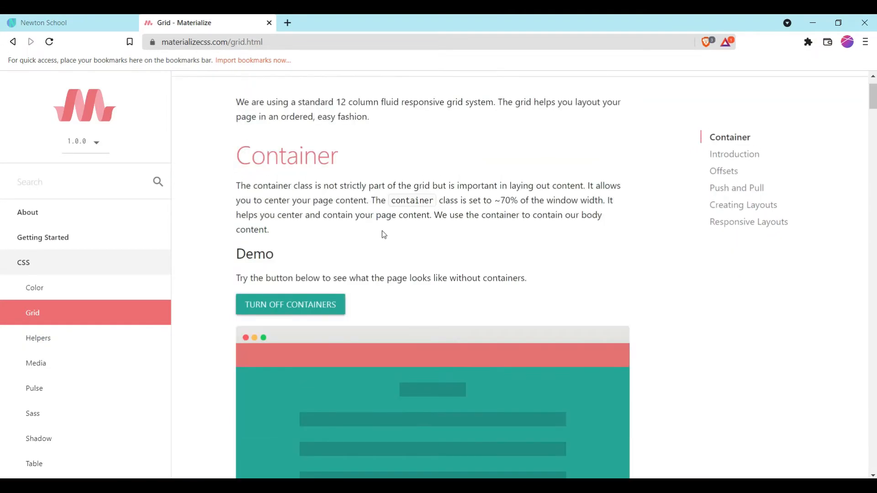
pyautogui.scroll(-3)
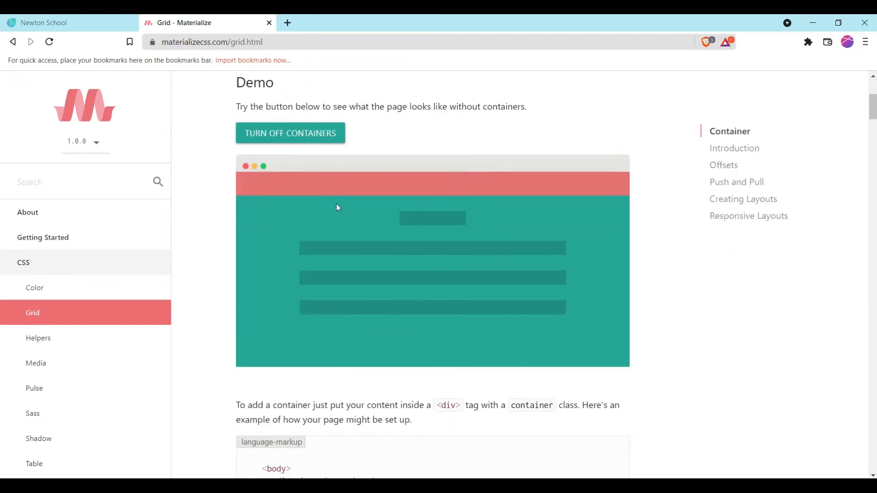
pyautogui.scroll(-3)
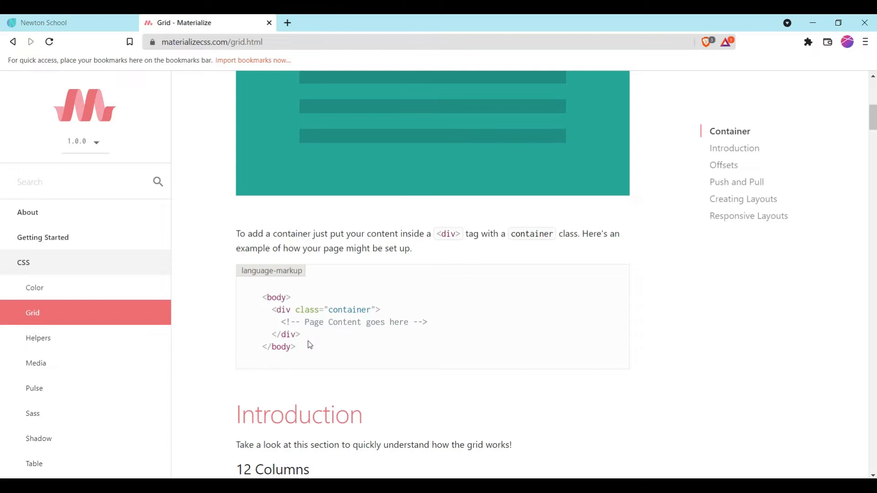
pyautogui.moveTo(368, 320)
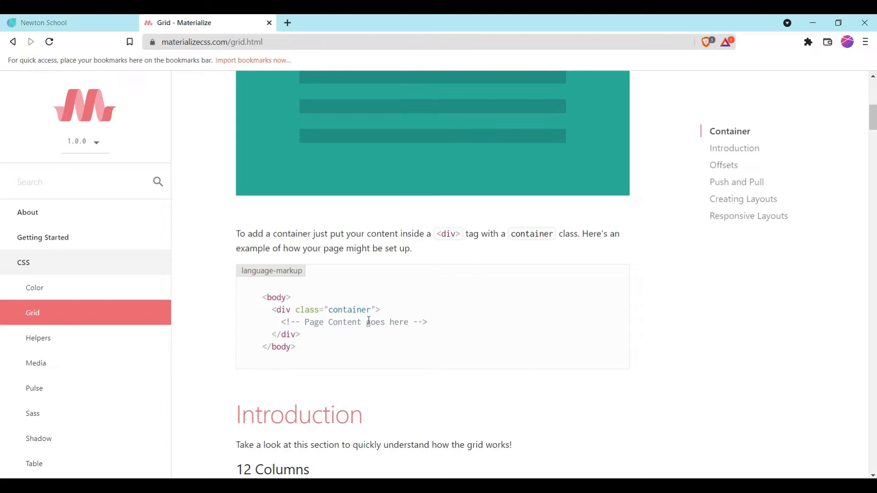
pyautogui.moveTo(371, 320)
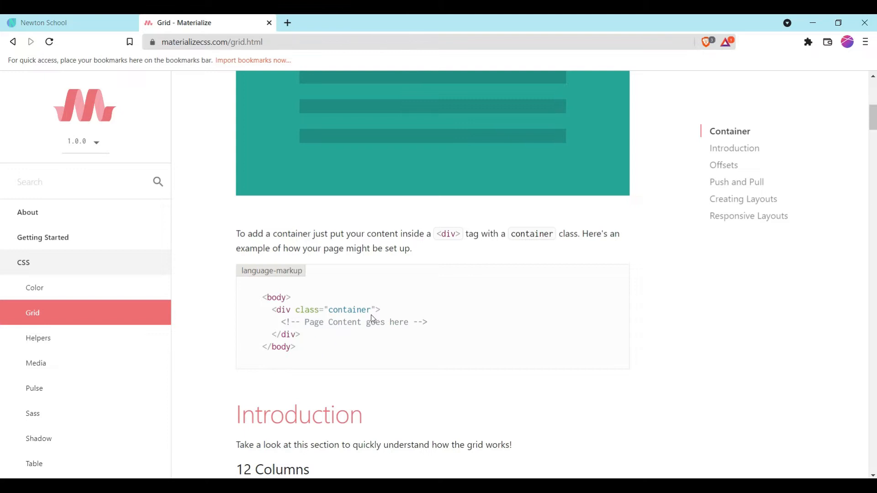
pyautogui.click(311, 334)
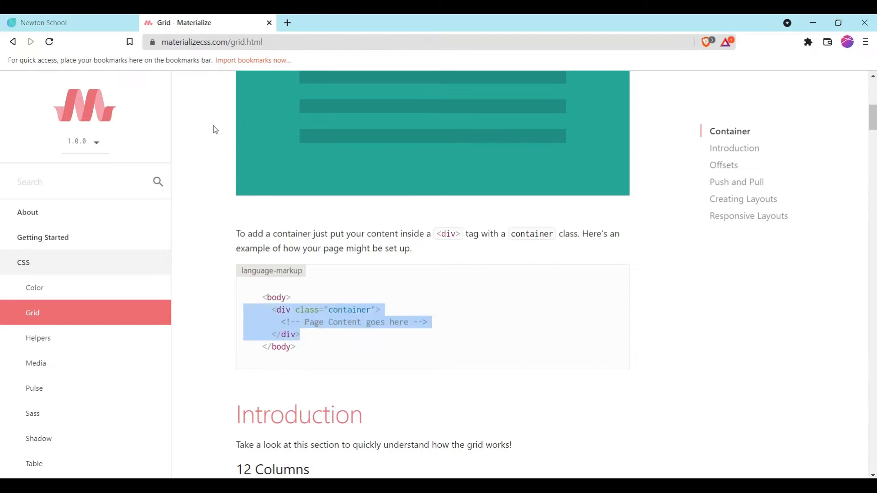
pyautogui.click(45, 22)
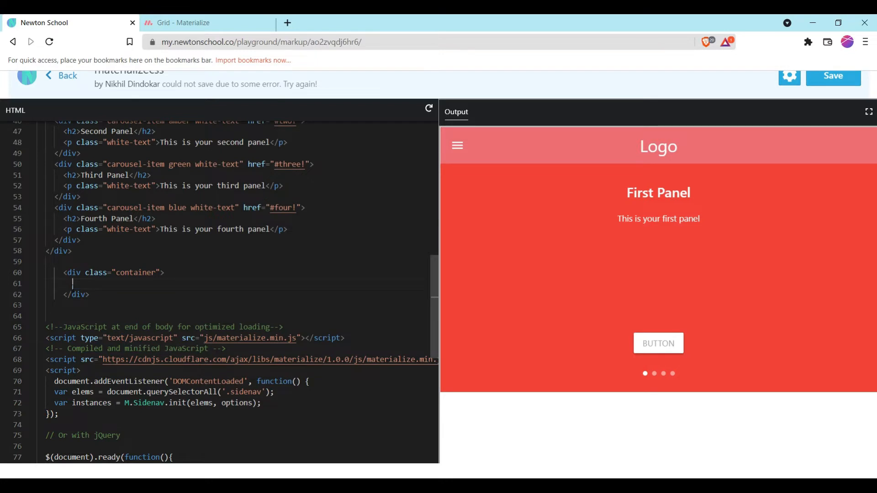
pyautogui.click(207, 22)
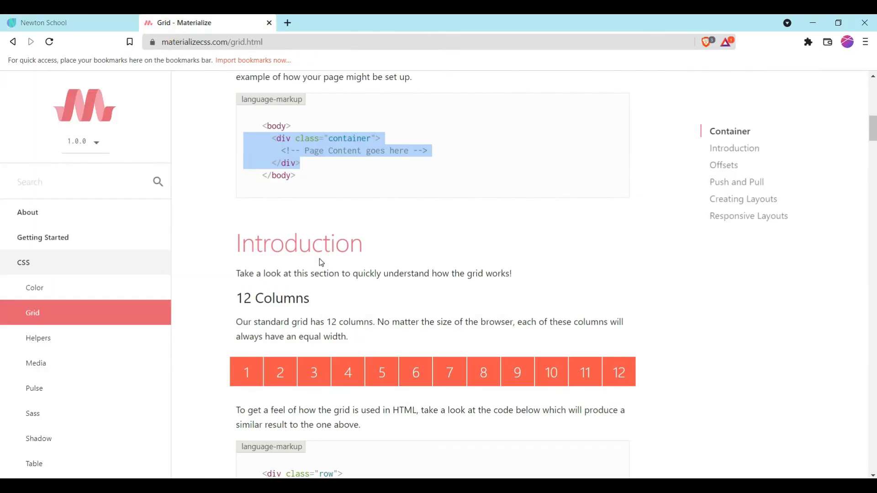
pyautogui.scroll(-3)
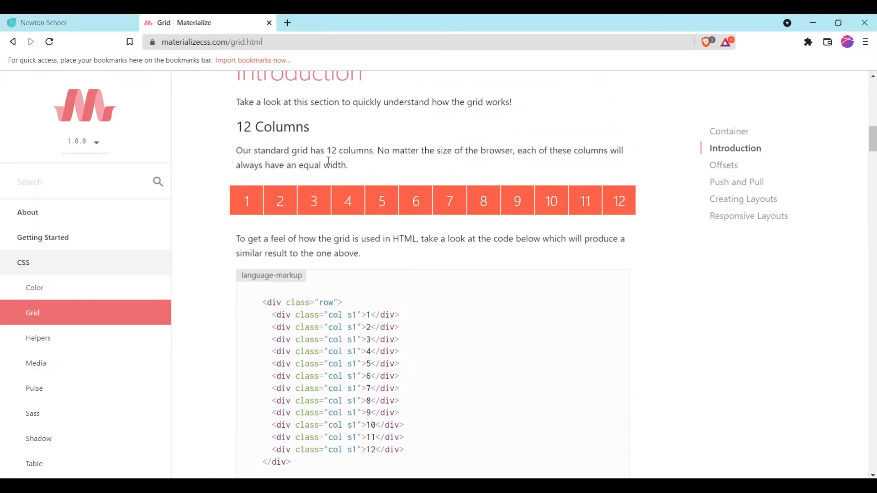
pyautogui.moveTo(335, 192)
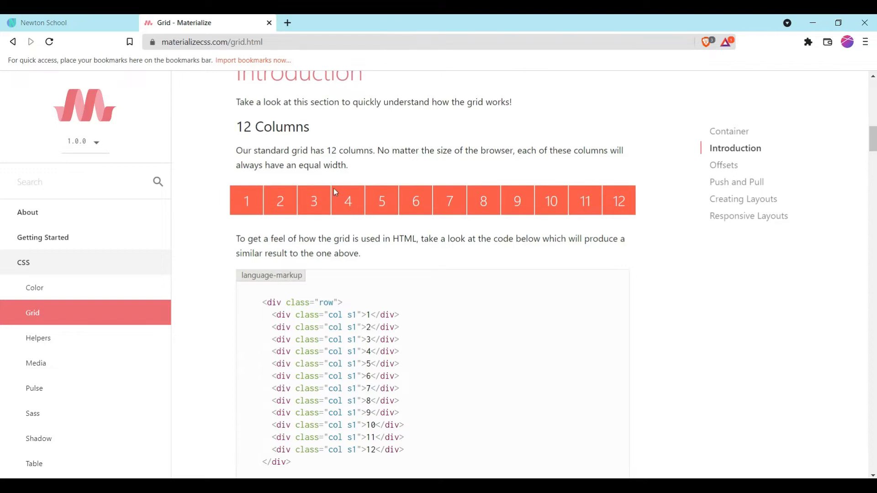
pyautogui.scroll(-3)
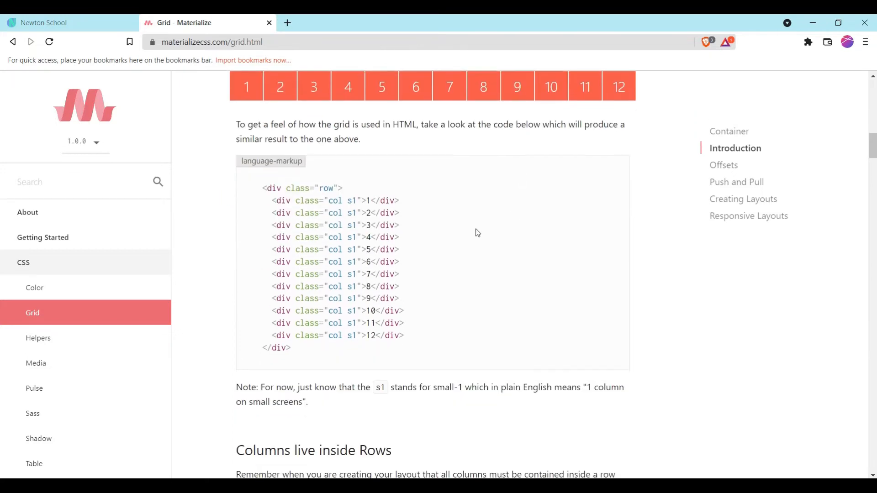
pyautogui.scroll(3)
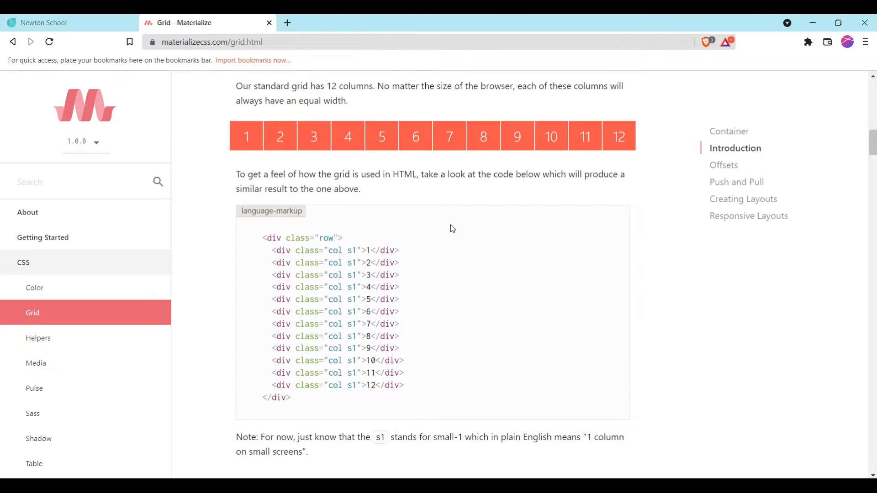
pyautogui.scroll(-3)
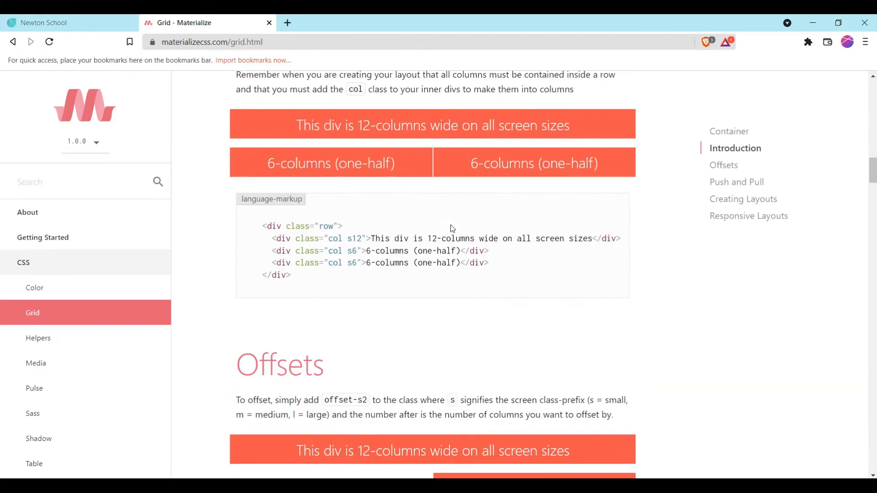
pyautogui.scroll(-3)
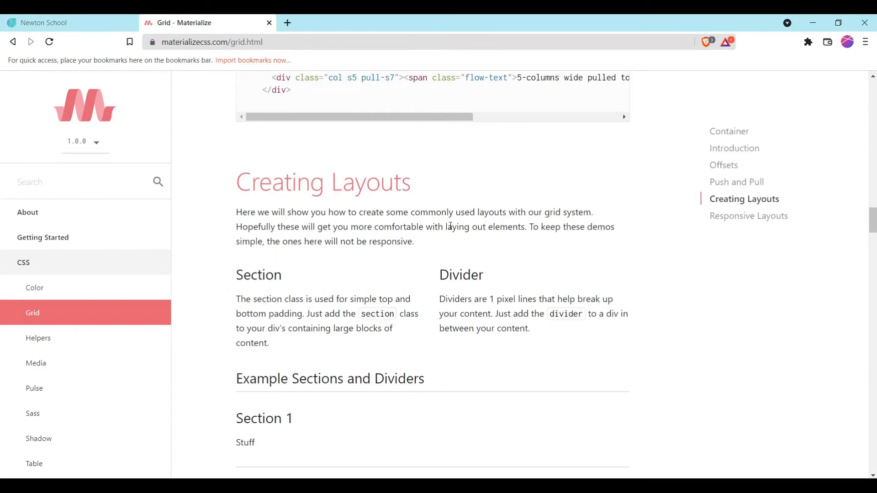
pyautogui.scroll(-3)
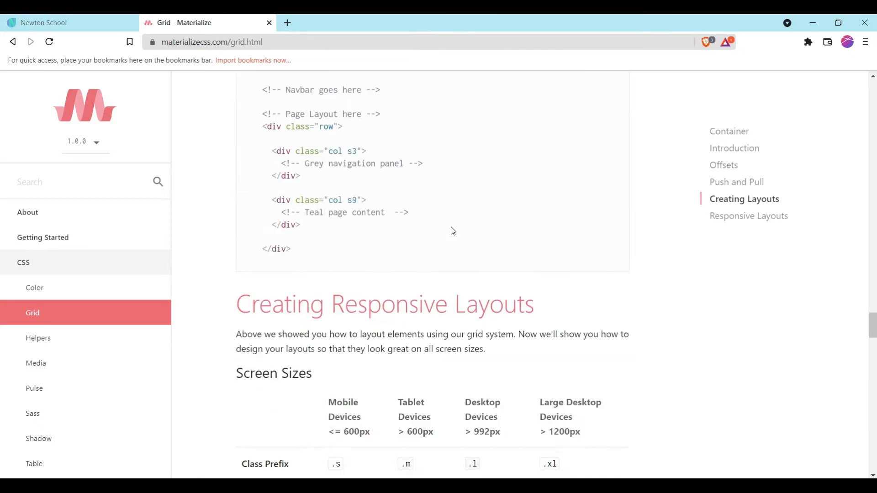
pyautogui.scroll(-3)
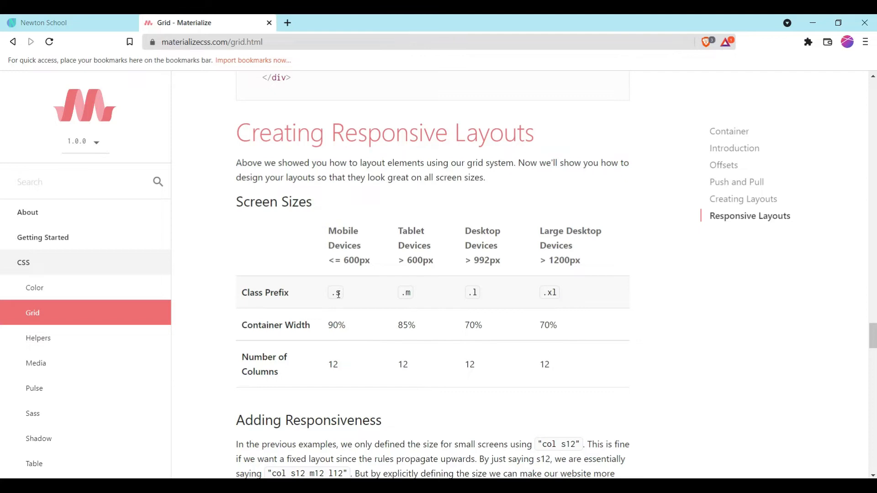
pyautogui.moveTo(341, 295)
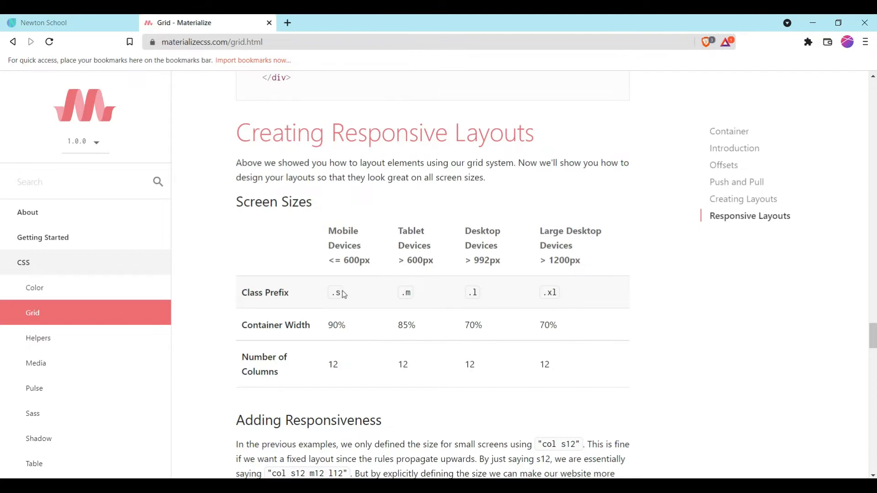
pyautogui.moveTo(350, 296)
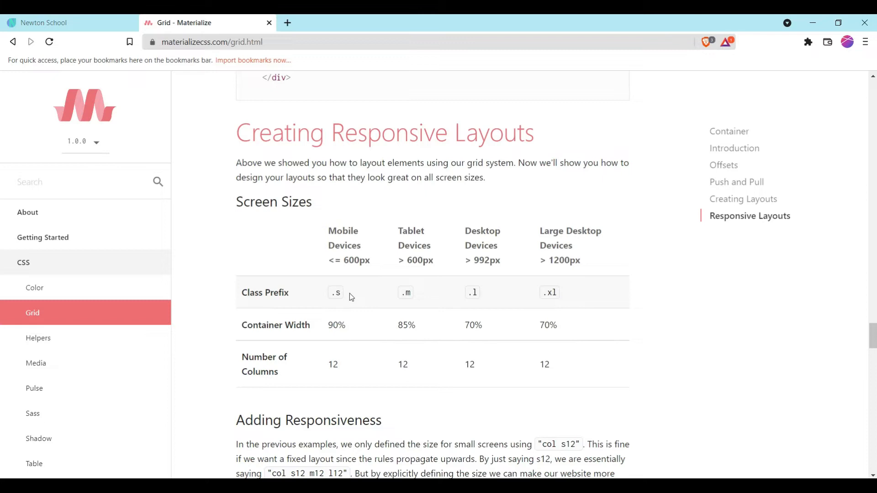
pyautogui.moveTo(364, 296)
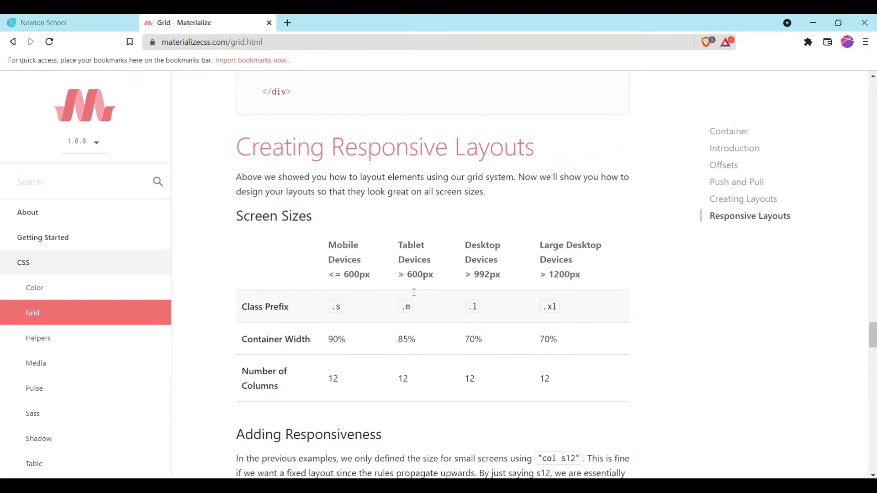
pyautogui.scroll(-3)
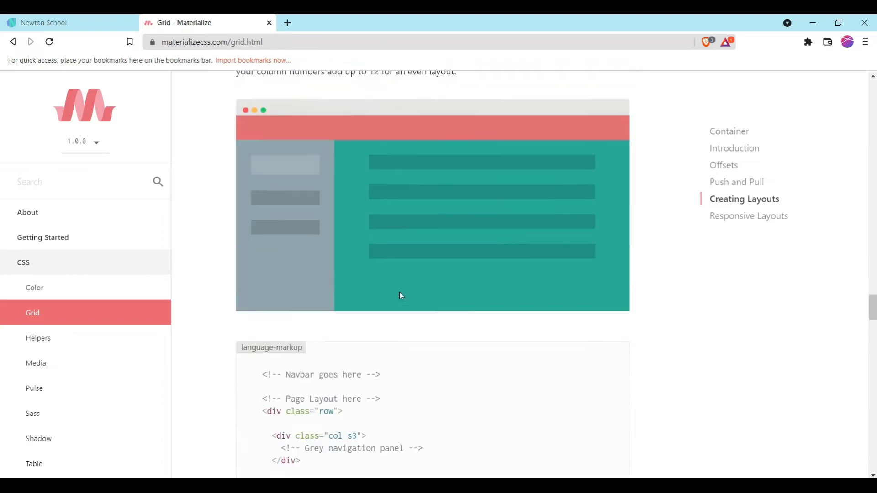
# Step: Copy the 'Columns live inside Rows' row example (s12 plus two s6 columns) and return to the playground
pyautogui.scroll(-3)
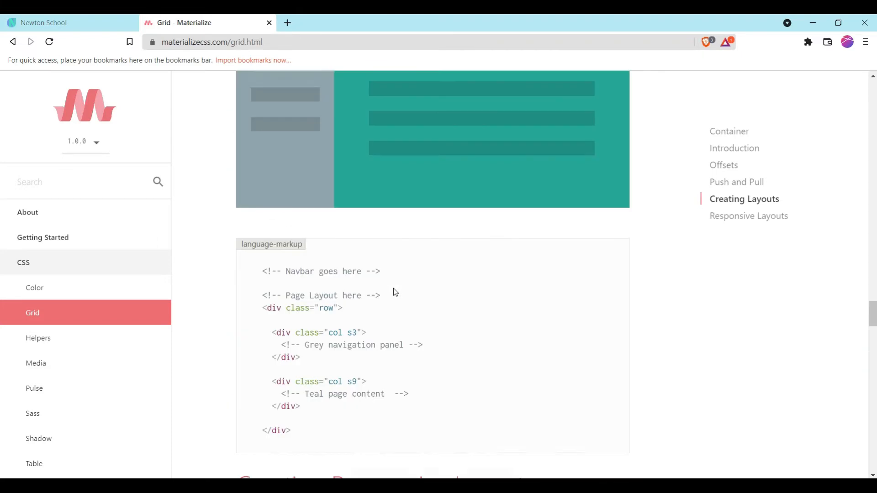
pyautogui.scroll(-3)
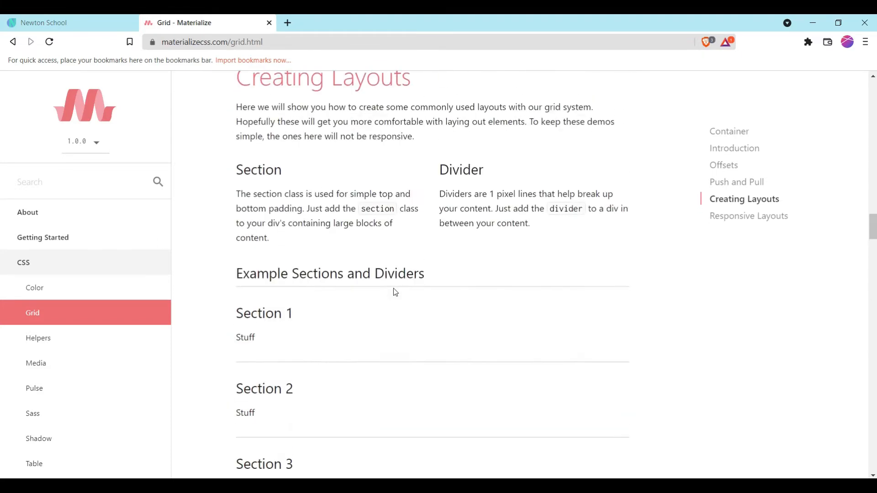
pyautogui.scroll(3)
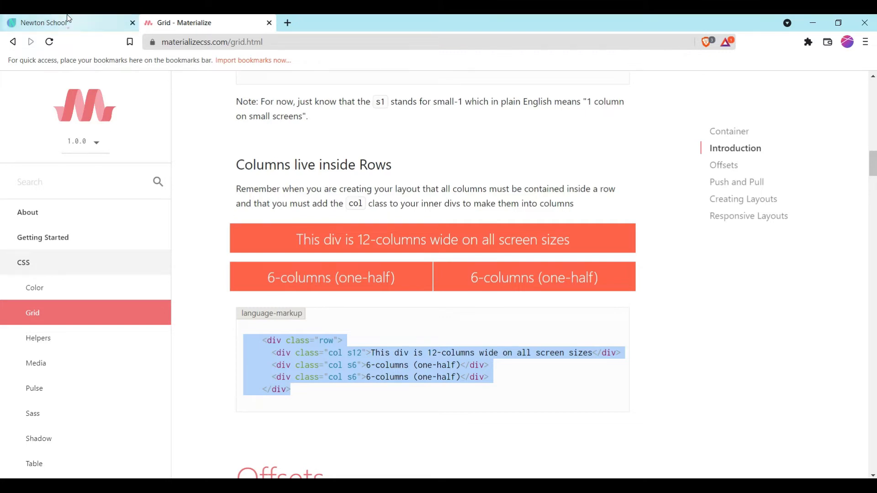
pyautogui.click(45, 22)
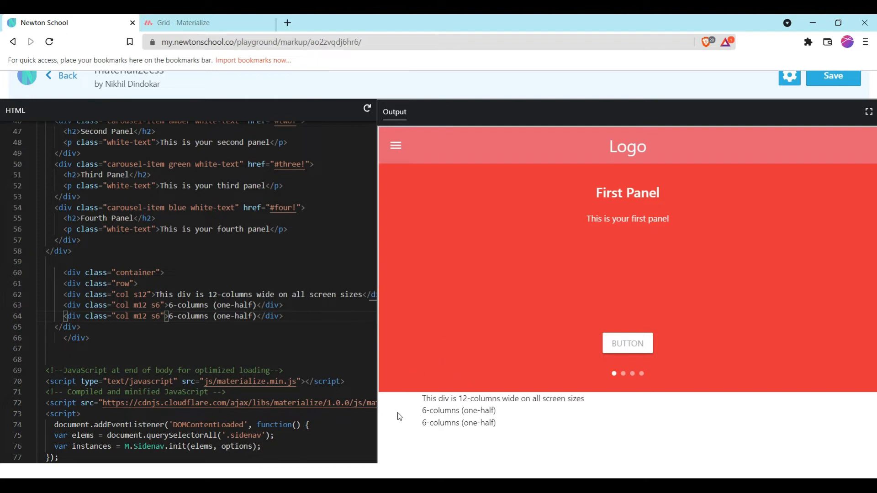
pyautogui.moveTo(445, 419)
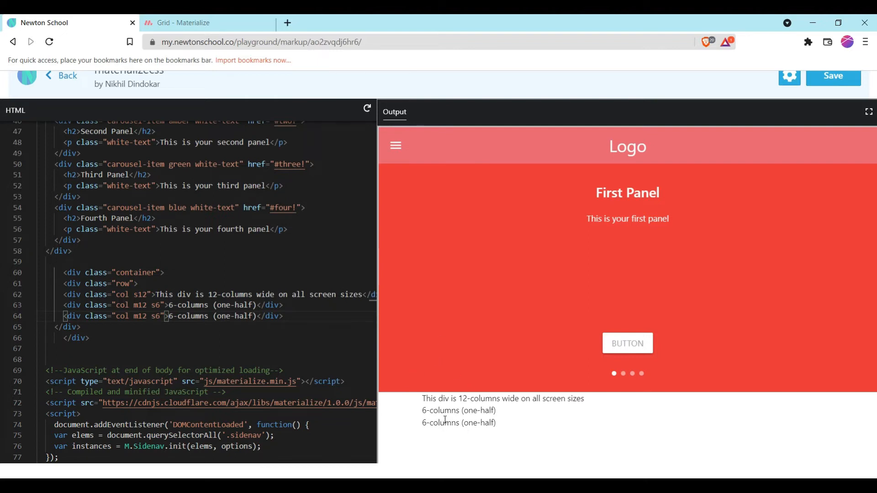
pyautogui.moveTo(394, 420)
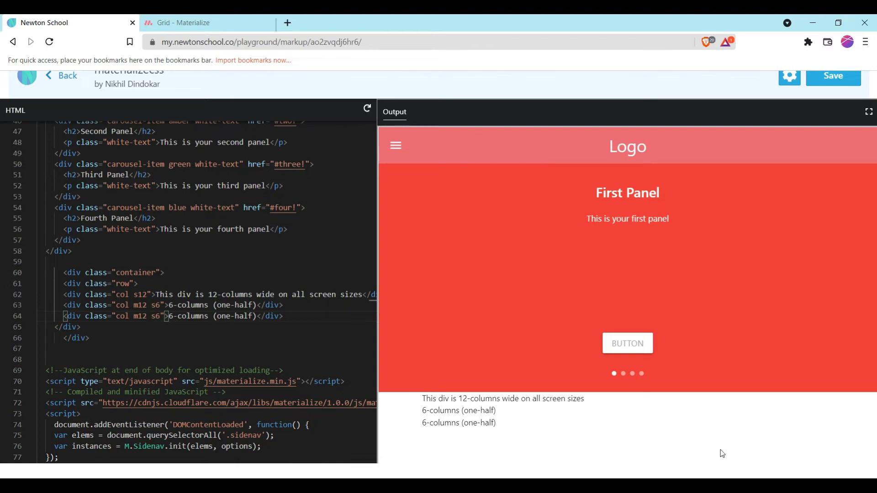
pyautogui.moveTo(402, 423)
pyautogui.write('6')
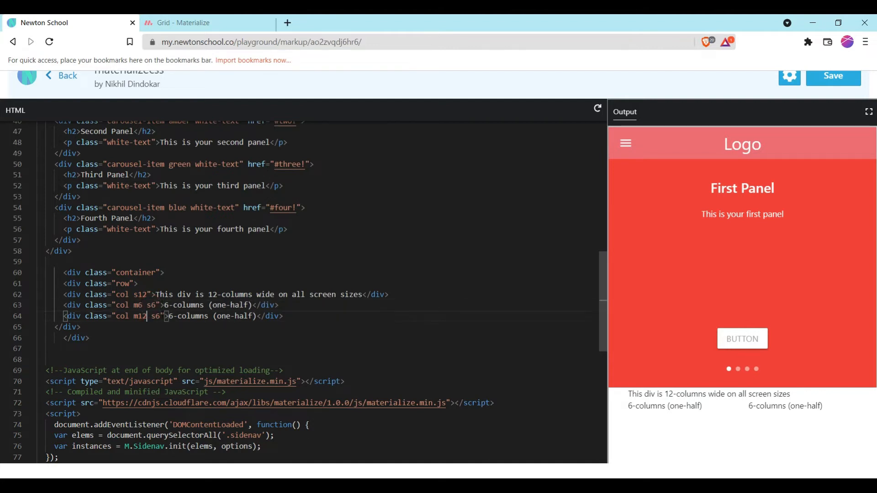
# Step: Make both half-width columns use col m6 s12 classes inside the container's row
pyautogui.press('Backspace')
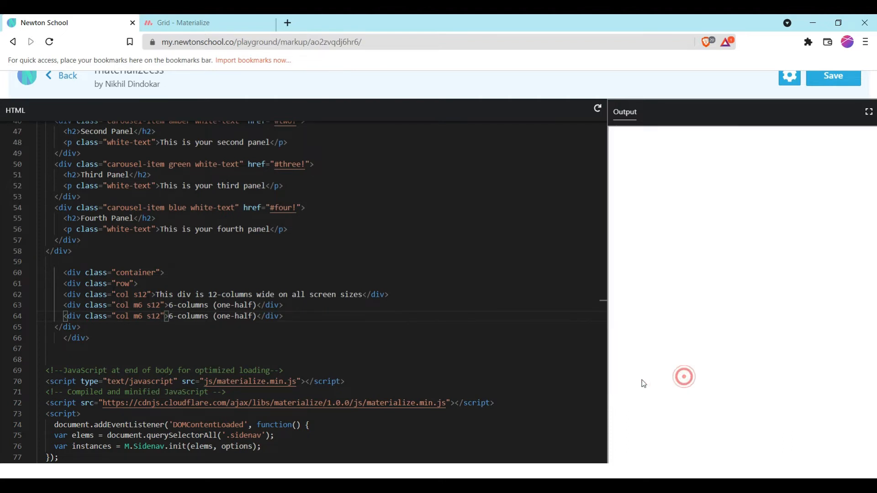
pyautogui.click(596, 108)
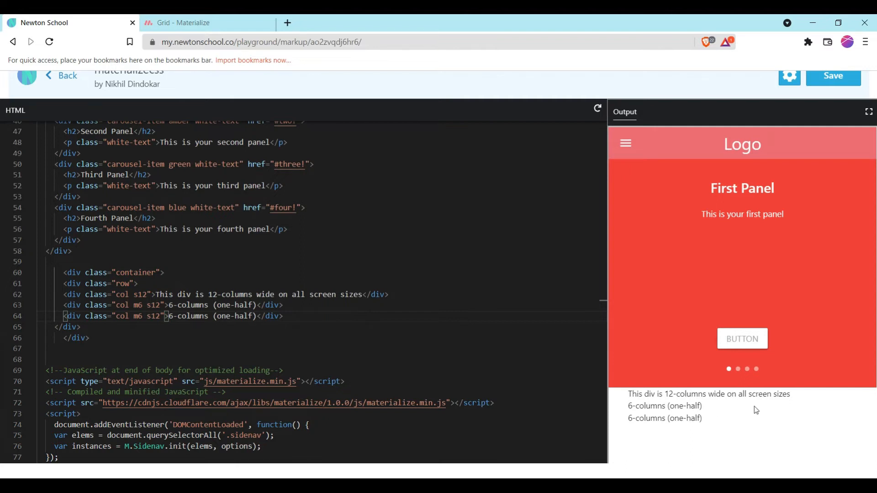
pyautogui.moveTo(705, 423)
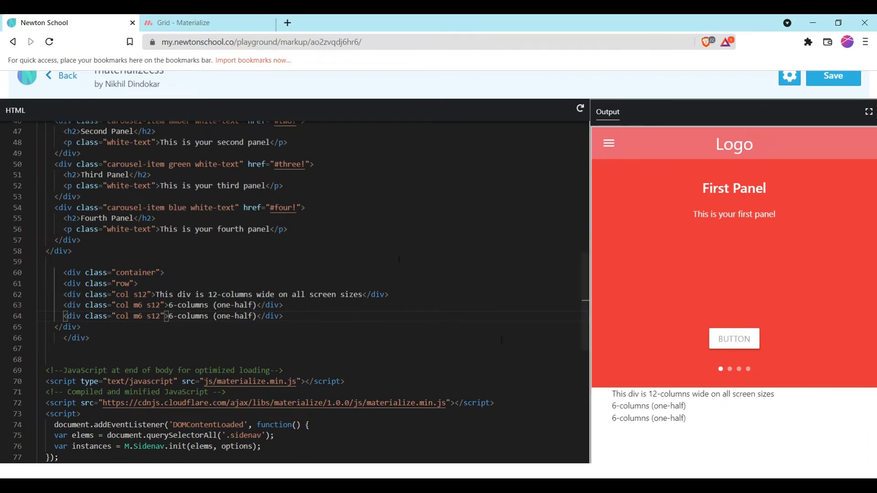
# Step: Review the Grid page's Creating Responsive Layouts screen-size table, then return to the playground
pyautogui.click(190, 22)
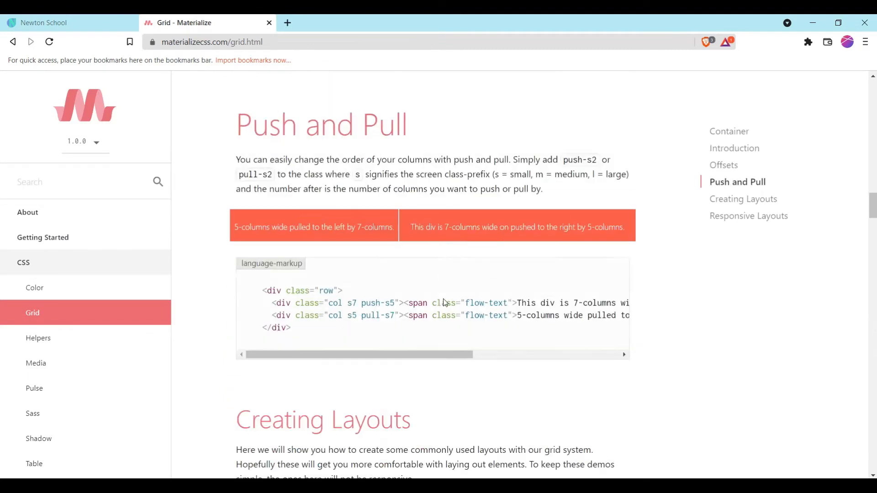
pyautogui.scroll(-3)
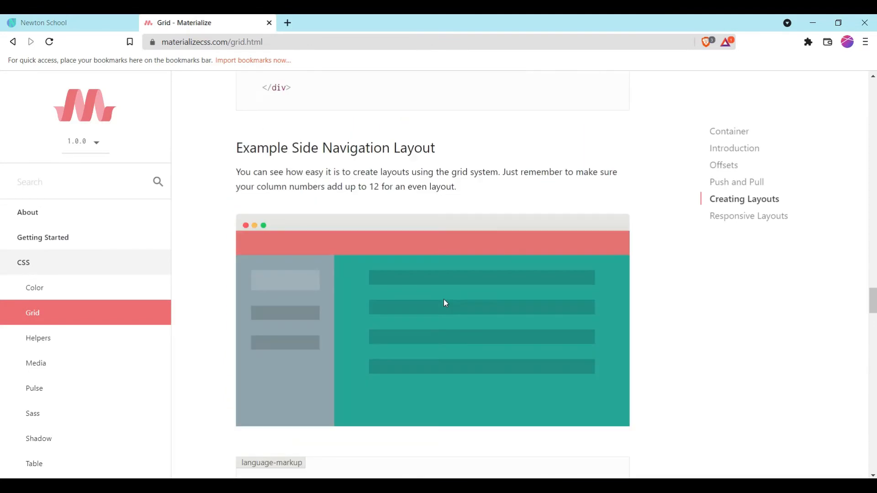
pyautogui.scroll(-3)
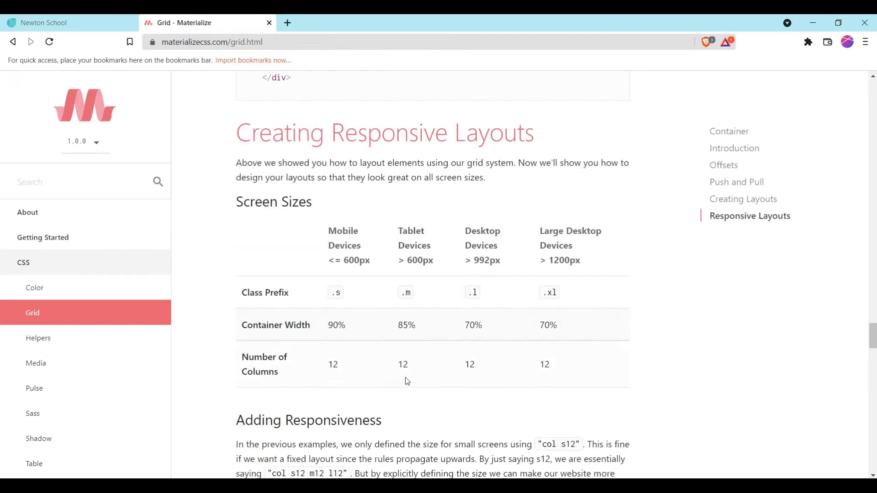
pyautogui.scroll(-3)
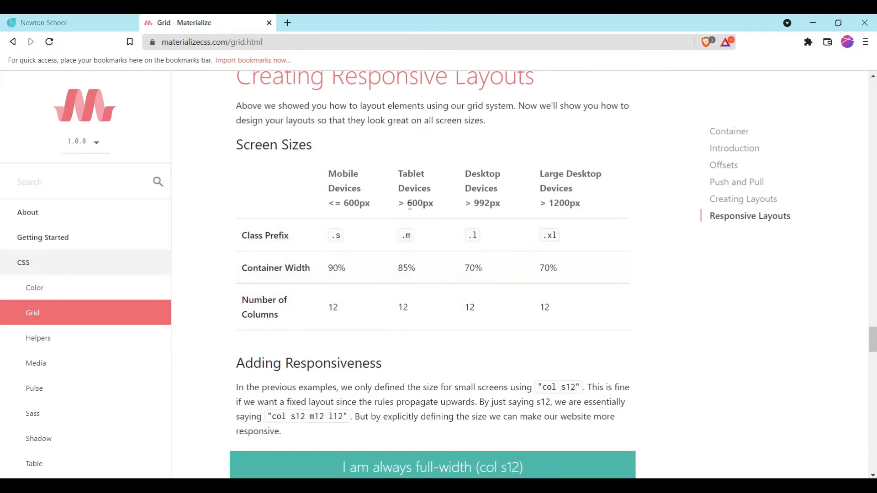
pyautogui.click(44, 22)
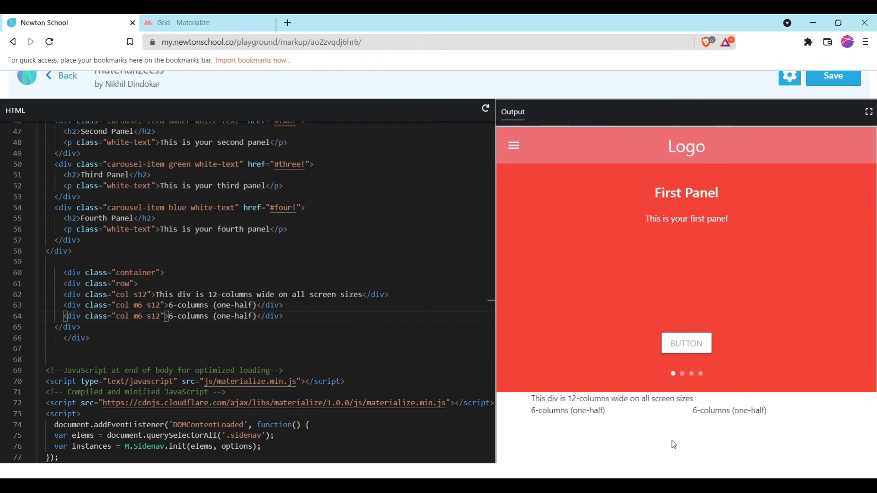
pyautogui.moveTo(658, 416)
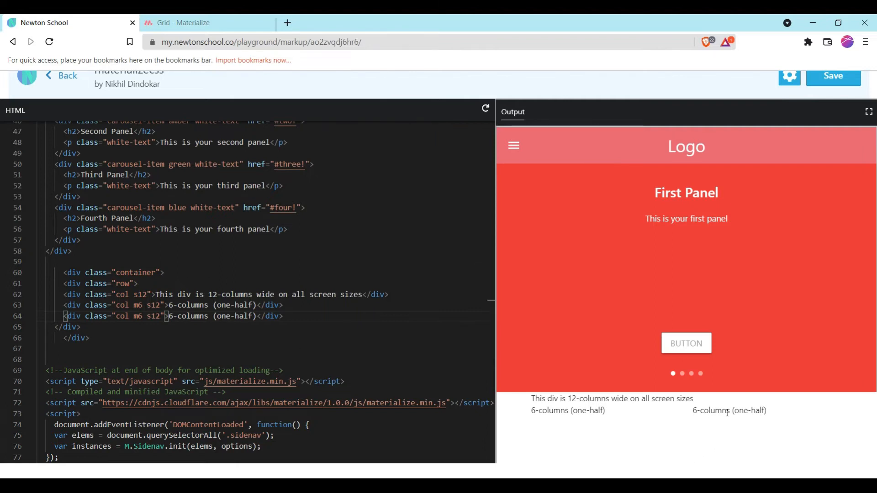
pyautogui.moveTo(647, 412)
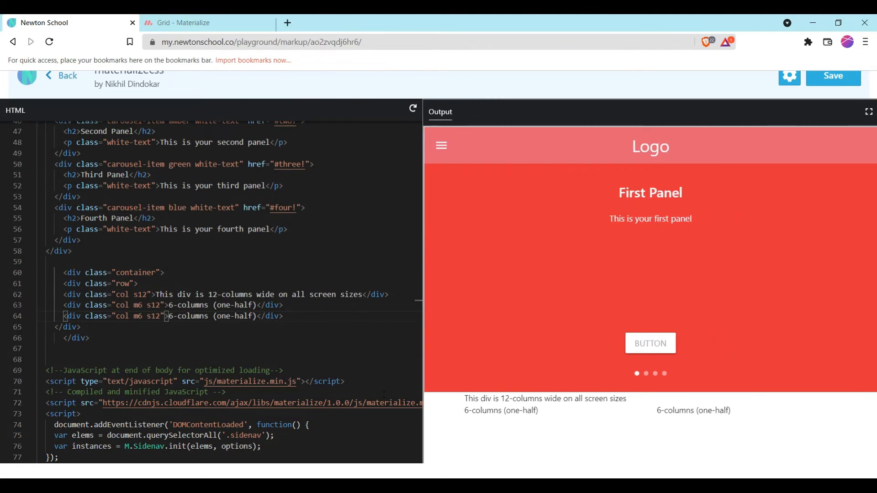
# Step: After widening the preview so the m6 columns sit side by side, return to the Grid docs
pyautogui.click(208, 22)
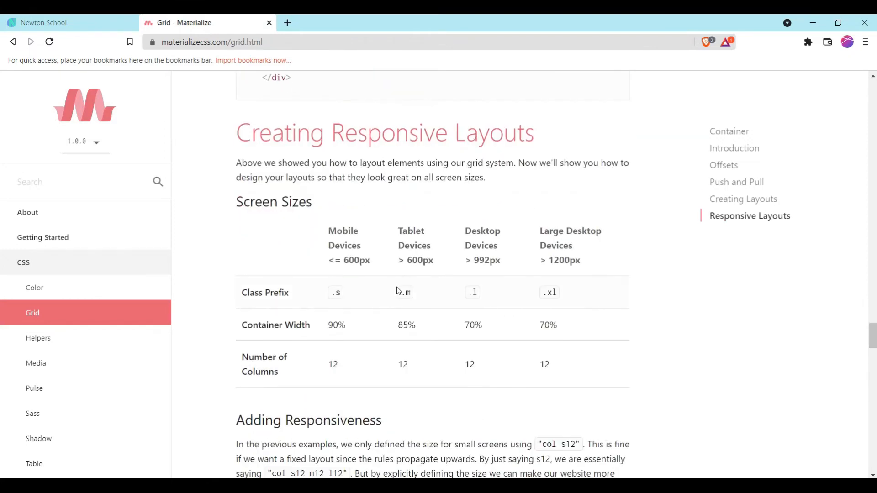
# Step: Scroll through Adding Responsiveness and Responsive Side Navigation Layout, then return to the playground
pyautogui.scroll(-3)
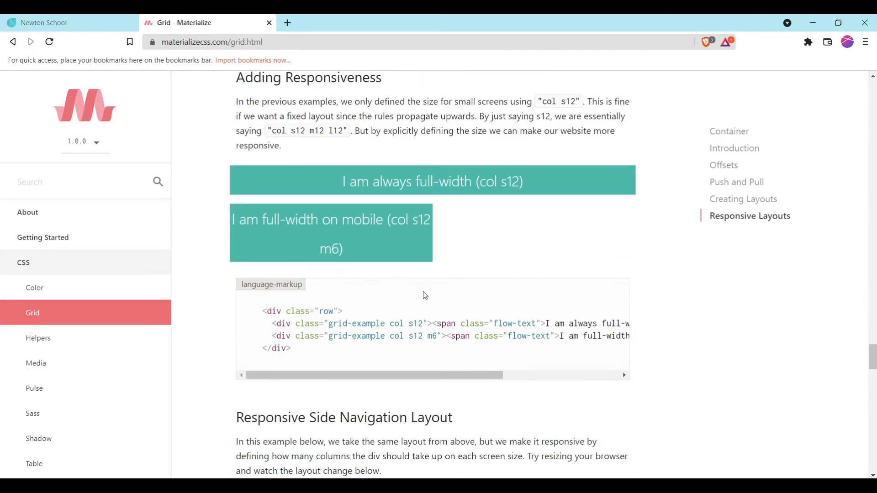
pyautogui.scroll(-3)
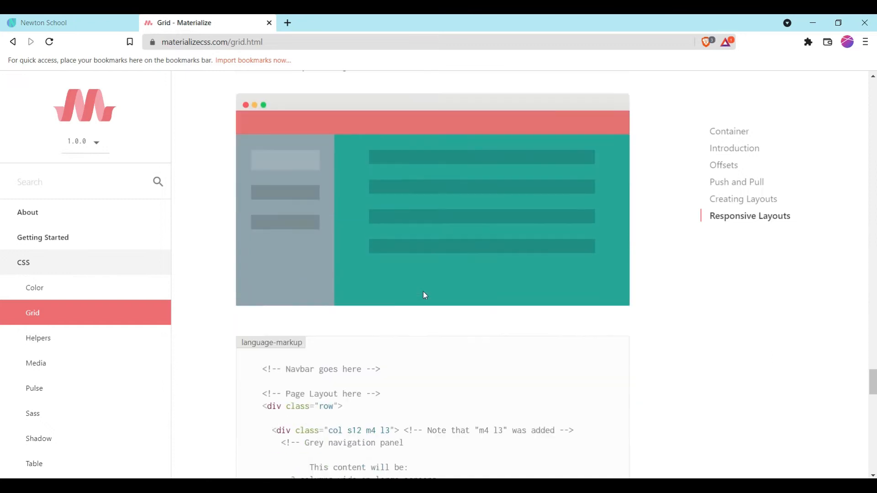
pyautogui.scroll(-3)
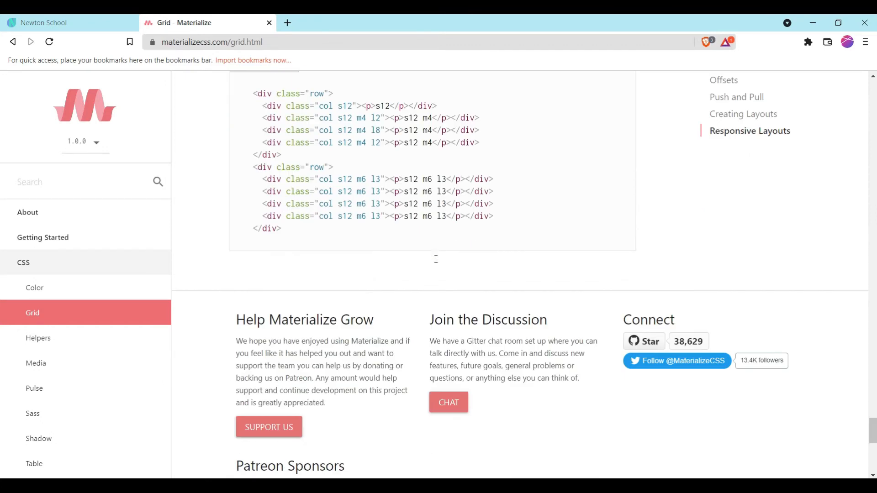
pyautogui.click(45, 22)
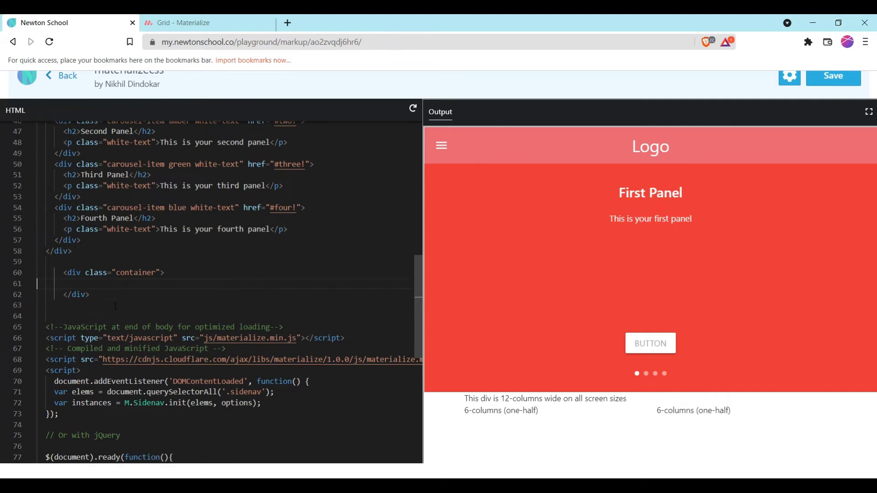
# Step: Browse the Materialize sidebar through Preloader to the Collapsible accordion page
pyautogui.click(195, 22)
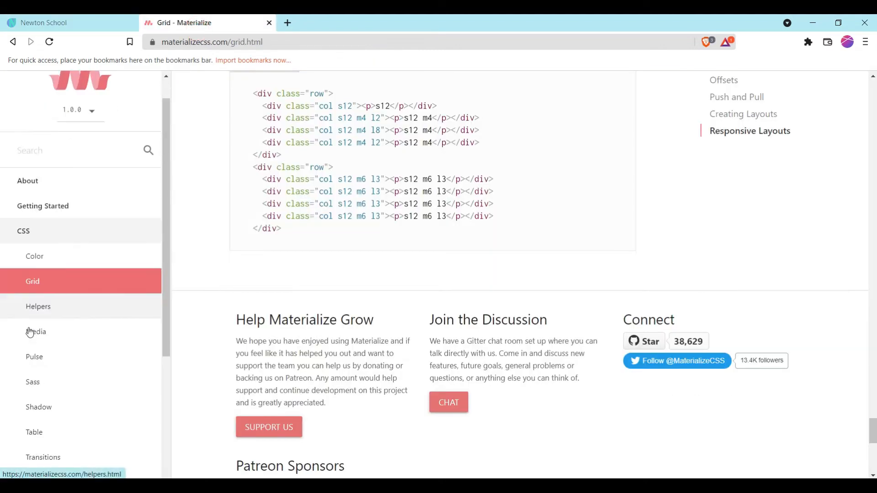
pyautogui.scroll(-3)
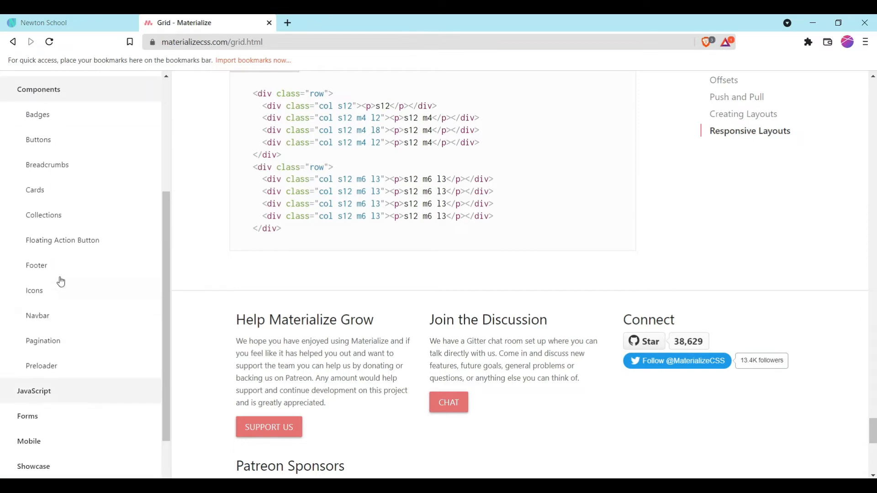
pyautogui.moveTo(35, 190)
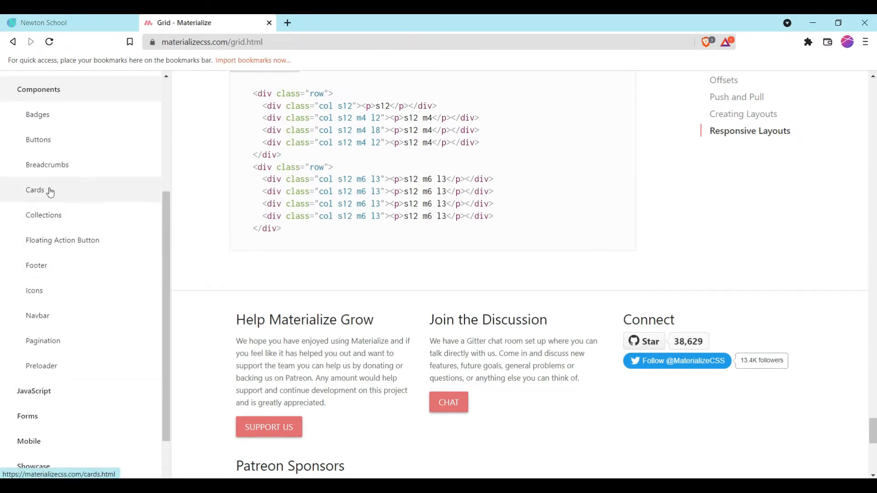
pyautogui.moveTo(41, 366)
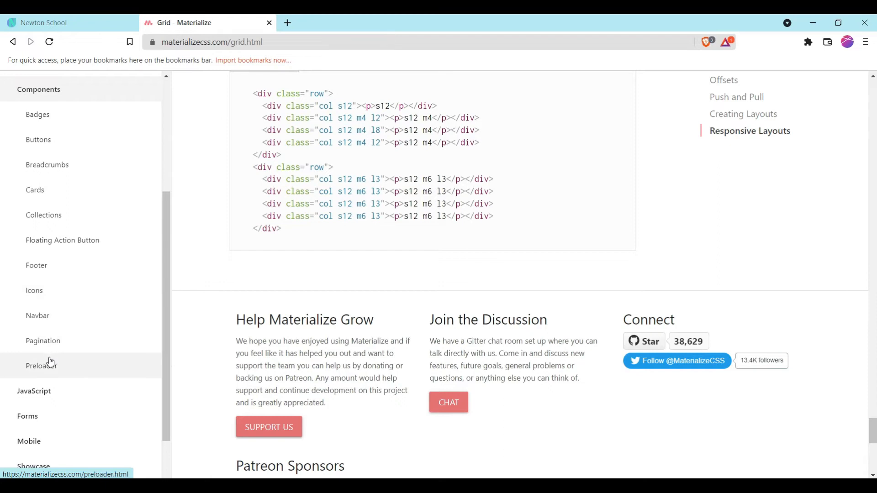
pyautogui.click(43, 340)
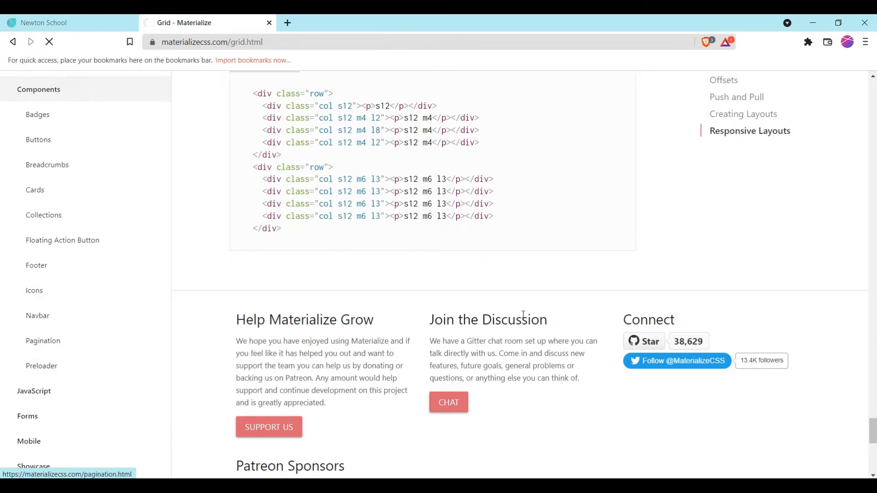
pyautogui.click(42, 366)
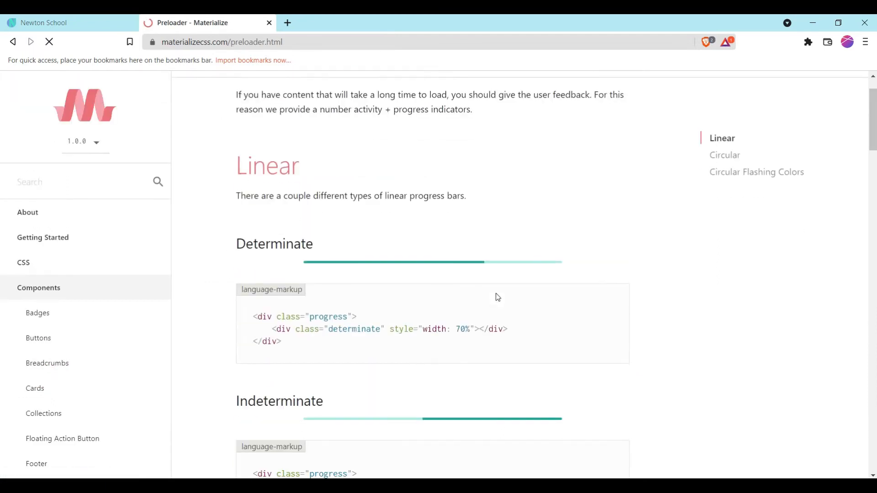
pyautogui.scroll(-3)
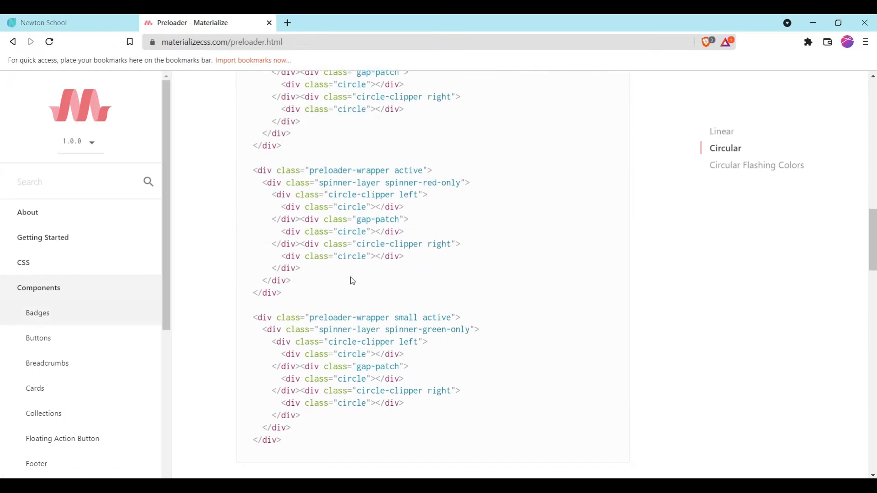
pyautogui.click(43, 388)
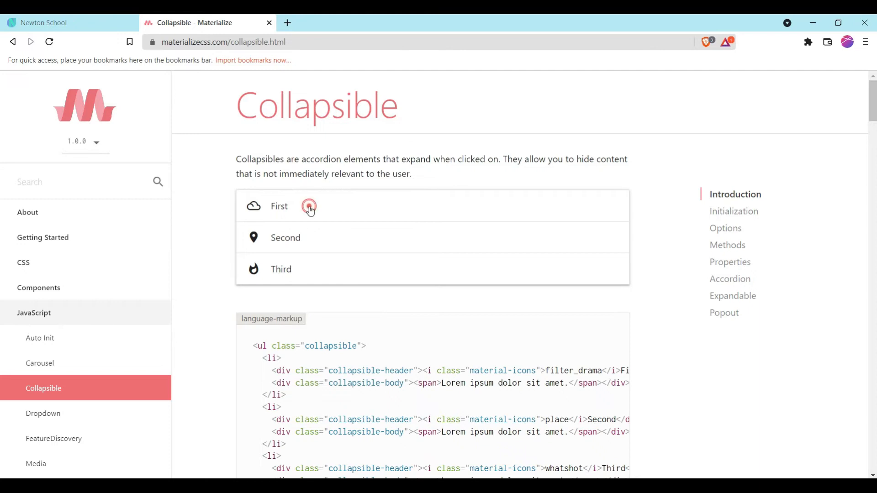
# Step: Test the accordion's Second item, then reopen the Grid page in a new tab at its row example
pyautogui.click(285, 238)
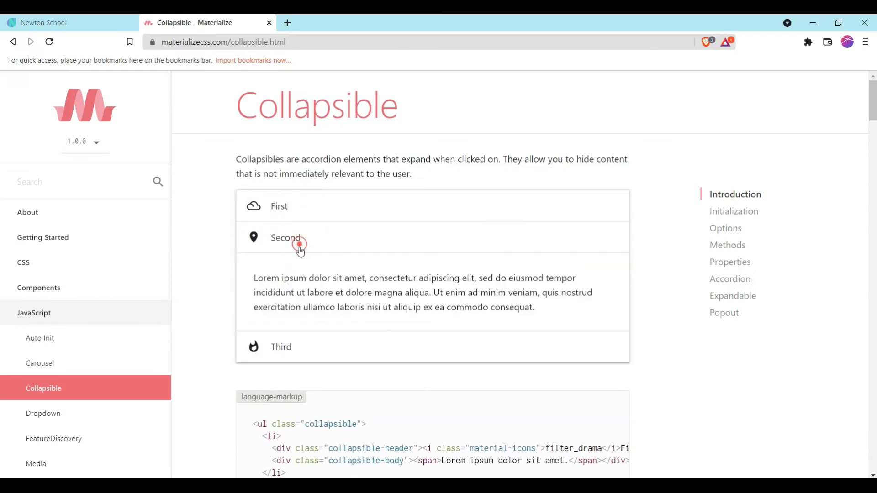
pyautogui.click(285, 237)
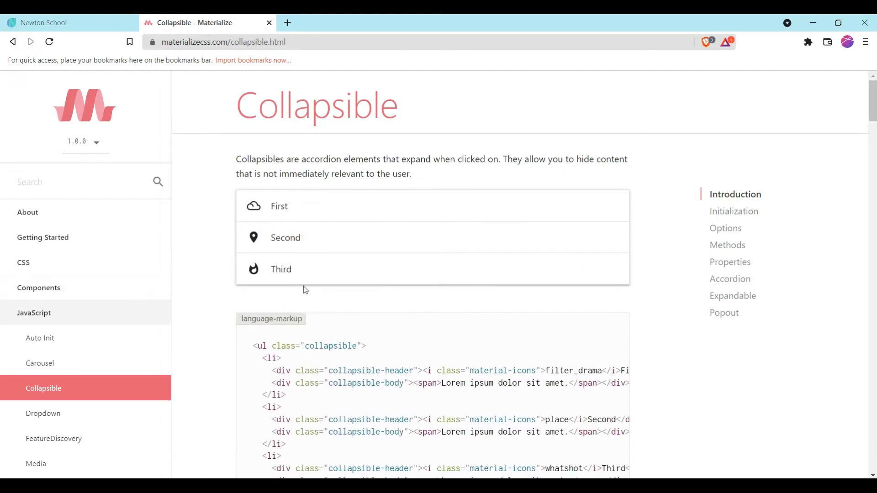
pyautogui.moveTo(335, 323)
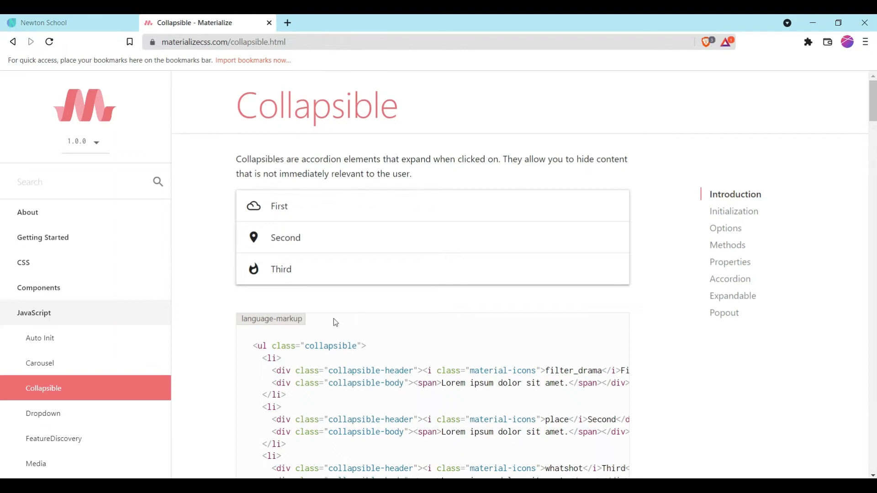
pyautogui.click(24, 262)
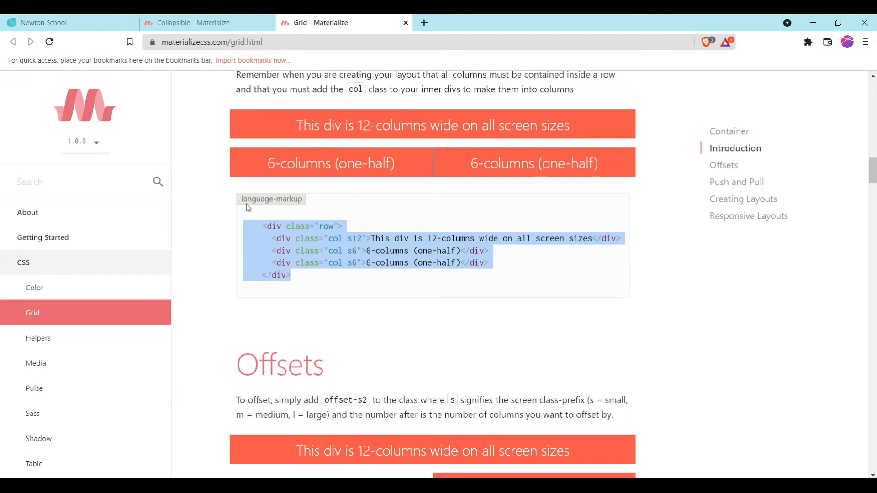
# Step: Add a grid row below the features with the first column classed l6 m12 s12
pyautogui.click(71, 22)
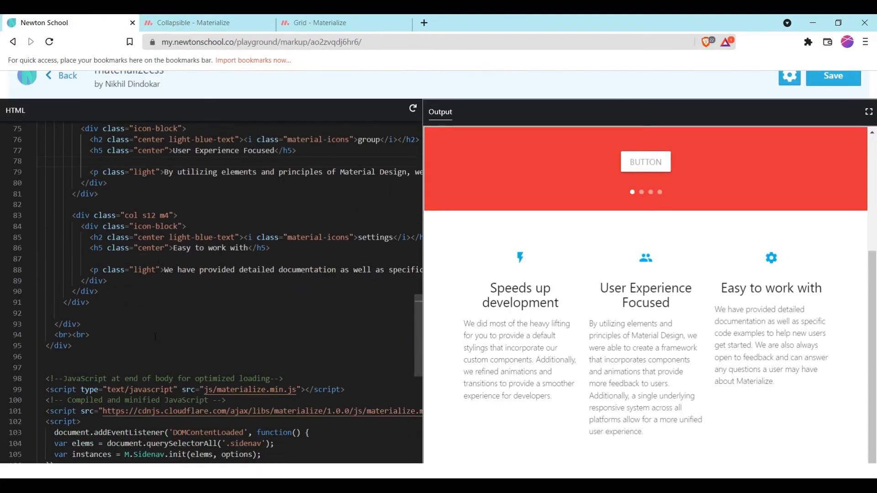
pyautogui.scroll(-3)
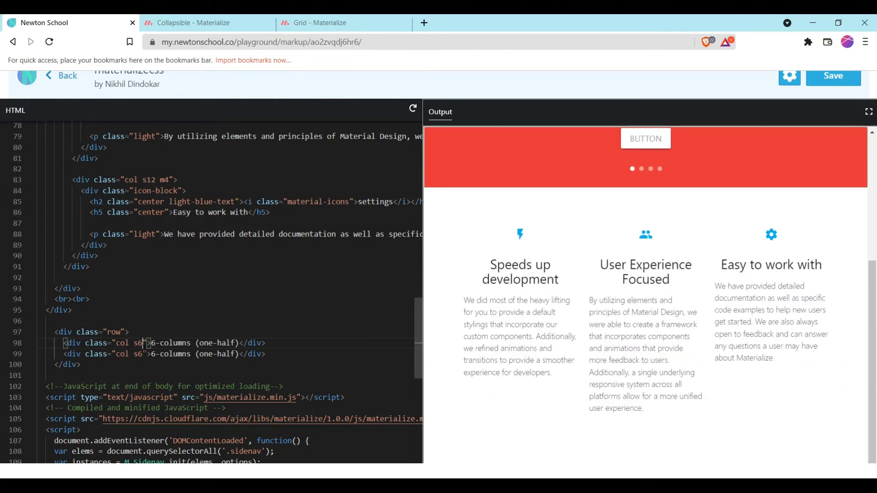
pyautogui.write('12 s12')
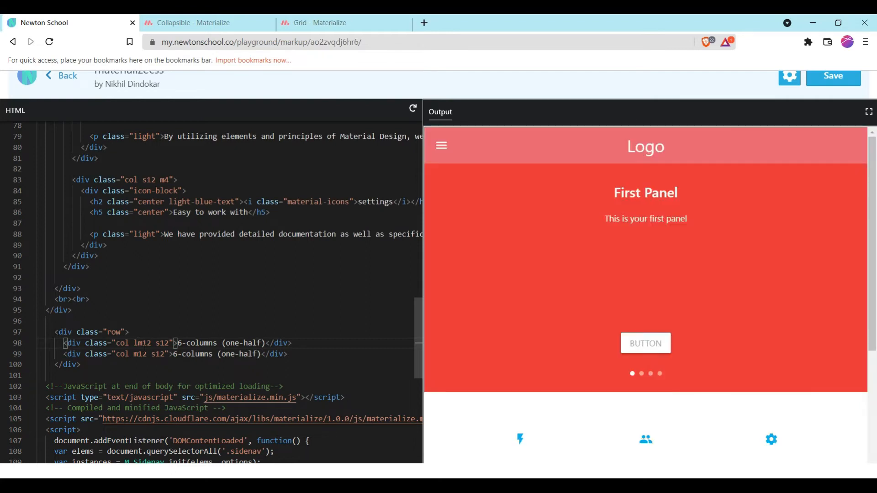
pyautogui.write('l6')
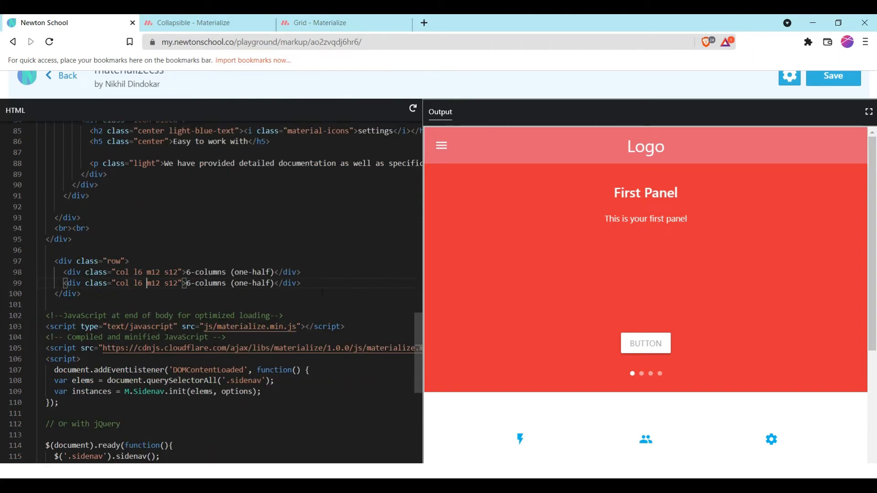
pyautogui.scroll(-3)
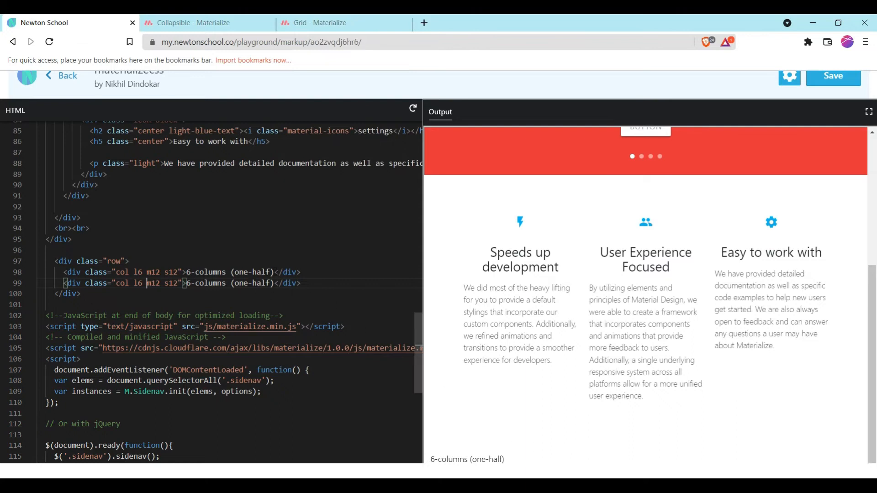
# Step: Replace the first column's placeholder with a 'frequently asked questions' heading
pyautogui.doubleClick(230, 272)
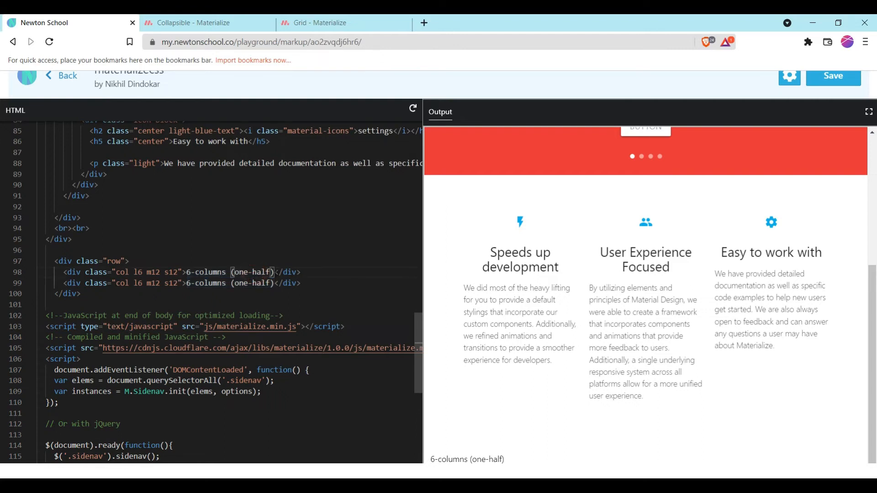
pyautogui.doubleClick(229, 272)
pyautogui.write('<h1></h1>')
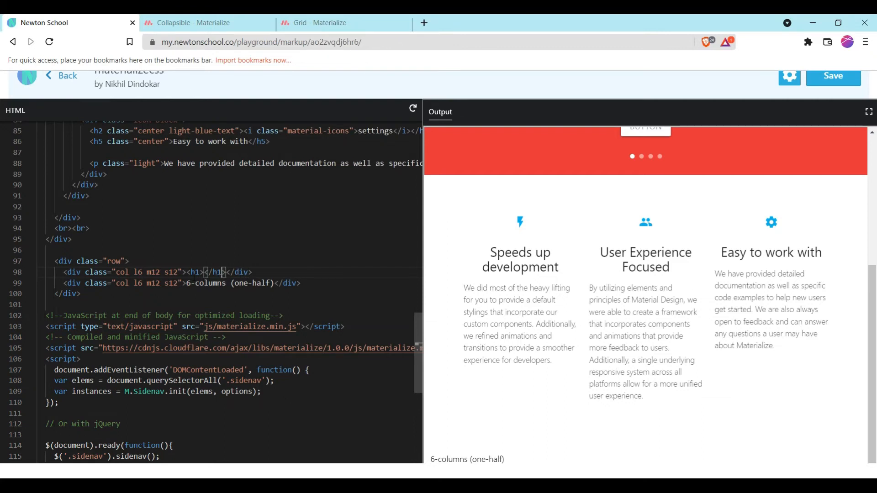
pyautogui.write('frequently asked questions')
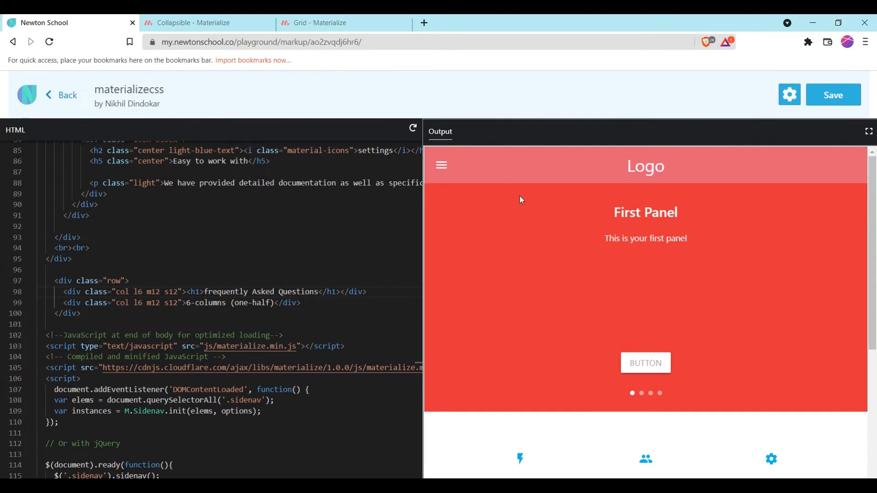
# Step: Make the FAQ heading an h4 reading 'frequently Asked Questions' and close the container div
pyautogui.scroll(-3)
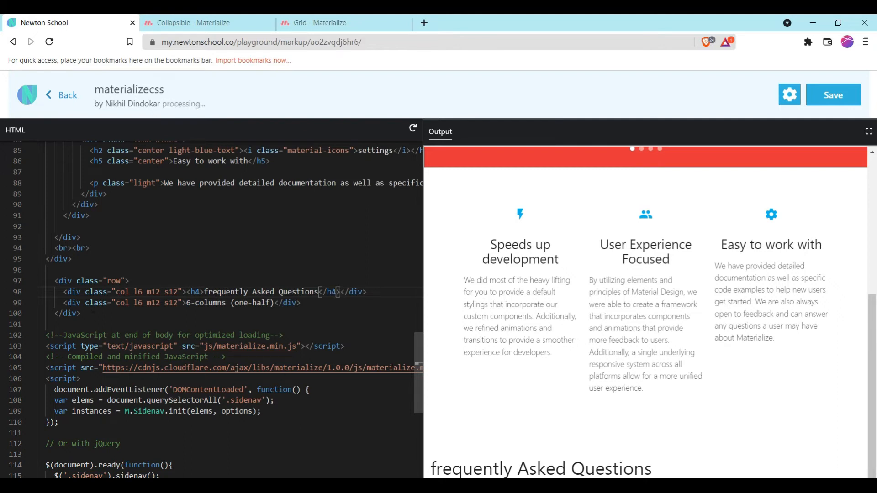
pyautogui.scroll(3)
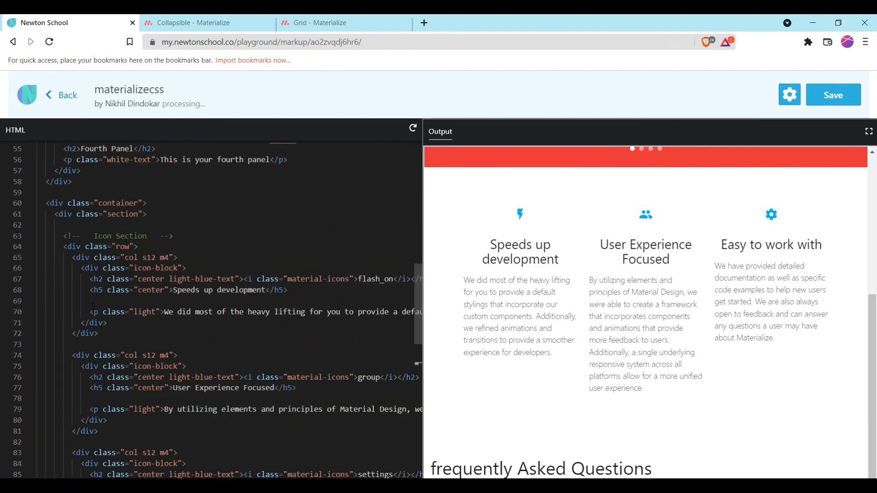
pyautogui.scroll(-3)
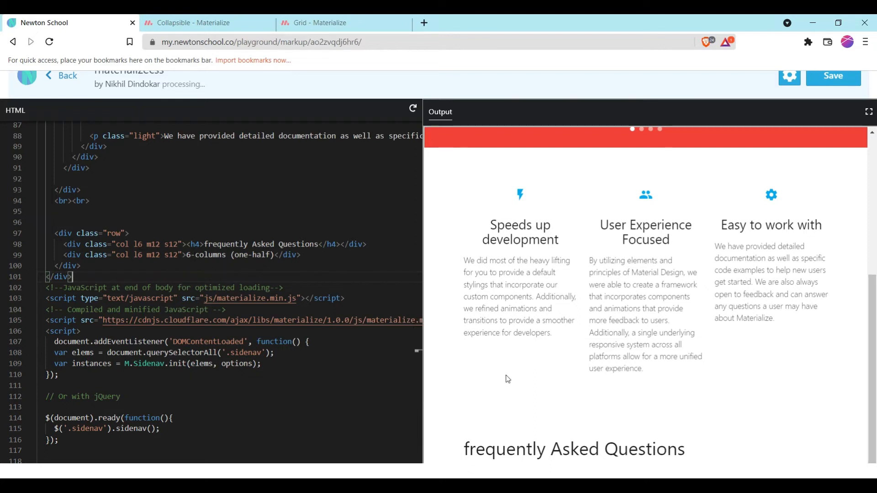
pyautogui.moveTo(420, 345)
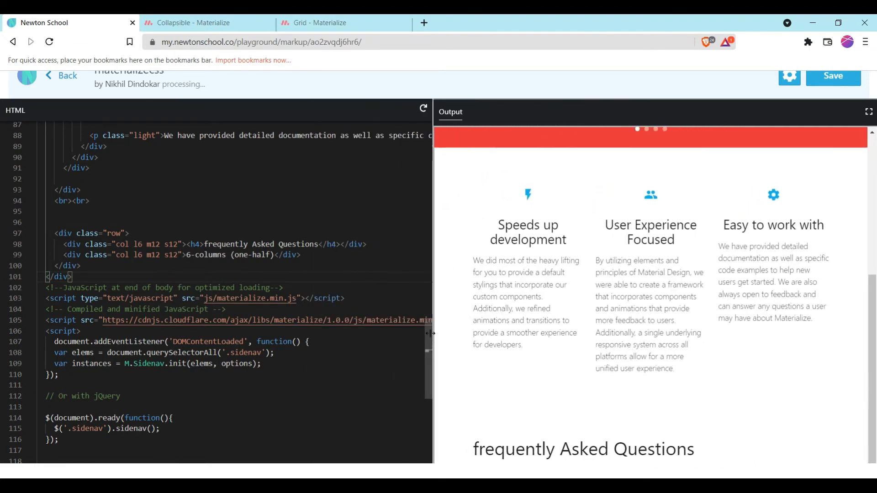
# Step: Copy the ul.collapsible markup from the Materialize Collapsible docs
pyautogui.click(201, 23)
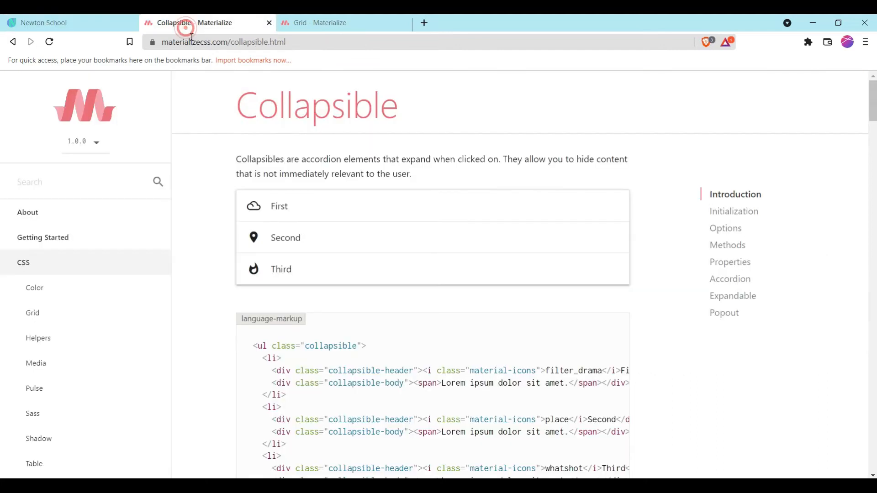
pyautogui.scroll(-3)
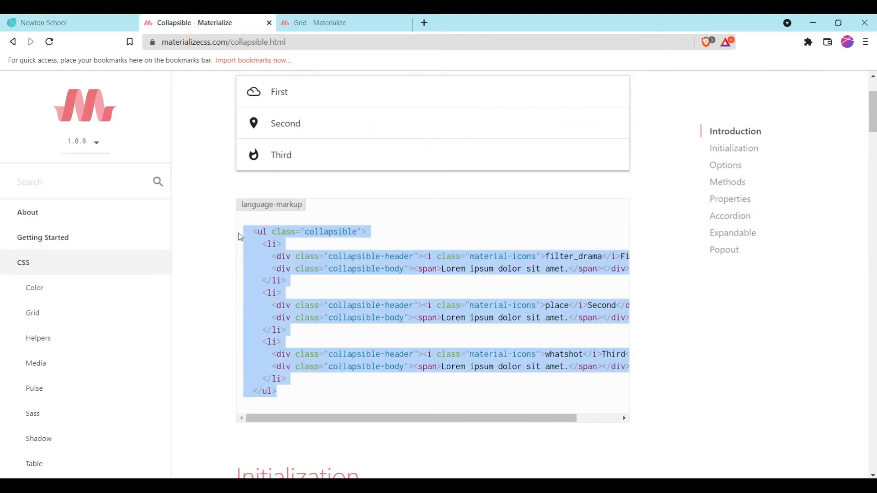
pyautogui.click(344, 22)
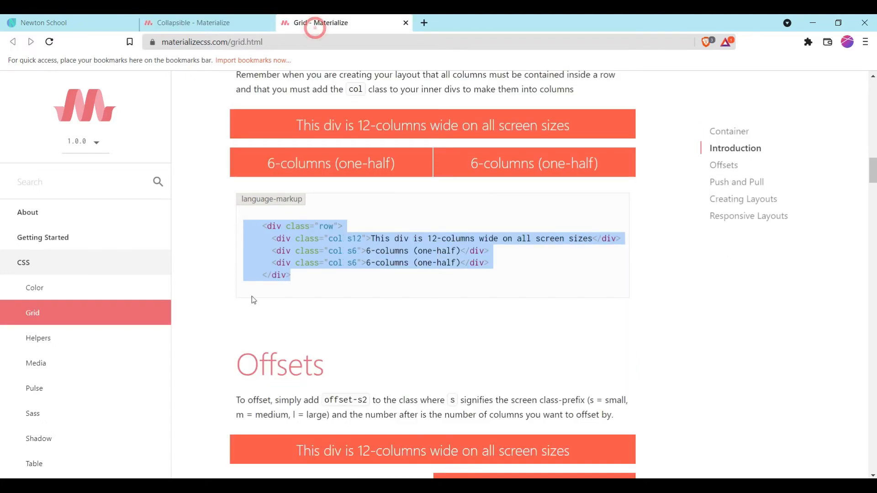
pyautogui.click(45, 21)
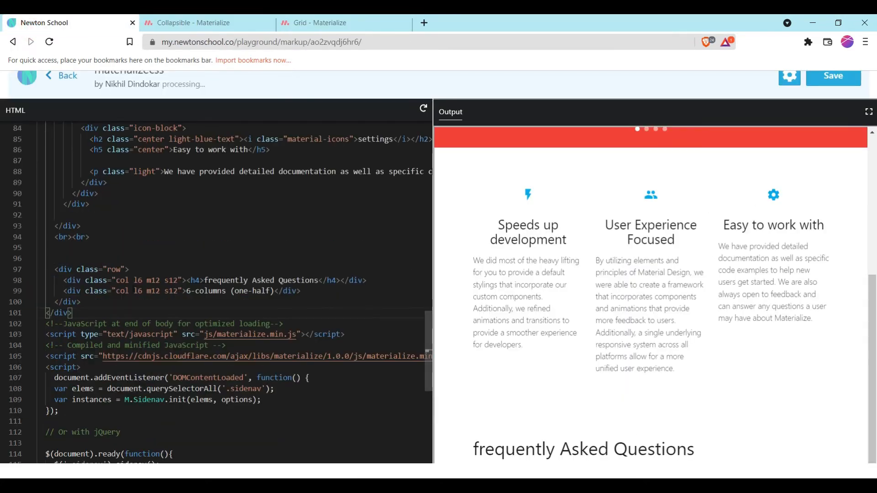
# Step: Paste the collapsible list into the second column so First, Second, Third items render
pyautogui.doubleClick(258, 291)
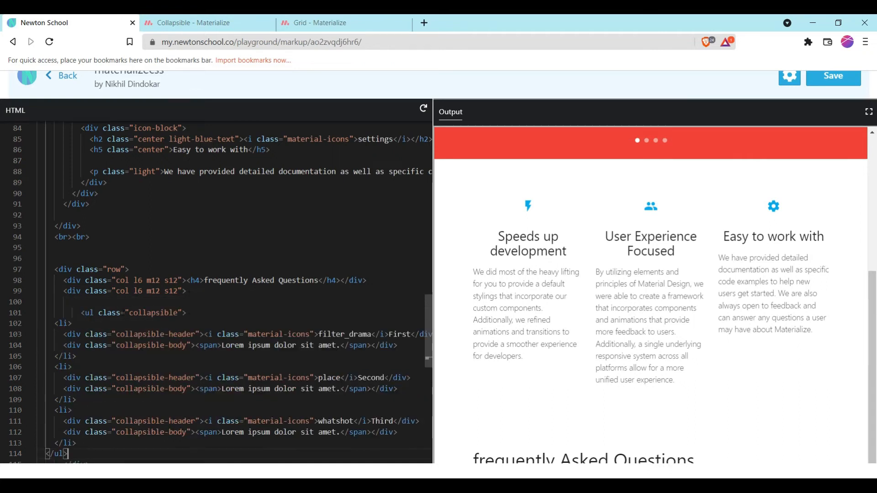
pyautogui.scroll(-3)
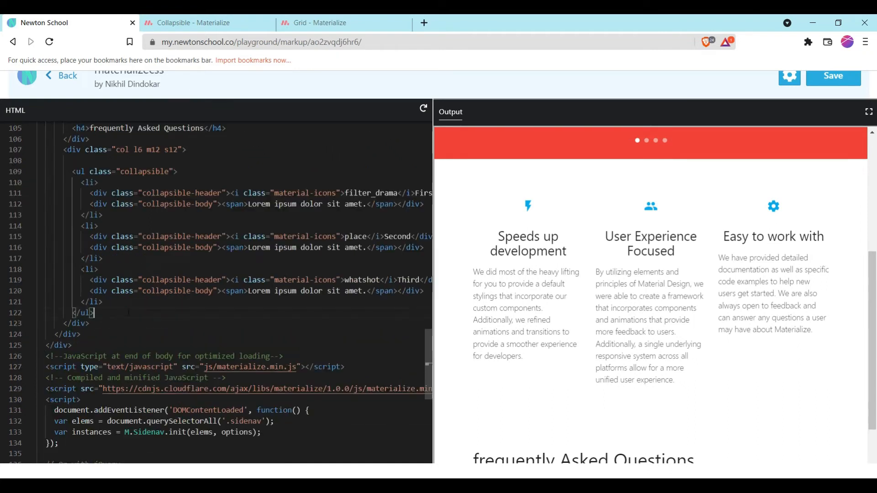
pyautogui.scroll(-3)
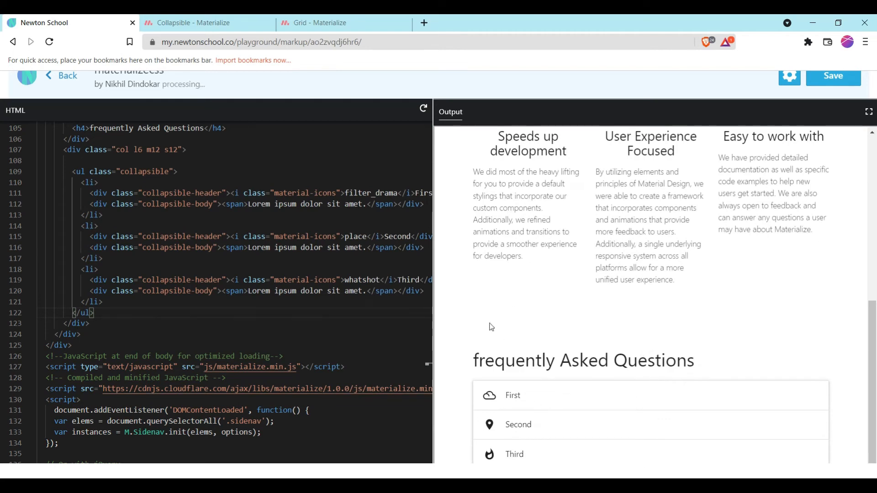
pyautogui.moveTo(535, 402)
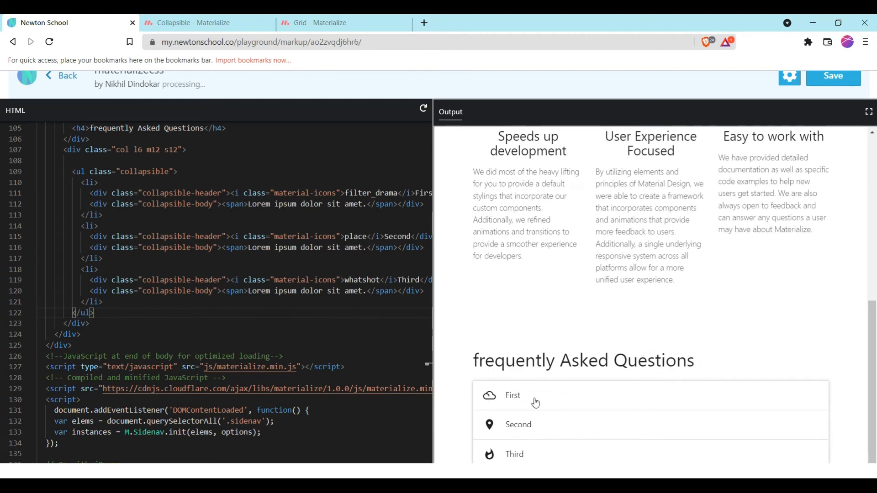
pyautogui.click(321, 22)
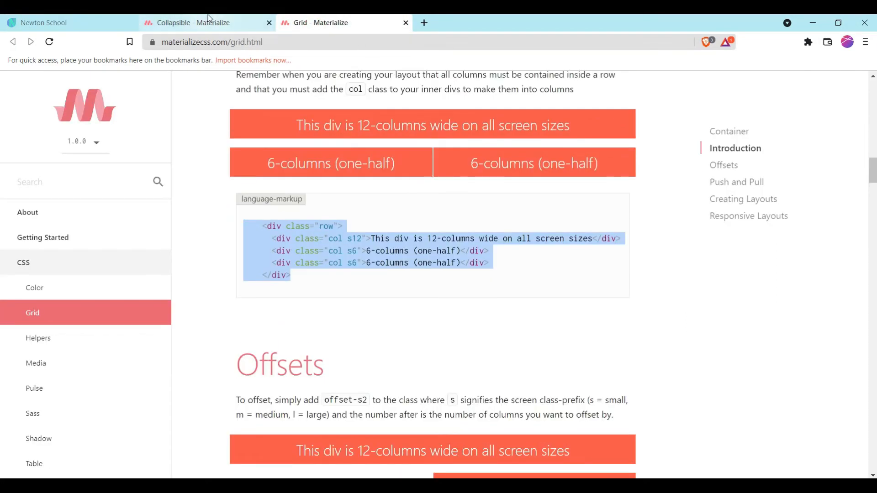
# Step: Add the Materialize Collapsible initialization JavaScript to the end of the script block
pyautogui.click(195, 22)
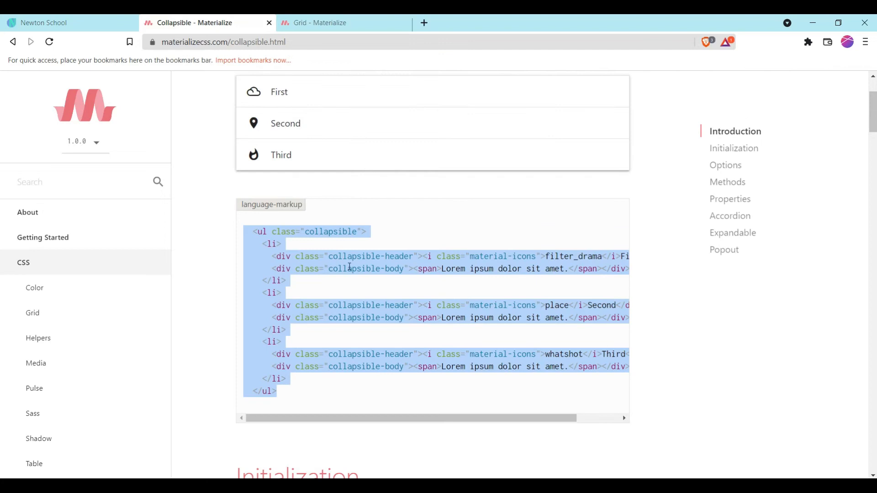
pyautogui.scroll(-3)
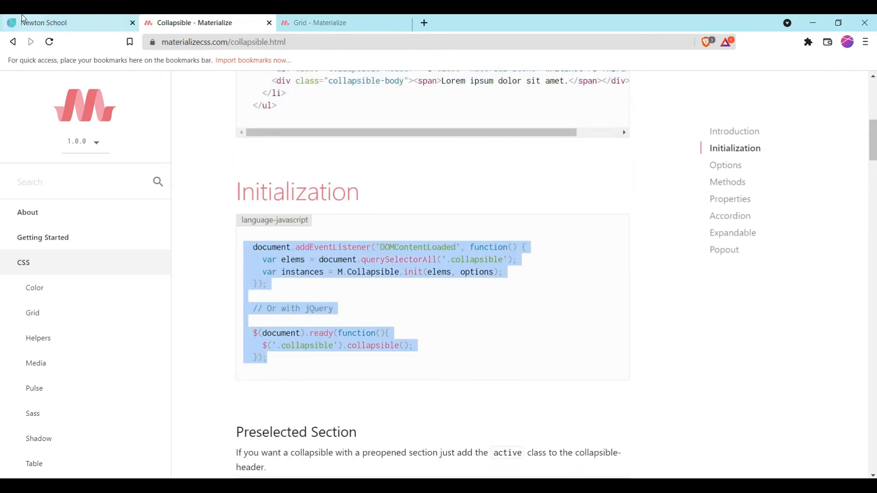
pyautogui.click(67, 22)
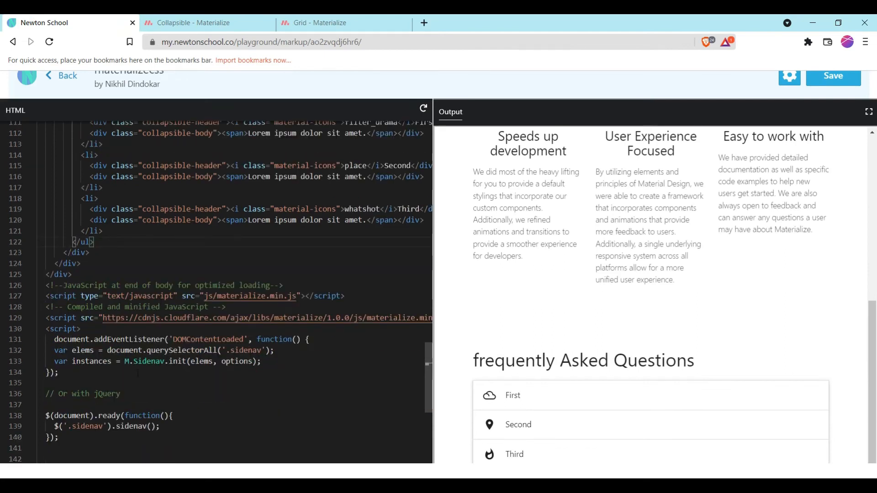
pyautogui.scroll(-3)
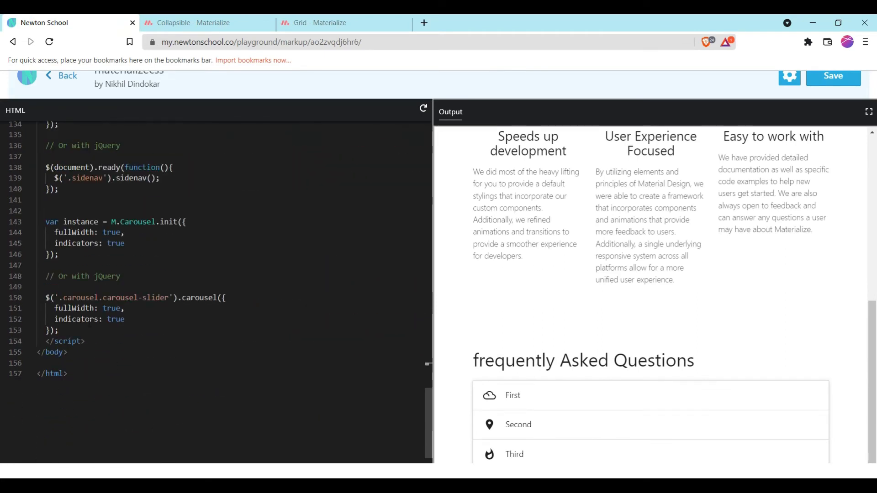
pyautogui.press('enter')
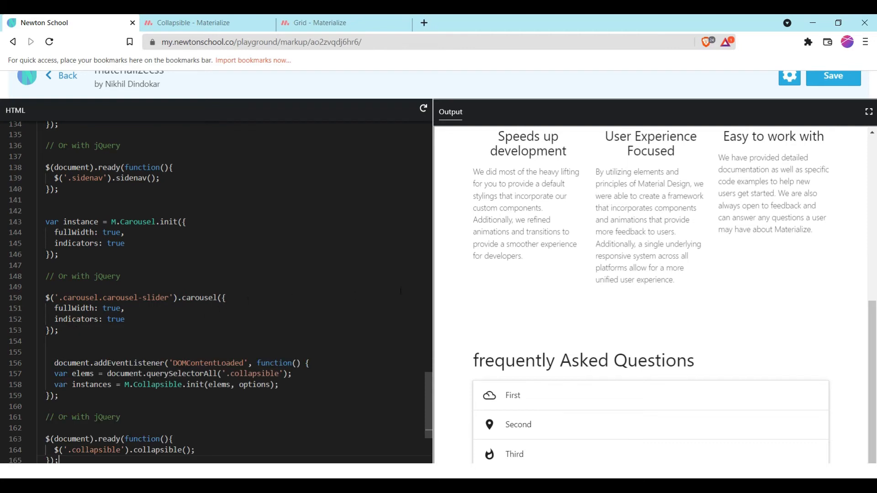
# Step: Test that the FAQ accordion items expand to reveal their Lorem ipsum answers
pyautogui.click(512, 395)
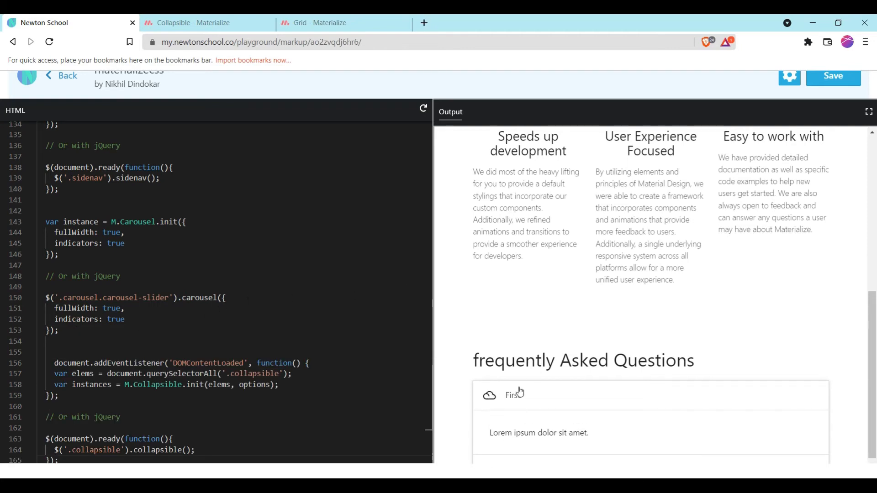
pyautogui.scroll(-3)
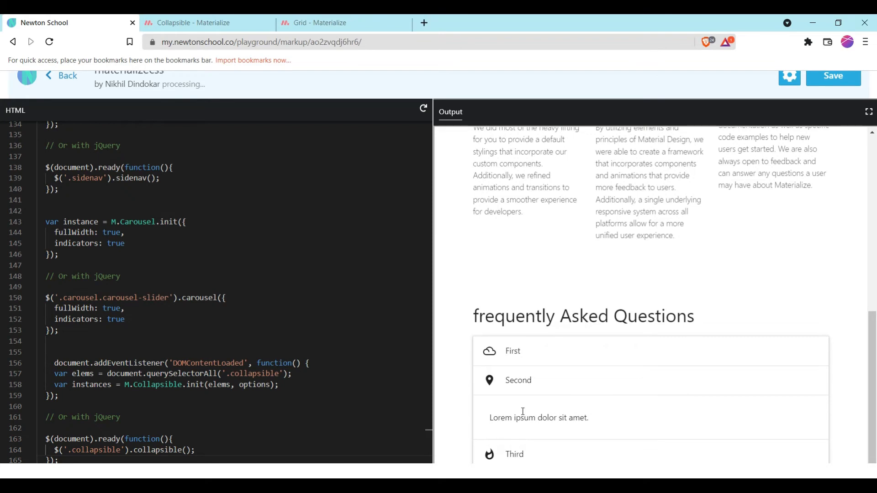
pyautogui.click(512, 351)
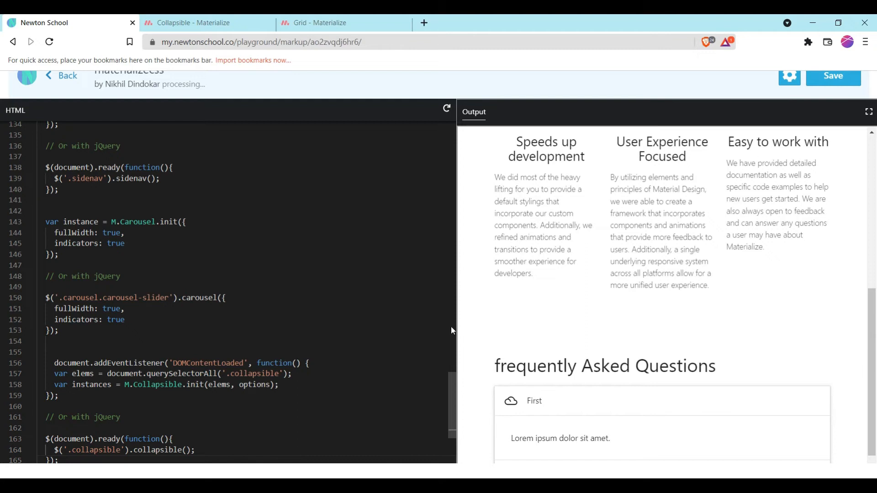
pyautogui.scroll(-3)
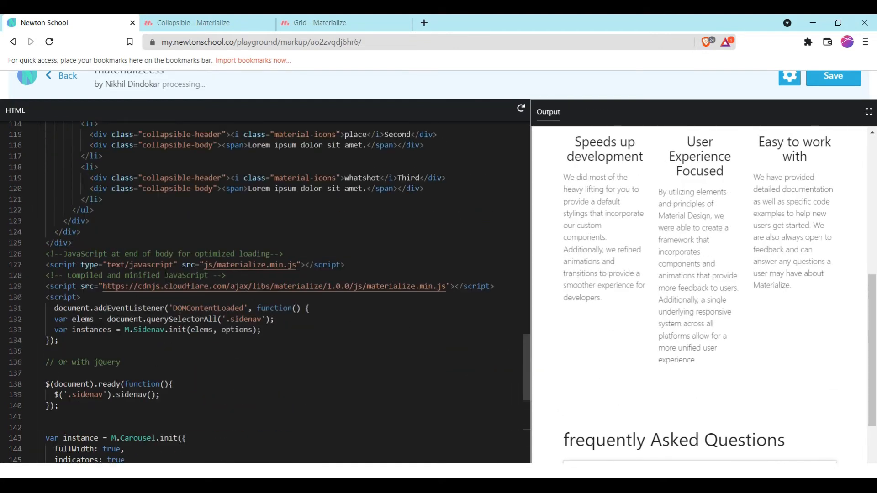
# Step: Change the column classes to col l4 for the heading and col l8 for the collapsible
pyautogui.scroll(3)
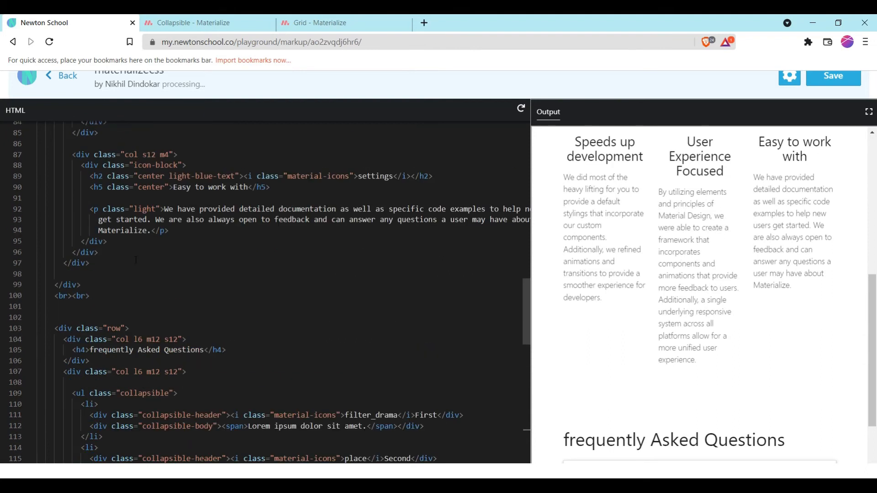
pyautogui.scroll(-3)
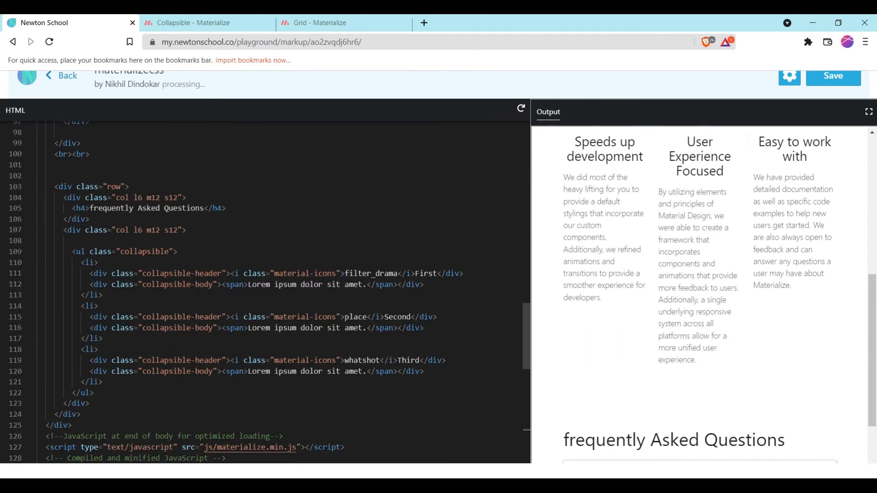
pyautogui.scroll(-3)
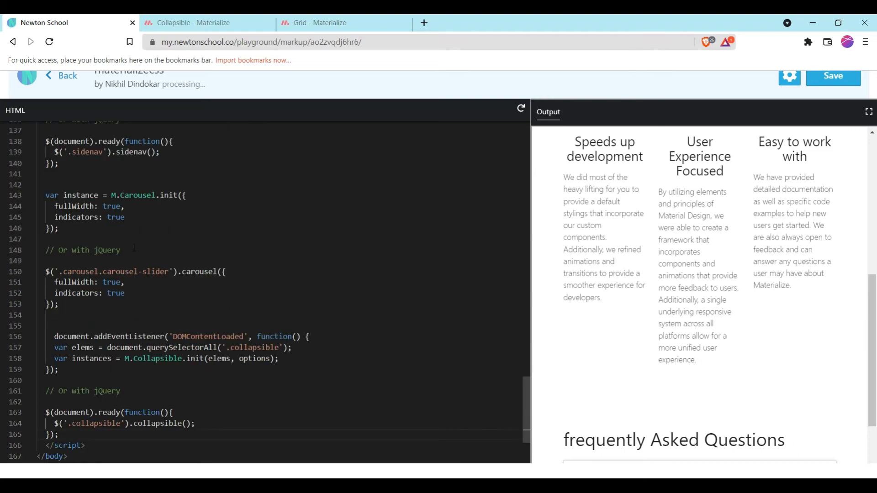
pyautogui.scroll(3)
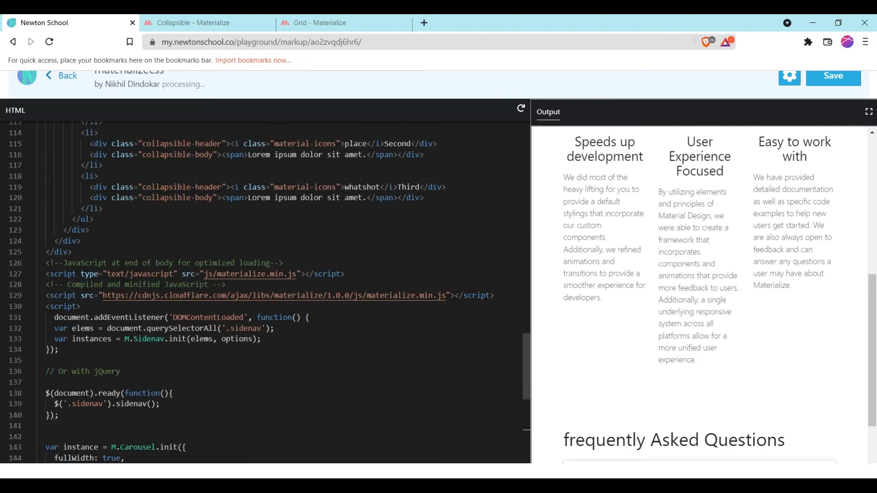
pyautogui.scroll(3)
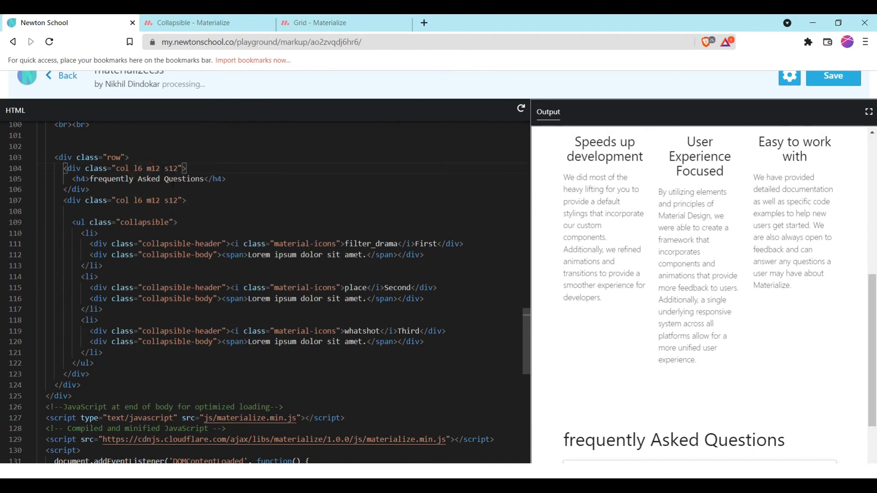
pyautogui.write('4')
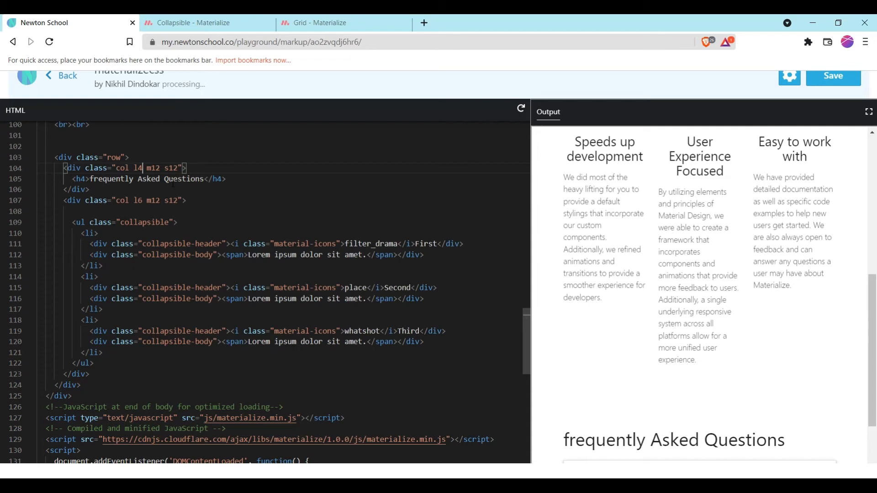
# Step: Enlarge the output preview to check the side-by-side FAQ layout and test the First item
pyautogui.click(141, 200)
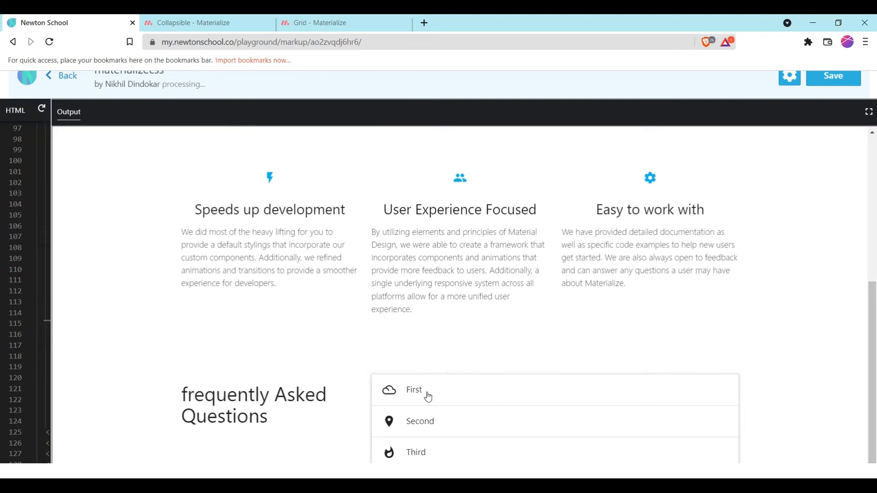
pyautogui.click(420, 421)
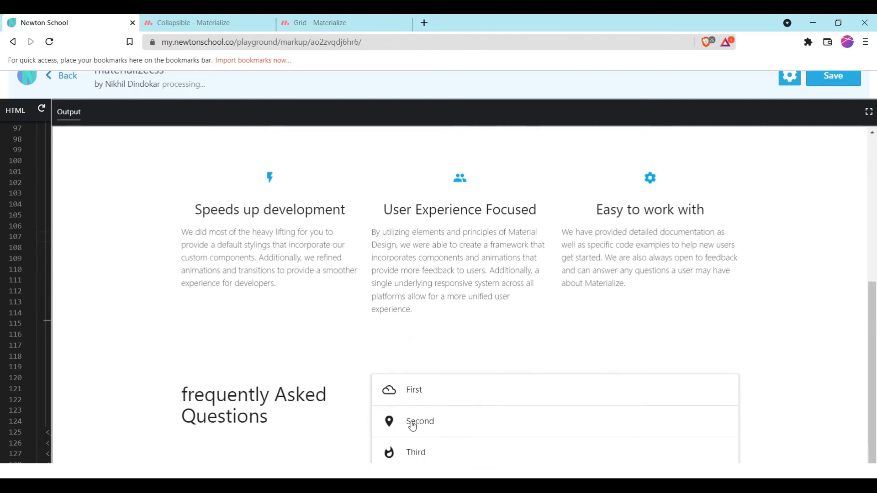
pyautogui.moveTo(408, 405)
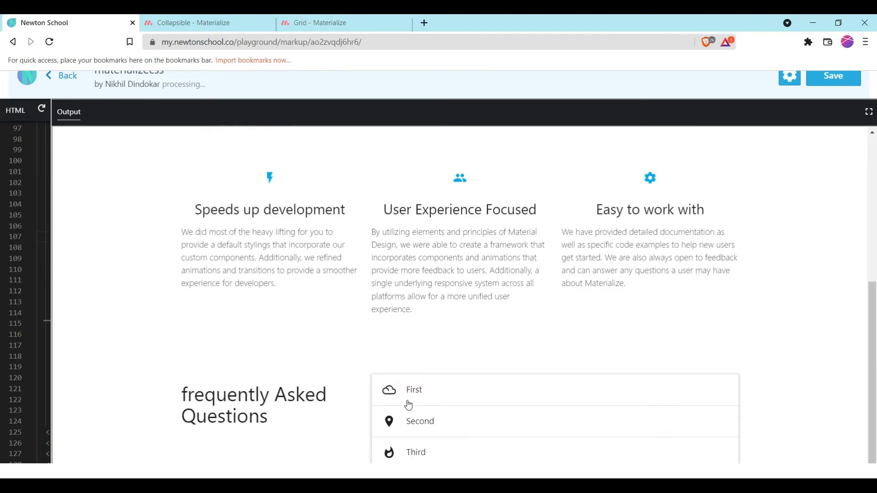
pyautogui.moveTo(49, 320)
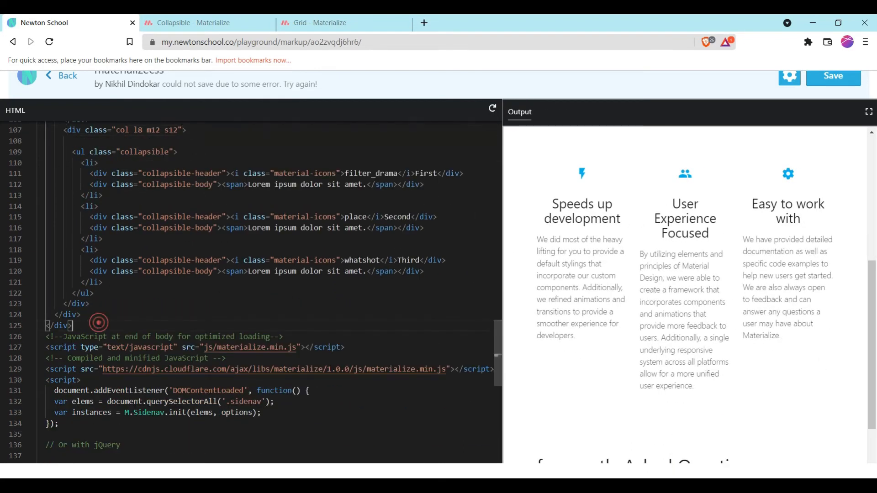
# Step: Navigate the Materialize docs sidebar to the Forms Text Inputs page
pyautogui.click(199, 21)
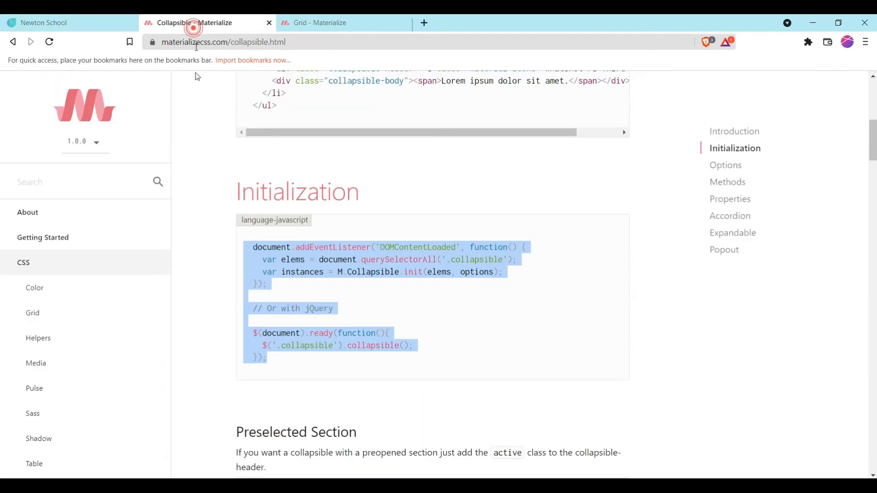
pyautogui.scroll(-3)
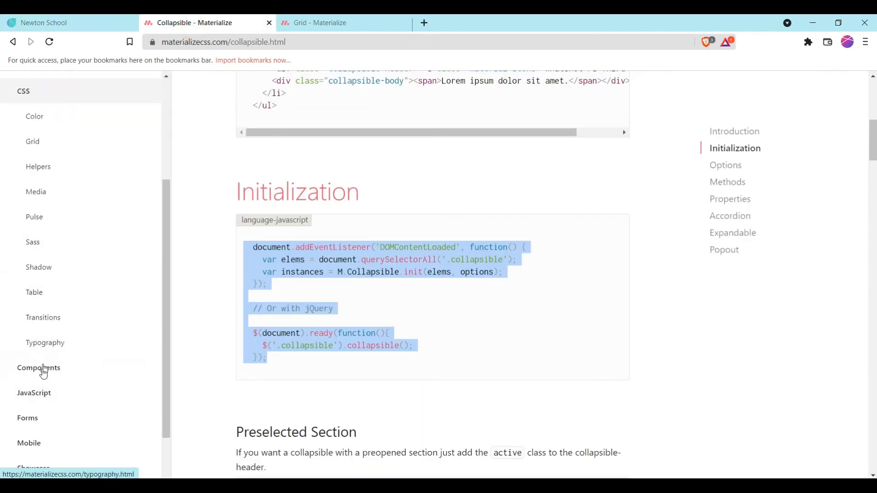
pyautogui.scroll(-3)
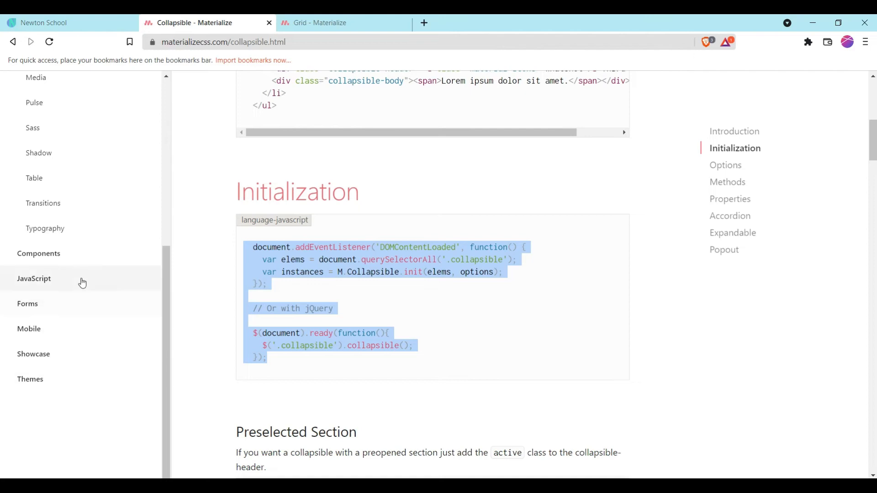
pyautogui.click(27, 303)
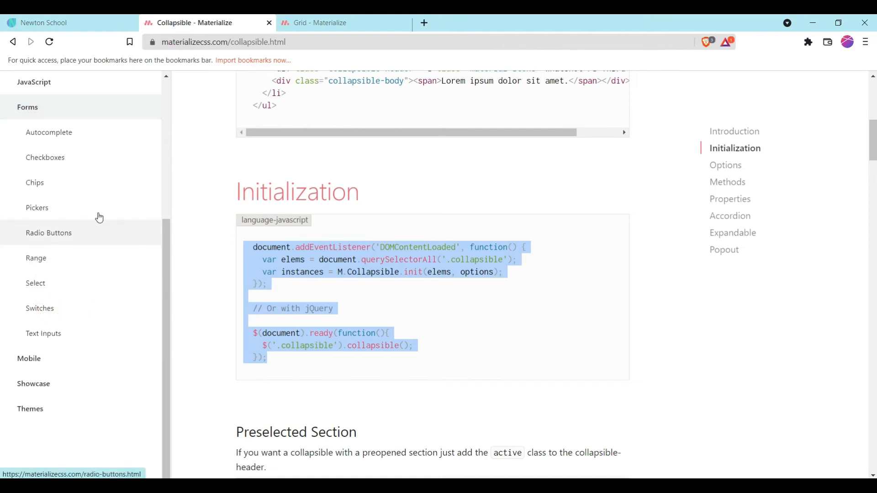
pyautogui.moveTo(65, 162)
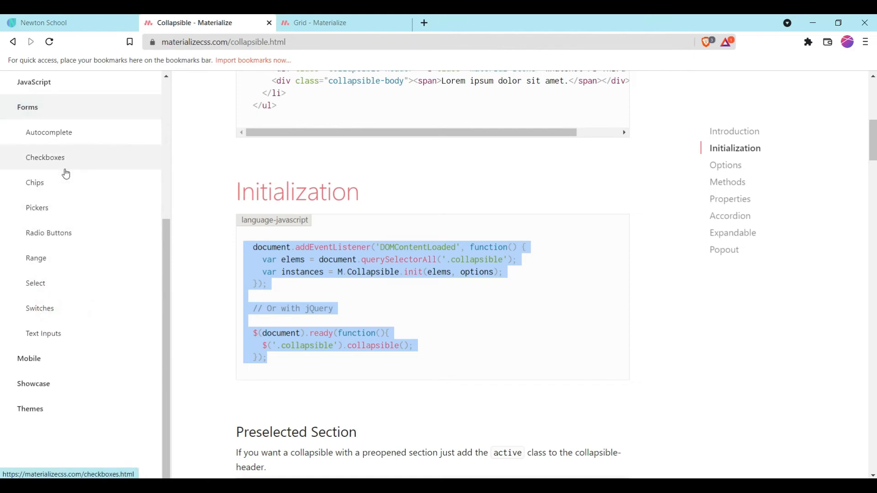
pyautogui.moveTo(48, 132)
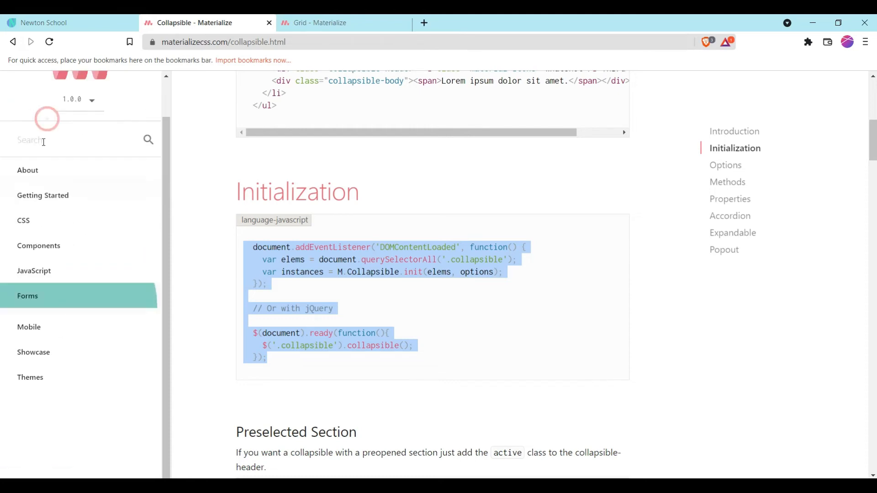
pyautogui.click(44, 335)
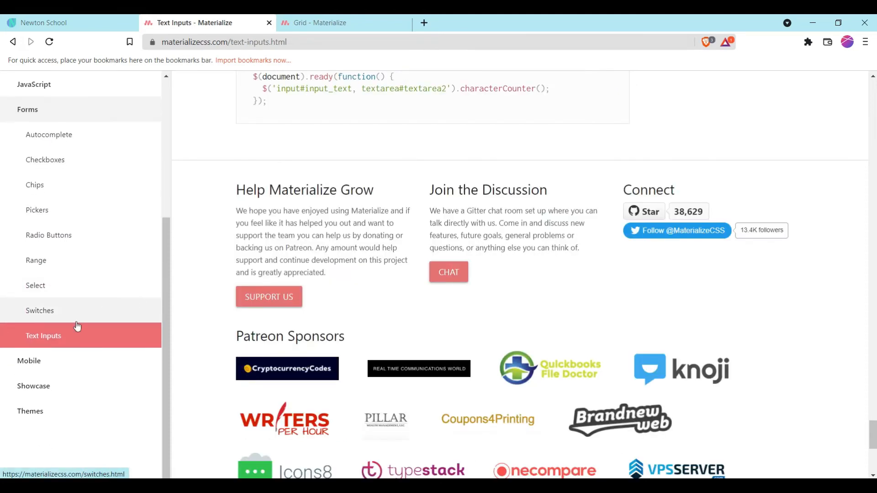
# Step: Copy the sample input fields form markup and return to the playground
pyautogui.scroll(3)
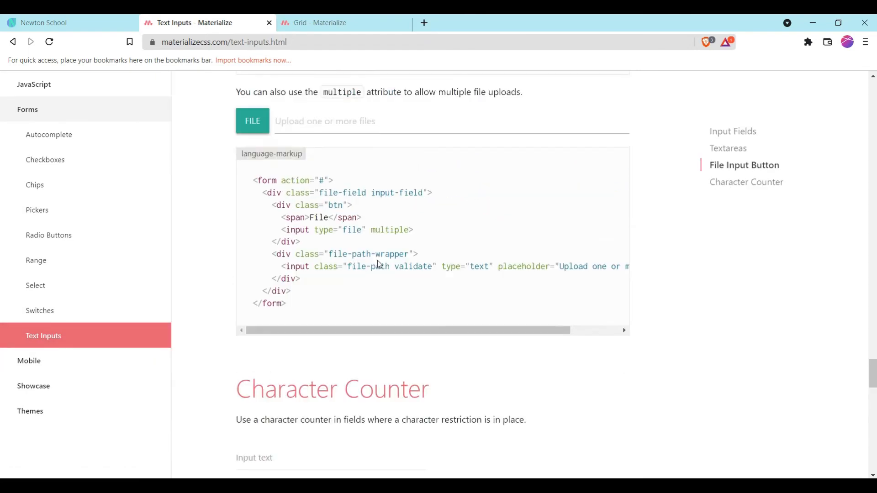
pyautogui.scroll(3)
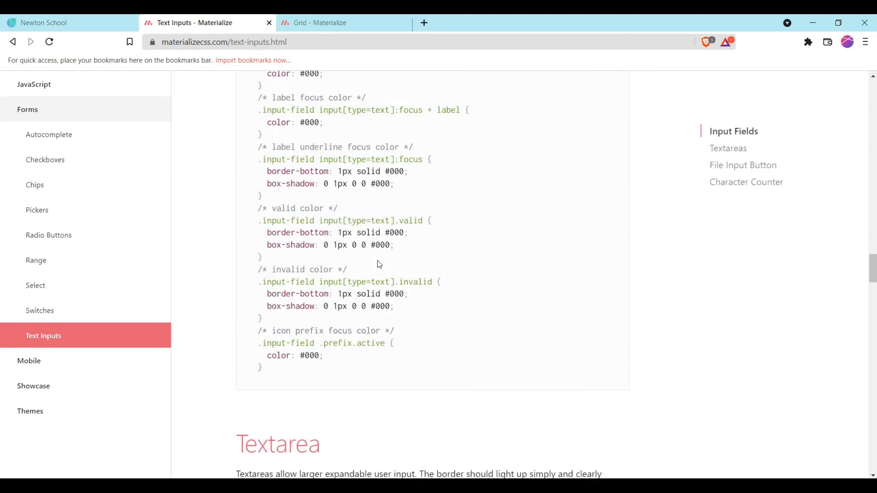
pyautogui.scroll(3)
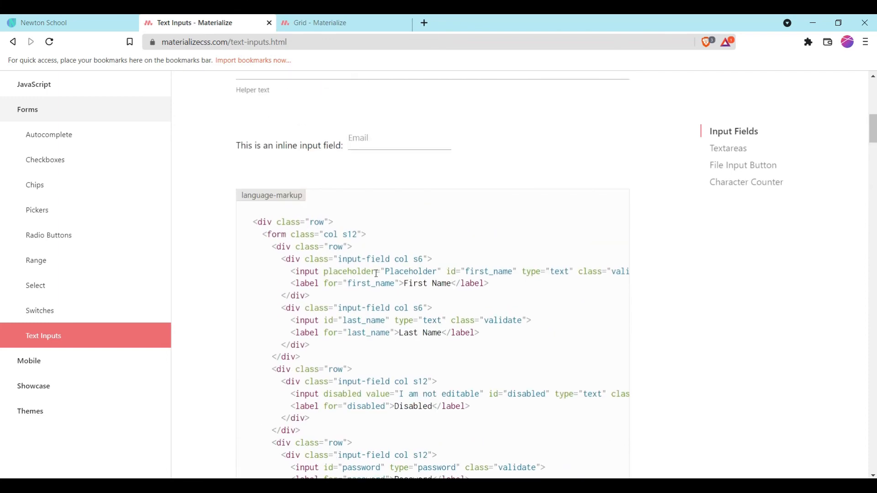
pyautogui.scroll(3)
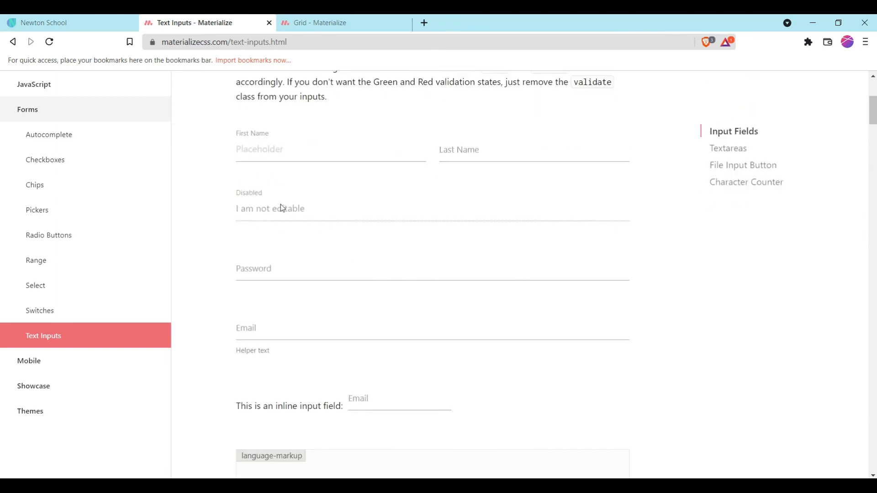
pyautogui.click(533, 149)
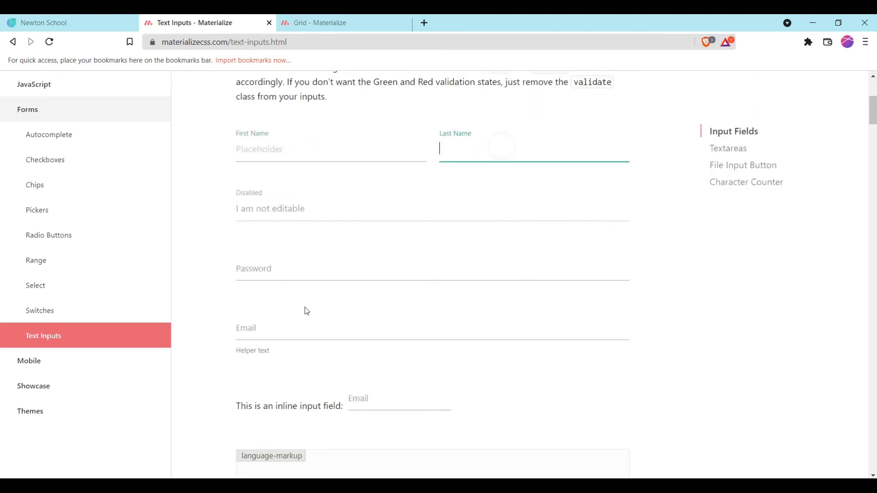
pyautogui.scroll(-3)
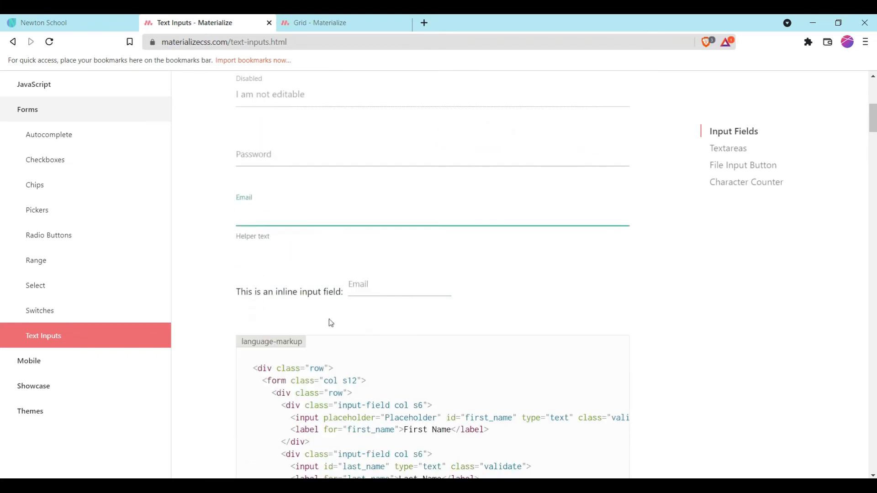
pyautogui.scroll(-3)
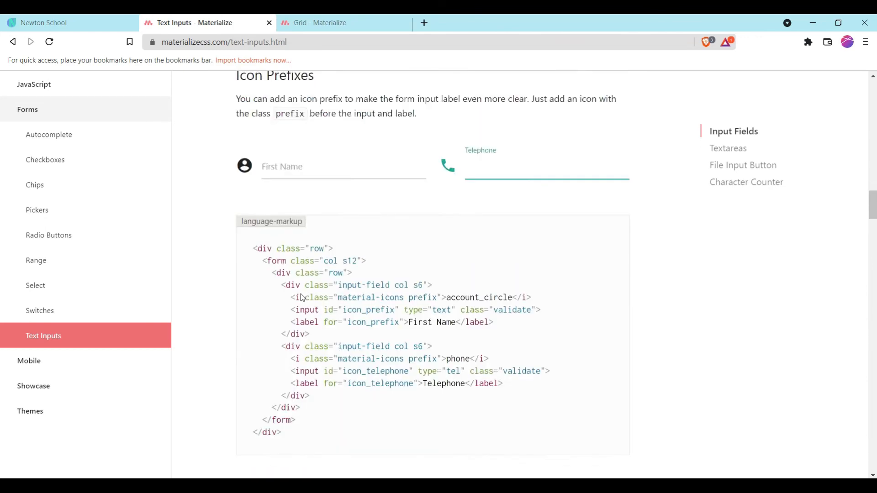
pyautogui.scroll(3)
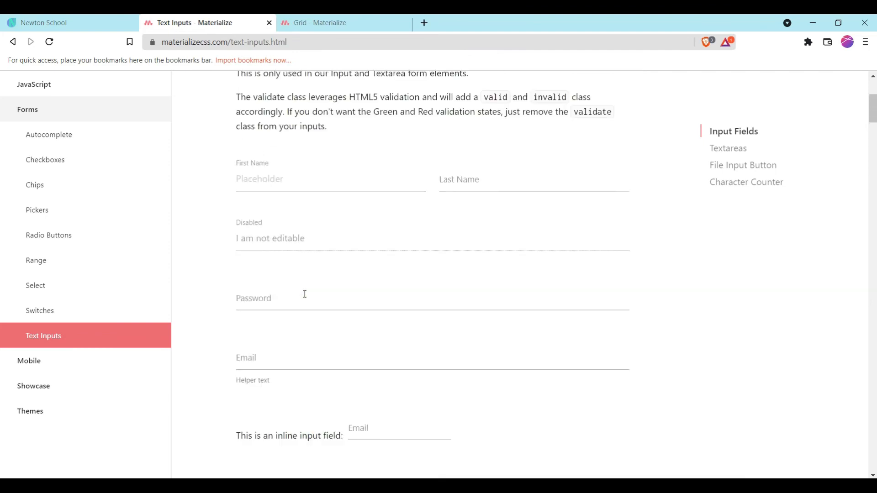
pyautogui.scroll(-3)
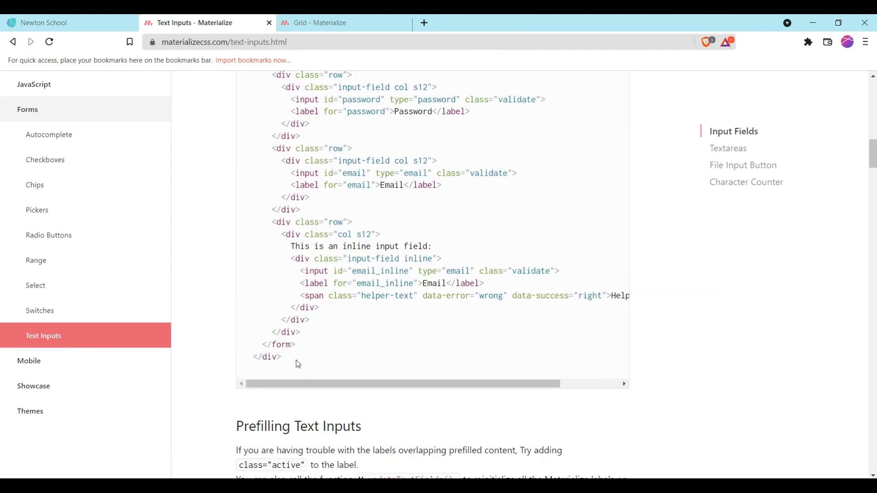
pyautogui.scroll(3)
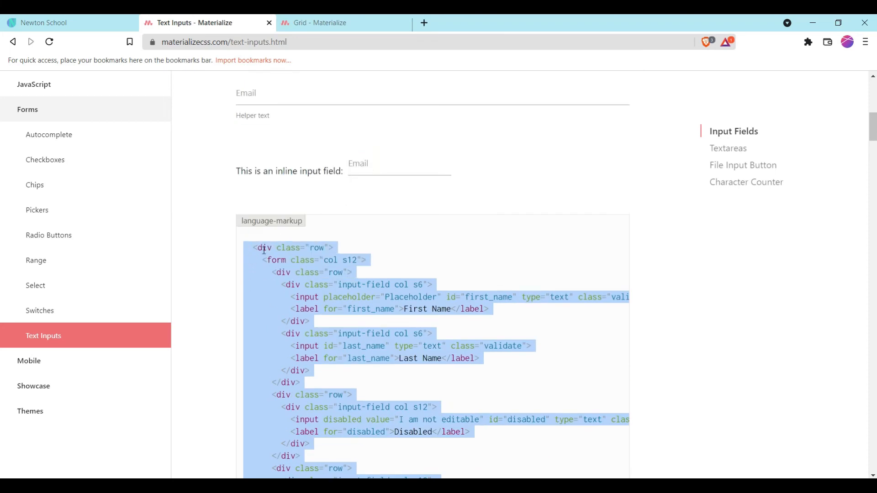
pyautogui.click(44, 22)
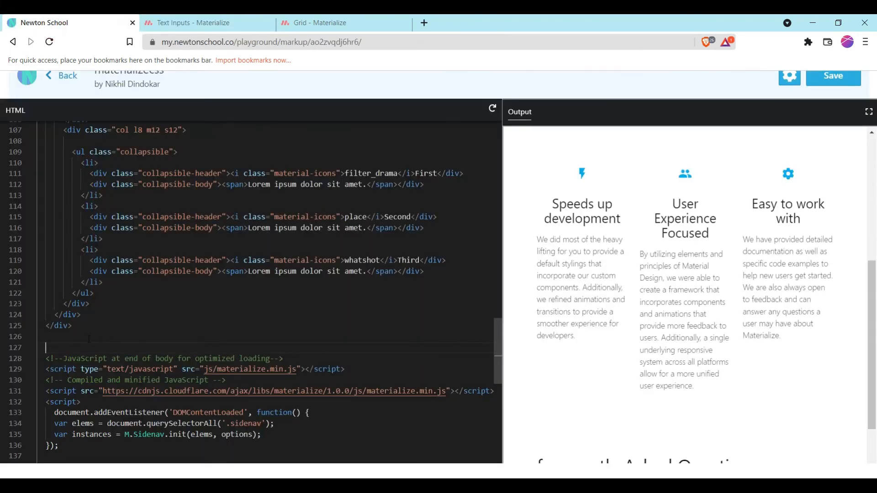
pyautogui.click(80, 315)
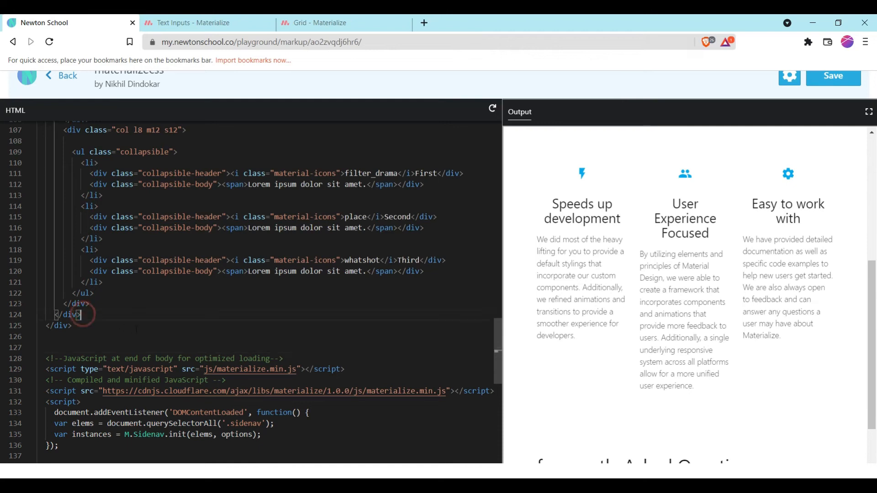
pyautogui.scroll(-3)
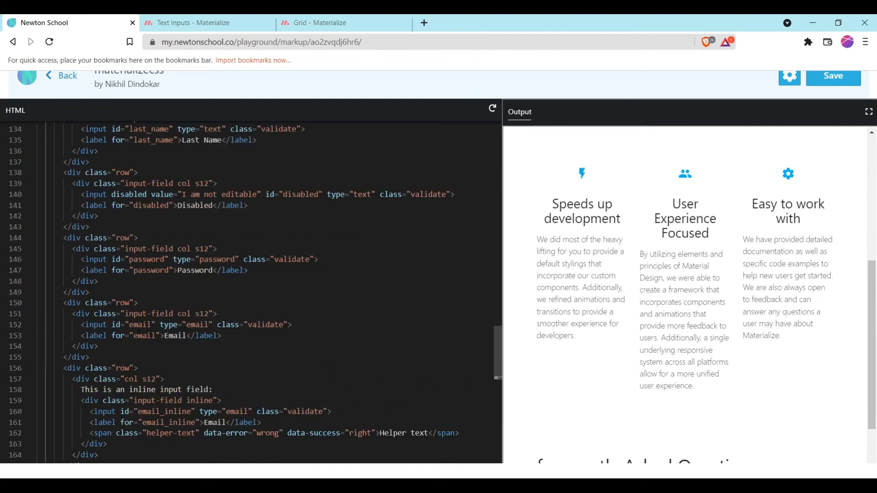
pyautogui.scroll(-3)
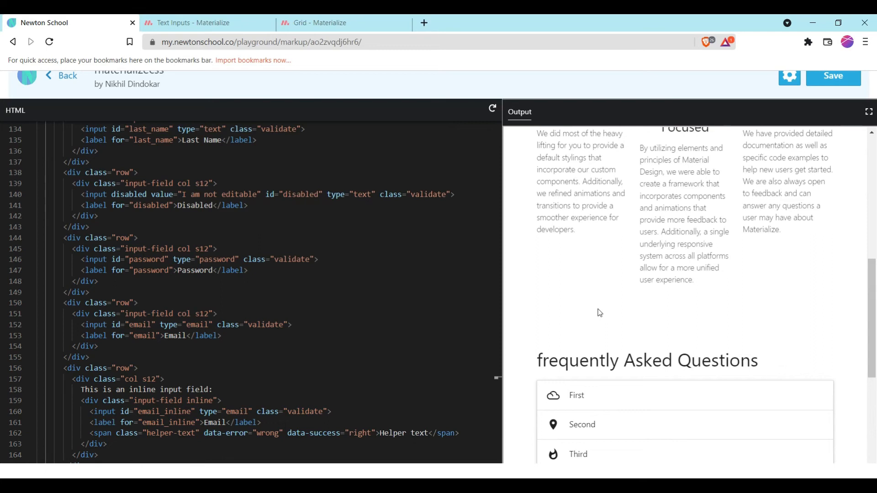
pyautogui.scroll(-3)
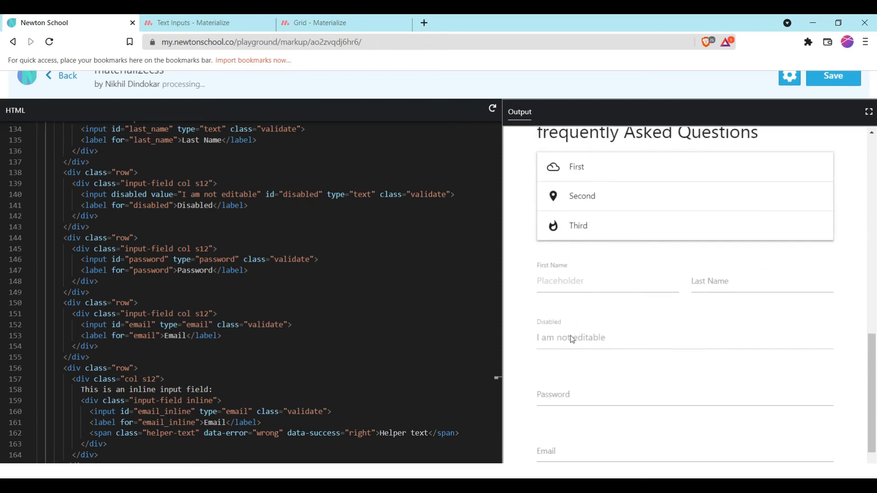
pyautogui.scroll(3)
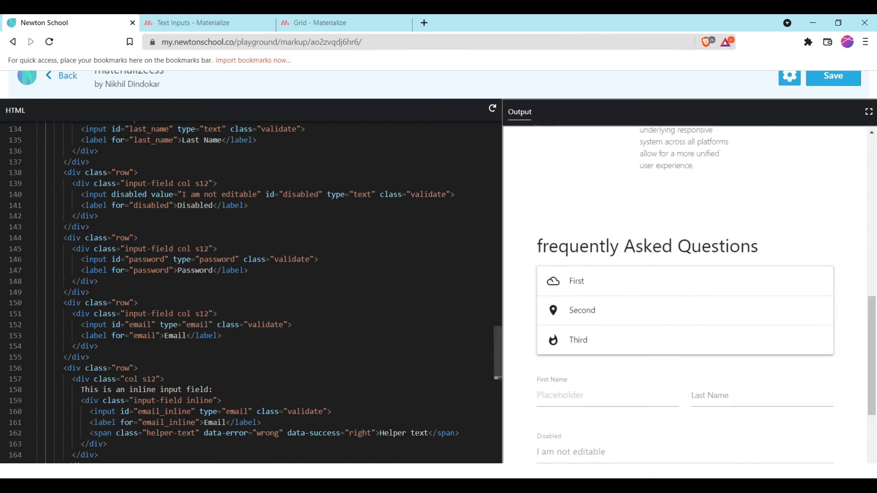
pyautogui.scroll(3)
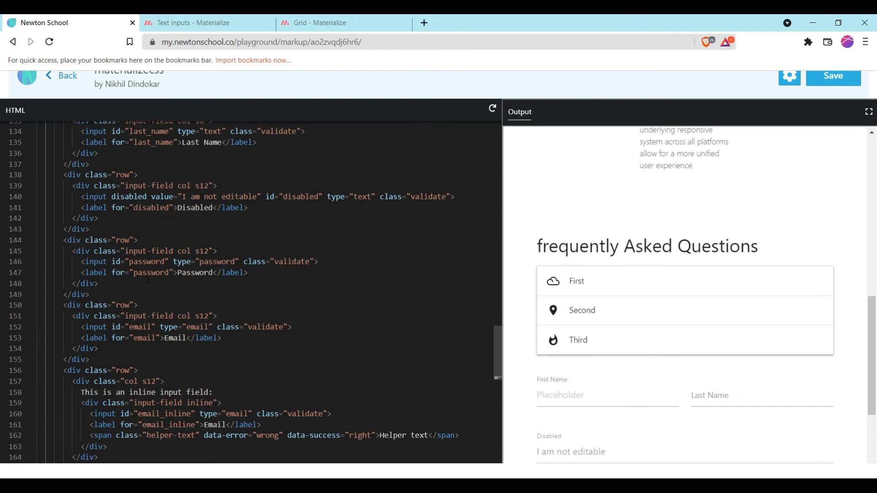
pyautogui.scroll(3)
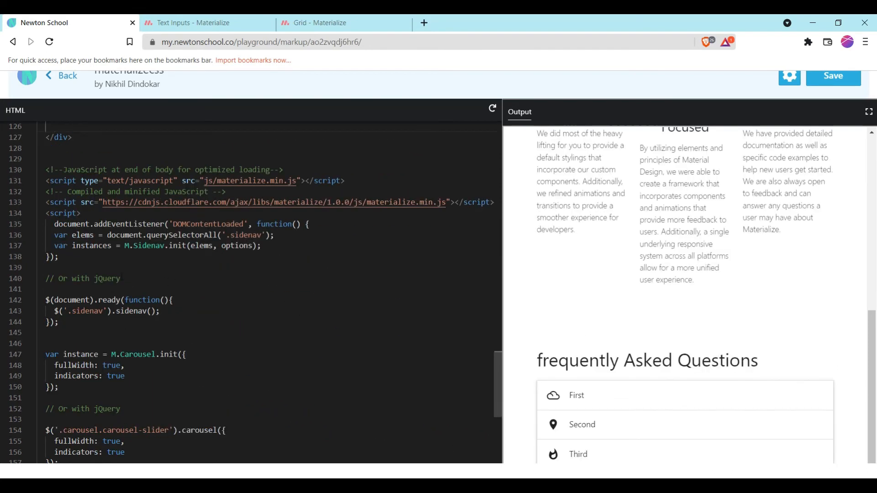
pyautogui.scroll(3)
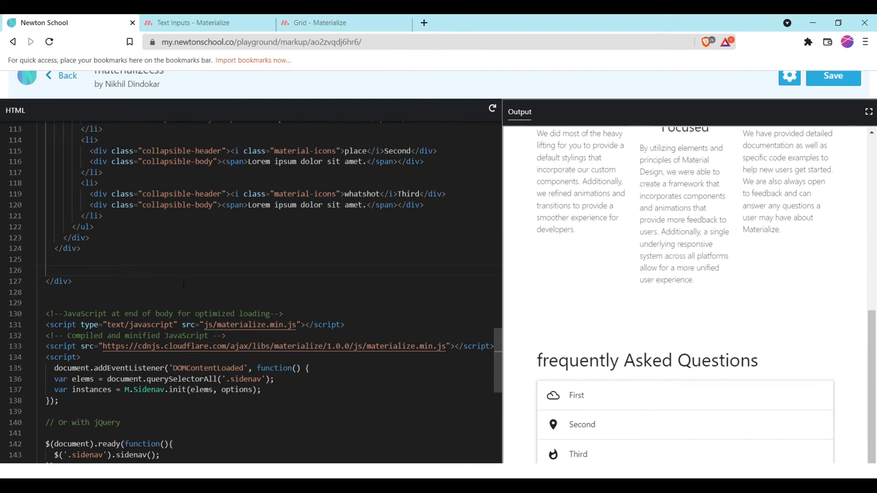
pyautogui.scroll(3)
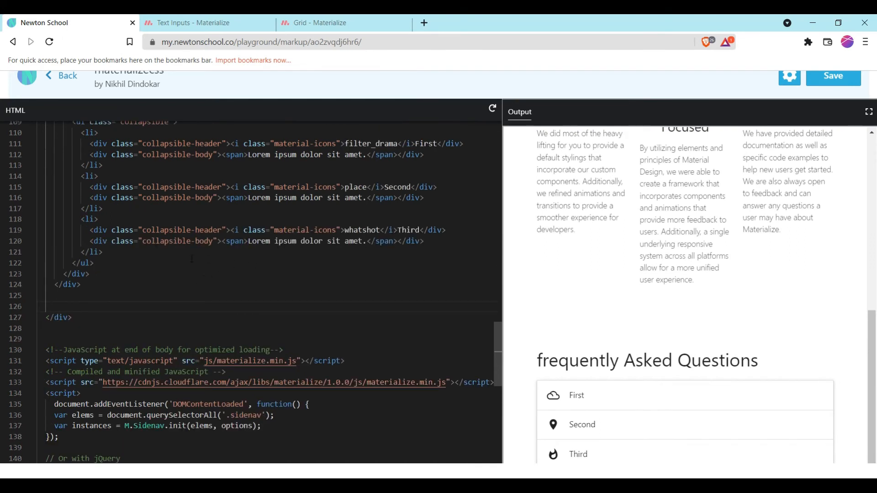
pyautogui.scroll(3)
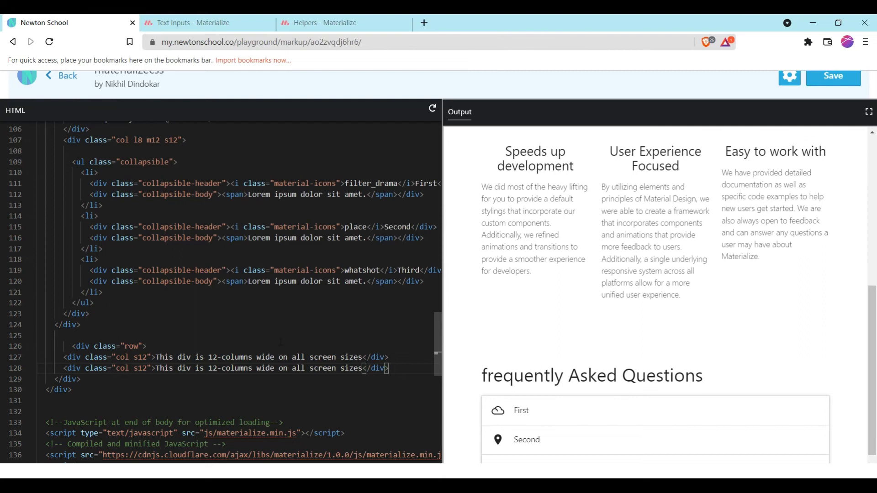
# Step: Add a div.row with two col s12 divs below the FAQ, then go to the Helpers docs
pyautogui.scroll(-3)
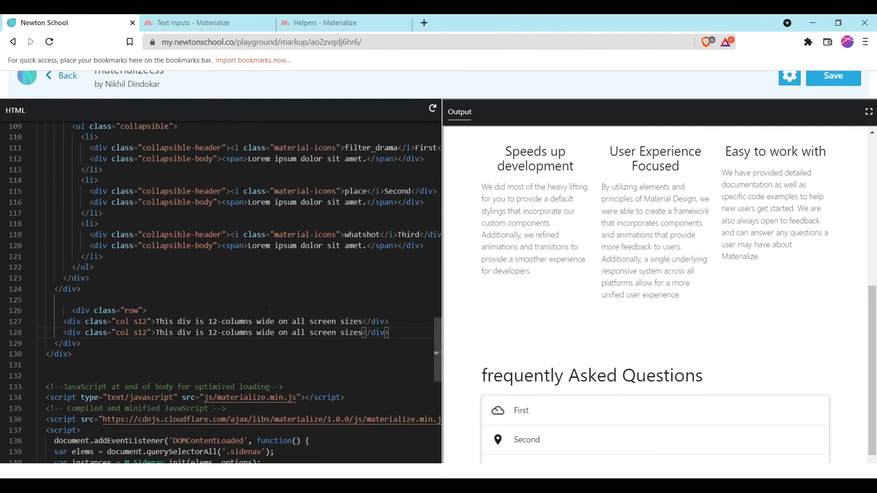
pyautogui.scroll(-3)
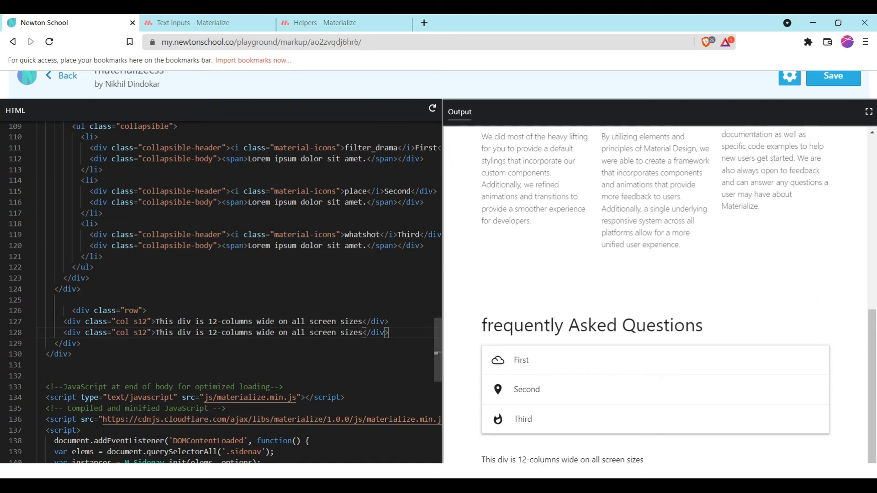
pyautogui.click(335, 22)
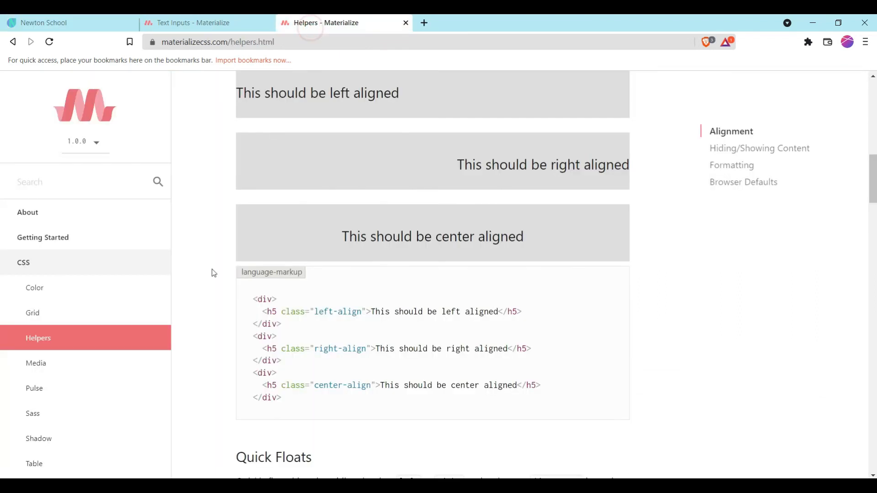
pyautogui.moveTo(63, 340)
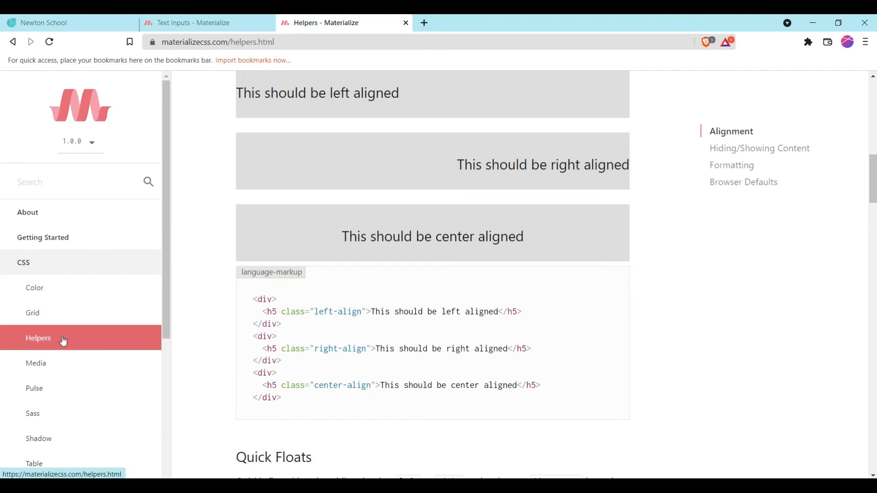
# Step: Copy the h5 center-align example from the Helpers page and return to the playground
pyautogui.scroll(3)
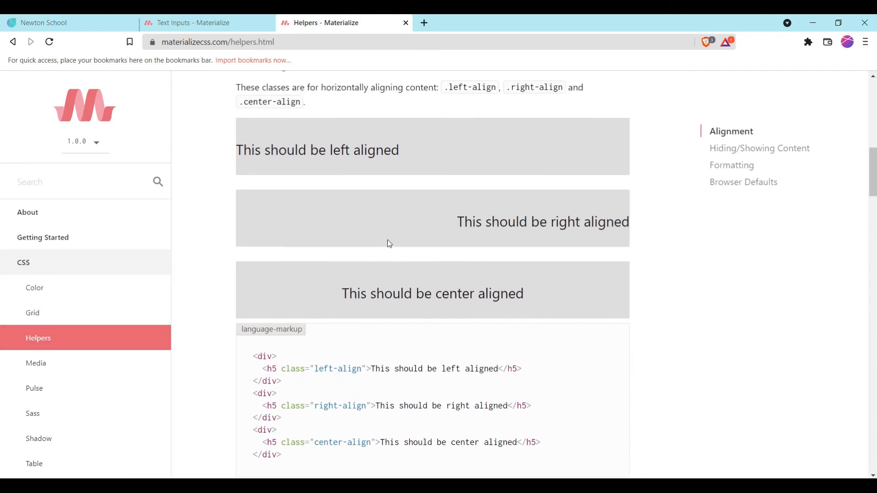
pyautogui.moveTo(416, 206)
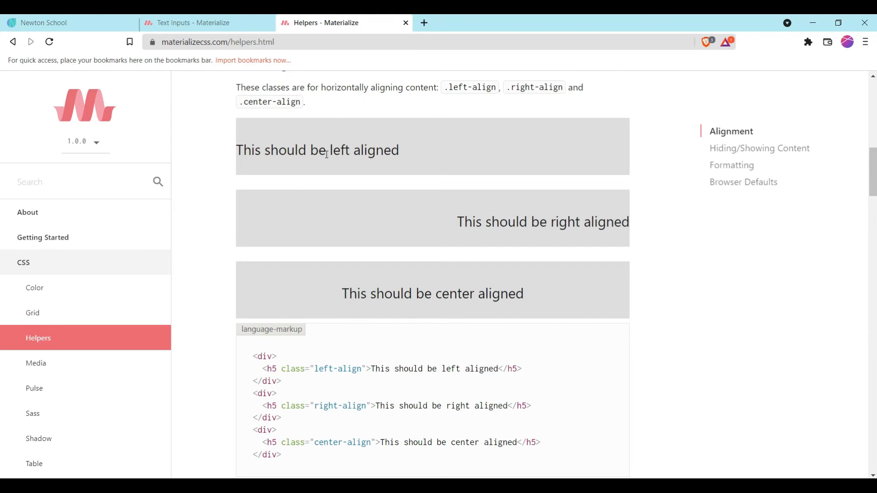
pyautogui.moveTo(368, 319)
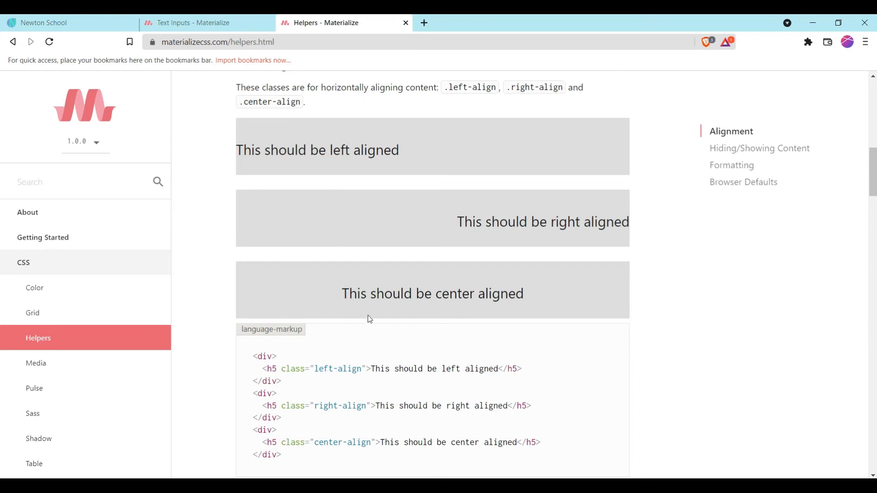
pyautogui.moveTo(315, 325)
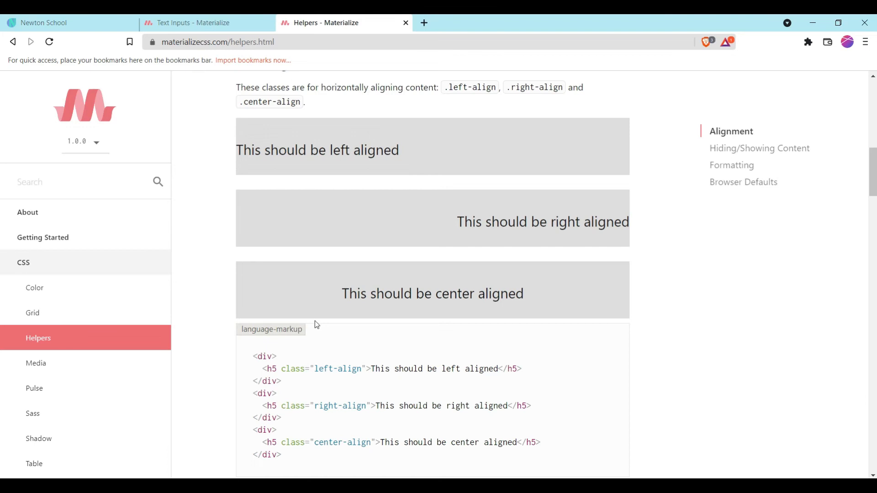
pyautogui.moveTo(334, 425)
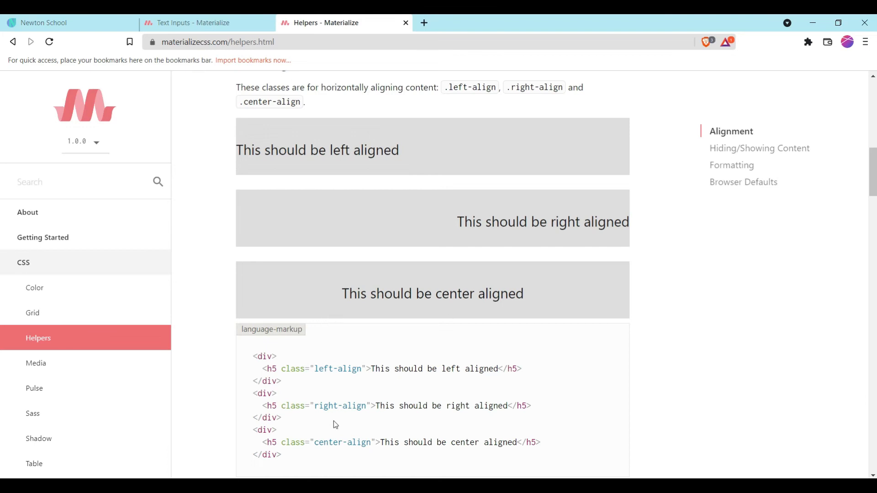
pyautogui.moveTo(547, 446)
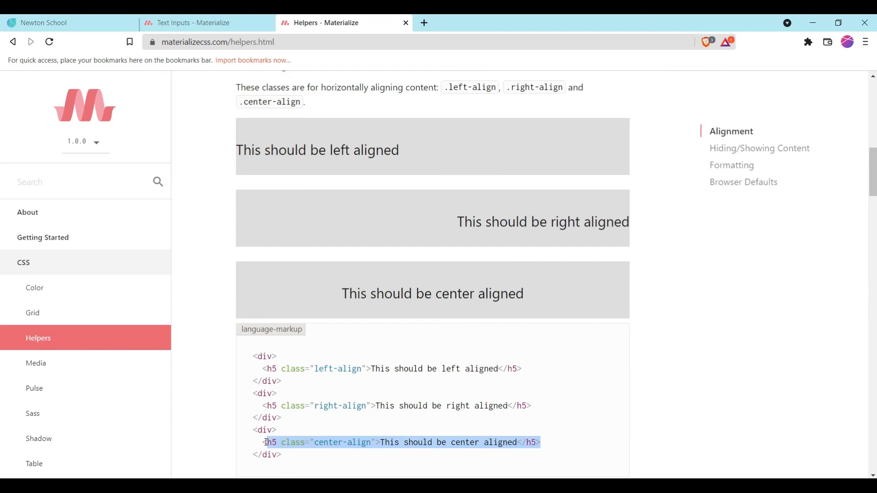
pyautogui.click(195, 22)
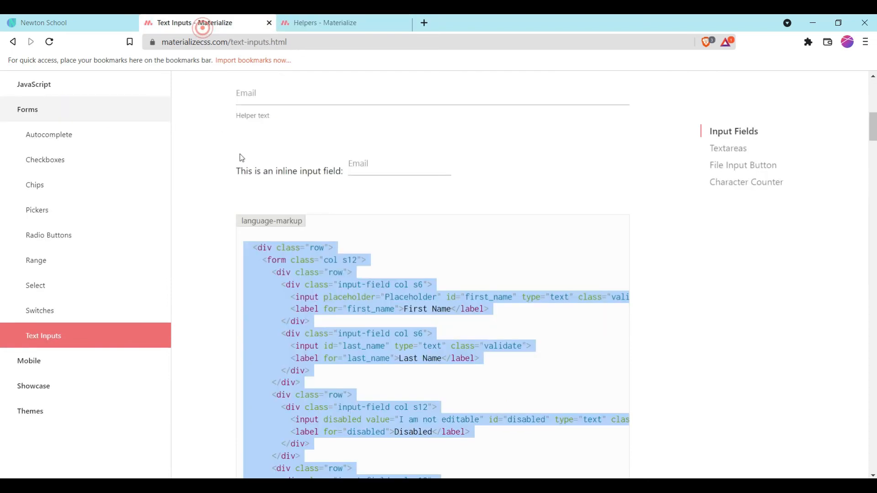
pyautogui.click(45, 21)
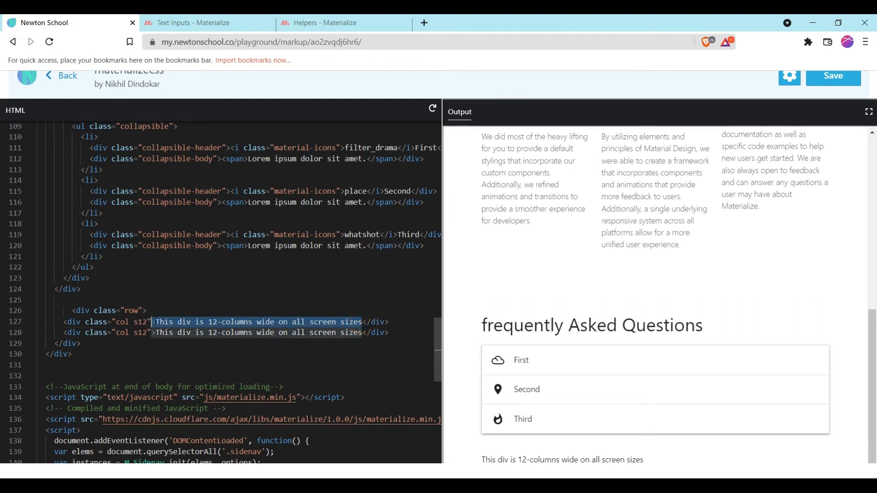
# Step: Paste the center-align heading into the first col s12 div and change it to h4
pyautogui.write('<h5 class="center-align">This should be center aligned</h5>')
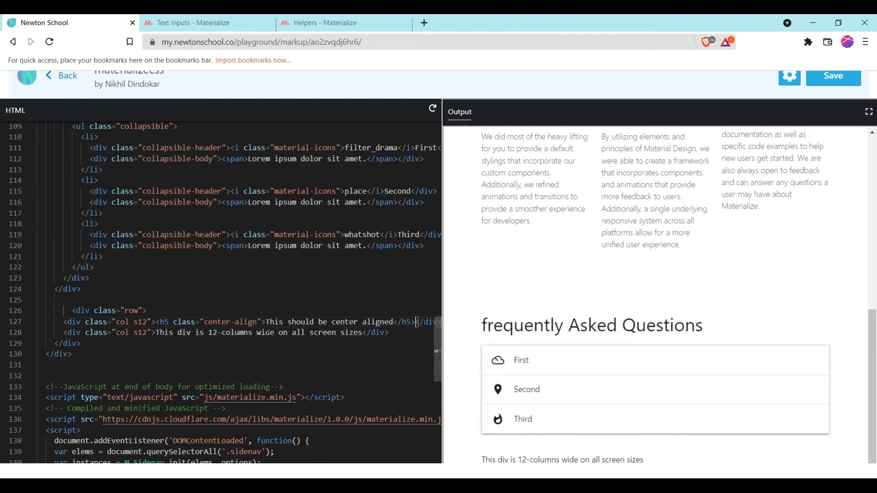
pyautogui.scroll(-3)
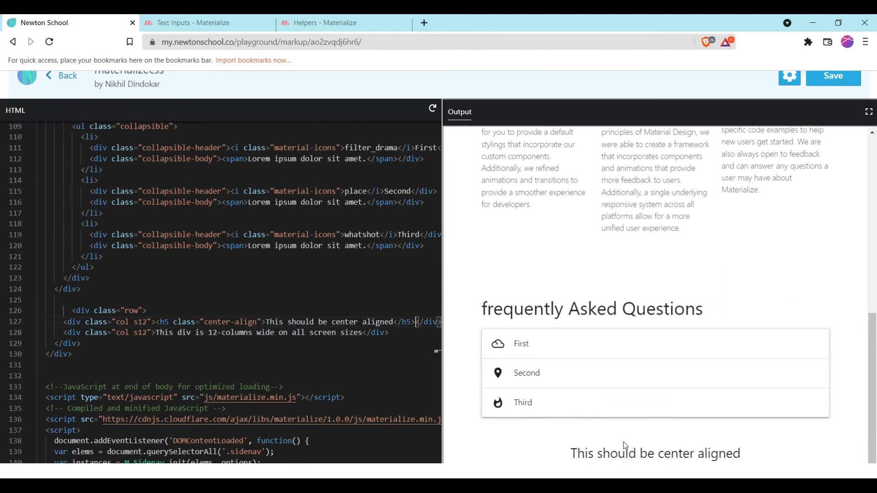
pyautogui.click(833, 75)
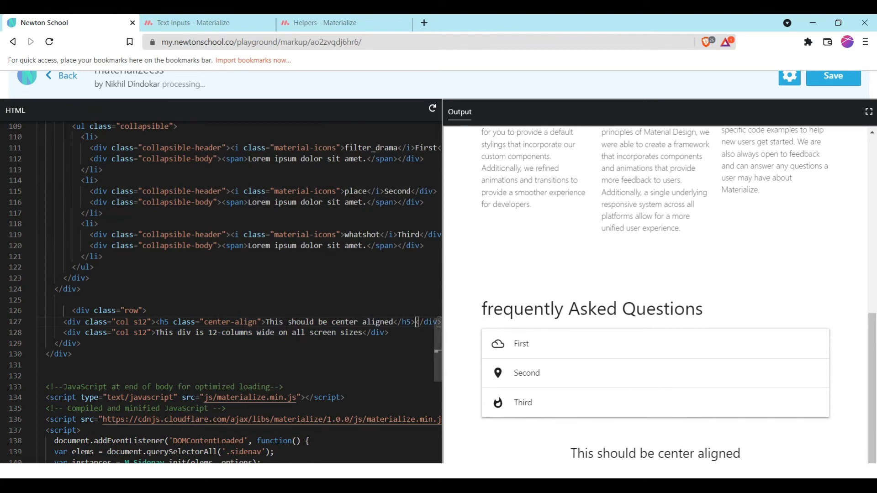
pyautogui.click(171, 322)
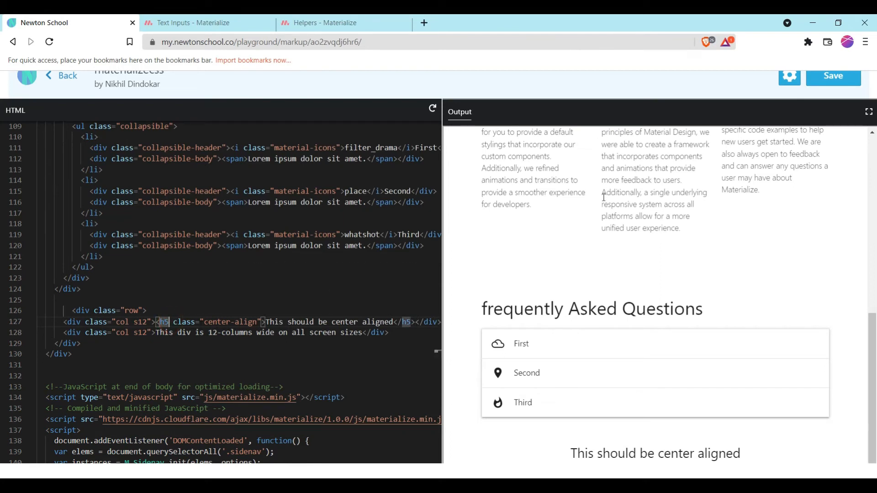
pyautogui.moveTo(452, 331)
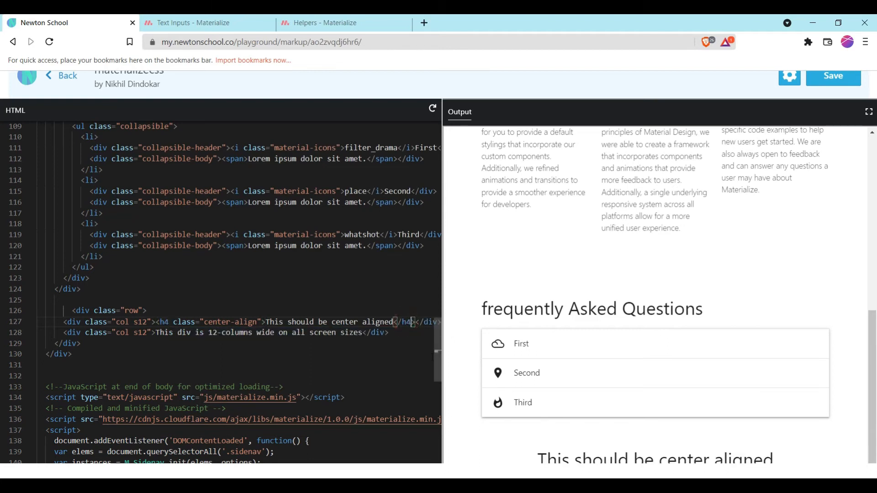
# Step: Edit the centered heading text to read 'Contact Us'
pyautogui.scroll(-3)
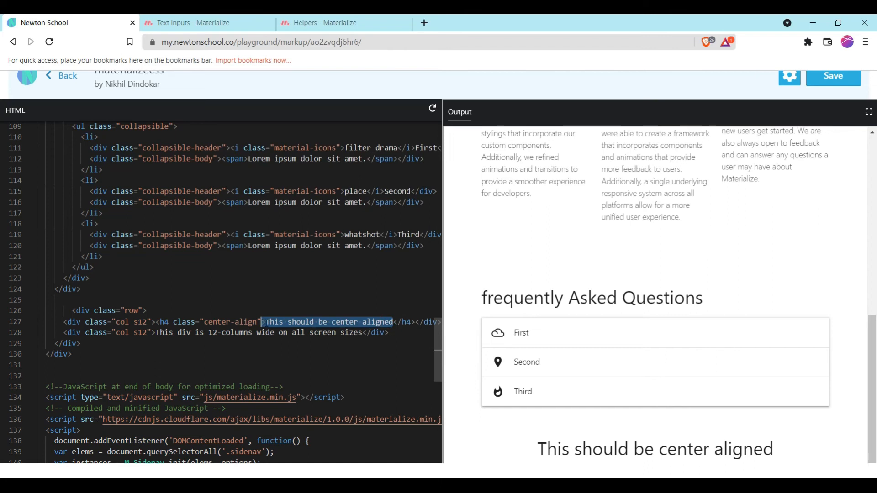
pyautogui.write('Co')
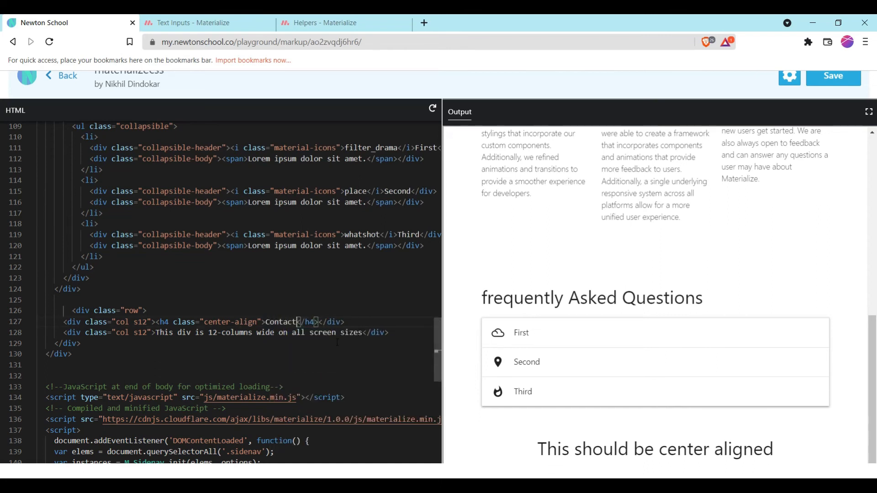
pyautogui.write('Us')
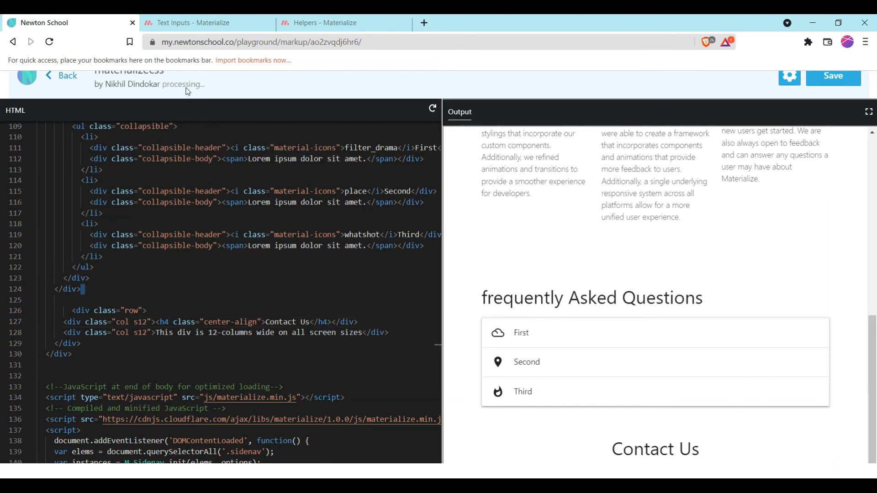
pyautogui.click(201, 22)
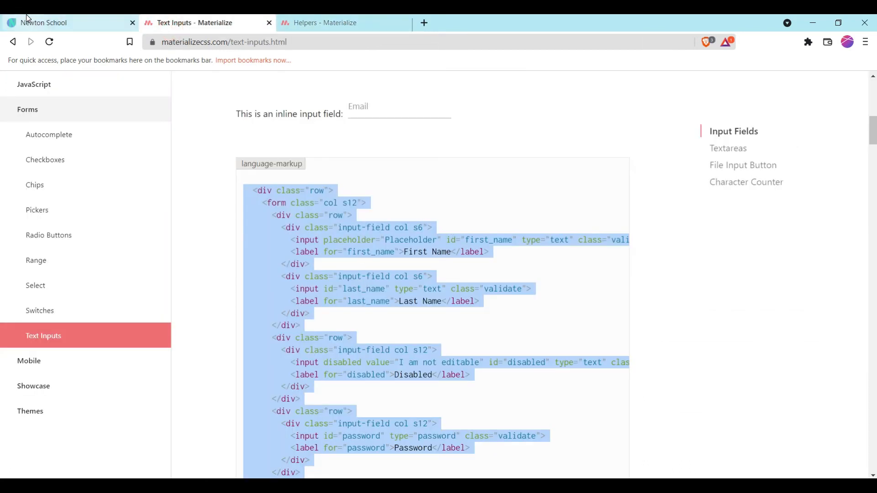
pyautogui.click(67, 22)
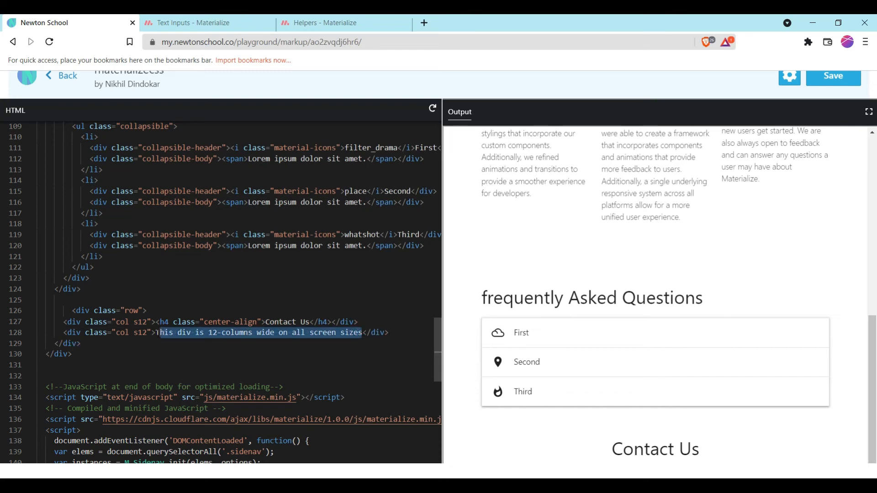
pyautogui.press('Delete')
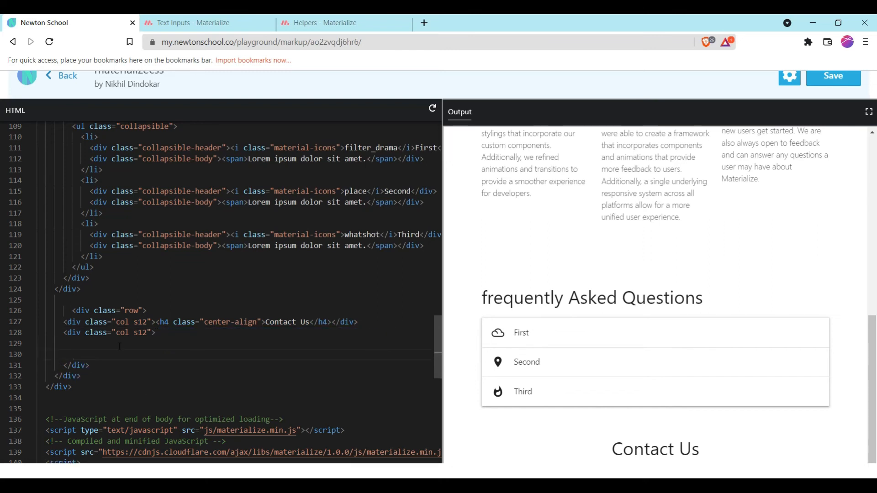
pyautogui.scroll(-3)
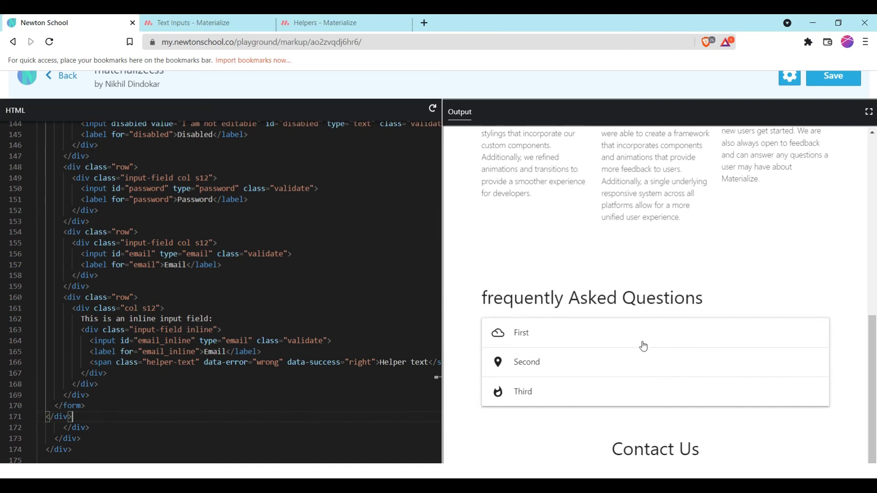
pyautogui.scroll(-3)
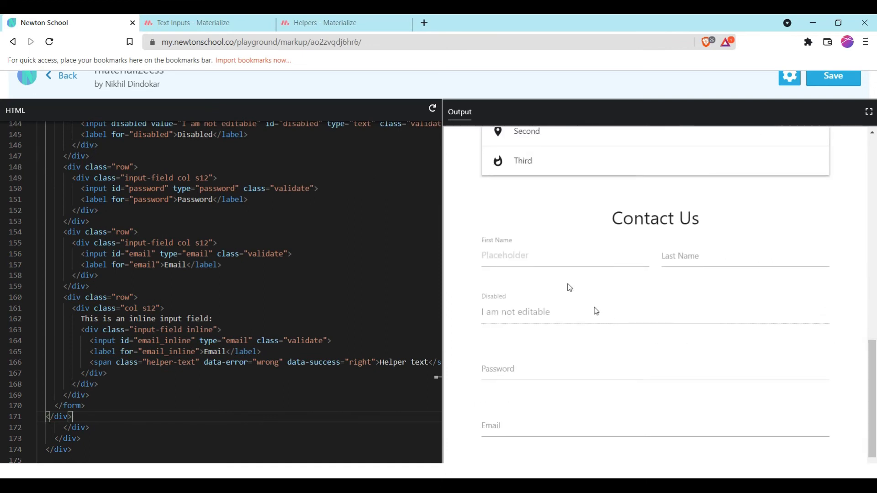
pyautogui.scroll(-3)
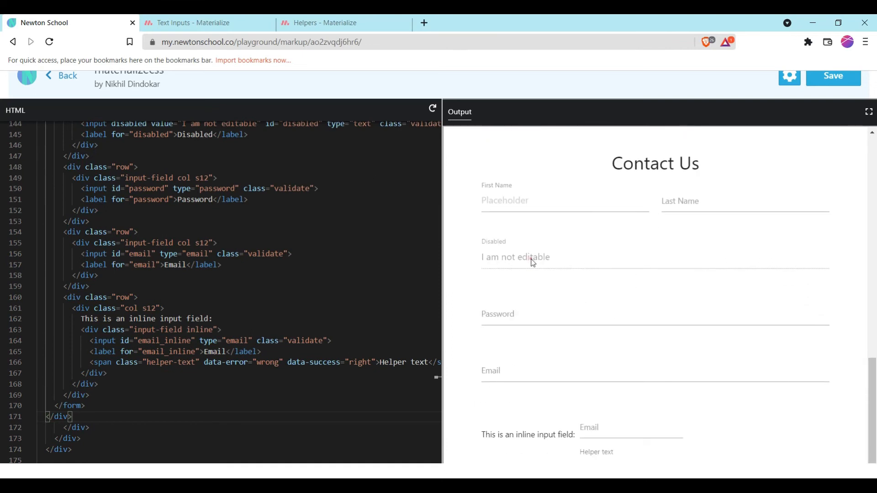
pyautogui.moveTo(553, 267)
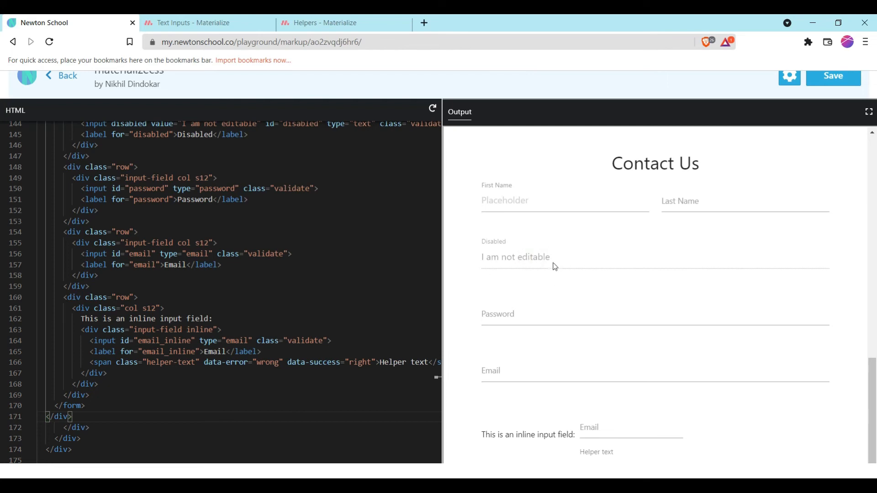
pyautogui.scroll(3)
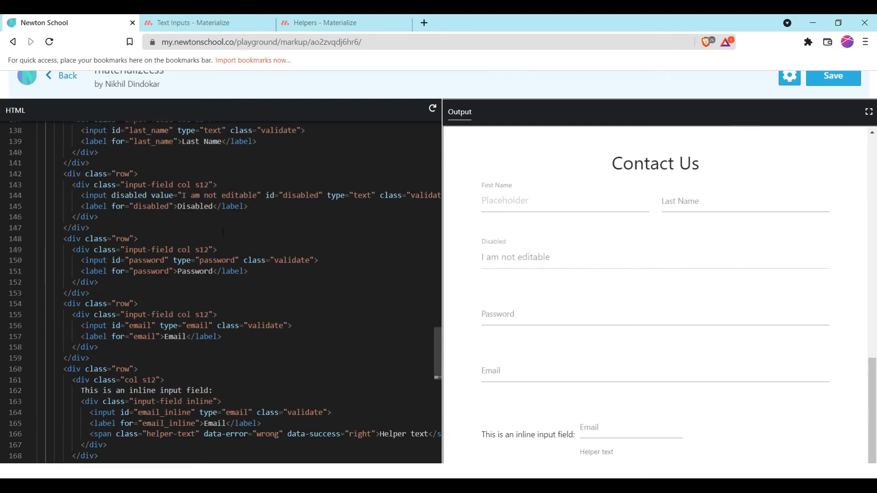
pyautogui.scroll(3)
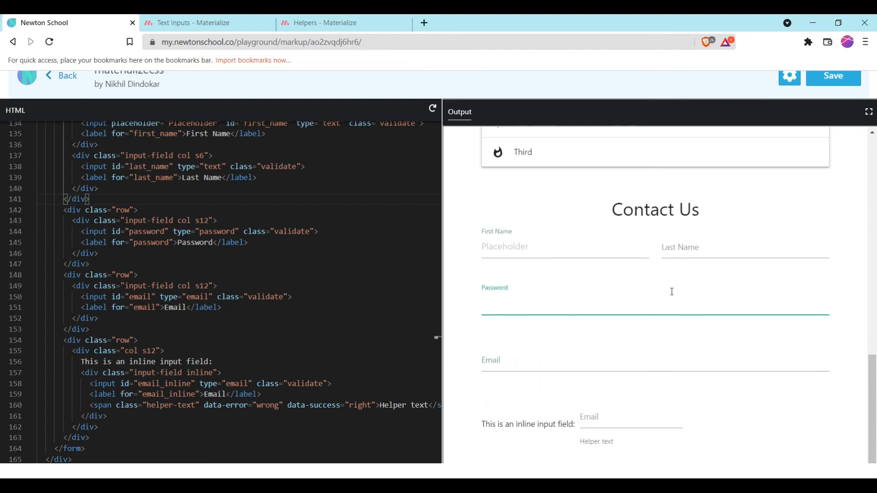
pyautogui.moveTo(474, 305)
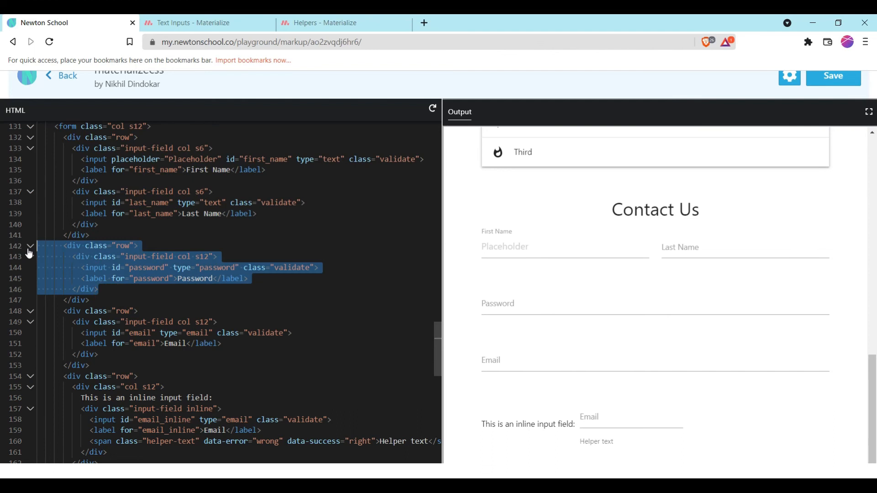
# Step: Cut the Password field row and position it for re-insertion below the Email field
pyautogui.click(30, 245)
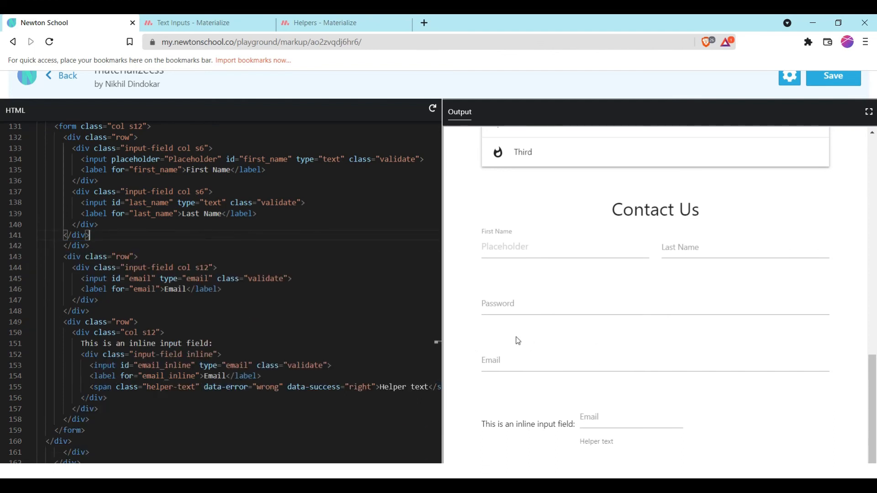
pyautogui.scroll(3)
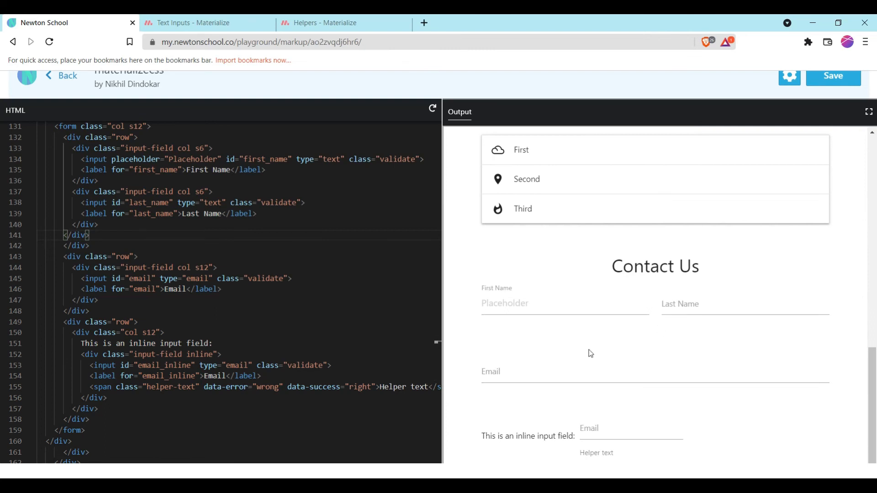
pyautogui.click(98, 300)
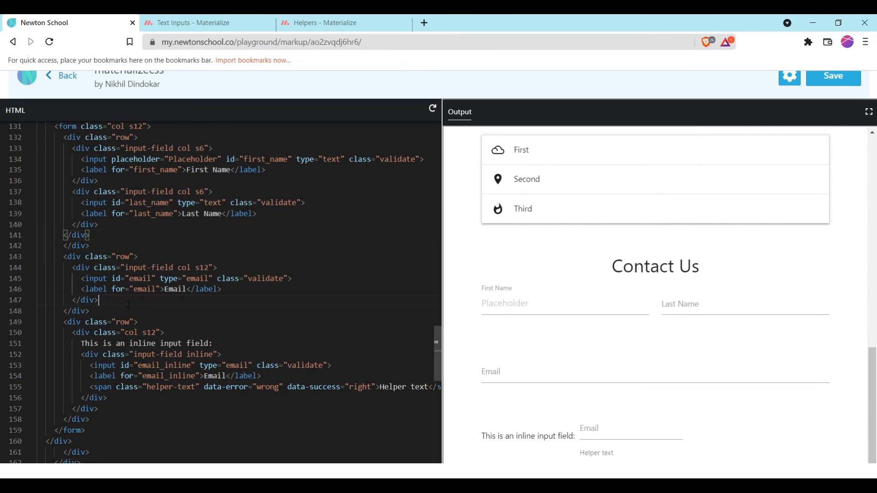
pyautogui.click(102, 310)
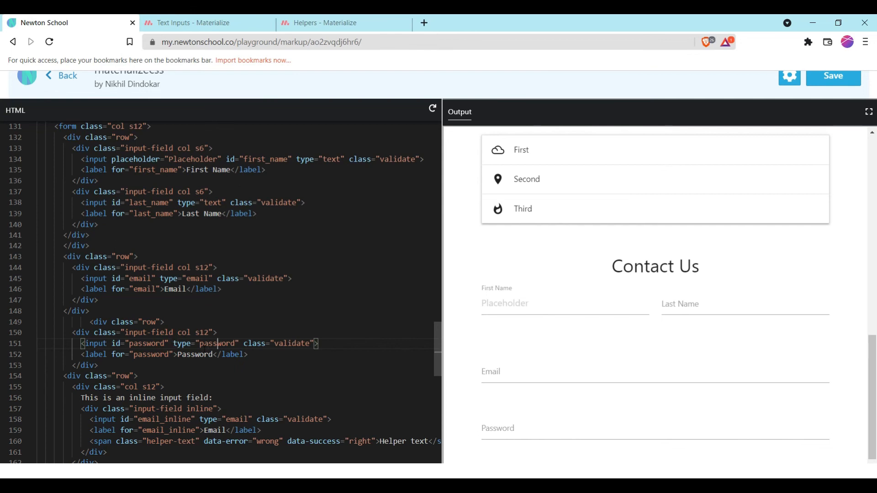
# Step: Add a text-type Messages field below Email with label and id/for set to 'messages'
pyautogui.press('BackSpace')
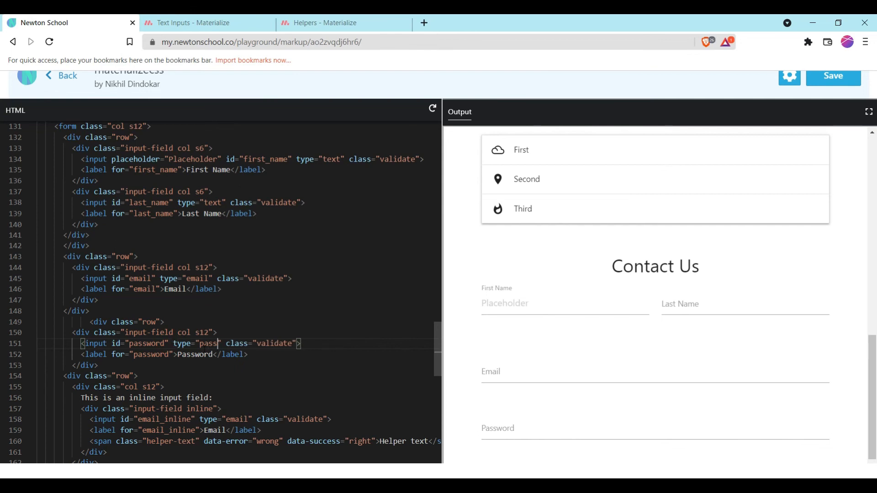
pyautogui.write('text')
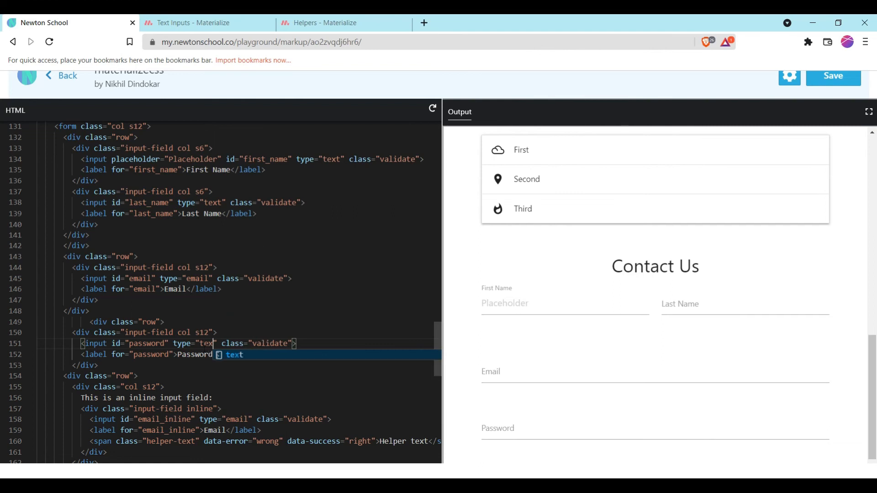
pyautogui.click(236, 300)
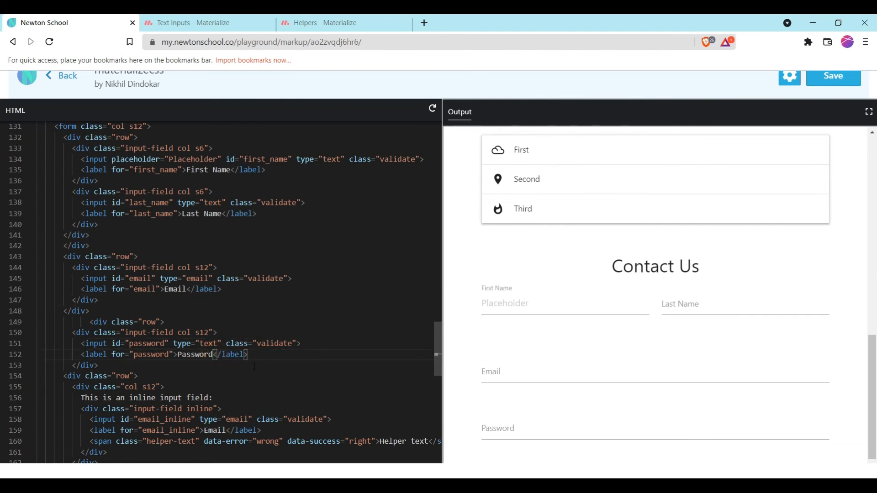
pyautogui.press('Backspace')
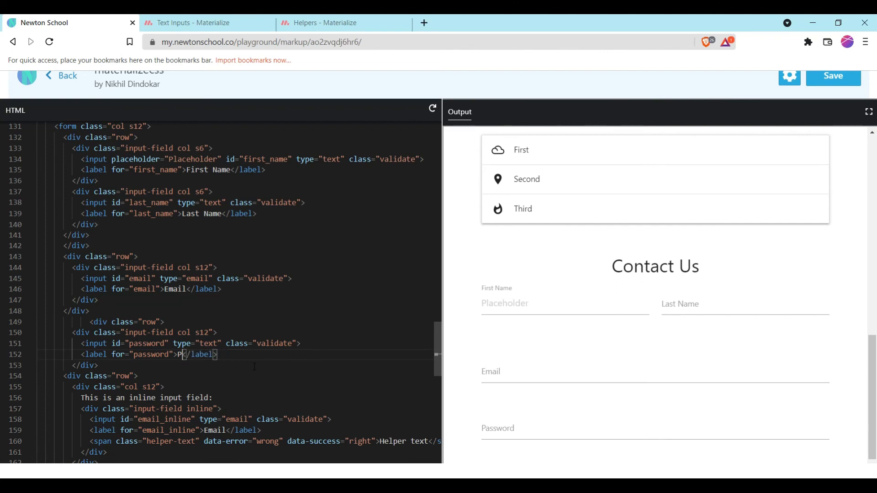
pyautogui.press('Backspace')
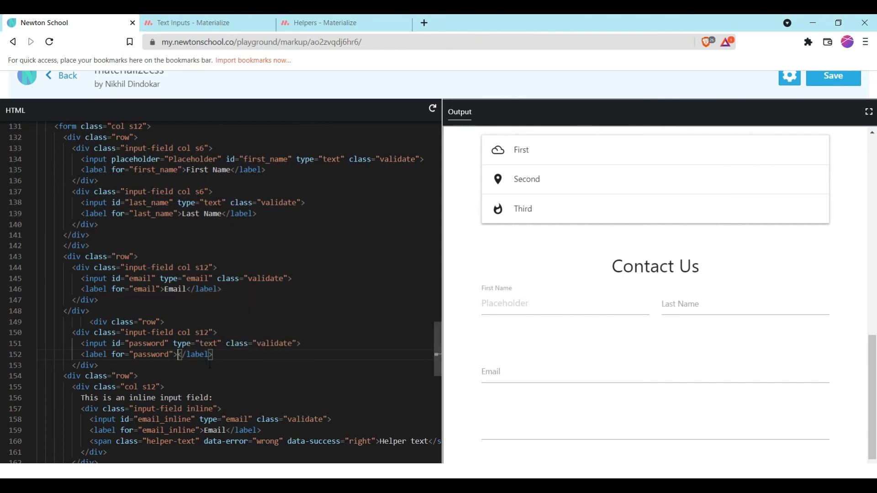
pyautogui.write('messages')
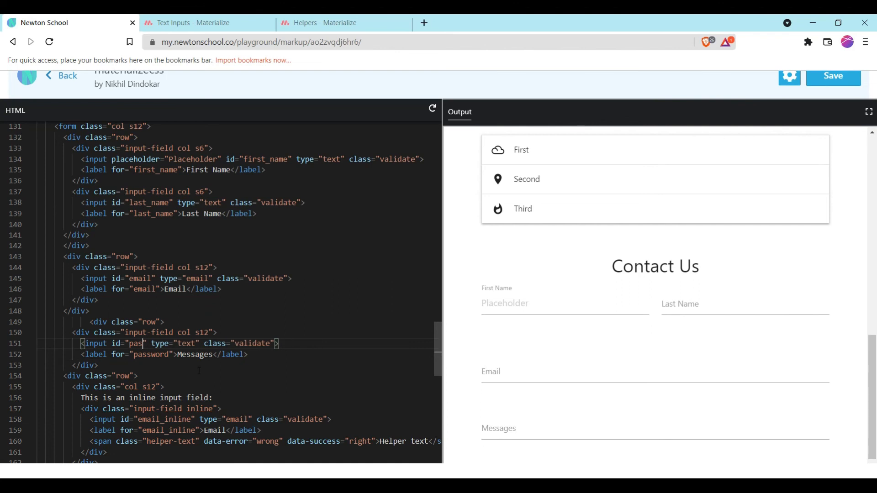
pyautogui.press('Backspace')
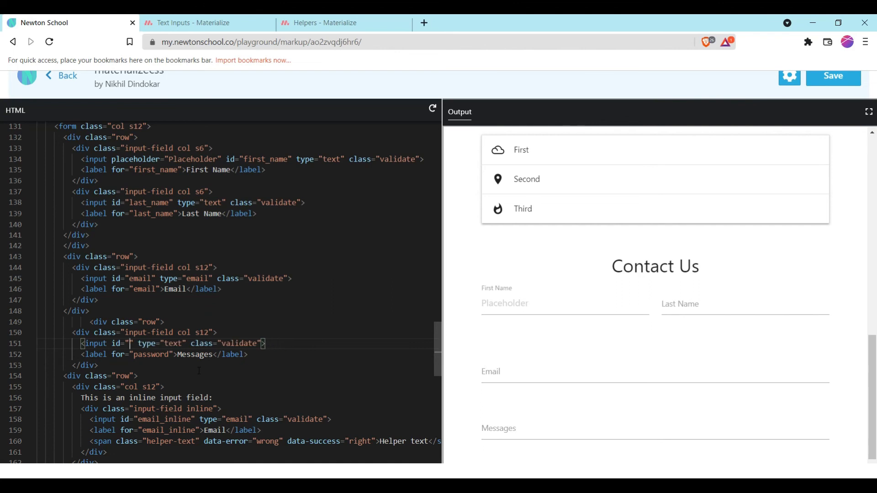
pyautogui.write('messages')
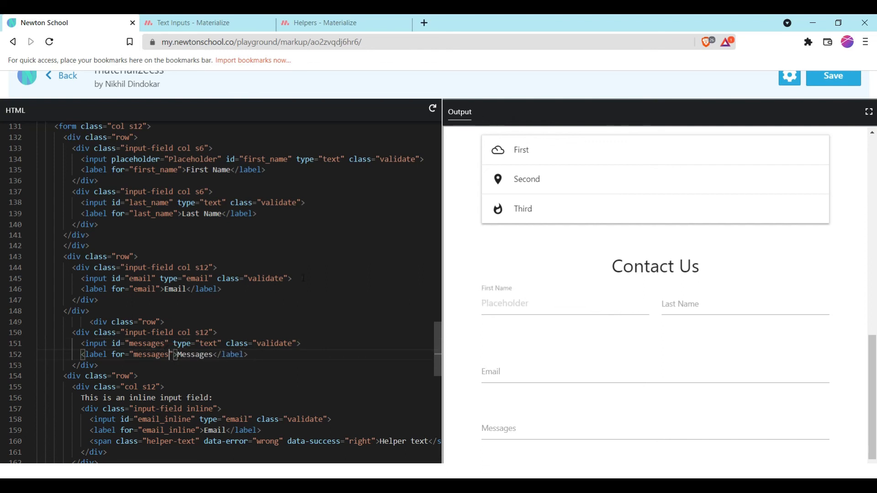
pyautogui.scroll(-3)
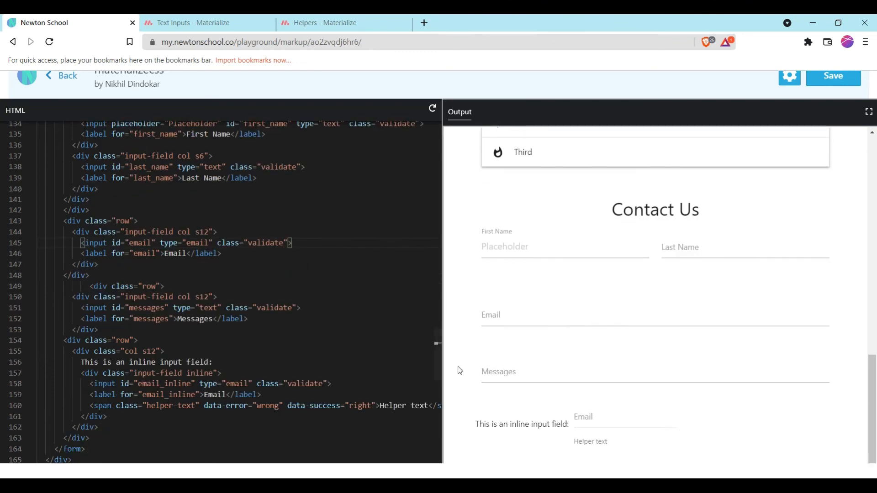
pyautogui.click(689, 248)
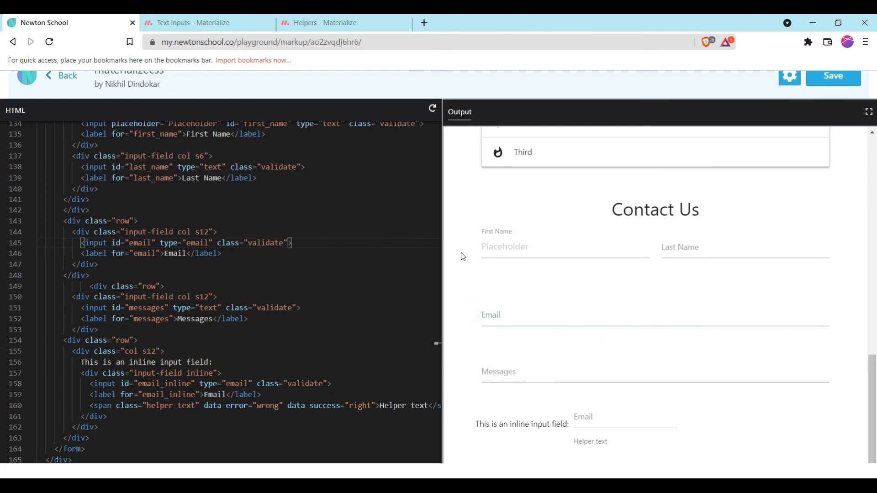
# Step: Change the first name input's placeholder to read 'First Name'
pyautogui.scroll(3)
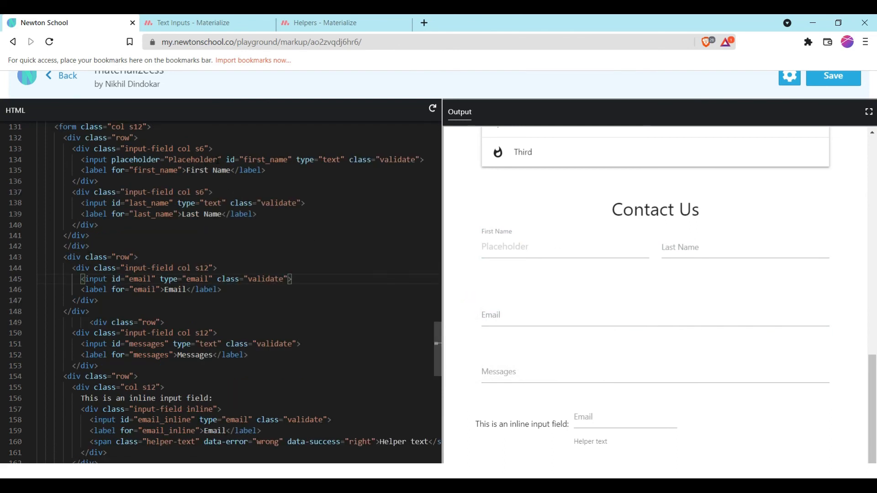
pyautogui.doubleClick(193, 159)
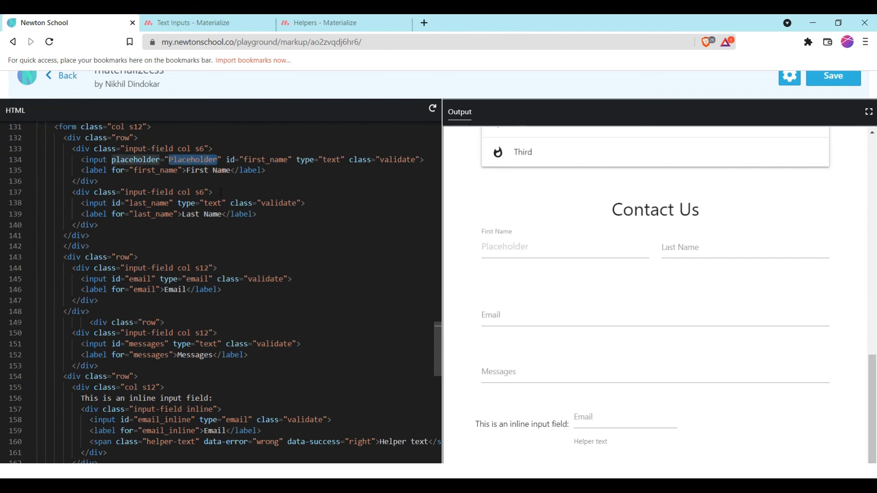
pyautogui.write('First')
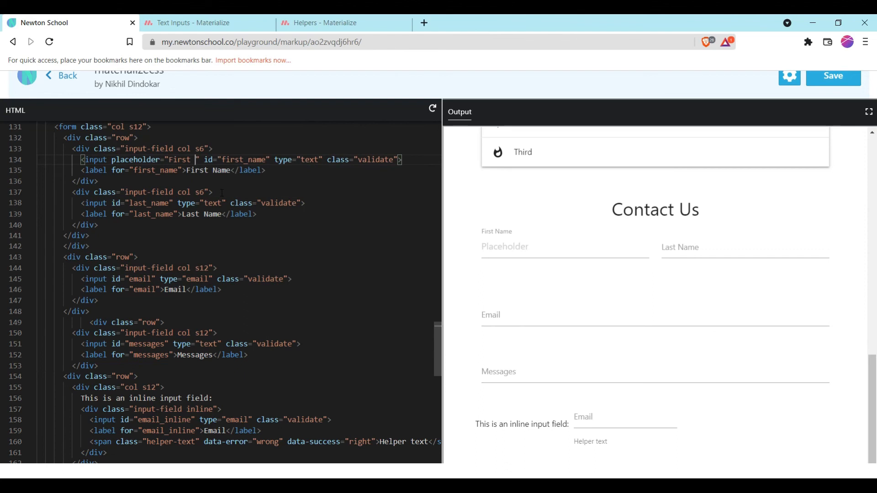
pyautogui.write('Name')
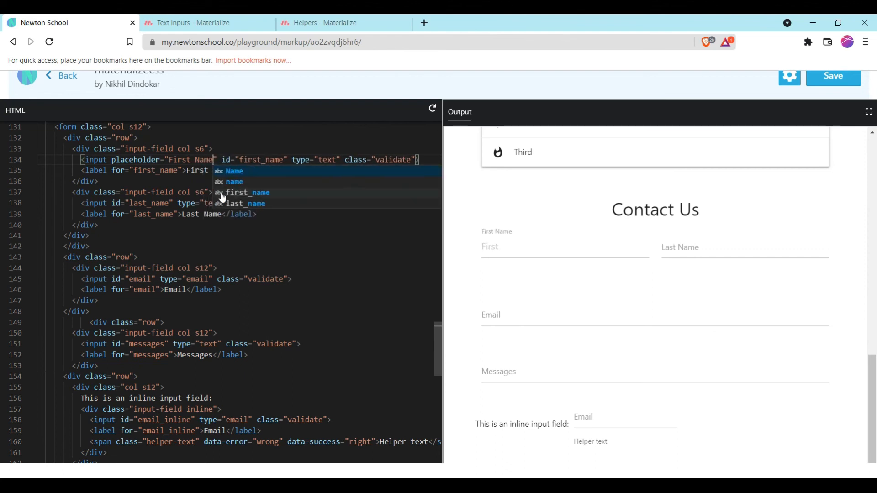
pyautogui.scroll(-3)
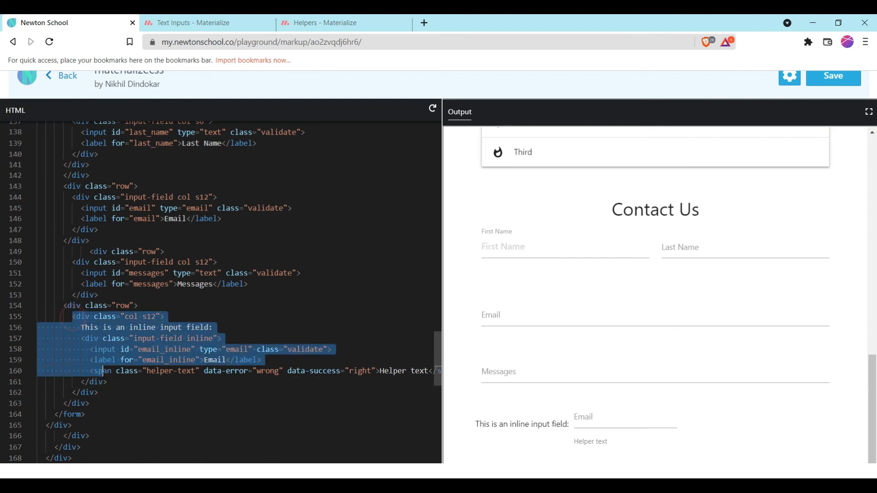
# Step: Remove the inline Email input block and try the First Name and Last Name fields in the preview
pyautogui.press('Delete')
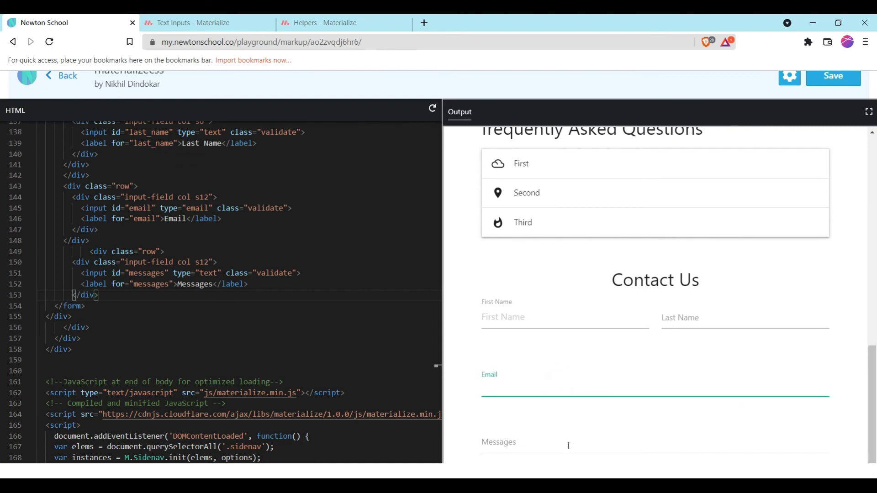
pyautogui.click(559, 317)
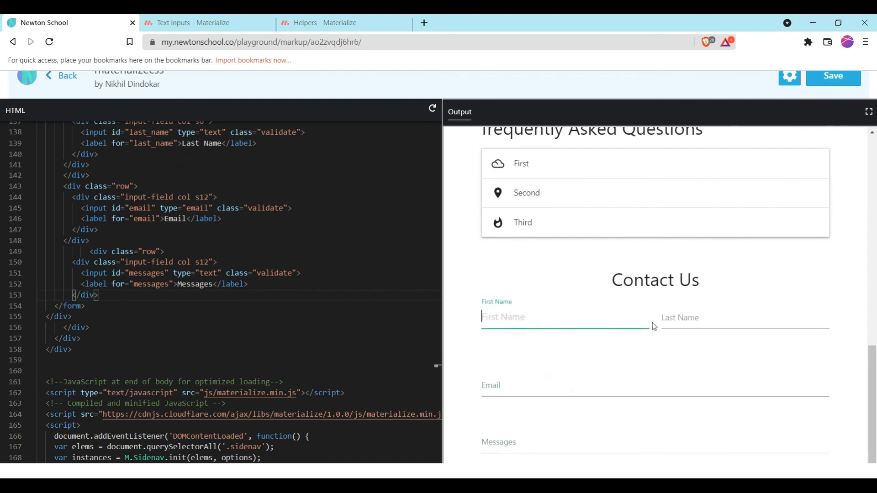
pyautogui.click(743, 317)
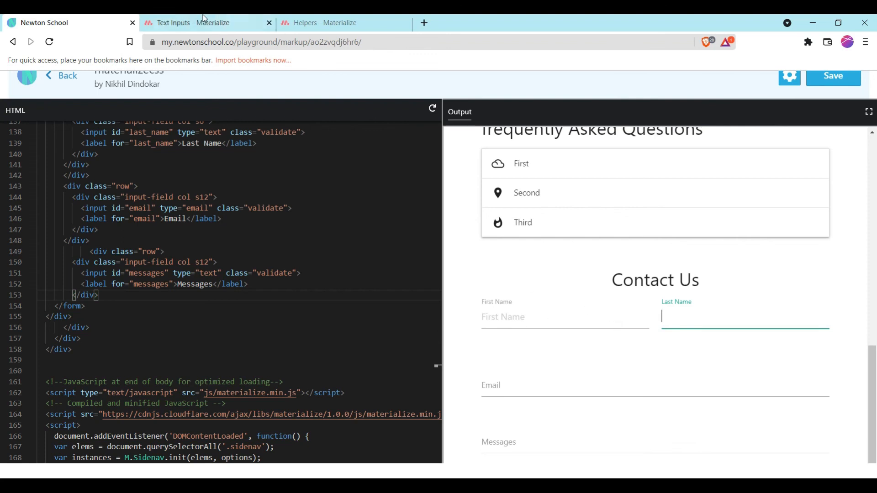
# Step: Copy the example footer markup from Materialize's Footer docs and return to the playground
pyautogui.click(201, 22)
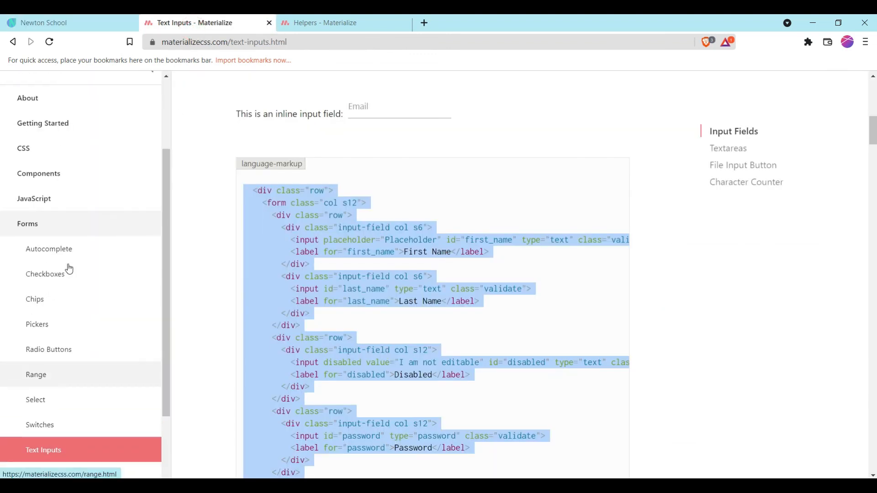
pyautogui.scroll(3)
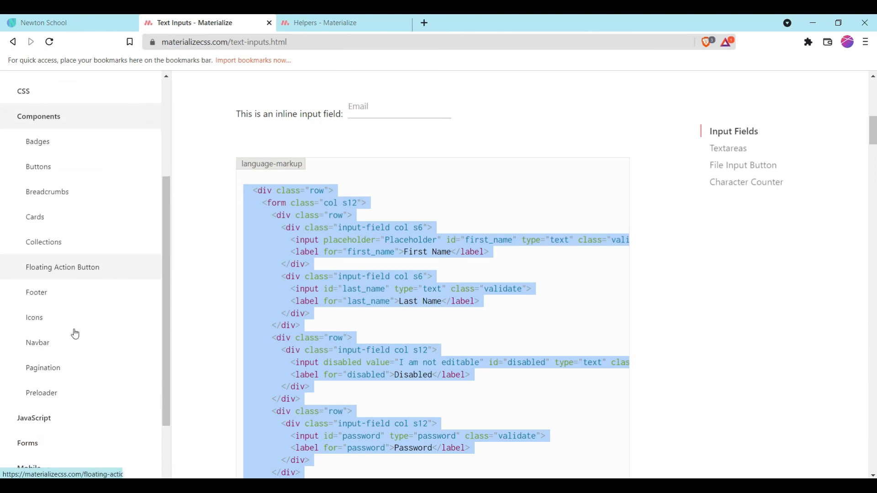
pyautogui.scroll(-3)
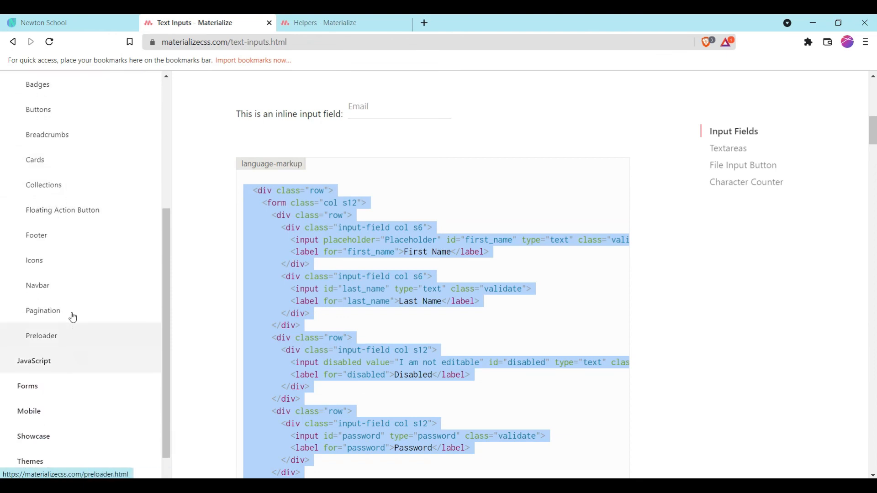
pyautogui.moveTo(57, 234)
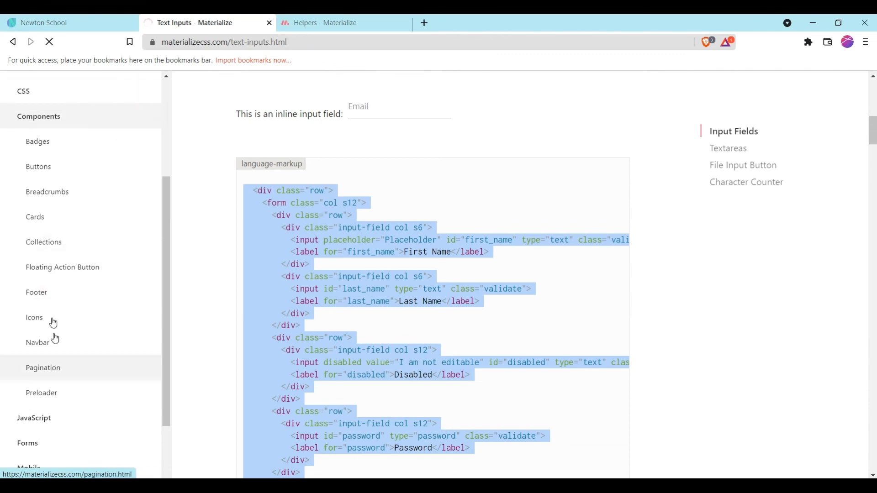
pyautogui.click(37, 292)
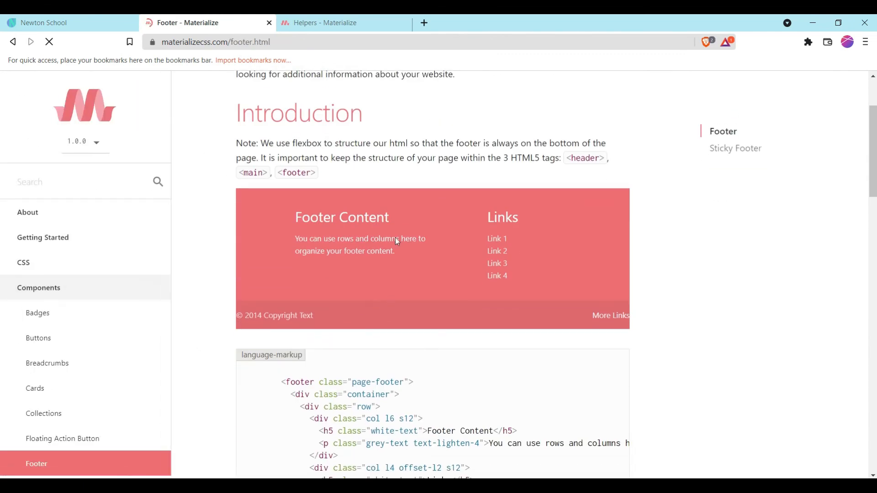
pyautogui.scroll(-3)
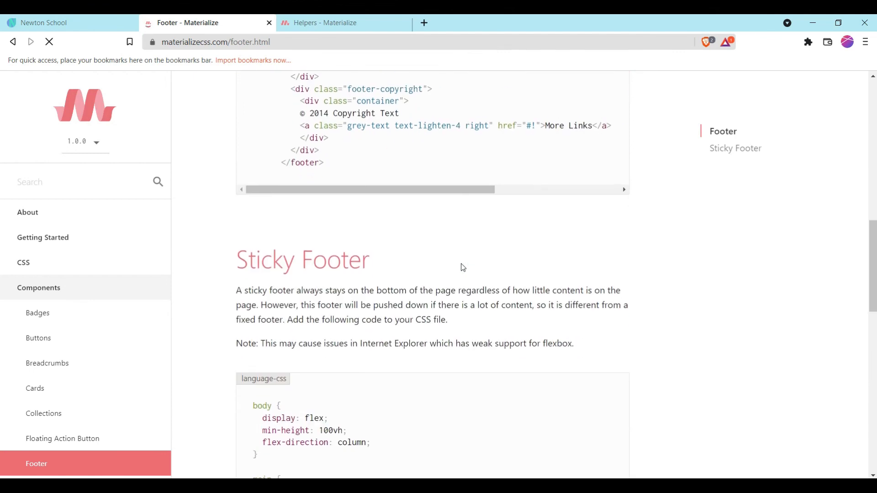
pyautogui.scroll(-3)
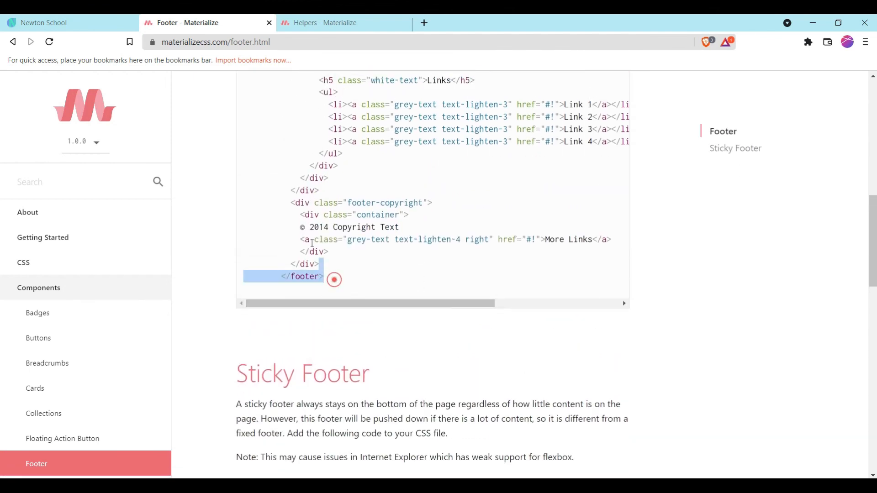
pyautogui.scroll(3)
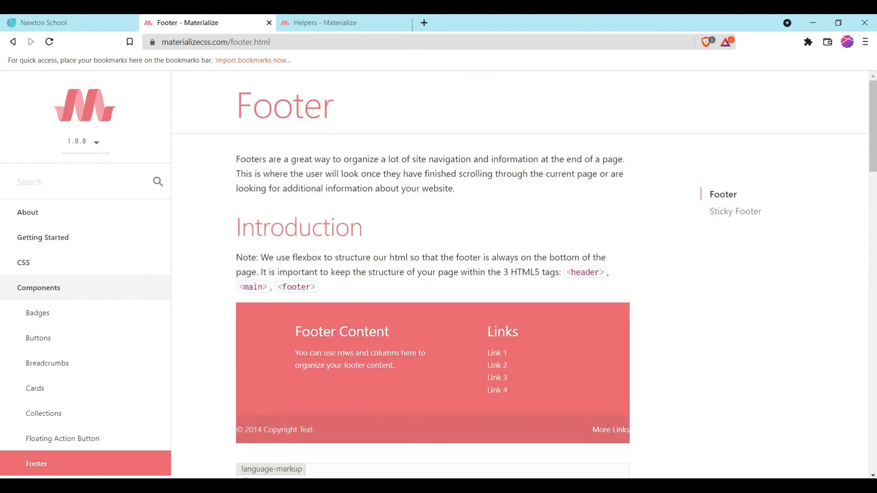
pyautogui.scroll(-3)
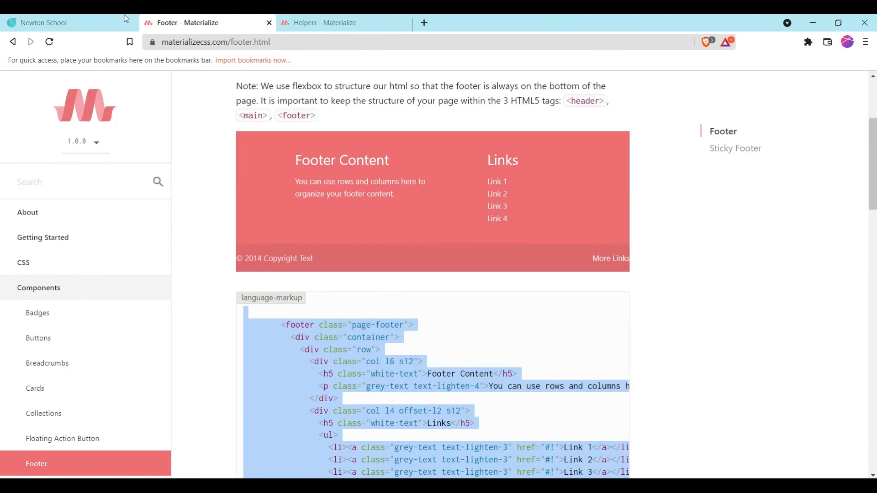
pyautogui.click(45, 21)
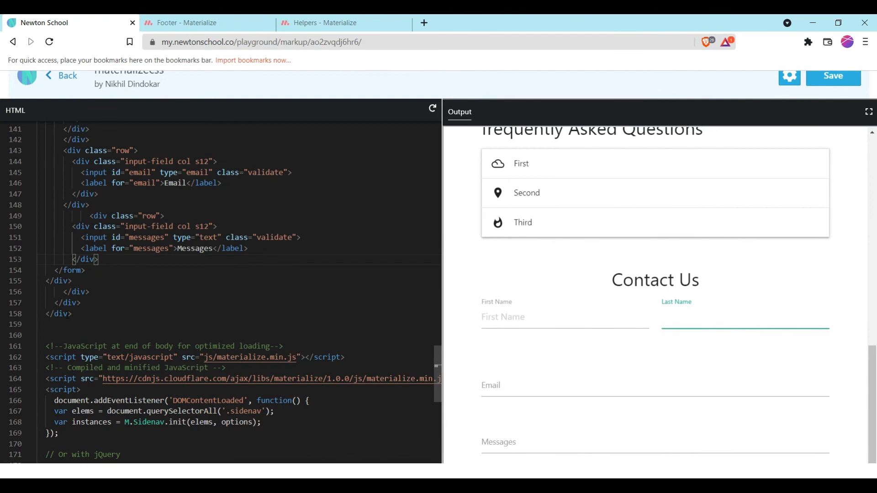
# Step: Paste the footer HTML after the contact form and scroll the Output to check it renders
pyautogui.scroll(-3)
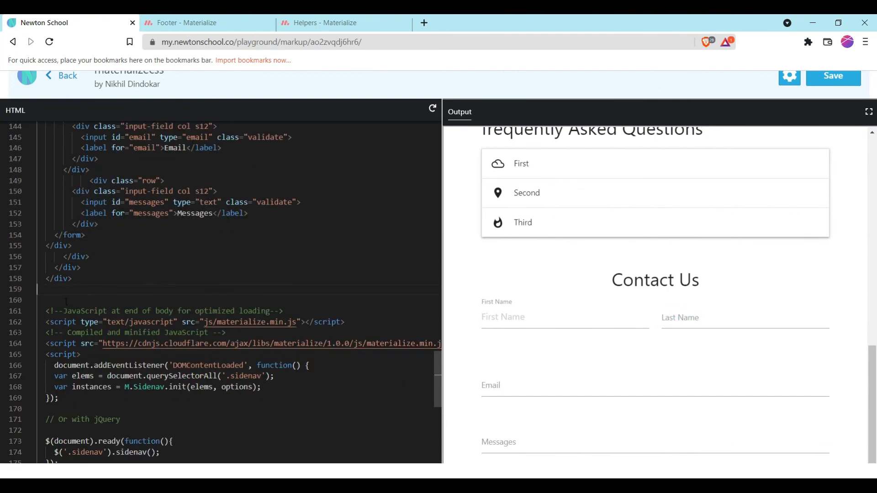
pyautogui.scroll(3)
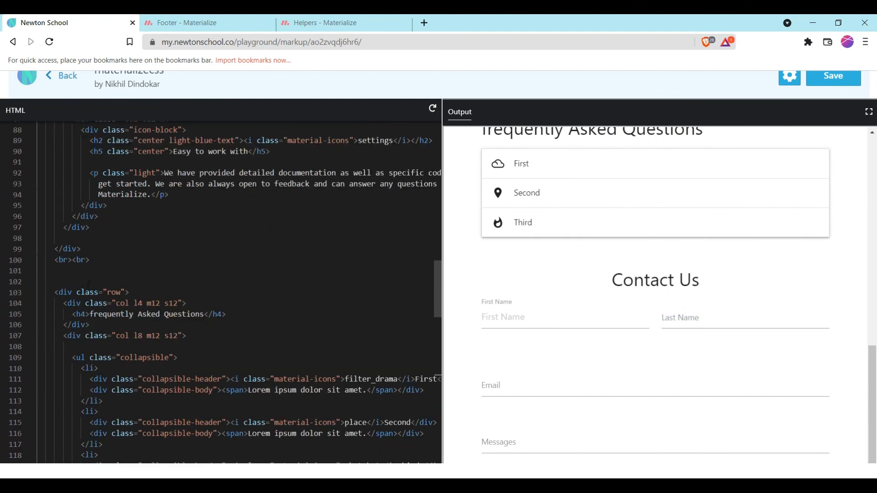
pyautogui.scroll(3)
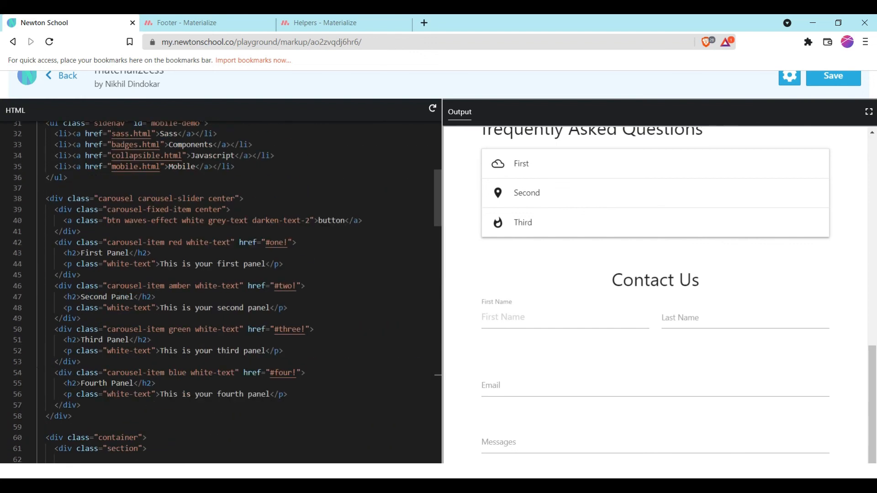
pyautogui.scroll(-3)
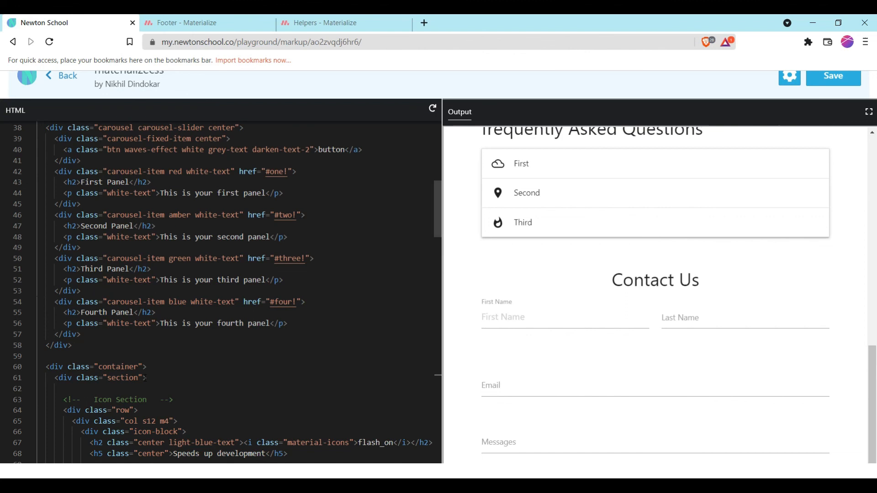
pyautogui.scroll(3)
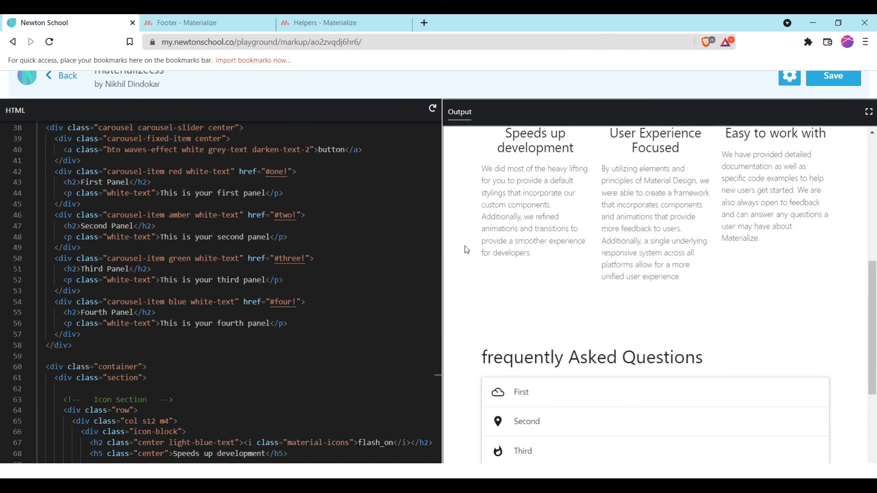
pyautogui.moveTo(635, 274)
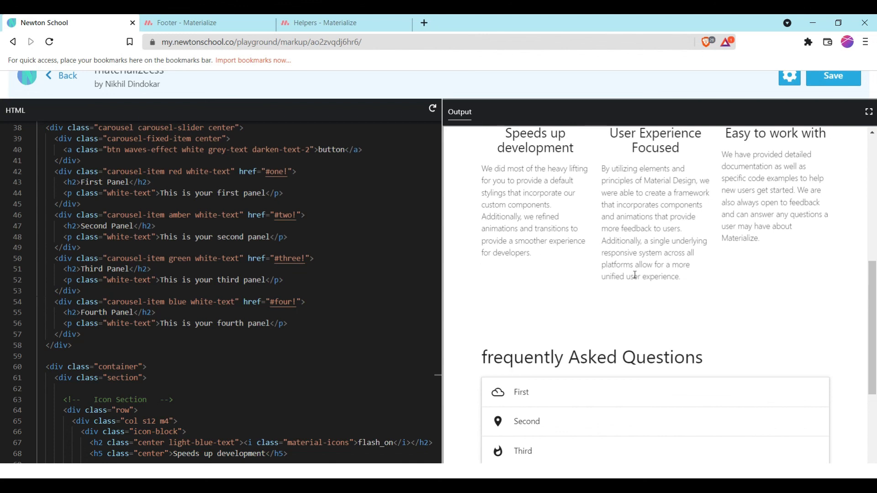
pyautogui.scroll(-3)
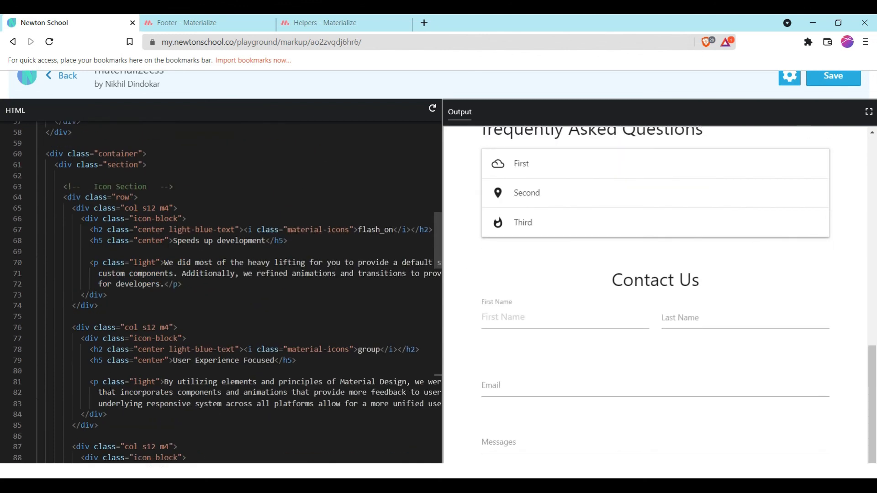
pyautogui.scroll(-3)
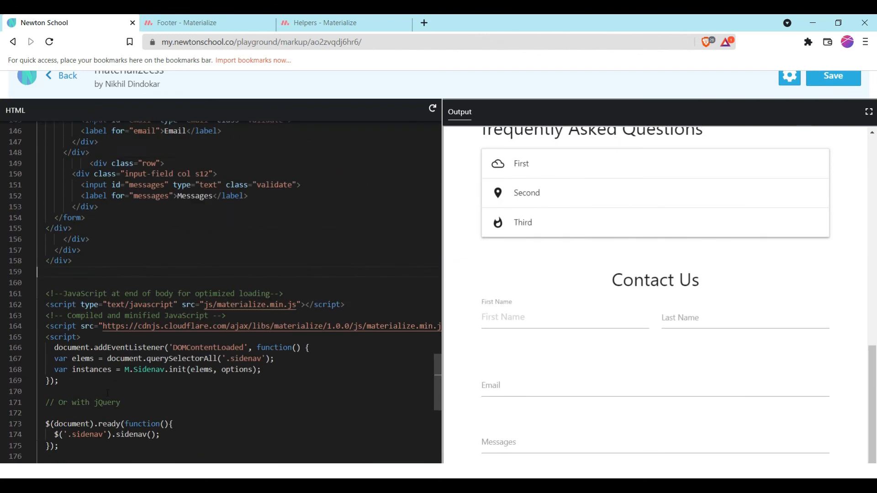
pyautogui.scroll(-3)
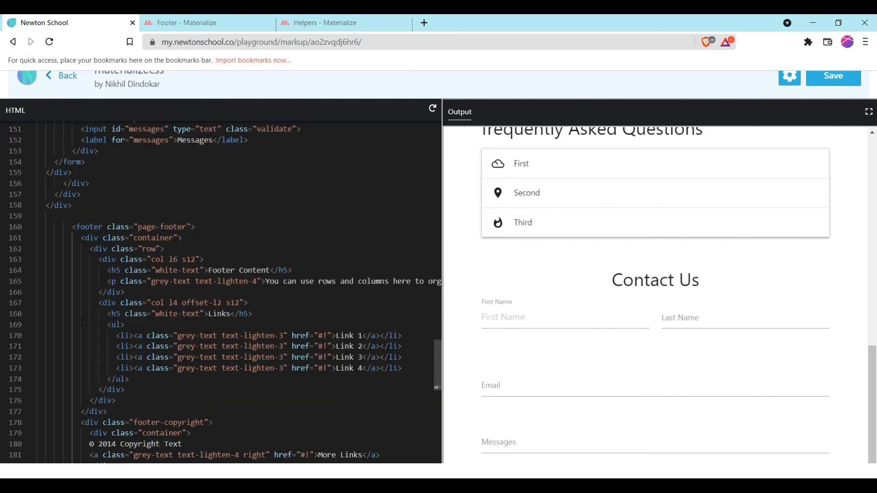
pyautogui.scroll(-3)
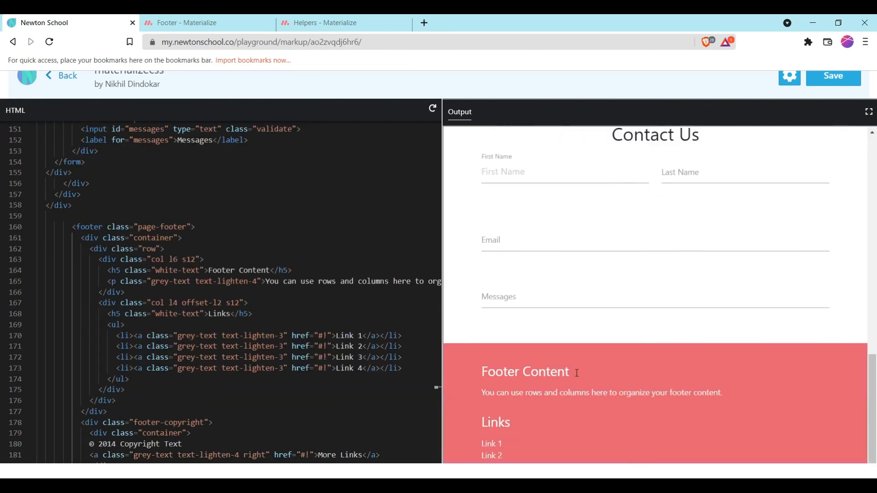
pyautogui.scroll(-3)
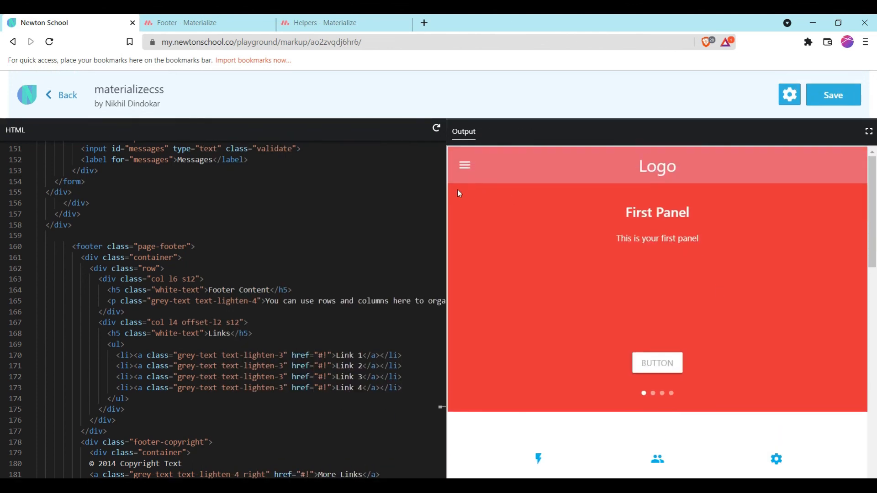
pyautogui.scroll(-3)
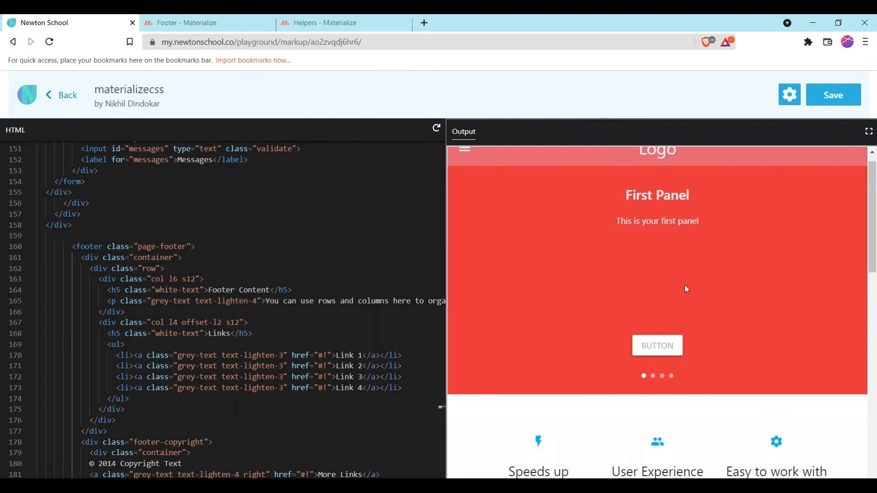
pyautogui.scroll(-3)
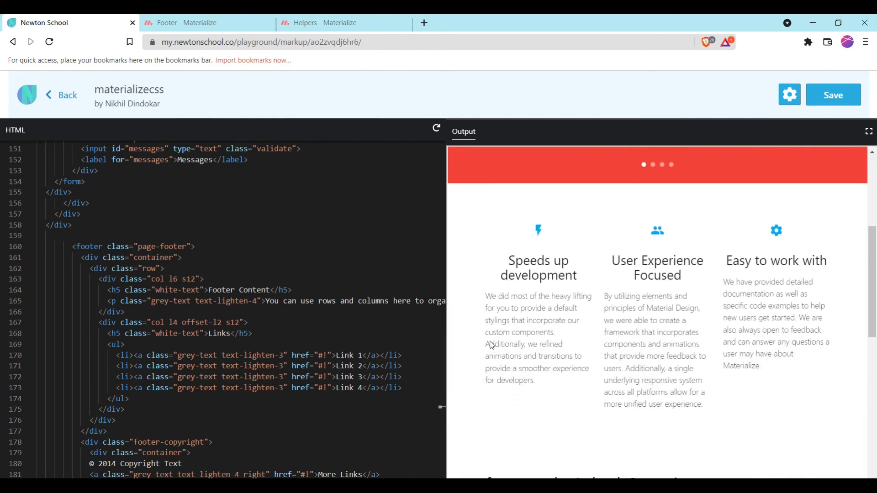
pyautogui.scroll(-3)
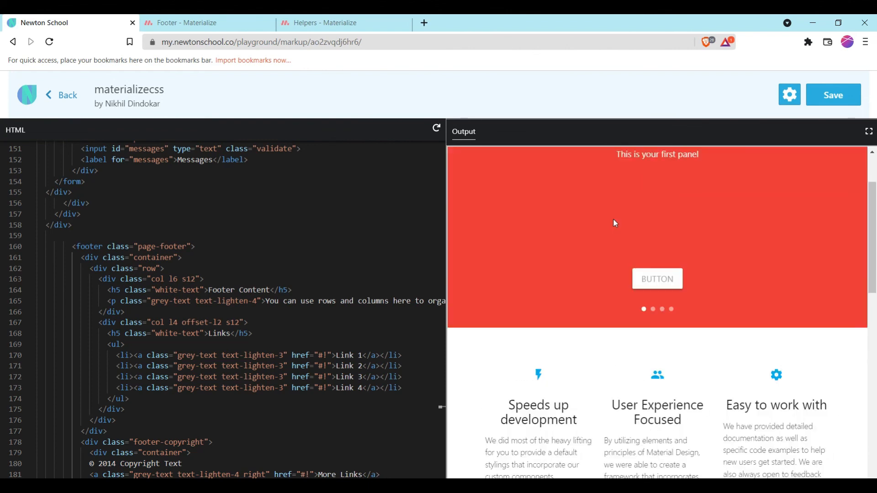
pyautogui.scroll(3)
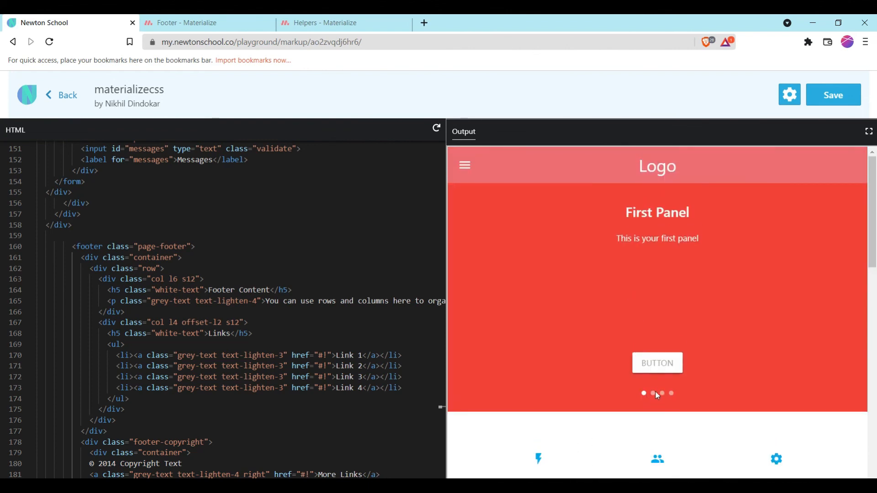
pyautogui.scroll(-3)
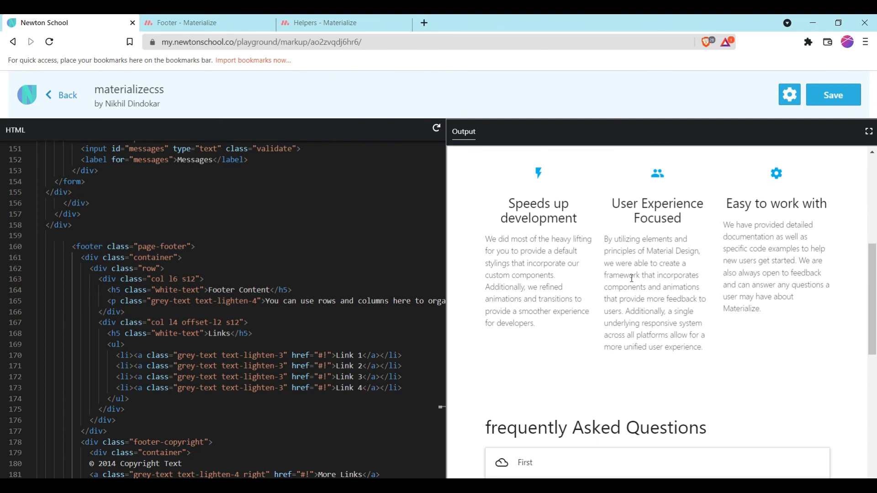
pyautogui.scroll(-3)
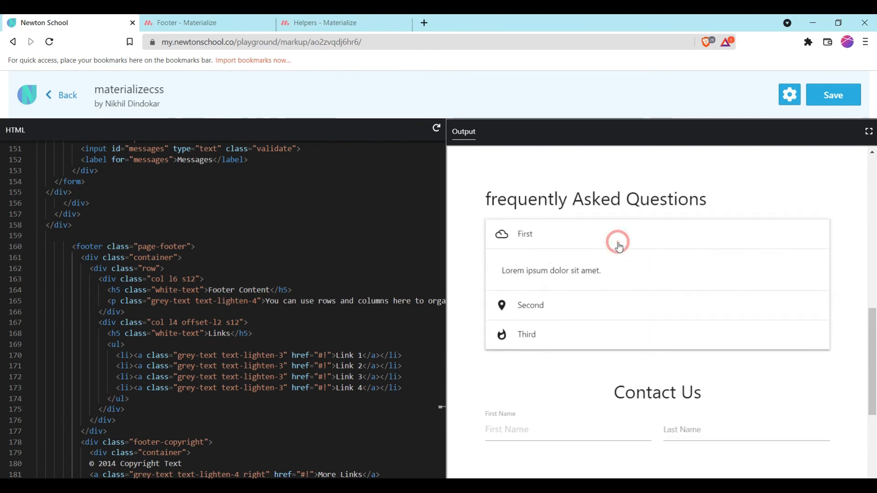
pyautogui.click(616, 241)
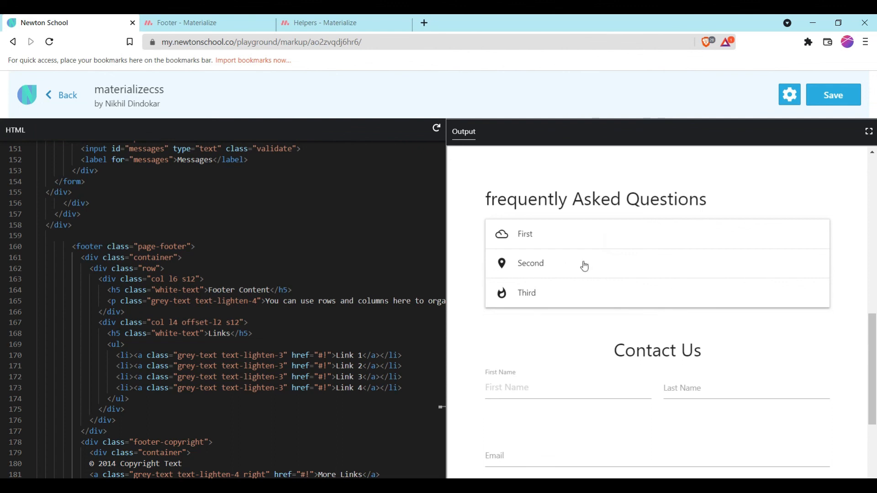
pyautogui.moveTo(526, 271)
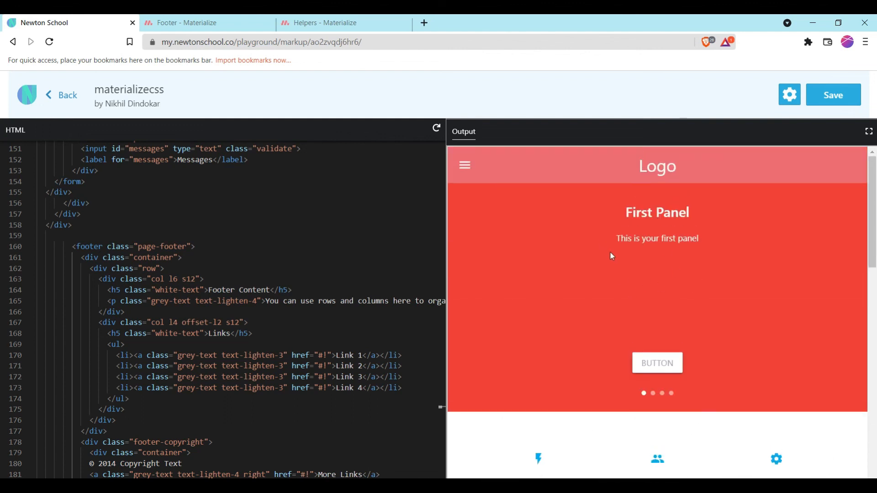
pyautogui.moveTo(506, 322)
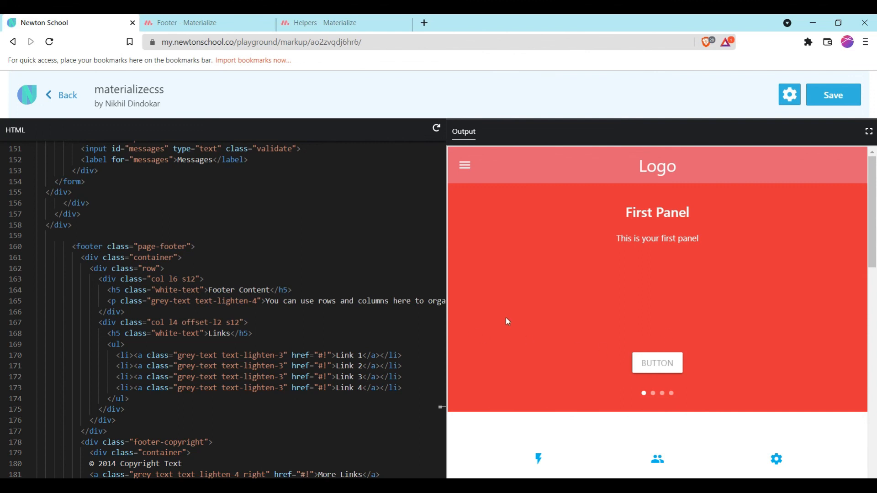
pyautogui.scroll(-3)
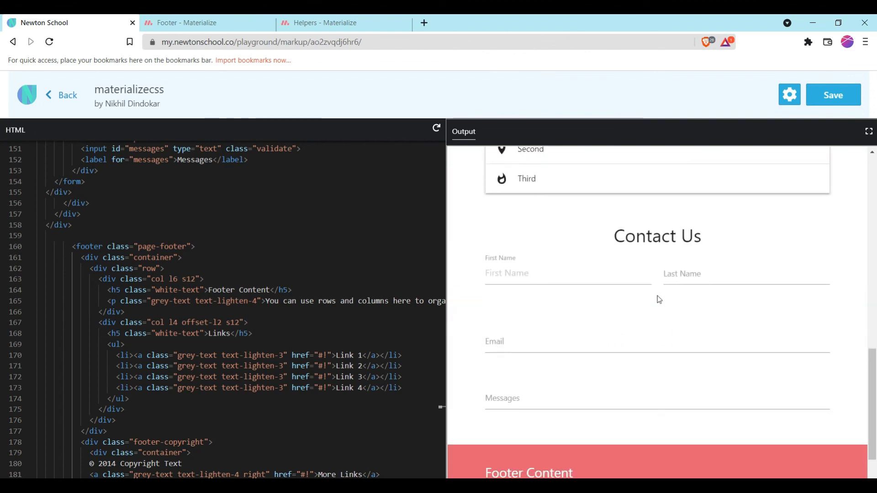
pyautogui.scroll(-3)
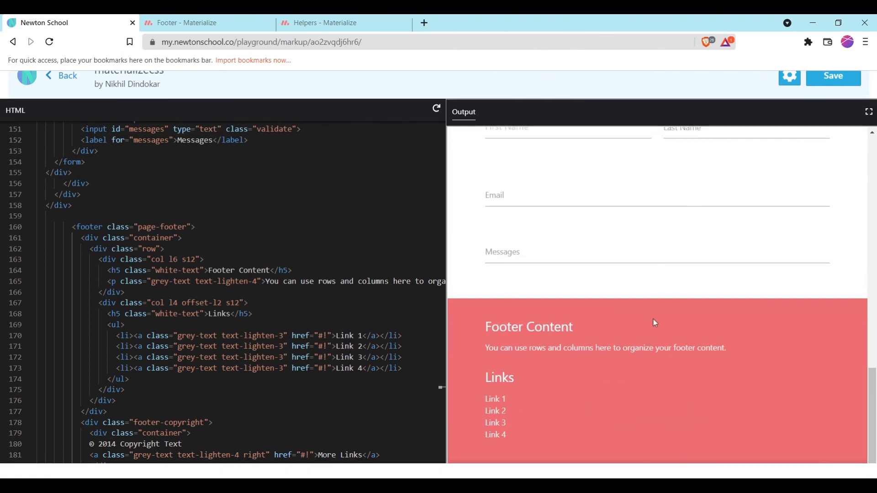